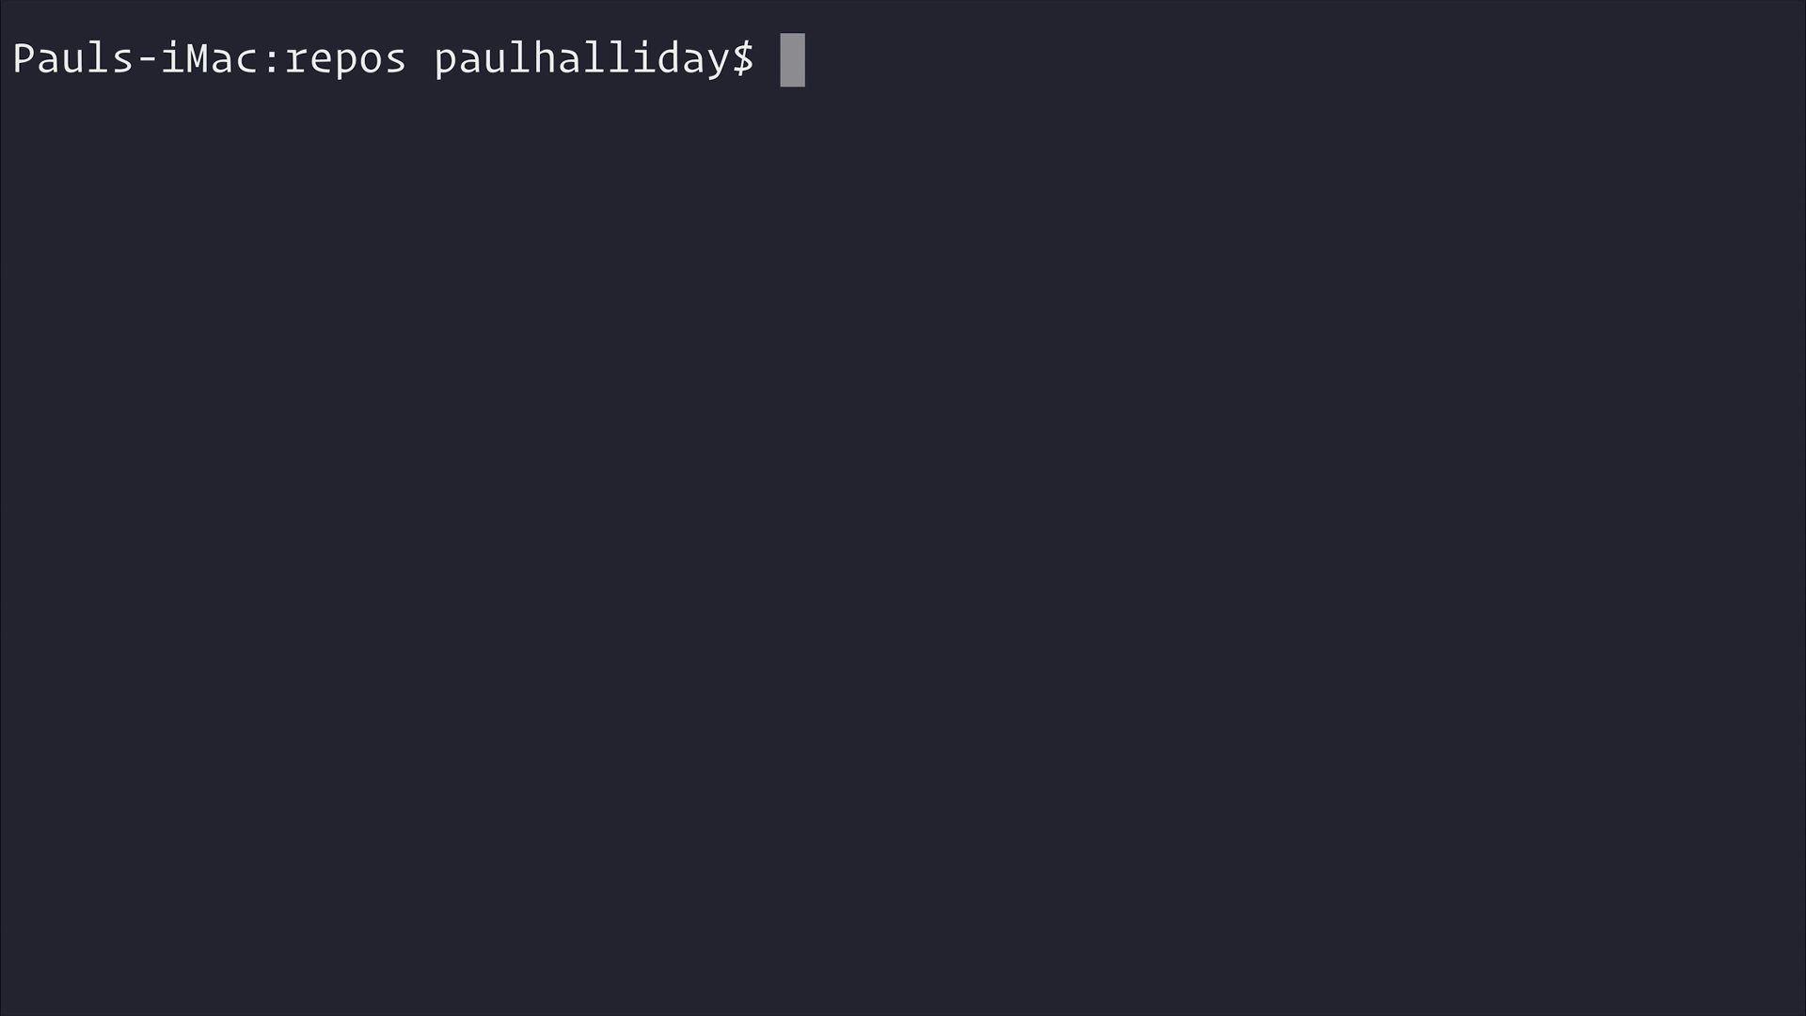
Create a moon-monx folder with empty index.html and app.js, and open it in VS Code
{"action": "type", "text": "mkdir moon-monx"}
{"action": "type", "text": "cd moon-monx"}
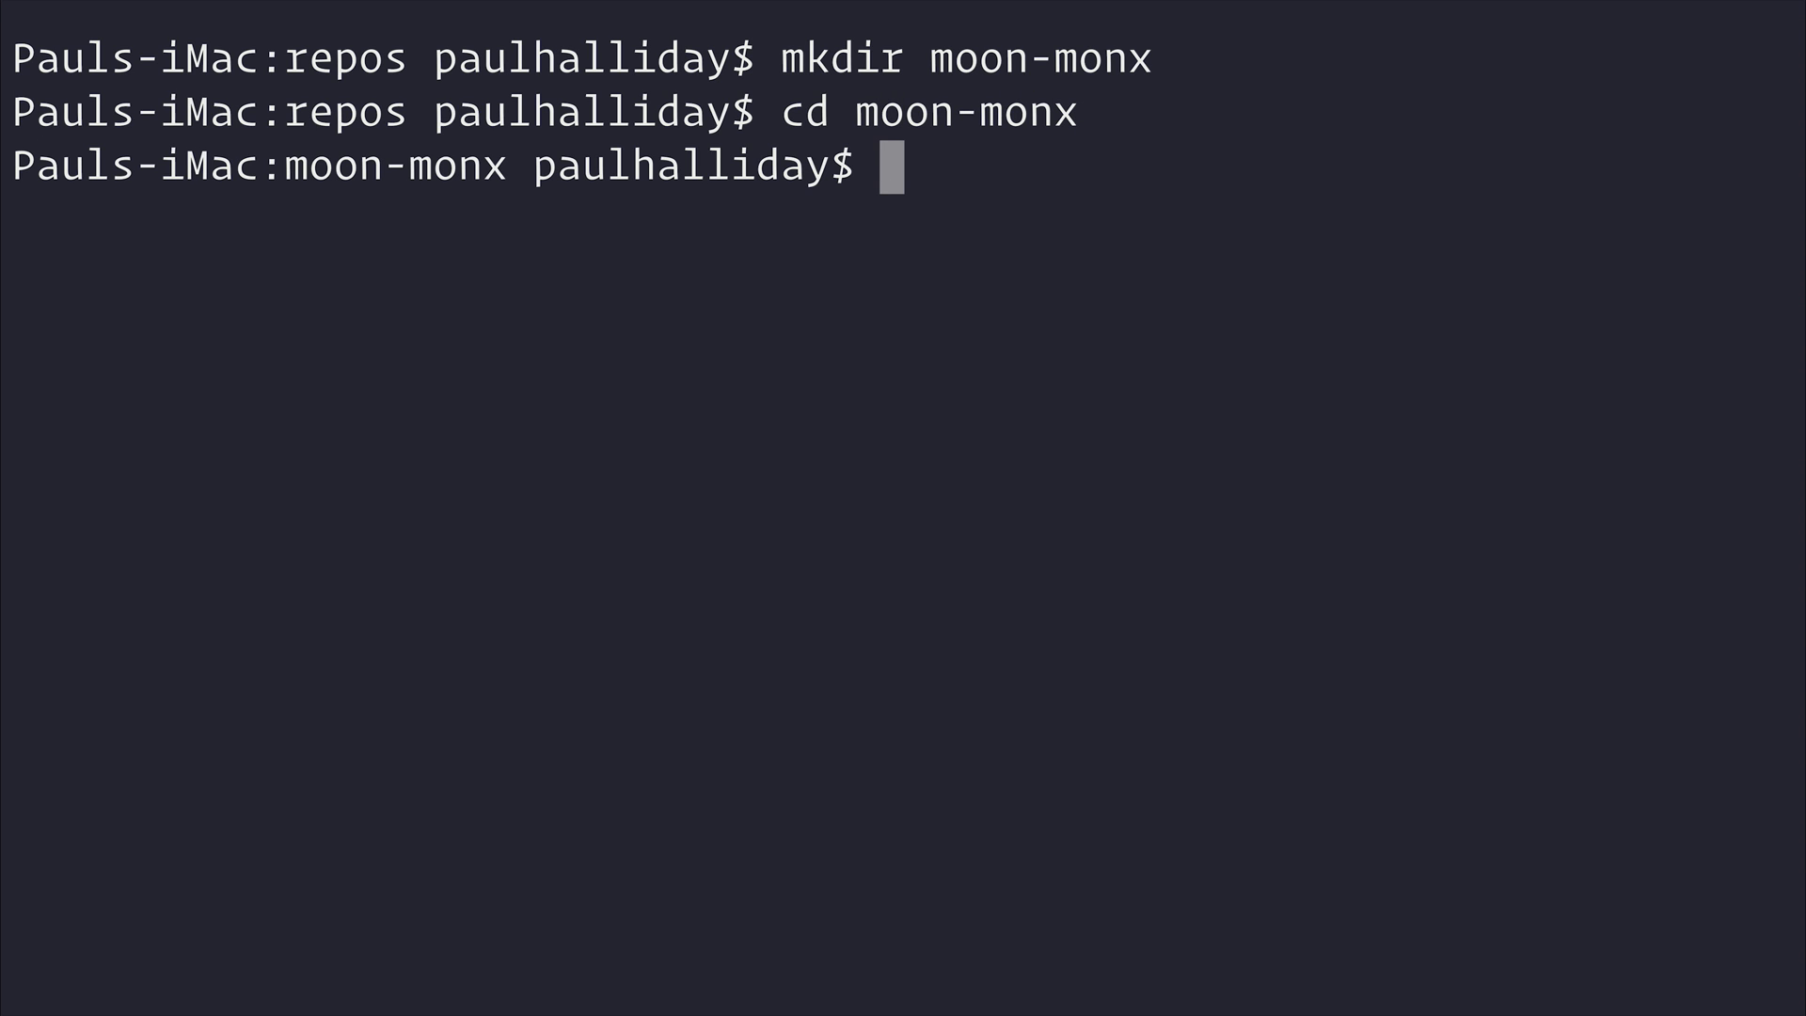
{"action": "type", "text": "touch index.html"}
{"action": "type", "text": "code . &&"}
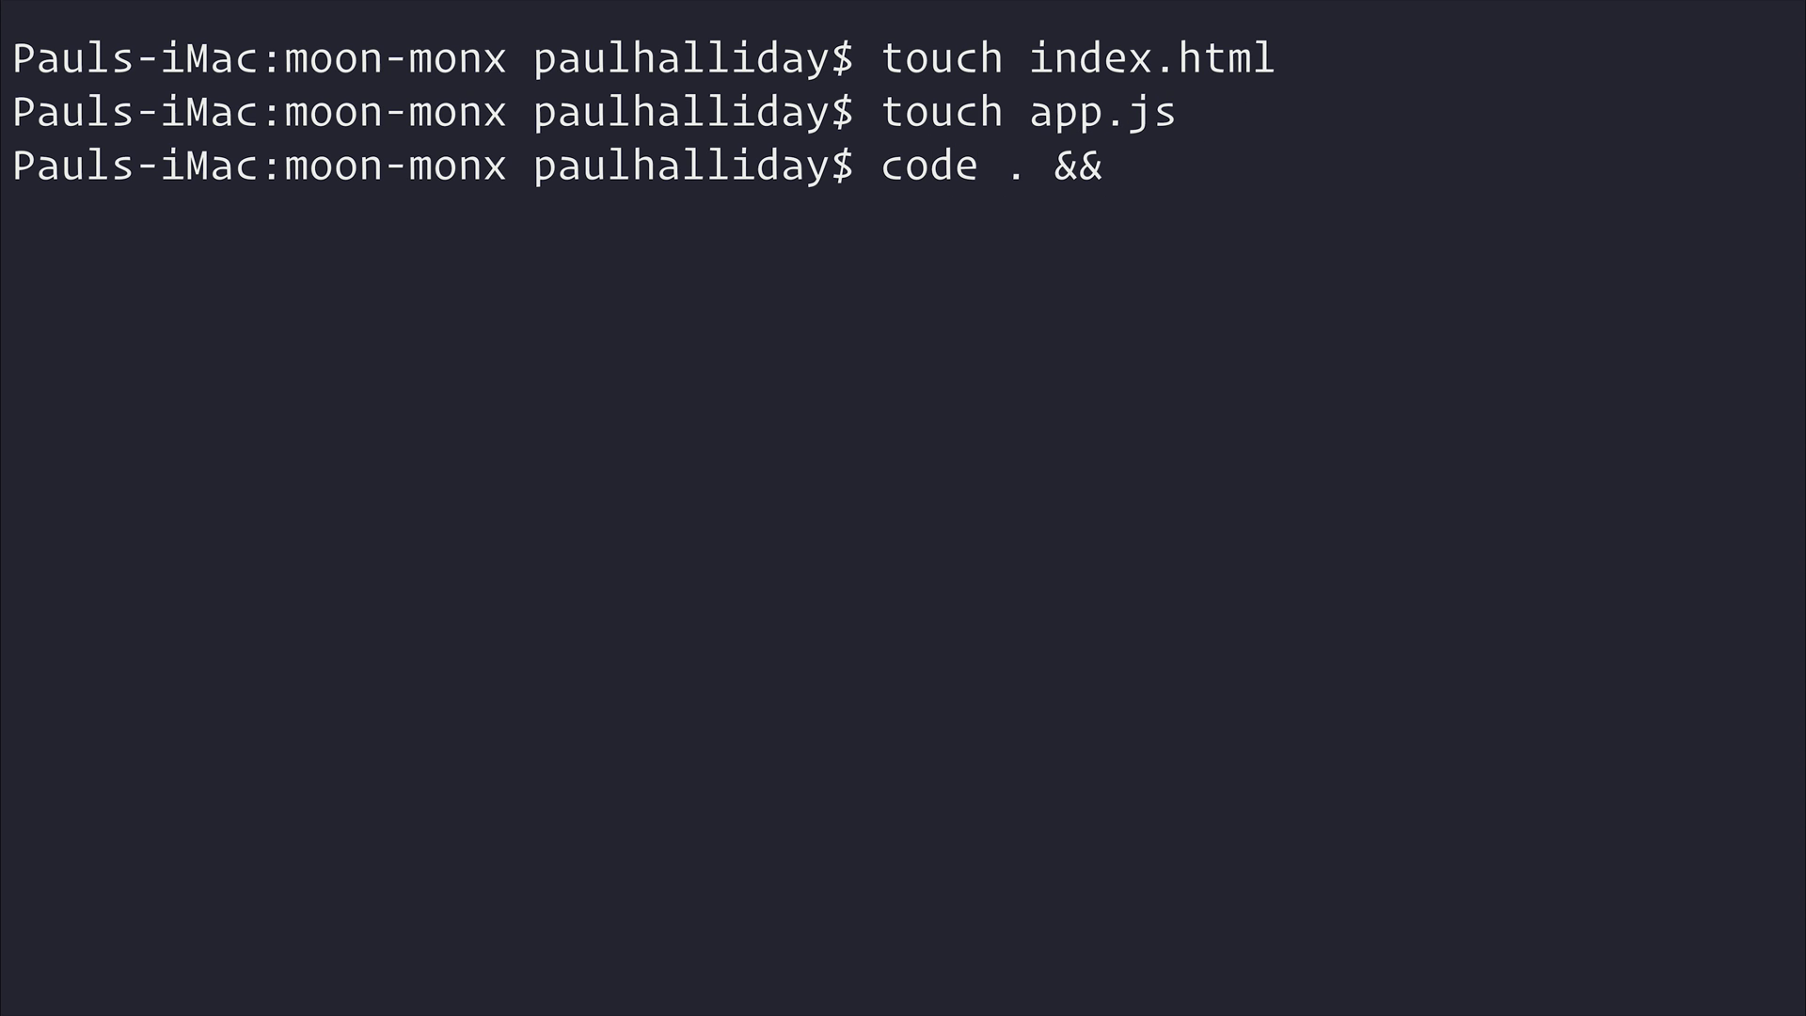
{"action": "type", "text": "http-server ."}
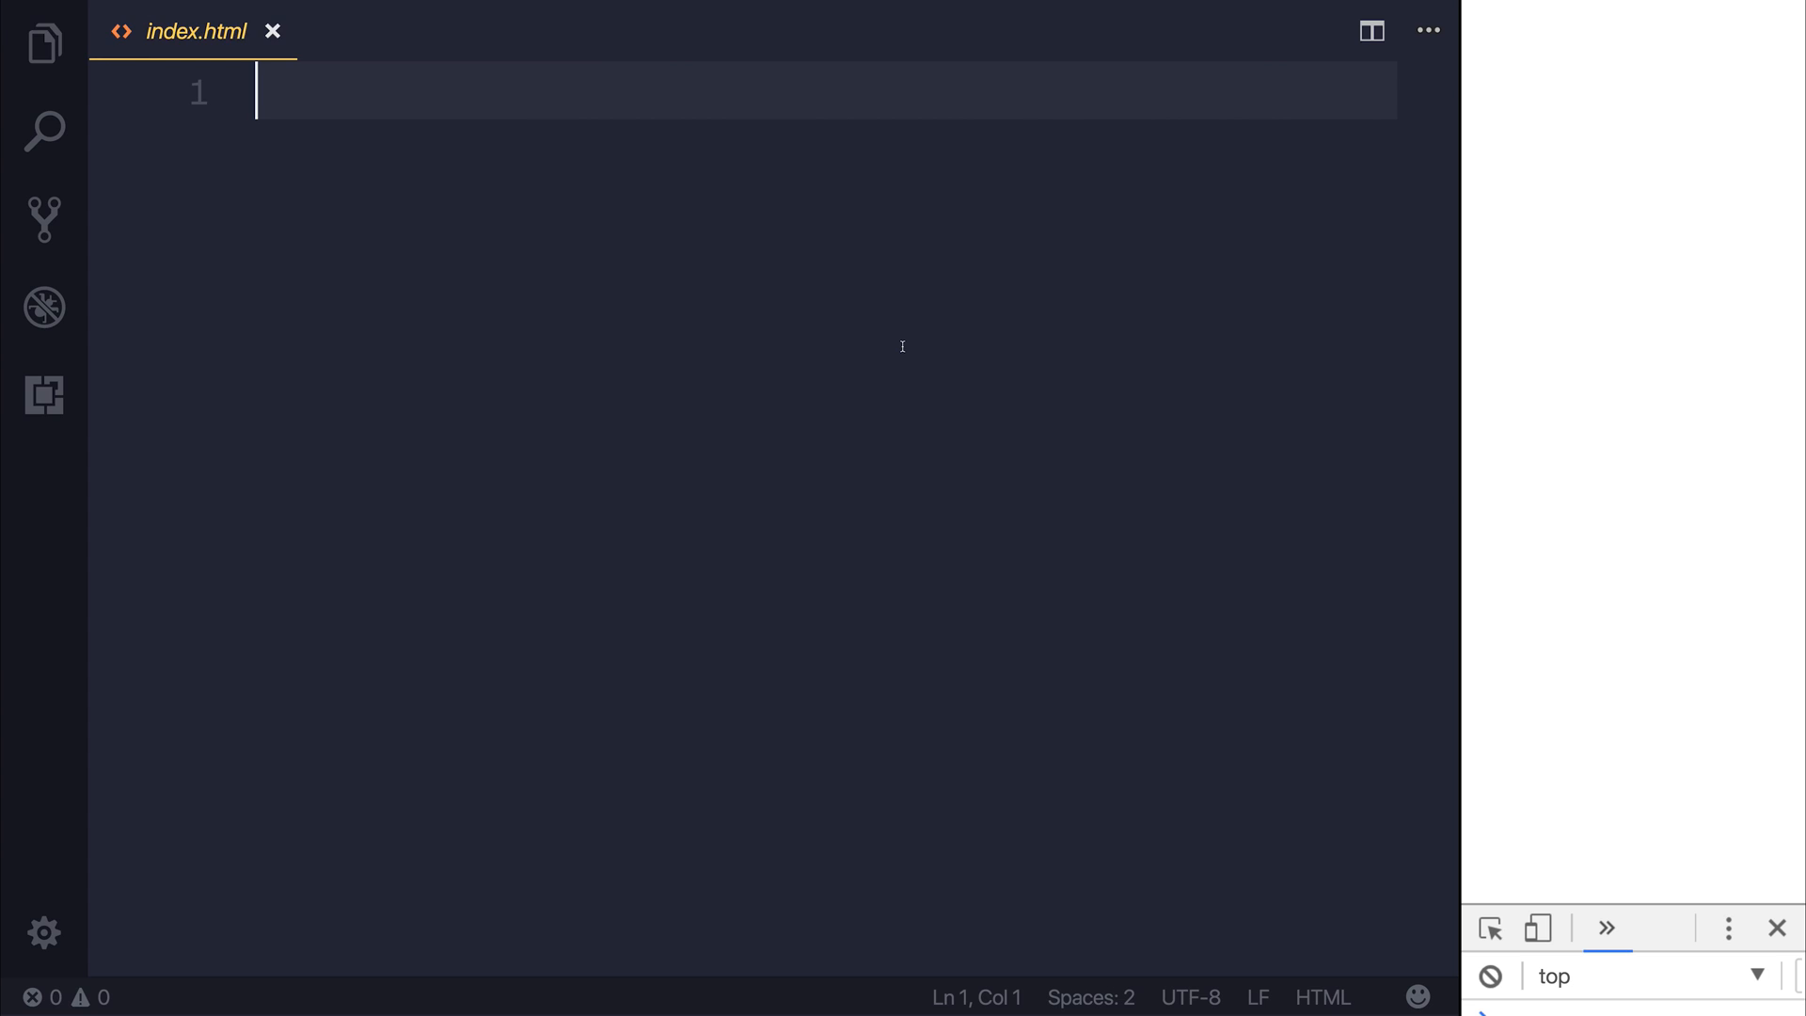
Expand an html:5 boilerplate titled 'Moon.js Monx' with a div#app in the body
{"action": "type", "text": "ht"}
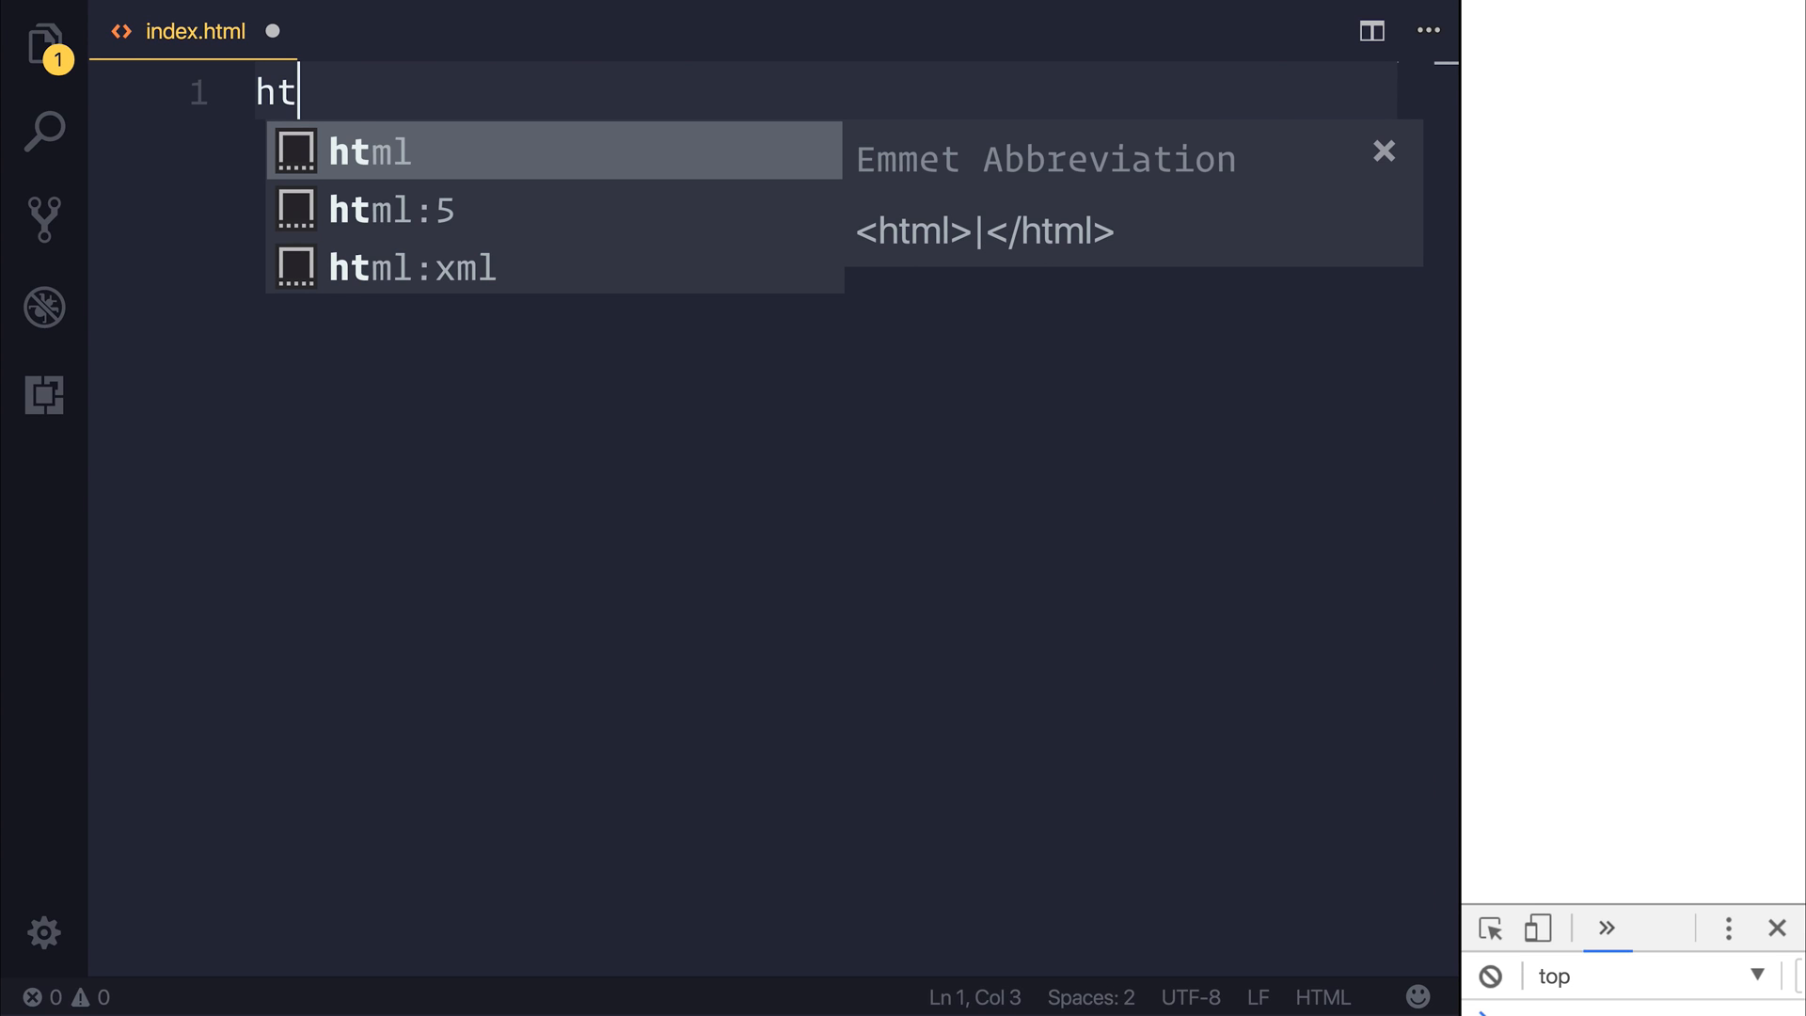
{"action": "type", "text": "m"}
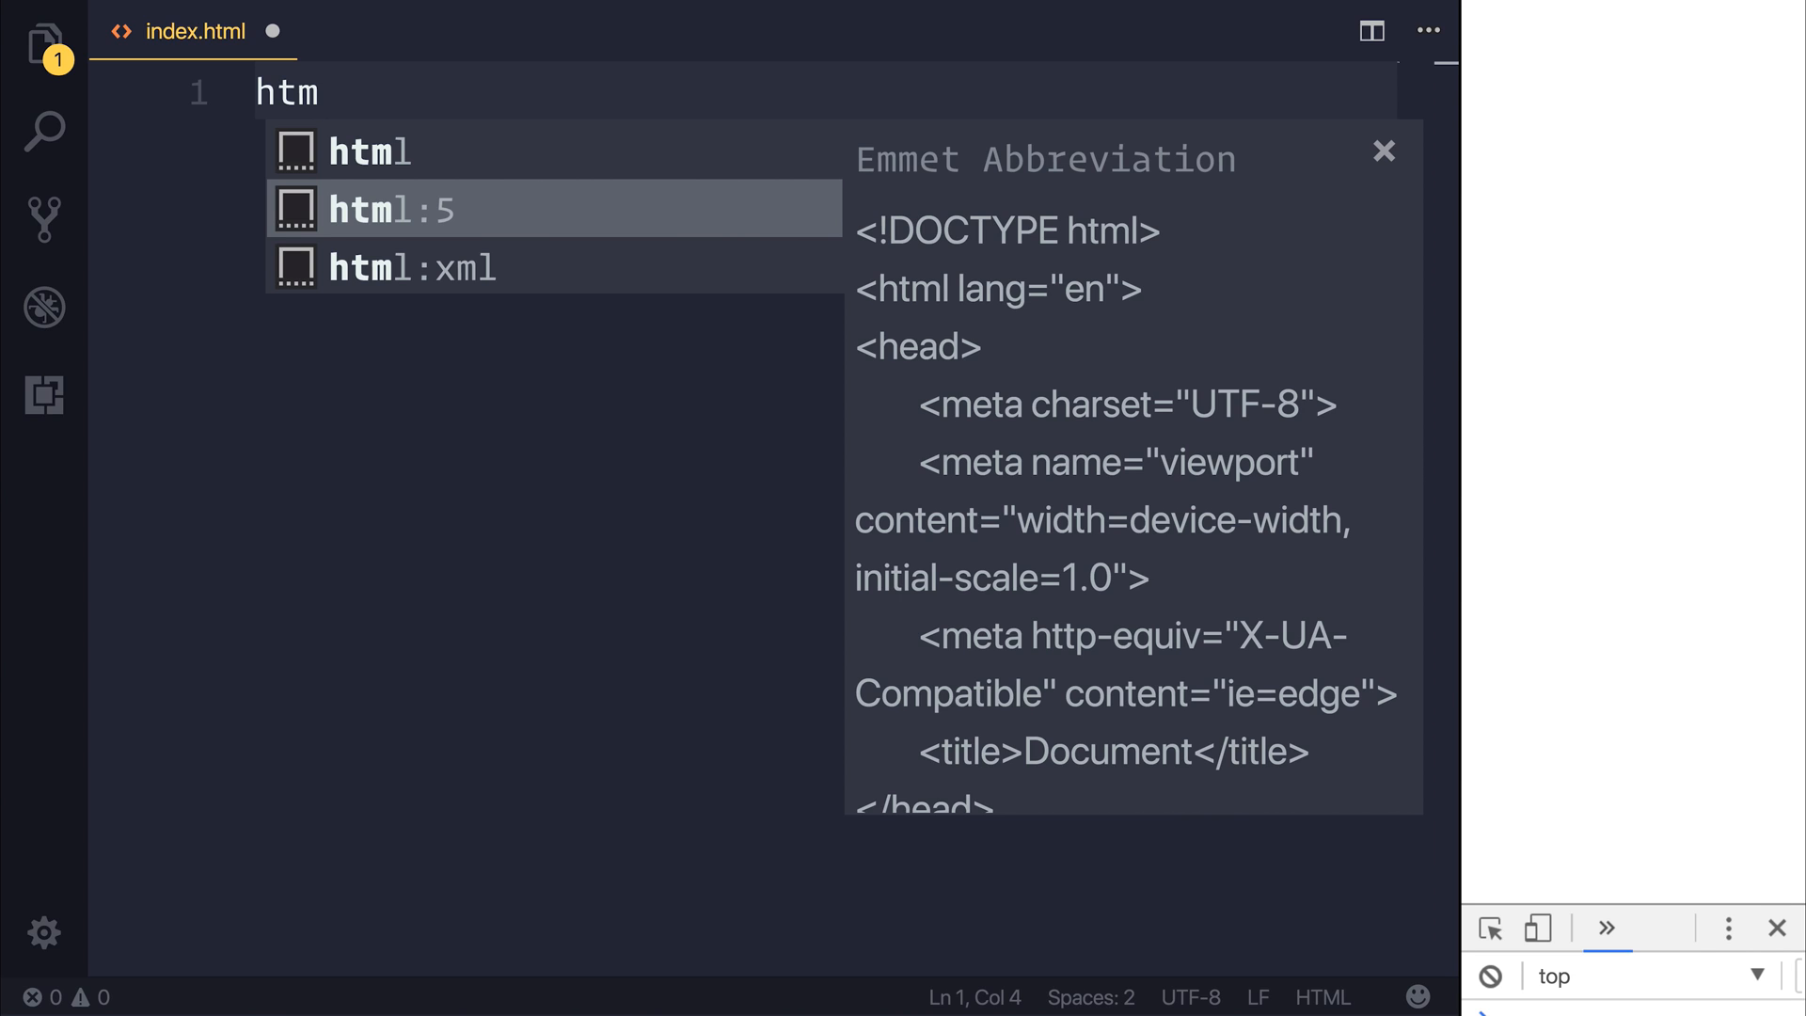
{"action": "key", "text": "Tab"}
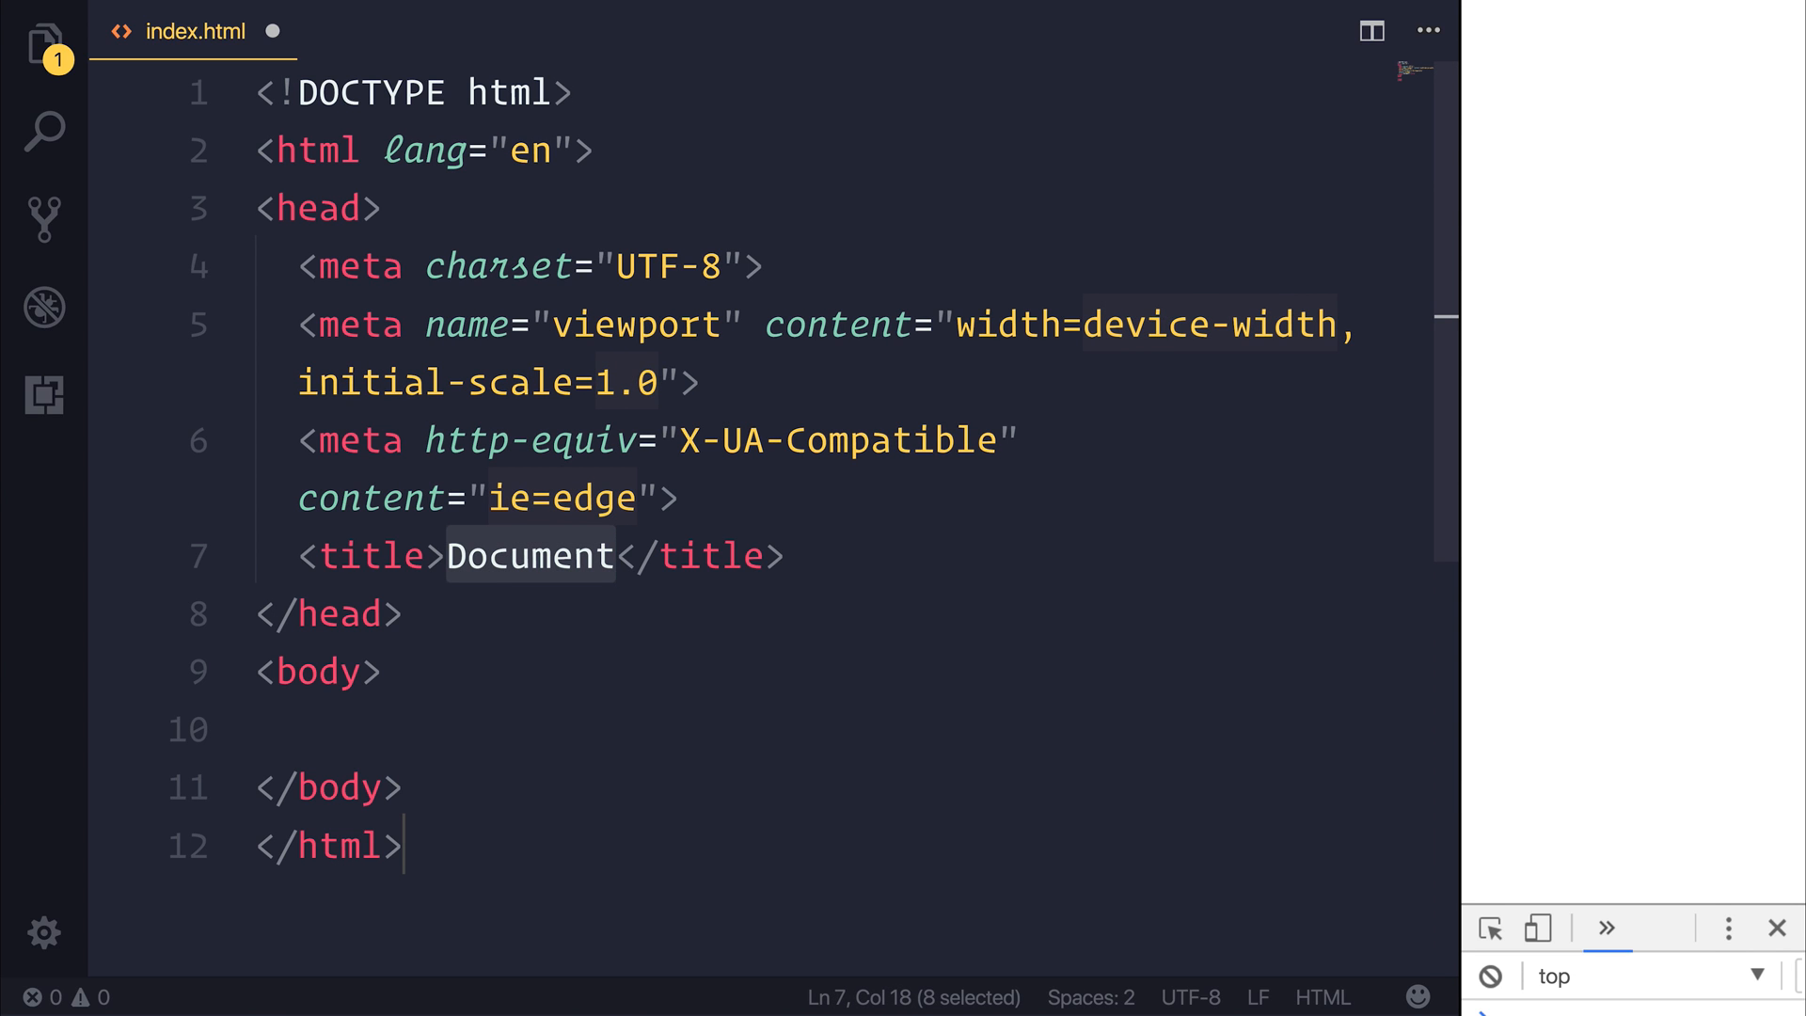
{"action": "type", "text": "Moon."}
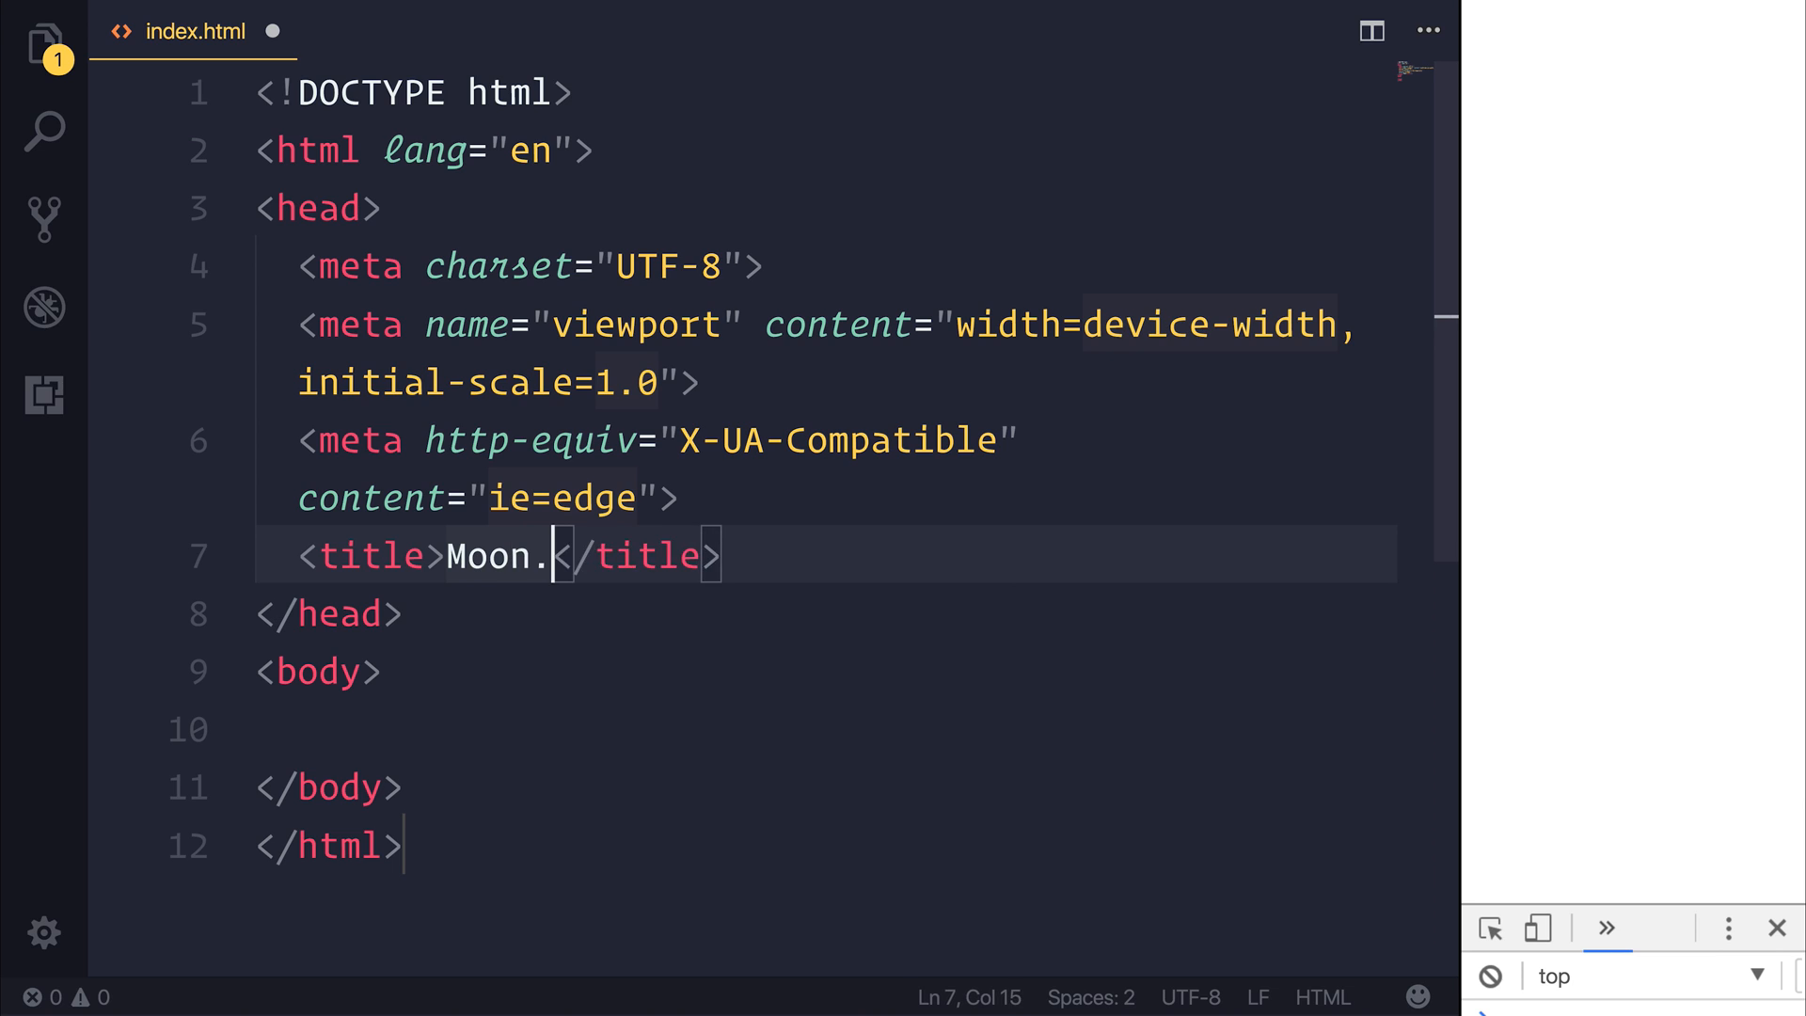
{"action": "type", "text": "js Monx"}
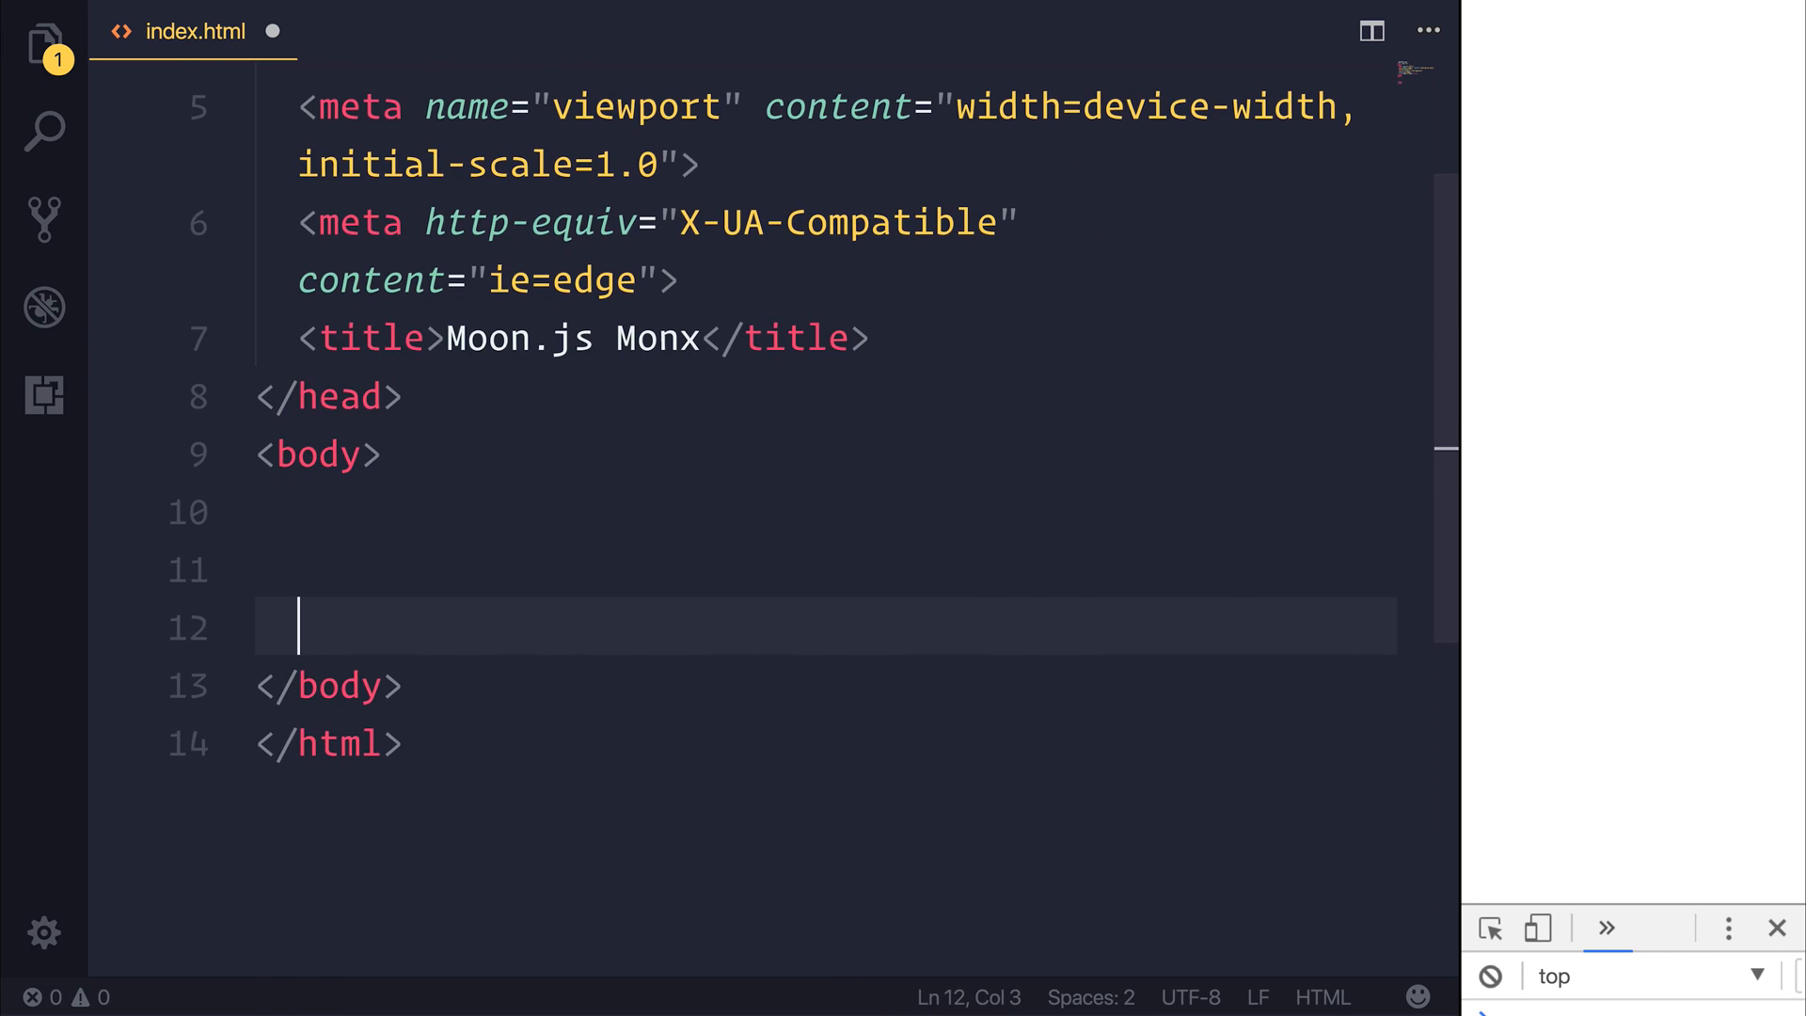
{"action": "type", "text": "div#ap"}
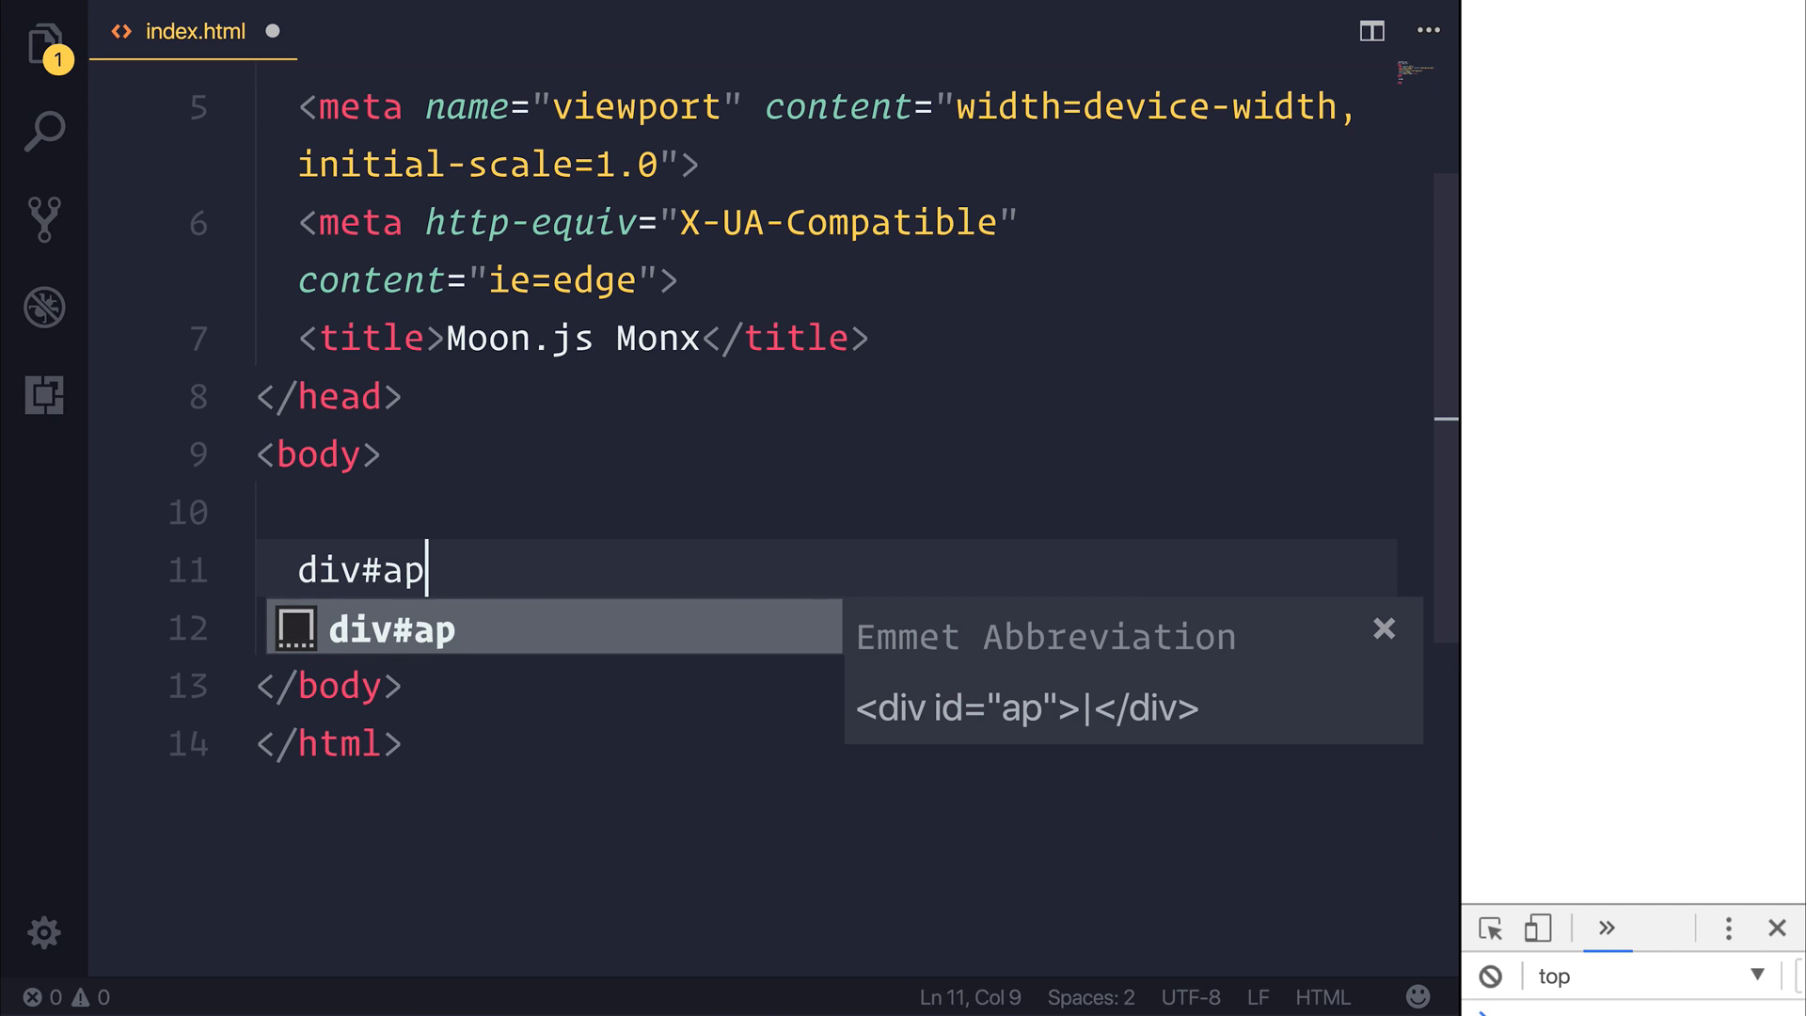
{"action": "key", "text": "Tab"}
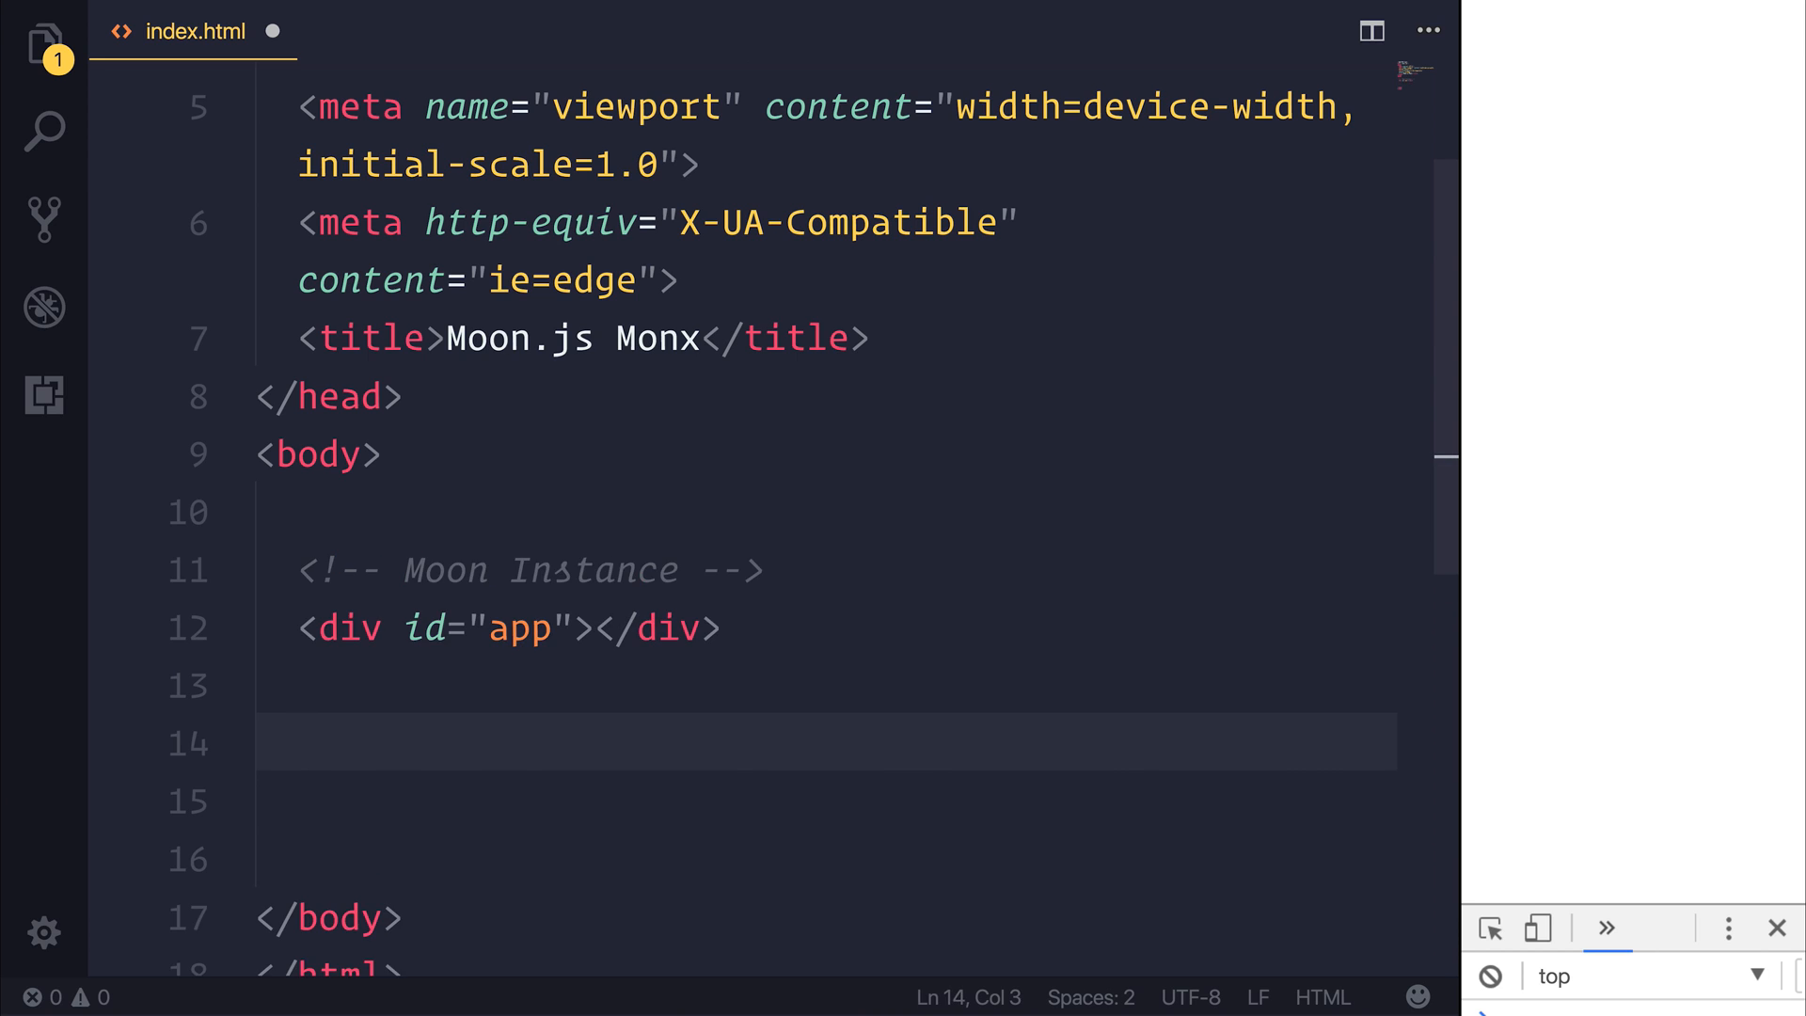
Add a 'Development Mode Moon.js' comment and a script tag loading unpkg.com/moonjs/dist/moon.js
{"action": "type", "text": "<!--"}
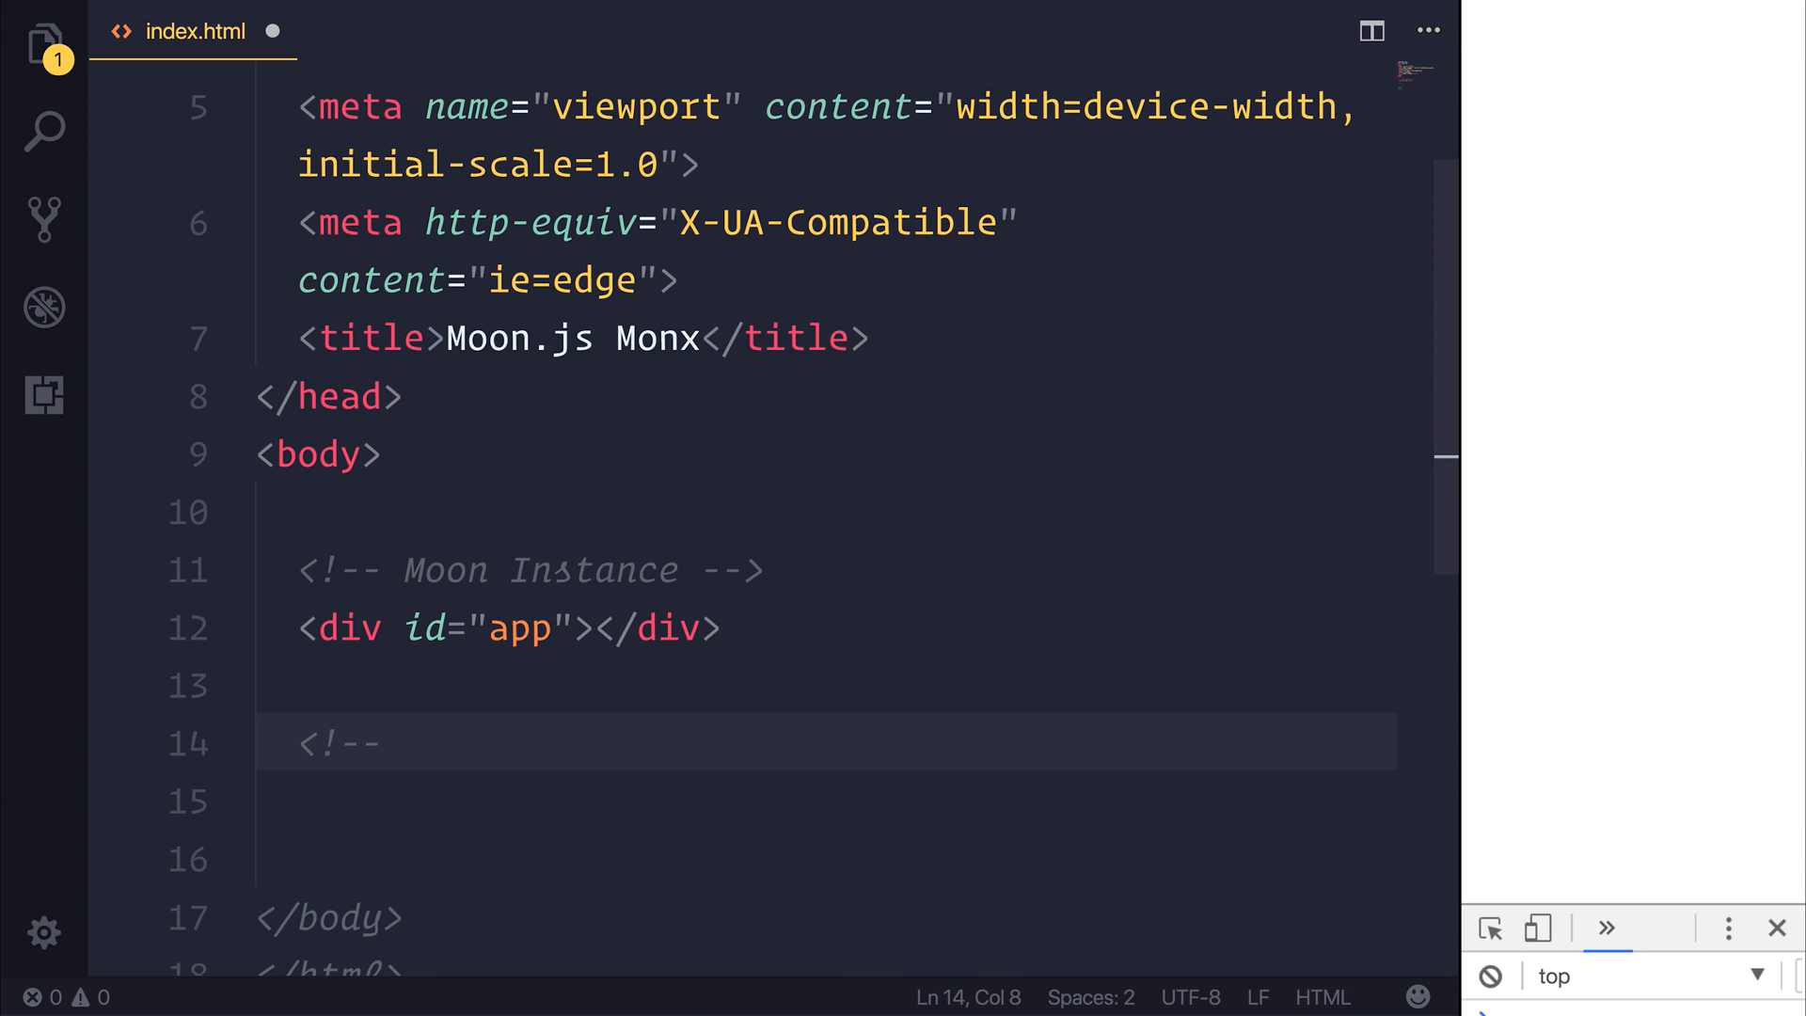
{"action": "type", "text": "Development Mod"}
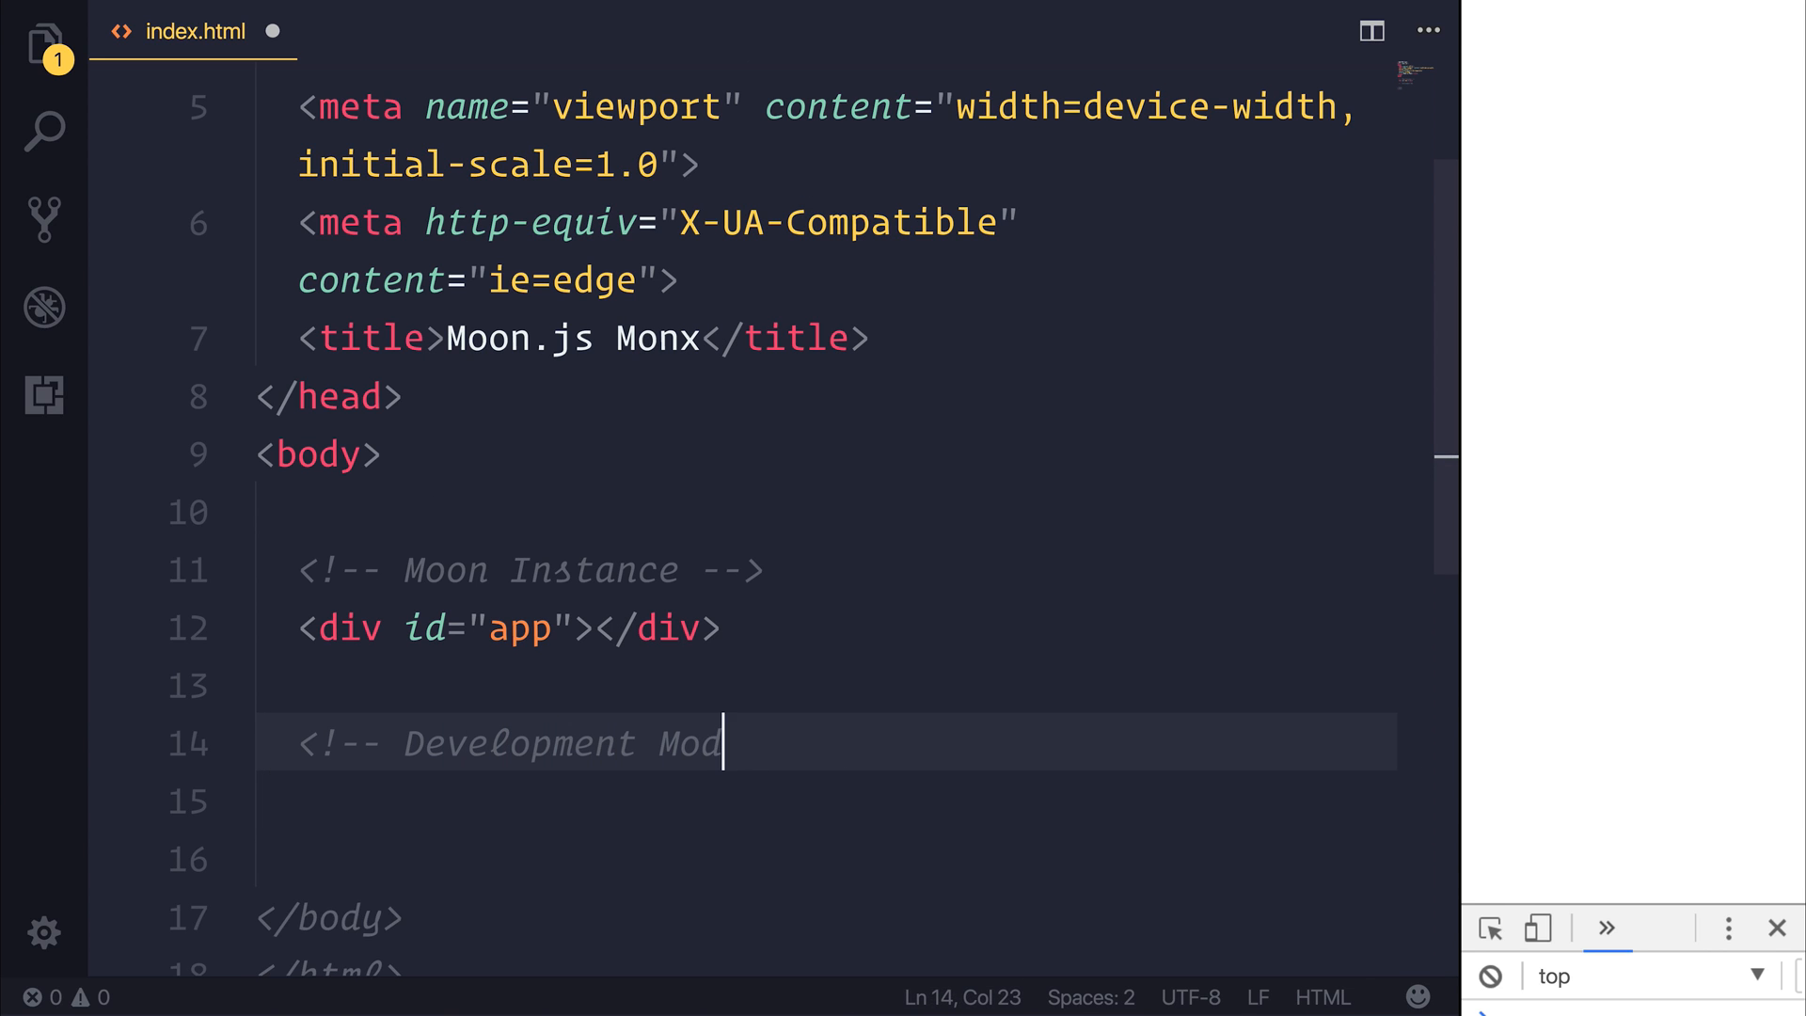
{"action": "type", "text": "e Moon.js --"}
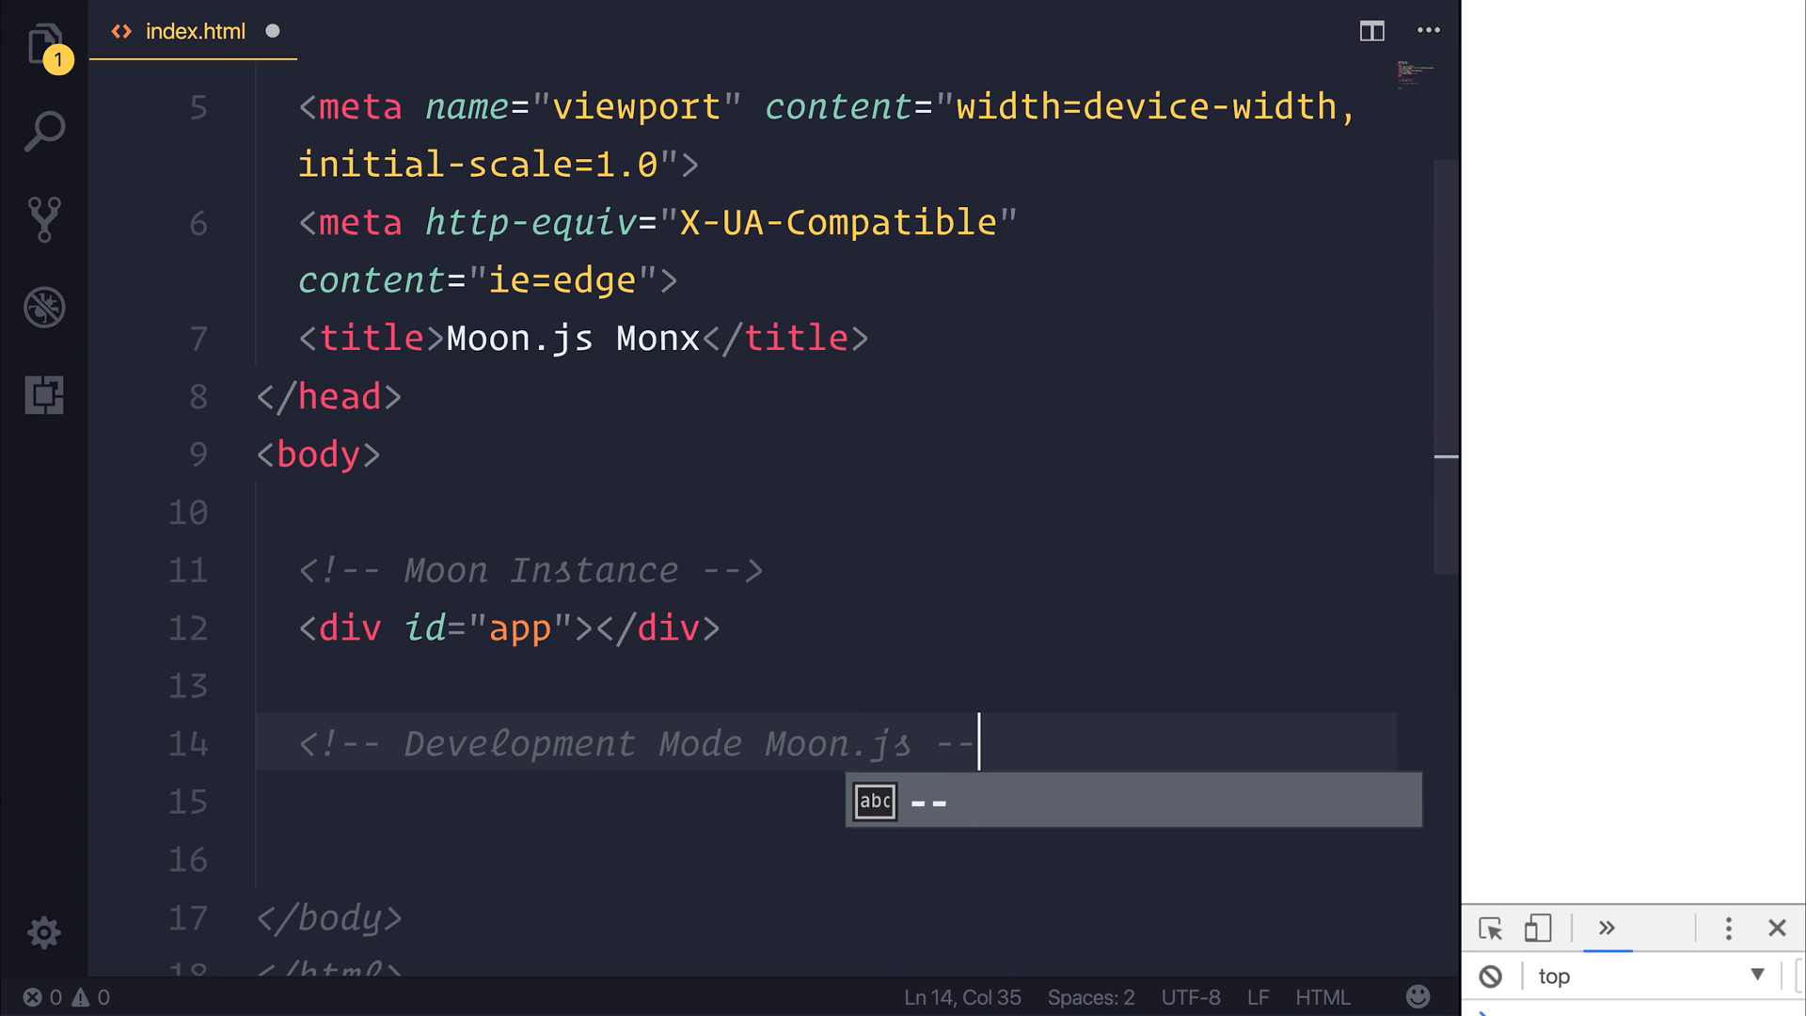
{"action": "type", "text": "<script src=\"\"></script>"}
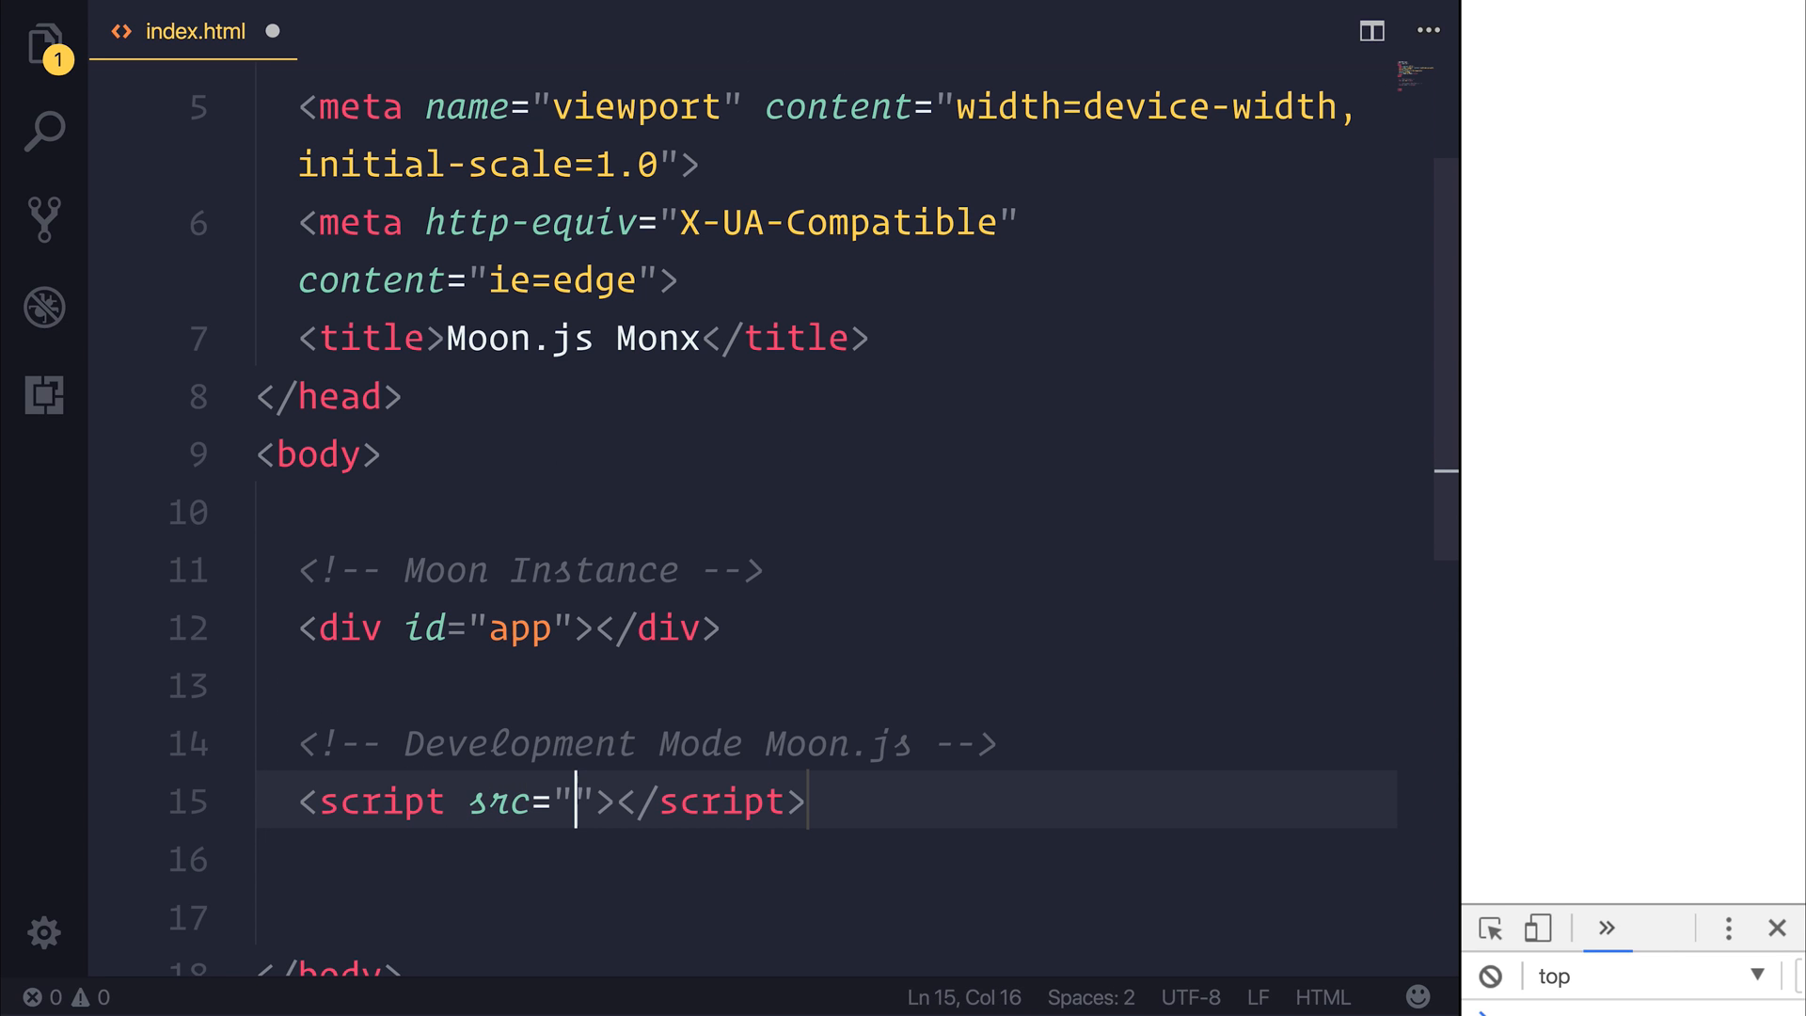
{"action": "type", "text": "https://un"}
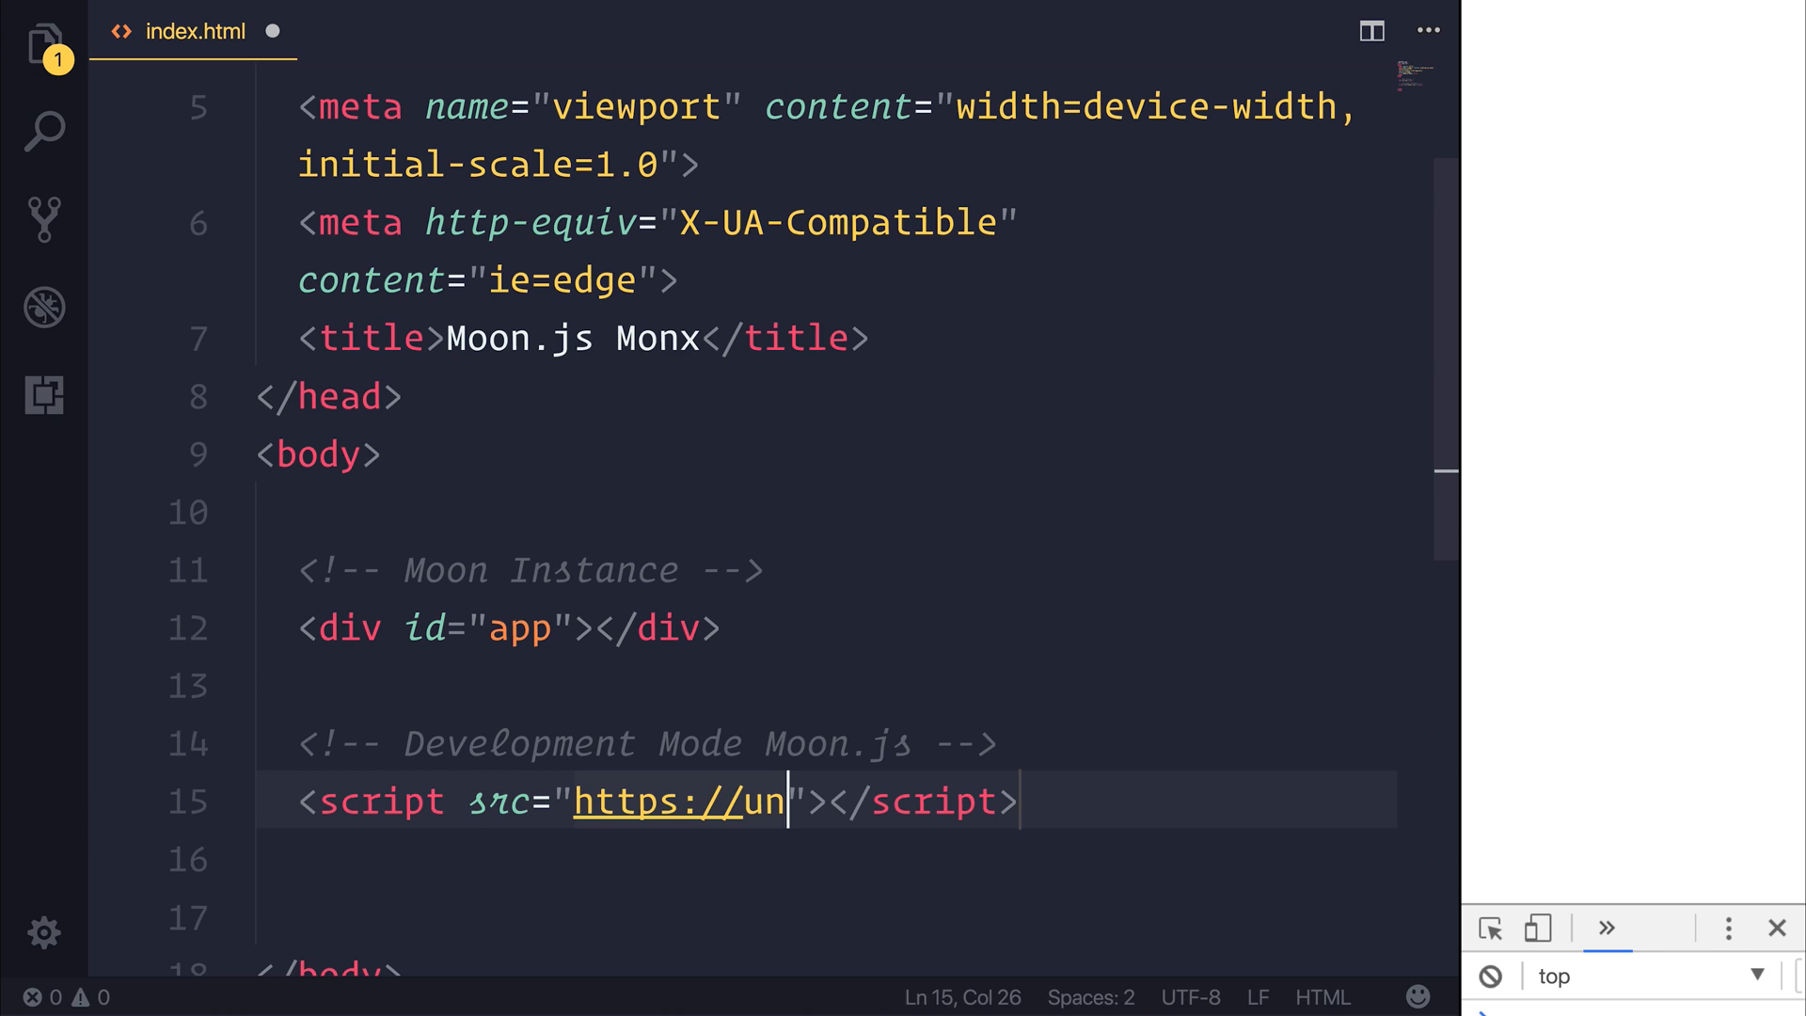
{"action": "type", "text": "pkg/com"}
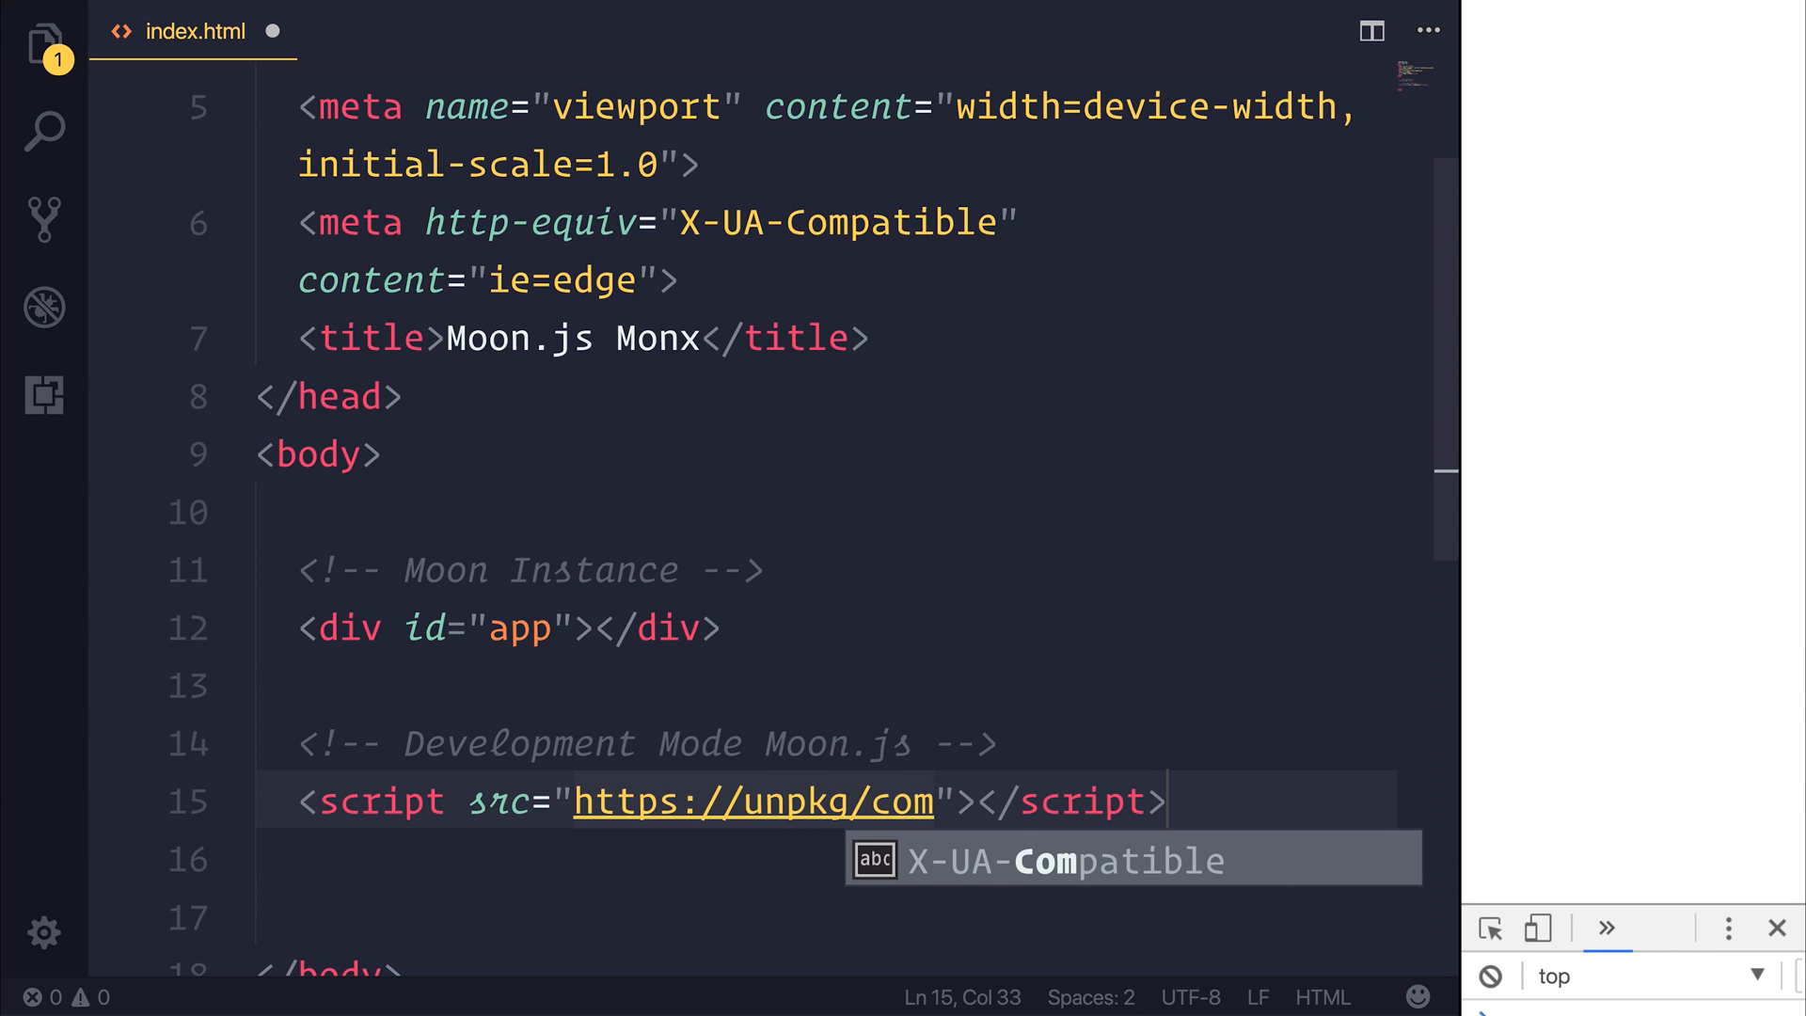
{"action": "type", "text": "/moon"}
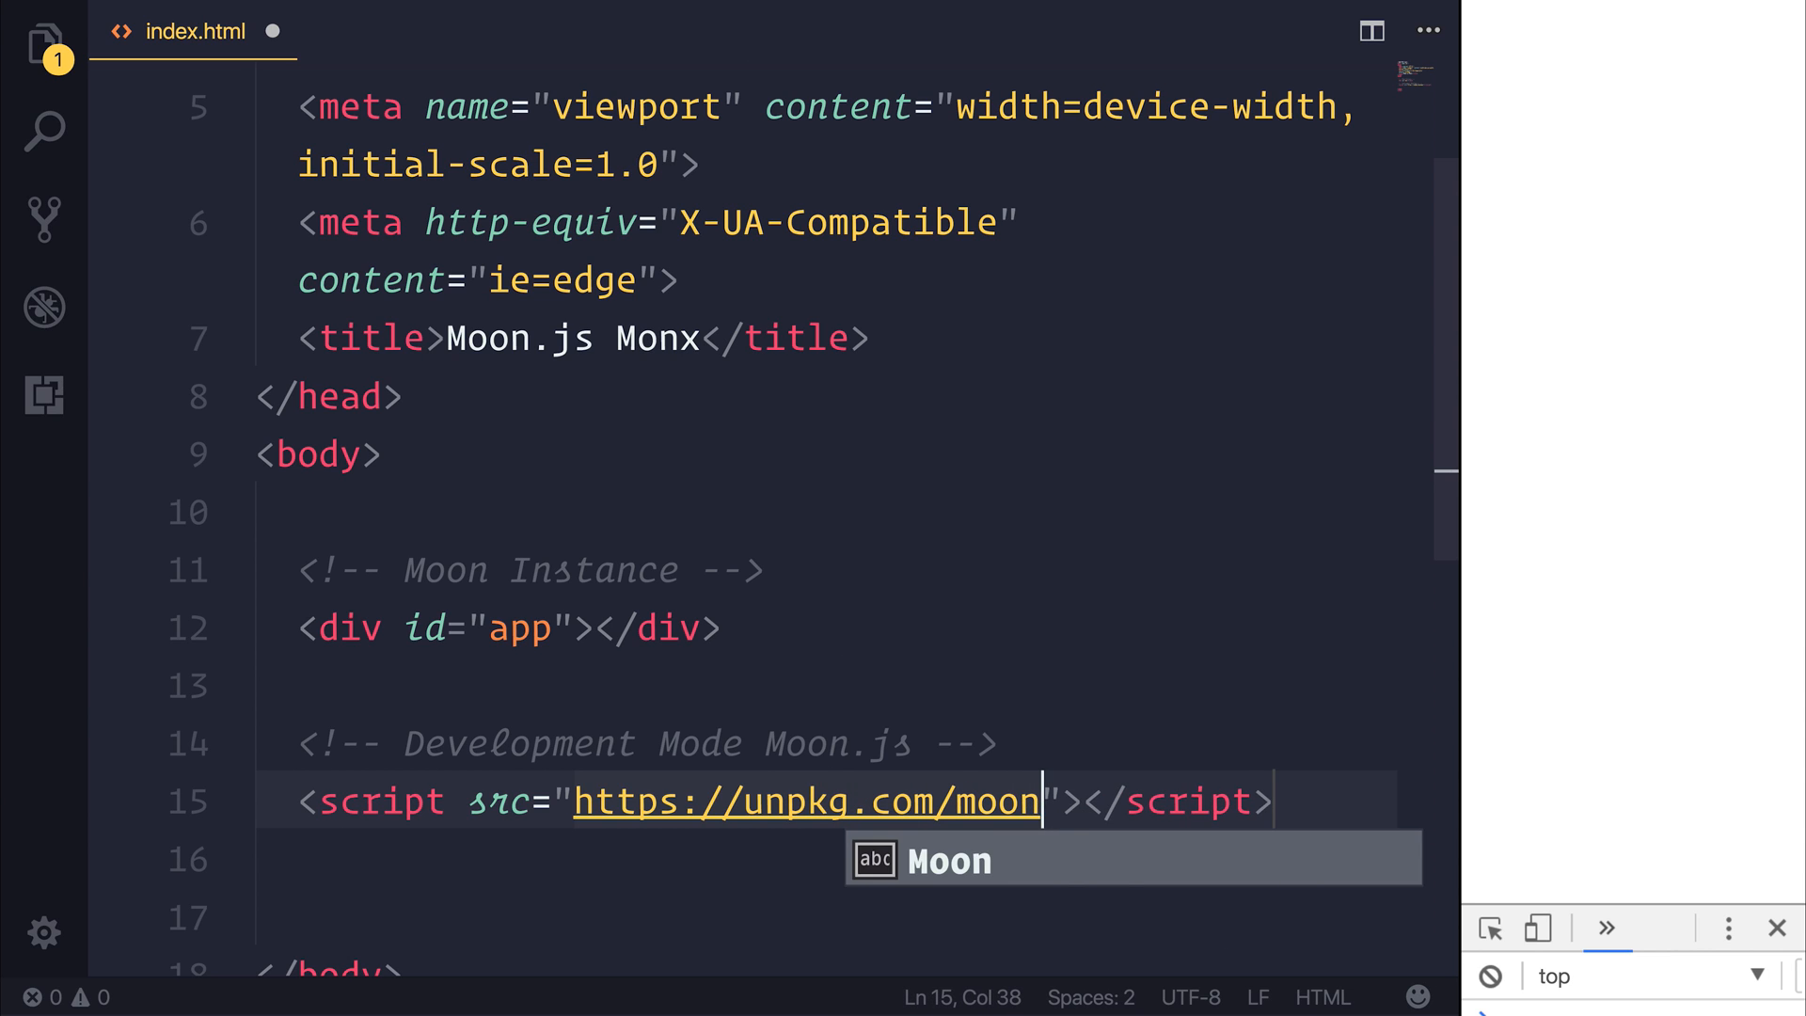
{"action": "type", "text": "js/dist/moon.js"}
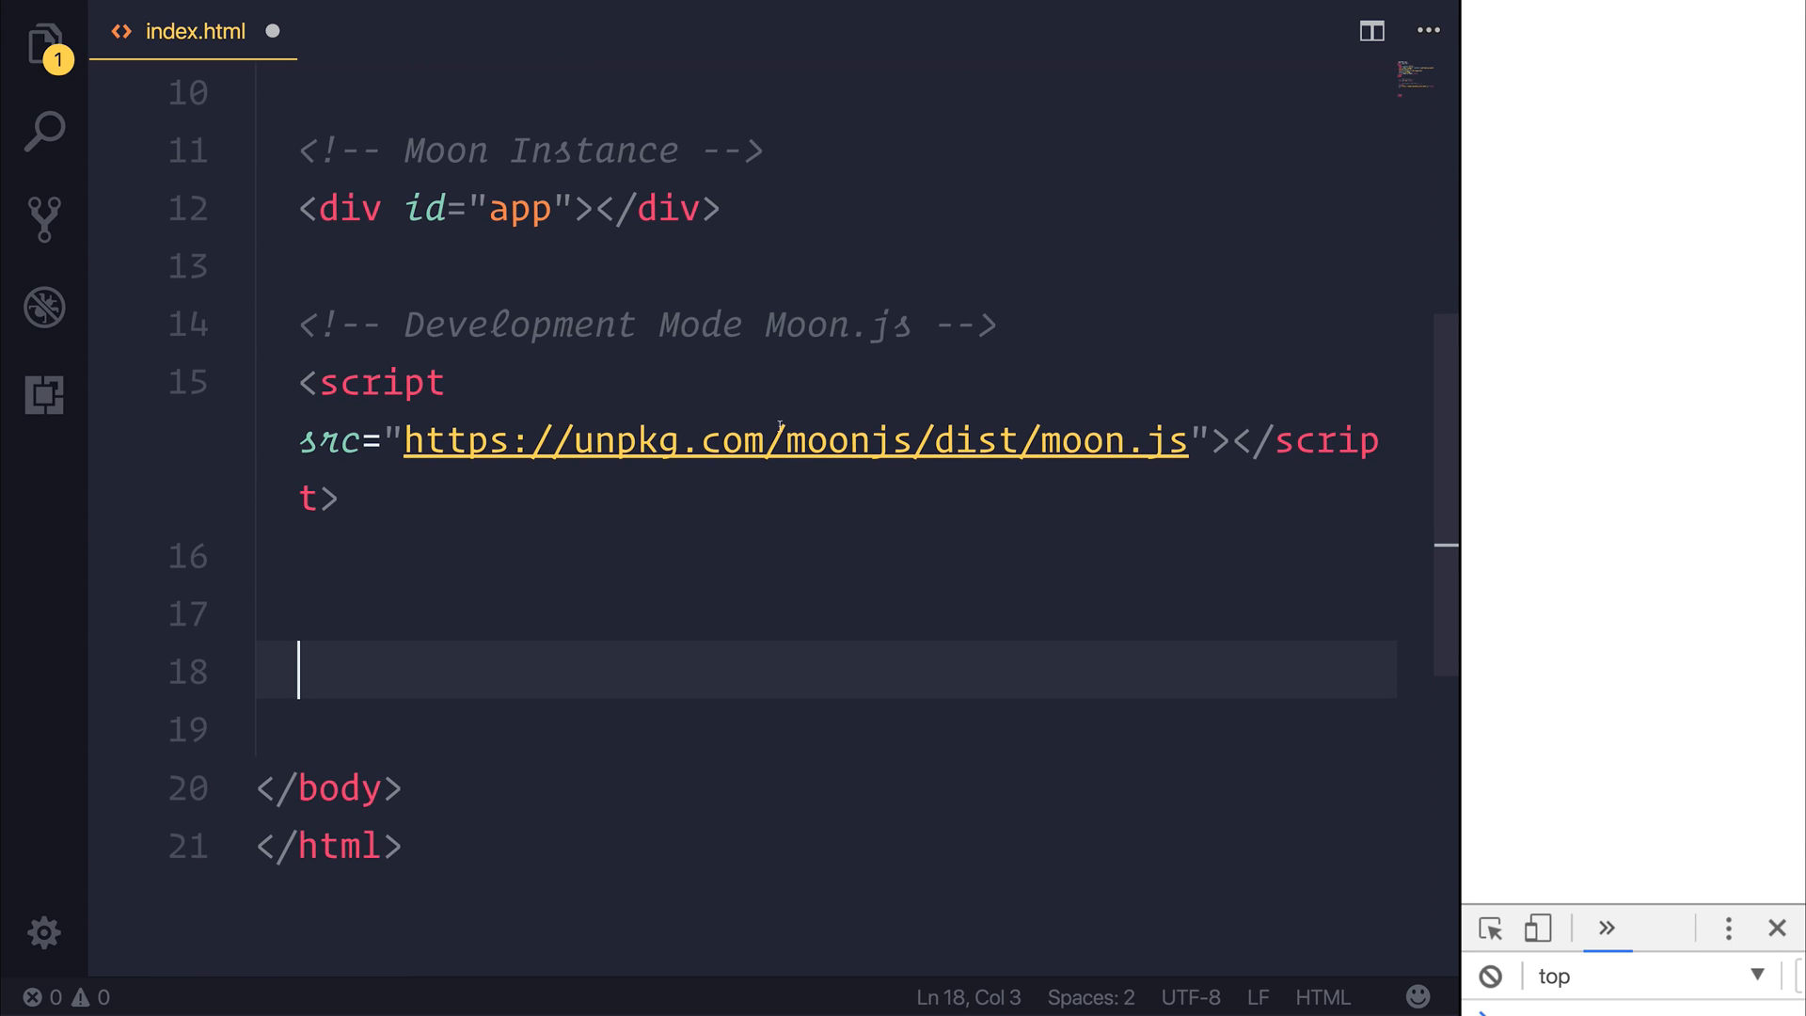
Add commented script tags loading Monx from unpkg.com/monx and the local app.js
{"action": "left_click", "coordinate": [743, 608]}
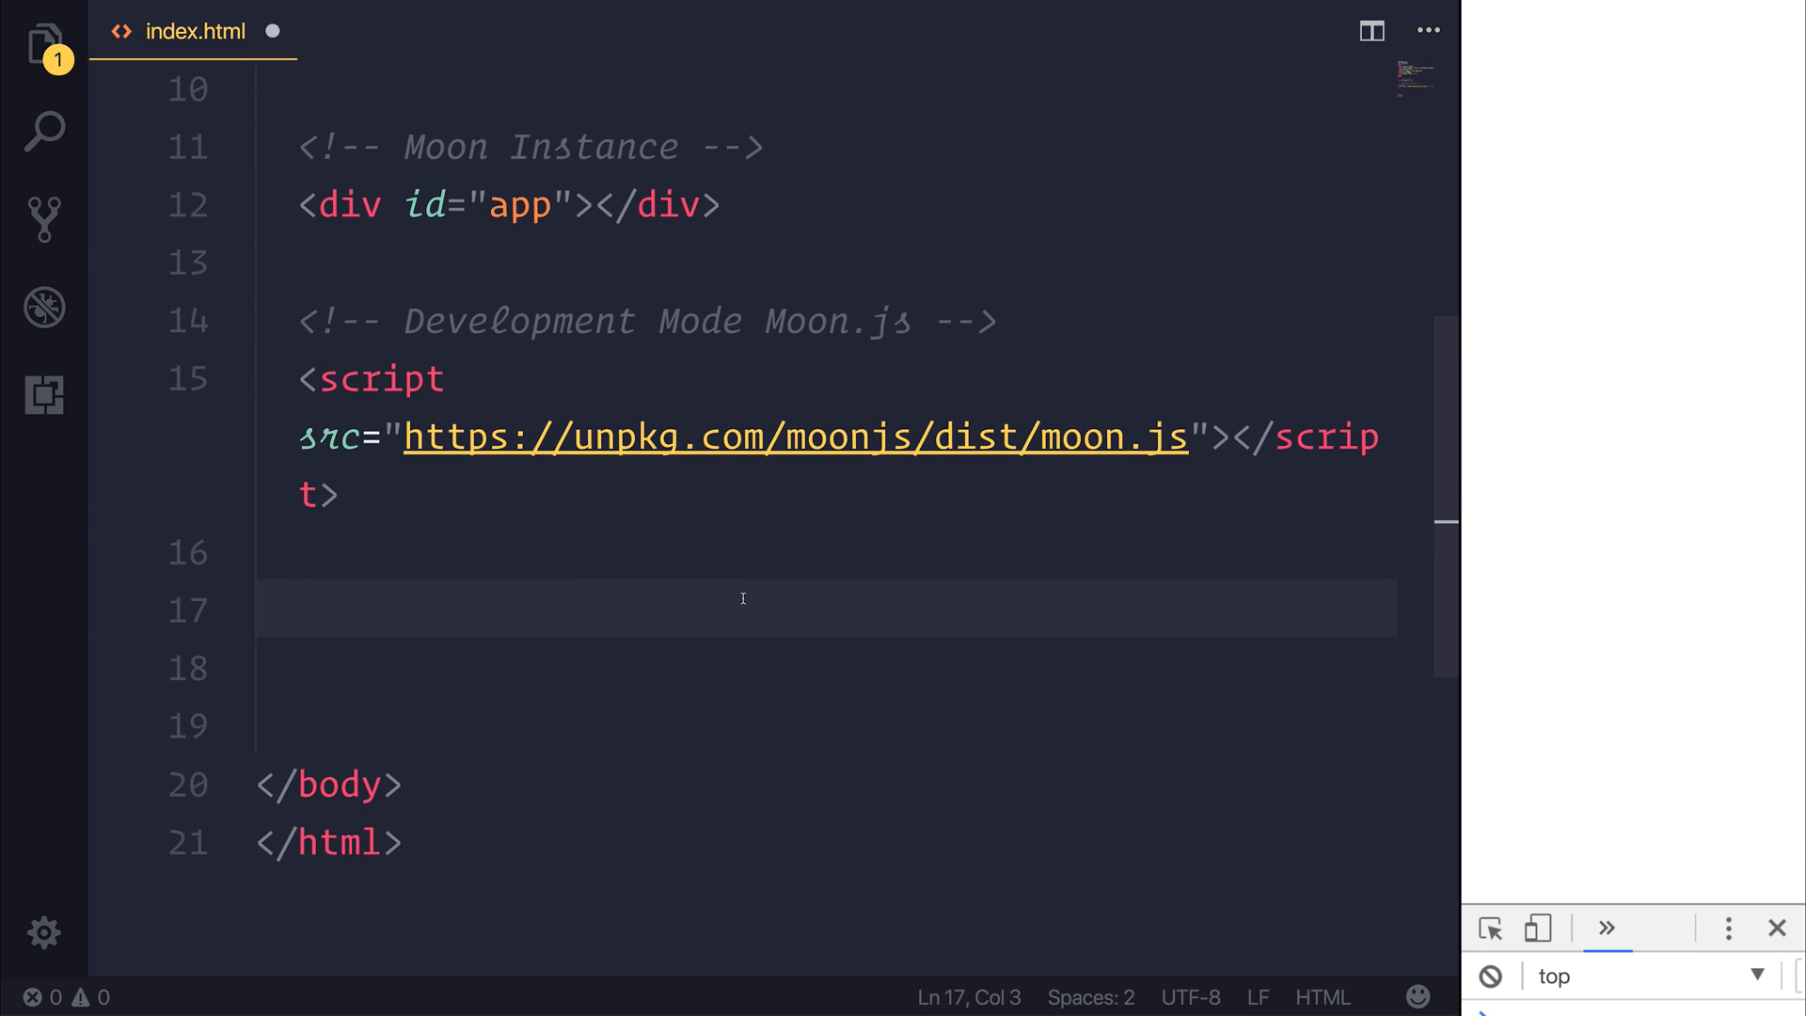
{"action": "type", "text": "<!-- Monx -->"}
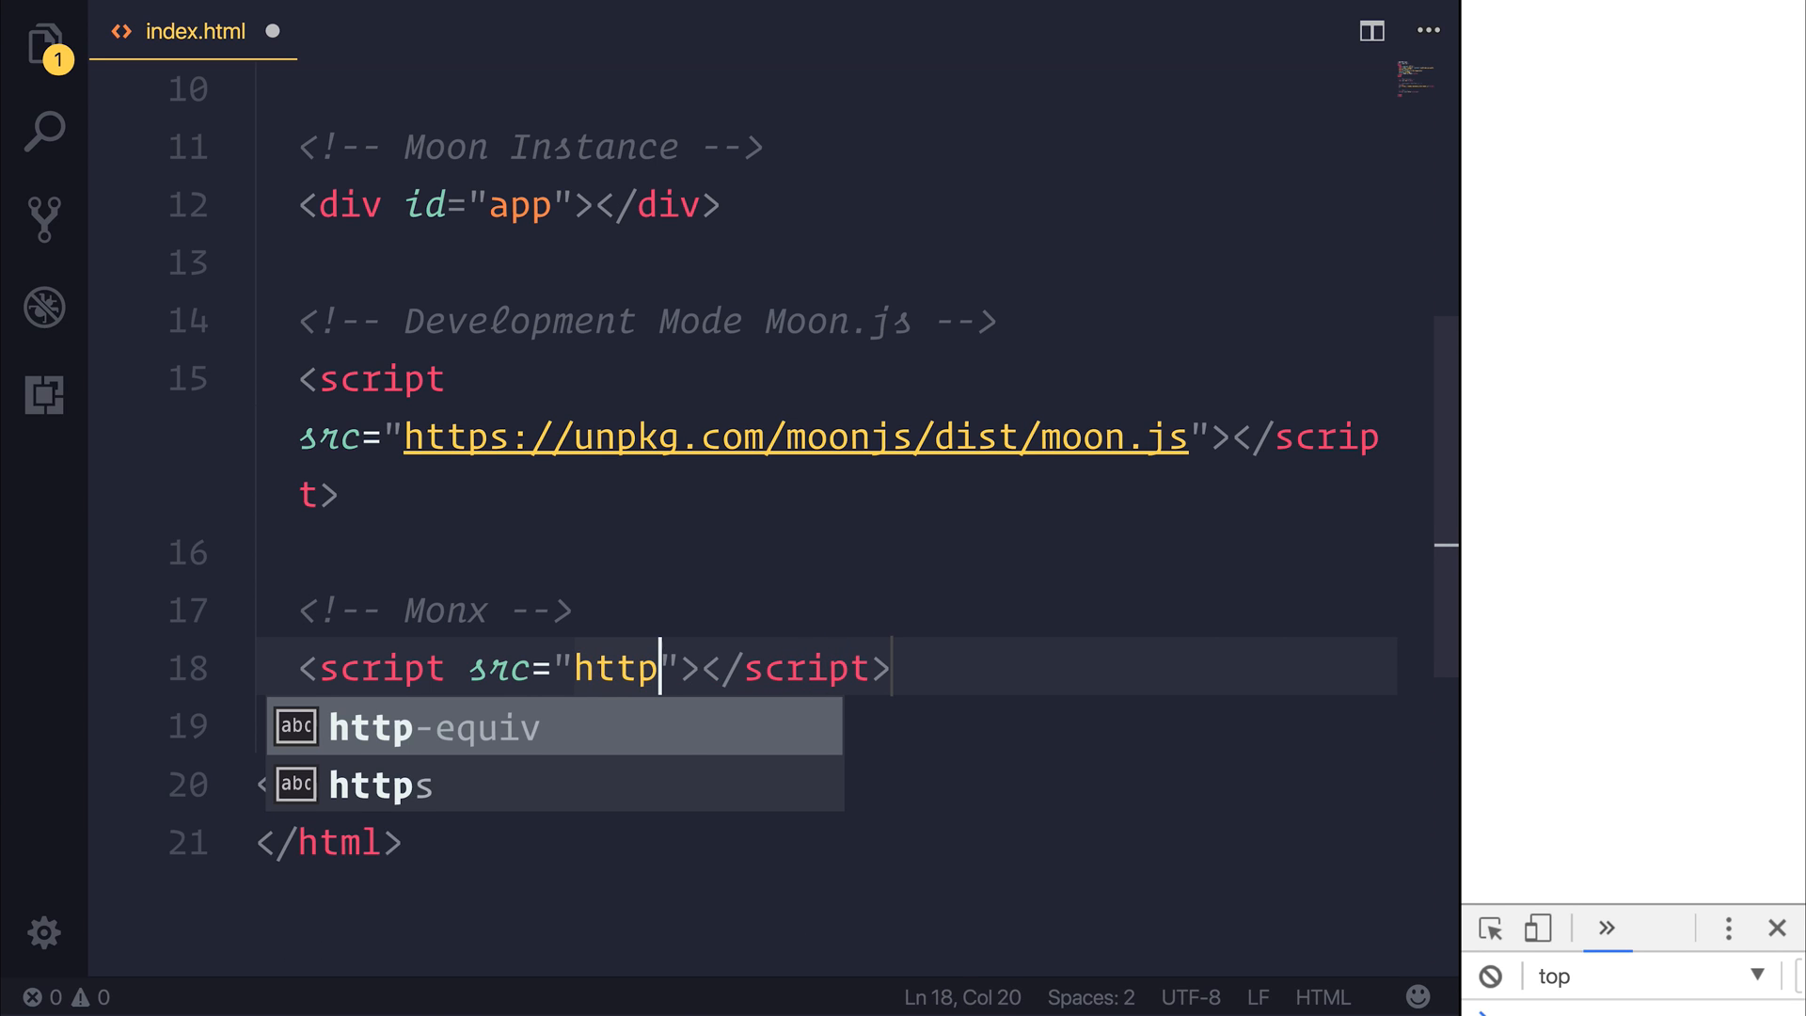
{"action": "type", "text": "s://unpkg."}
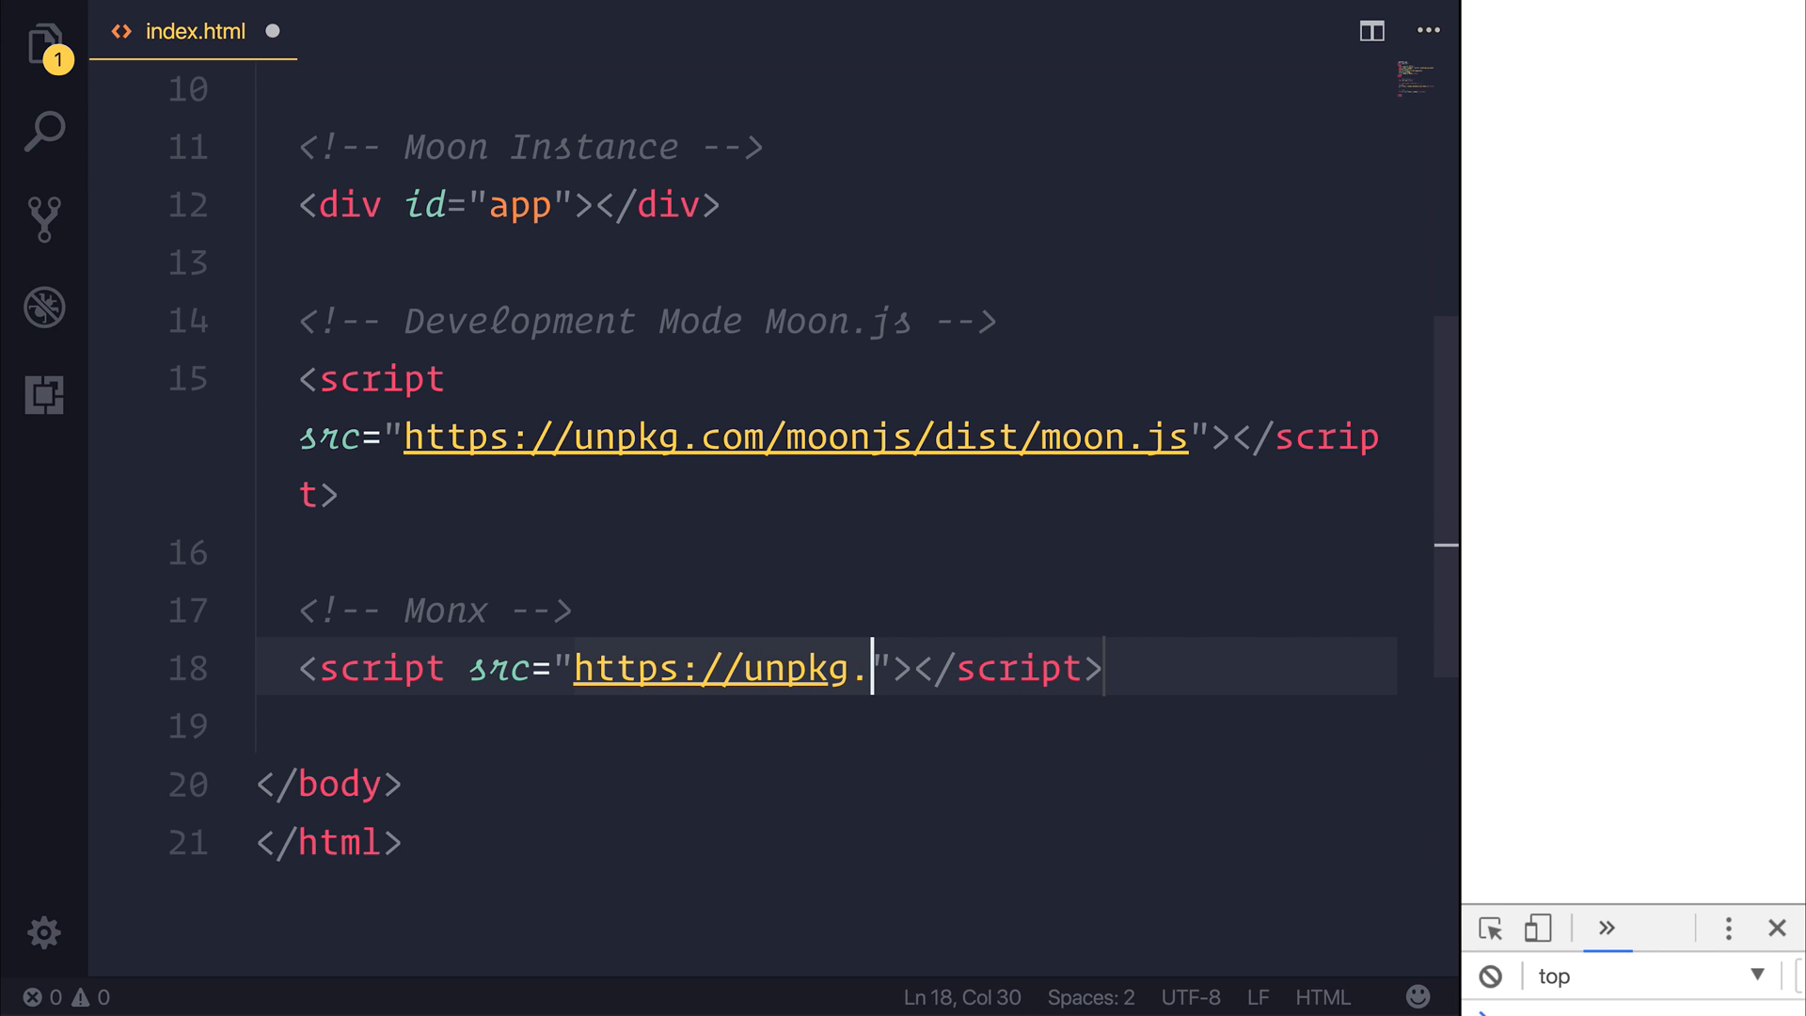
{"action": "type", "text": "com/"}
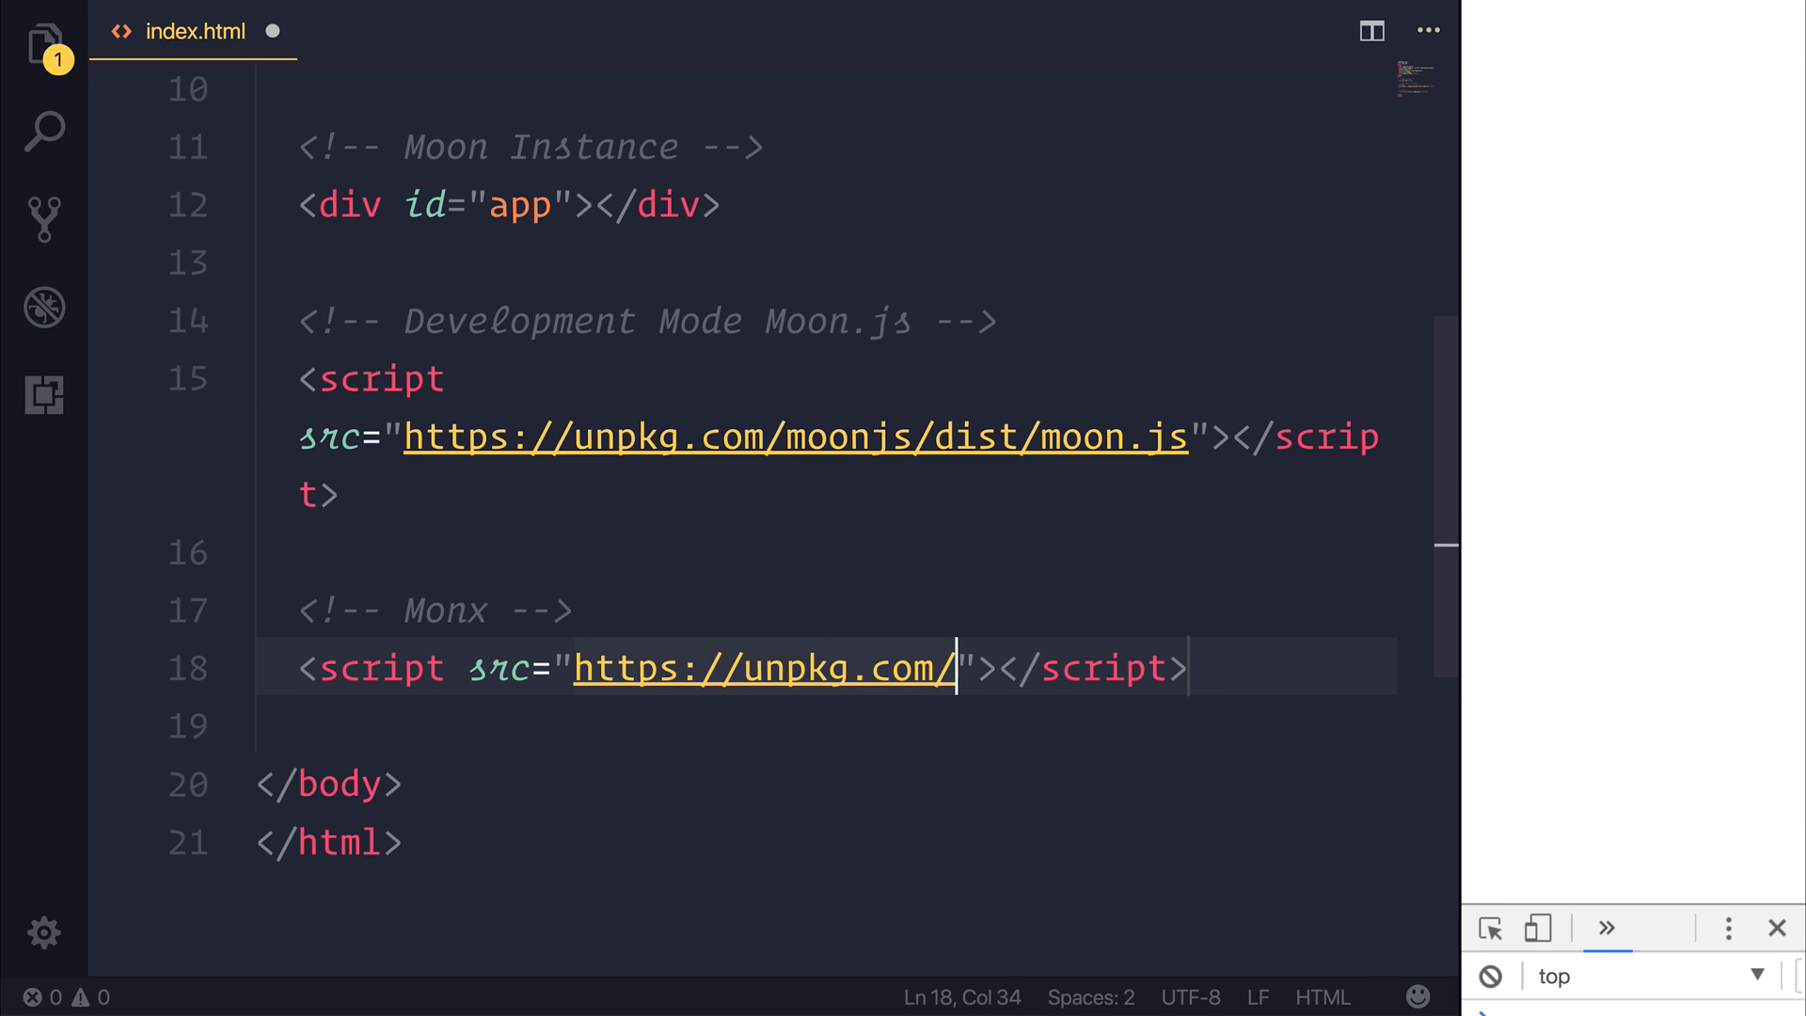
{"action": "type", "text": "monx"}
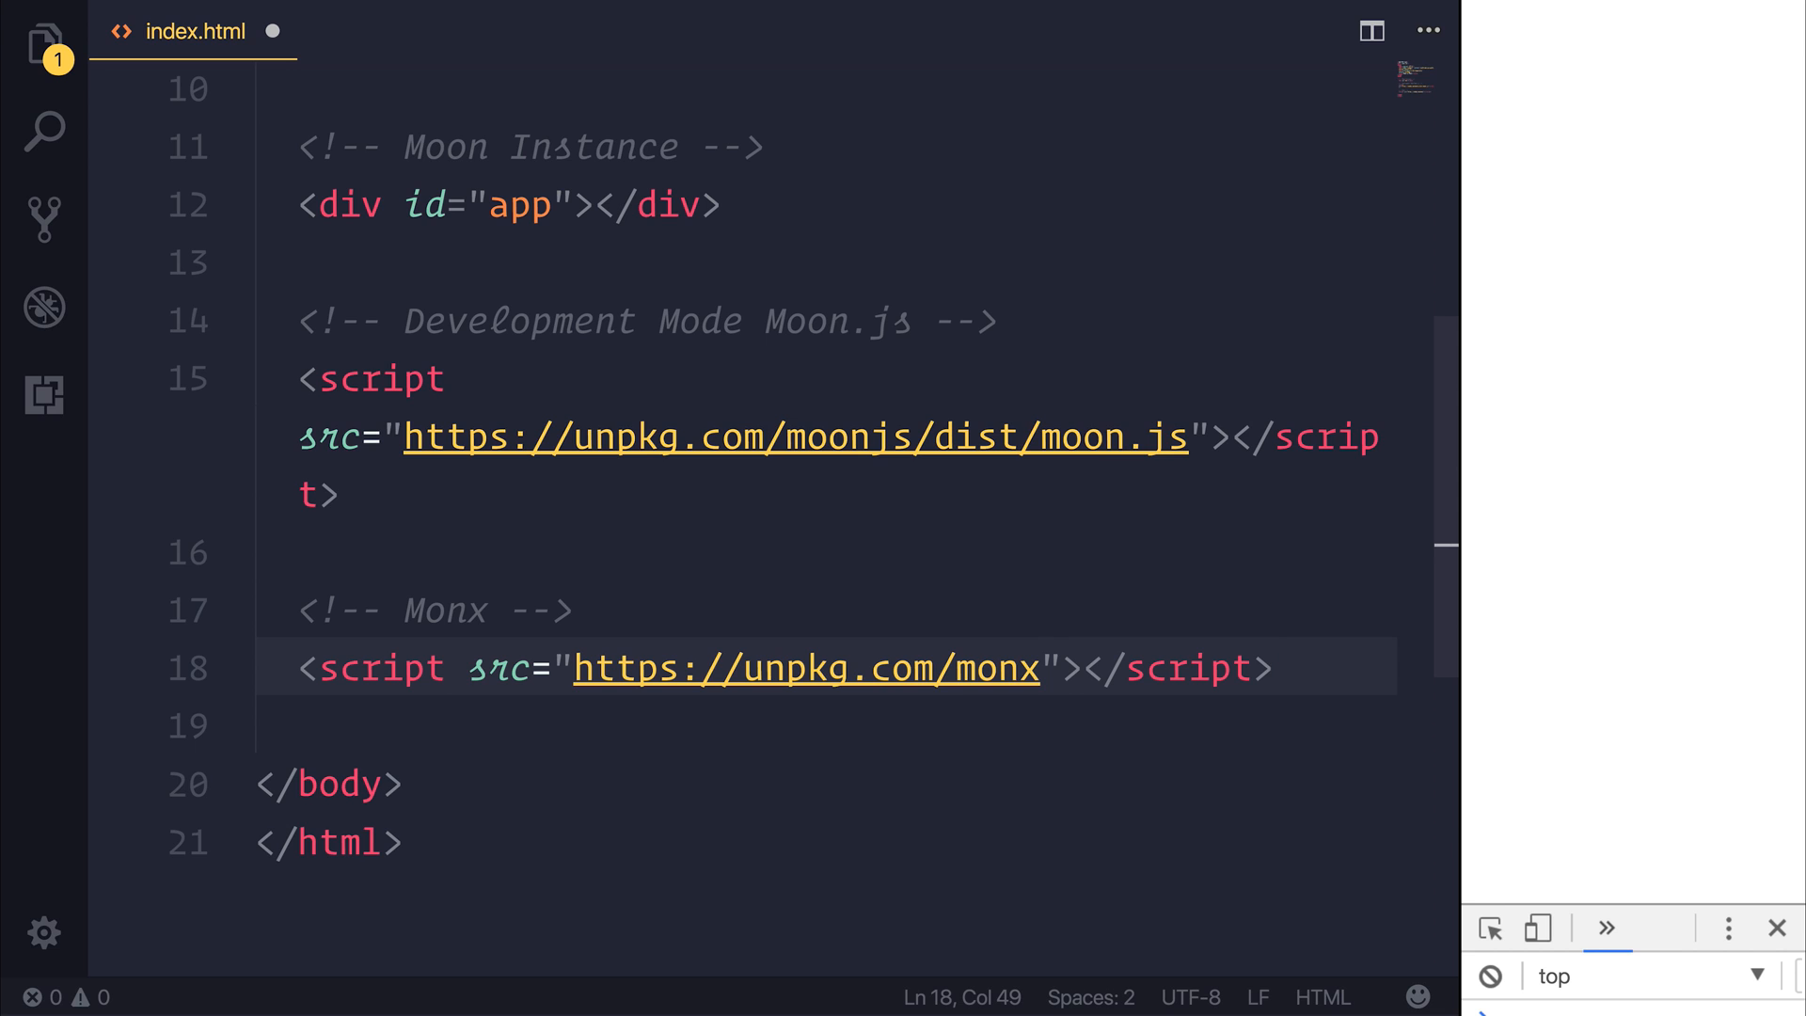
{"action": "type", "text": "<!-- Our"}
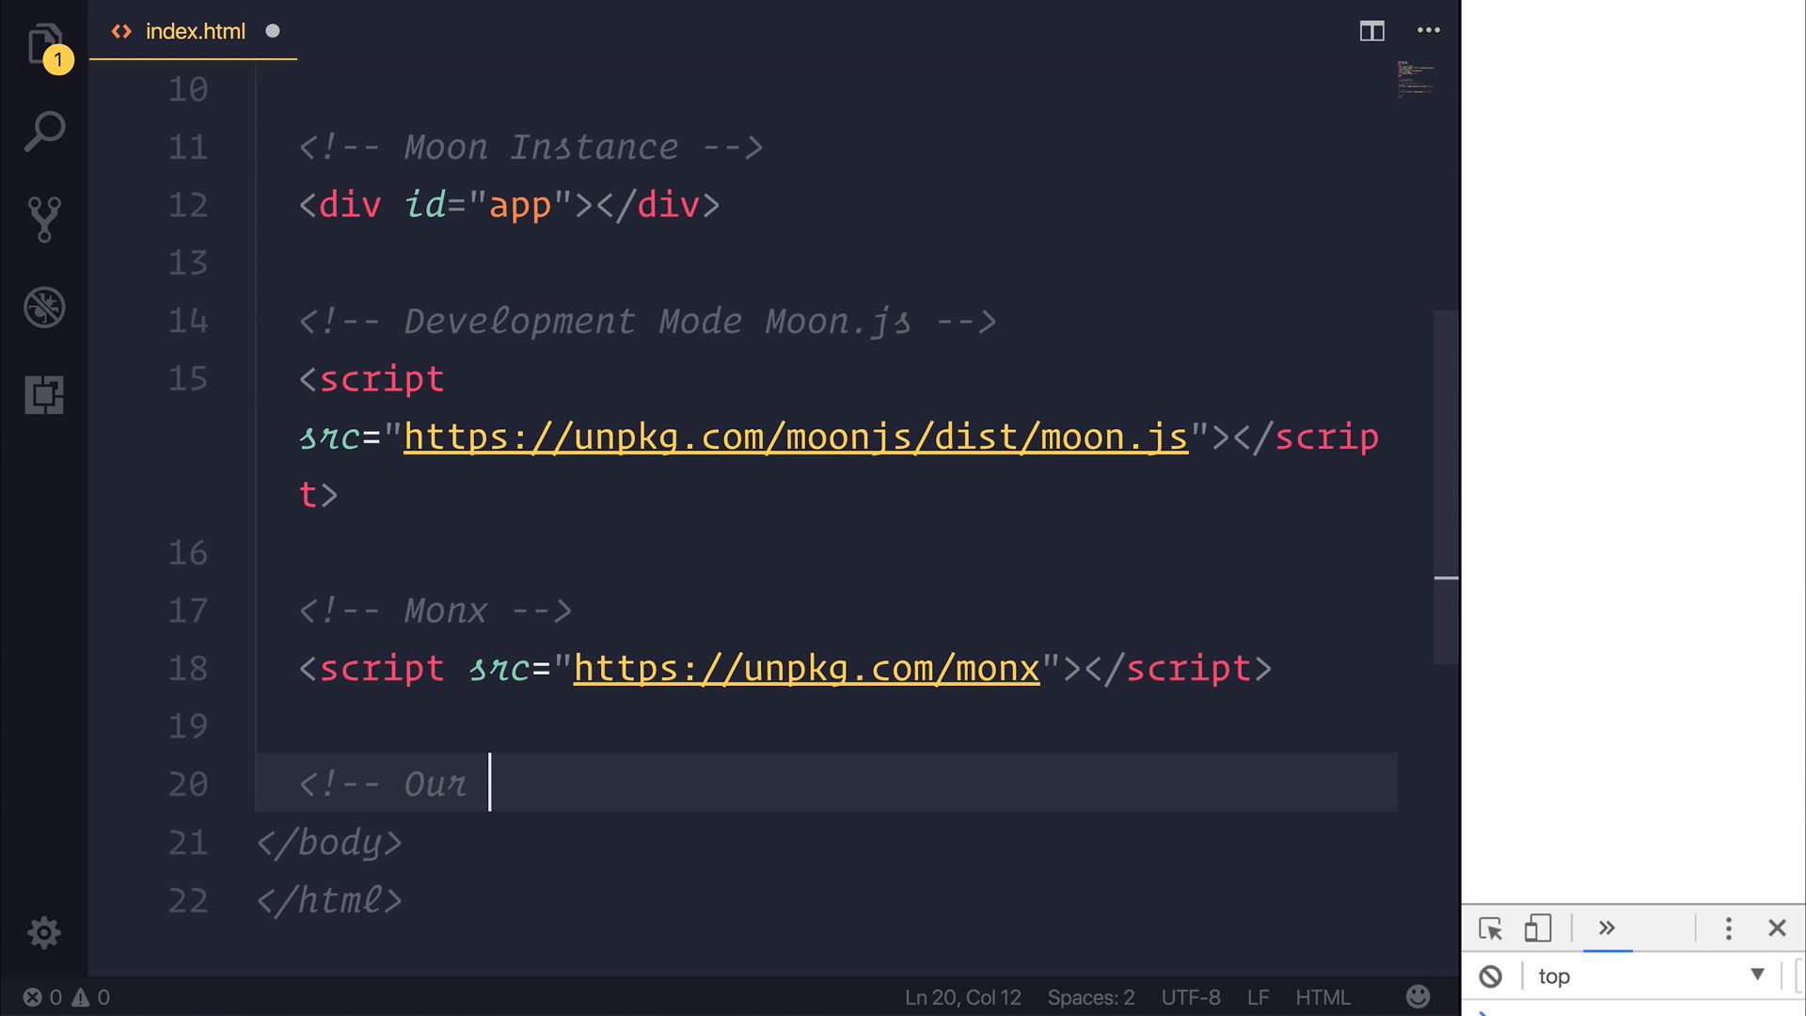
{"action": "type", "text": "App.js -->"}
{"action": "type", "text": "<script src=\"\"></script>"}
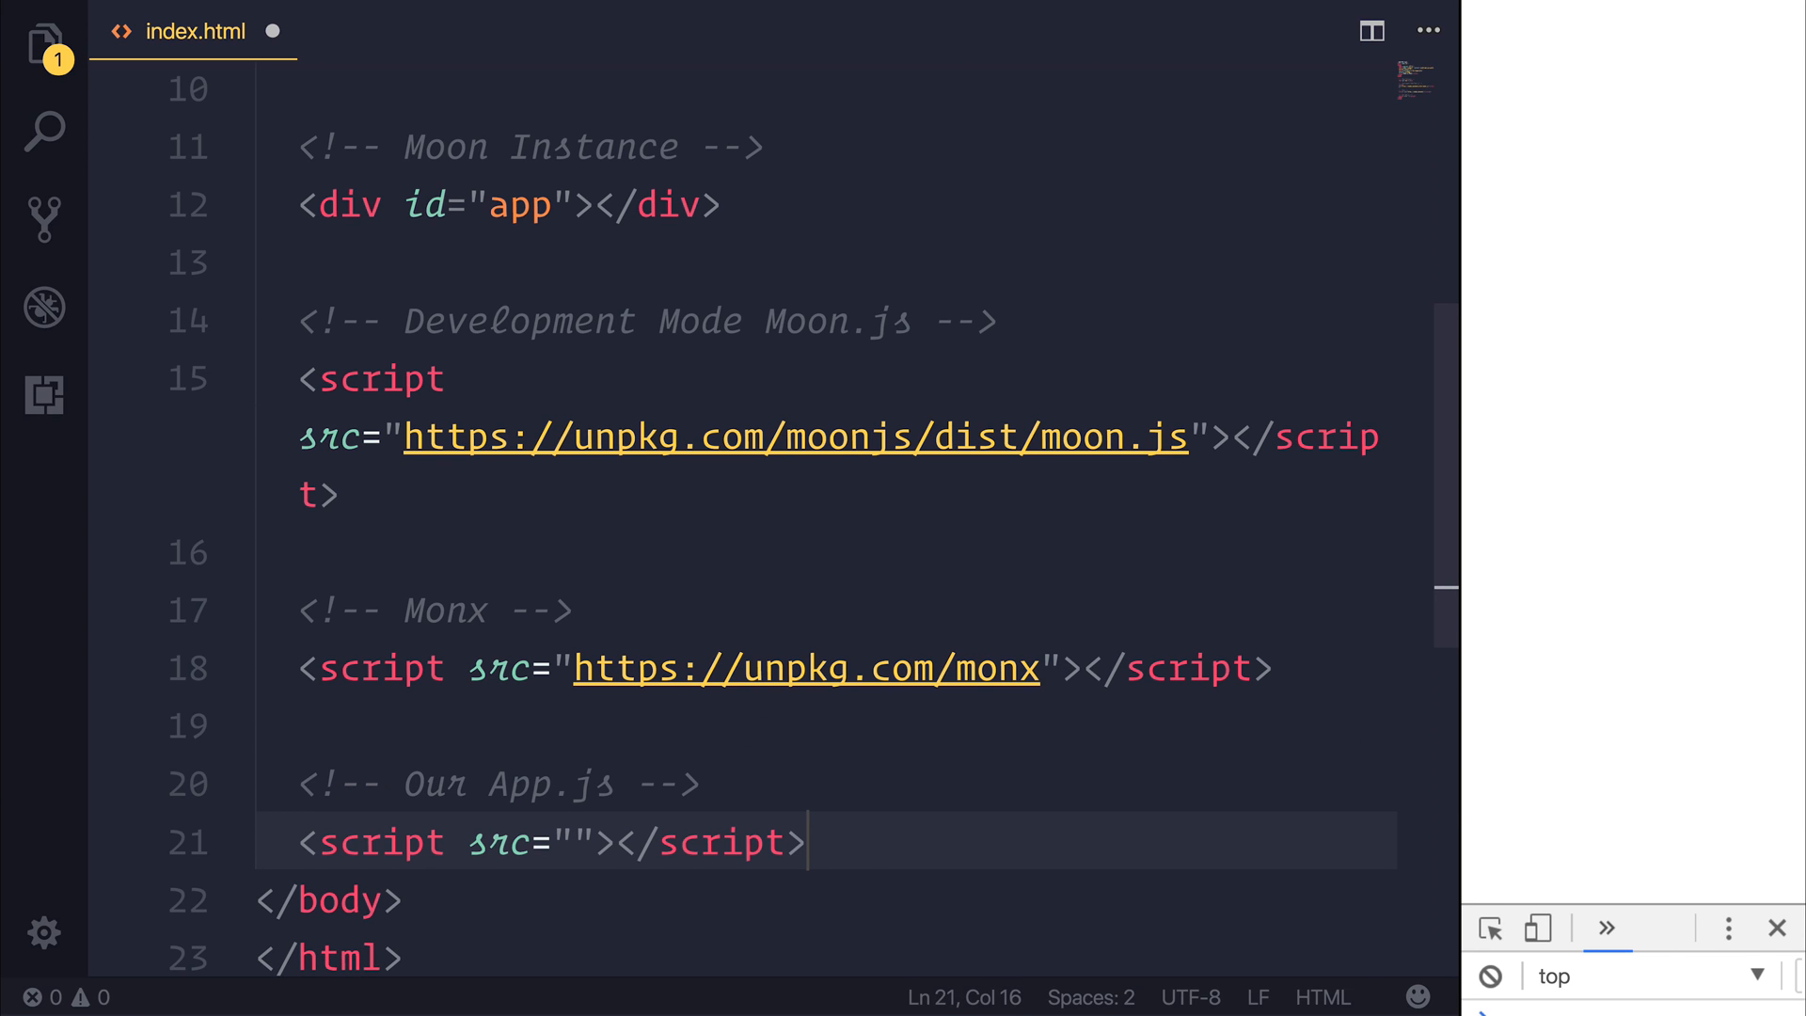
{"action": "type", "text": "app.js"}
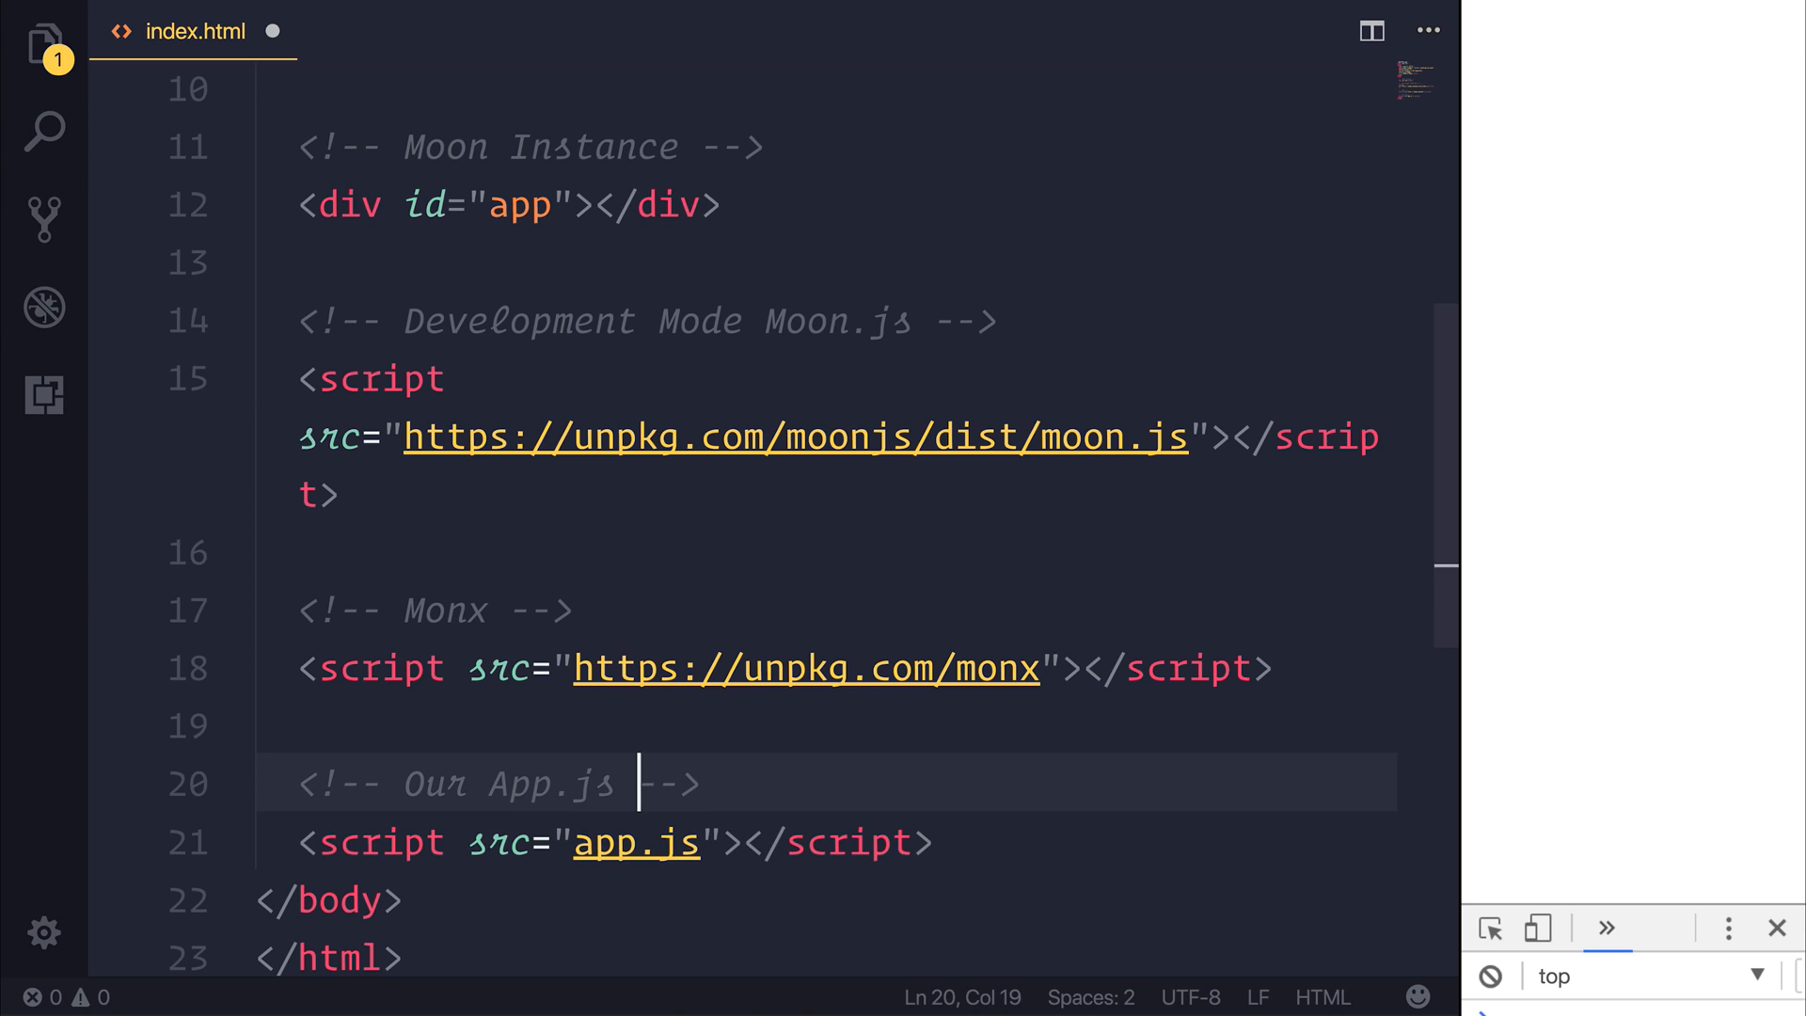
{"action": "type", "text": "Moon Applicatio"}
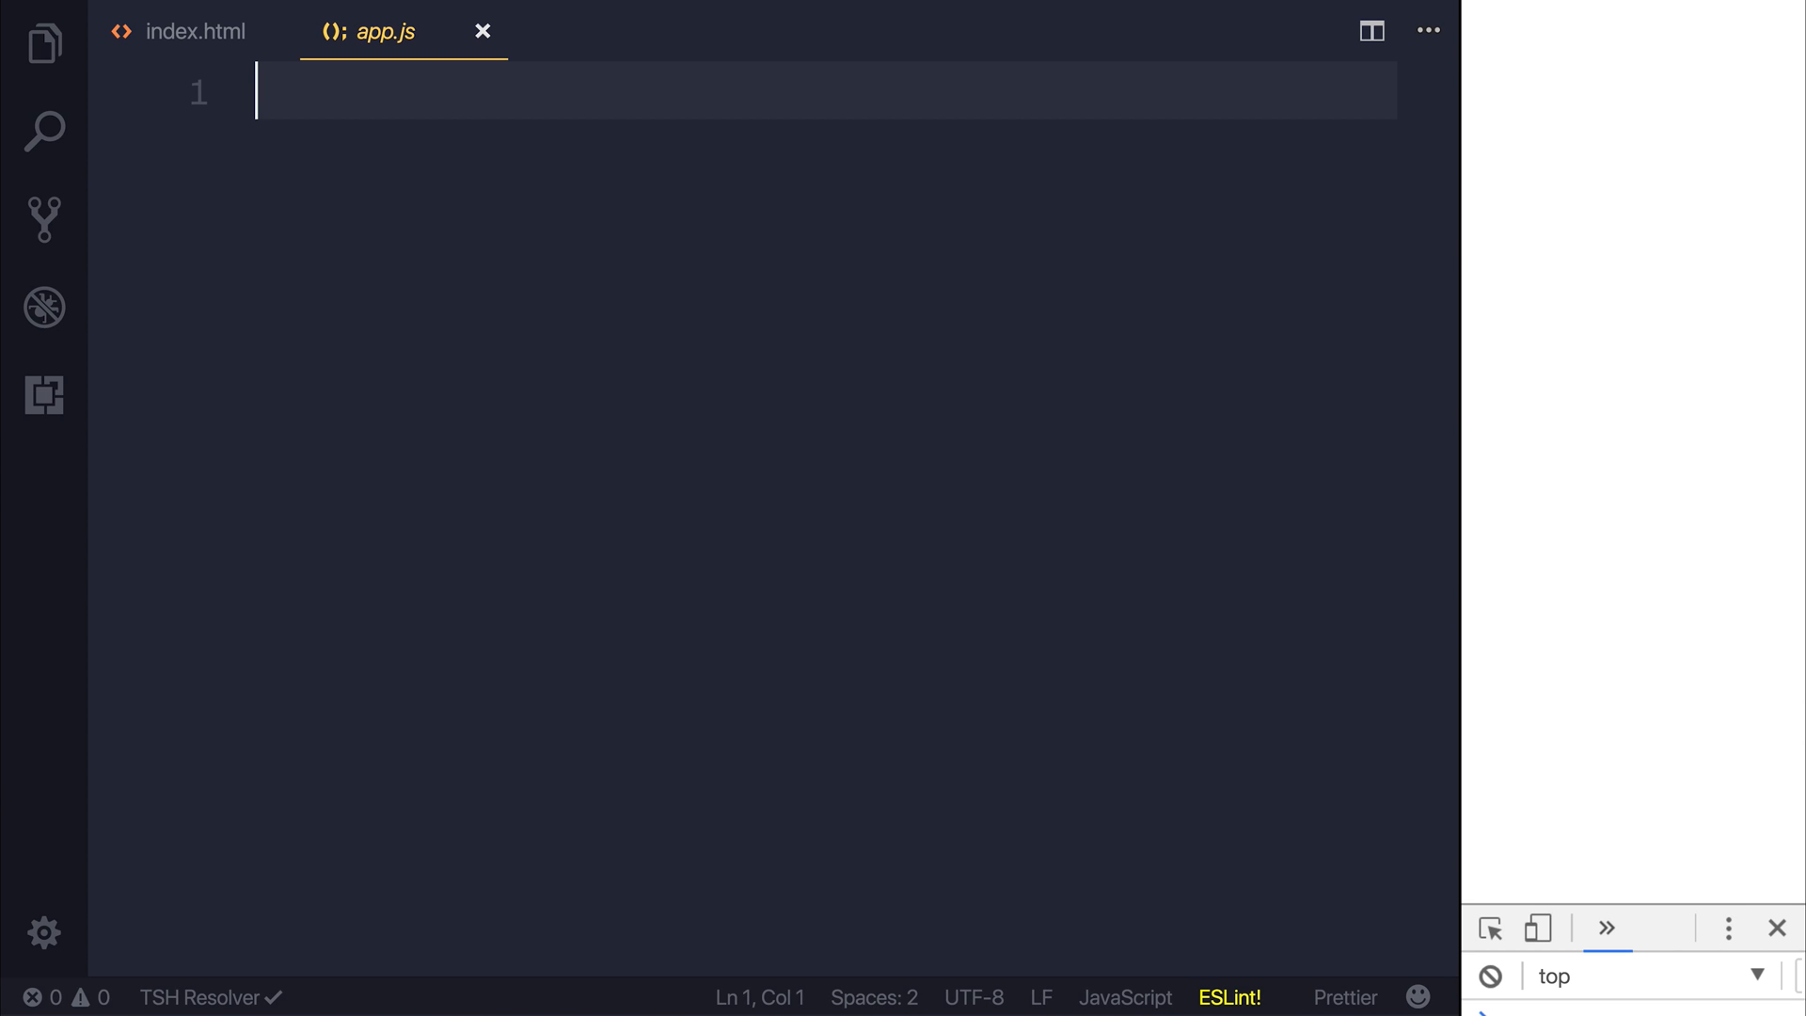
Write '// Tell Moon we're using Monx' and Moon.use(Monx); at the top of app.js
{"action": "type", "text": "//"}
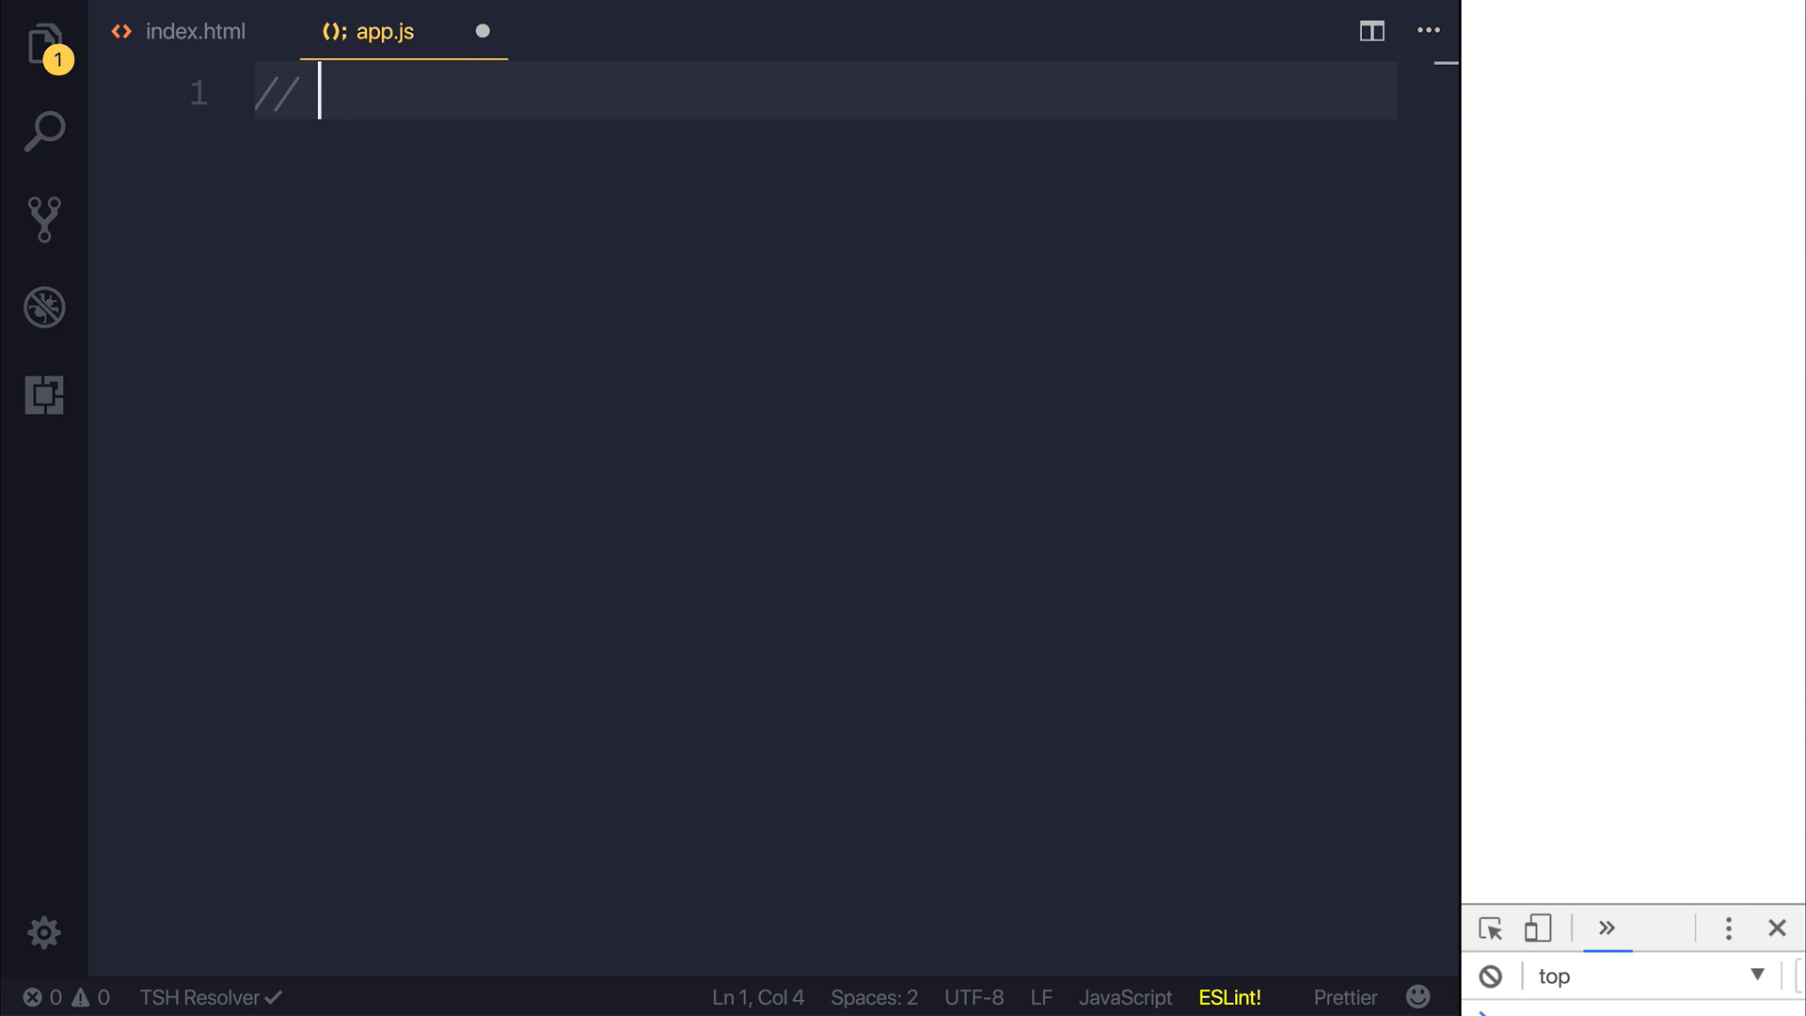
{"action": "type", "text": "Tell Moon we'r"}
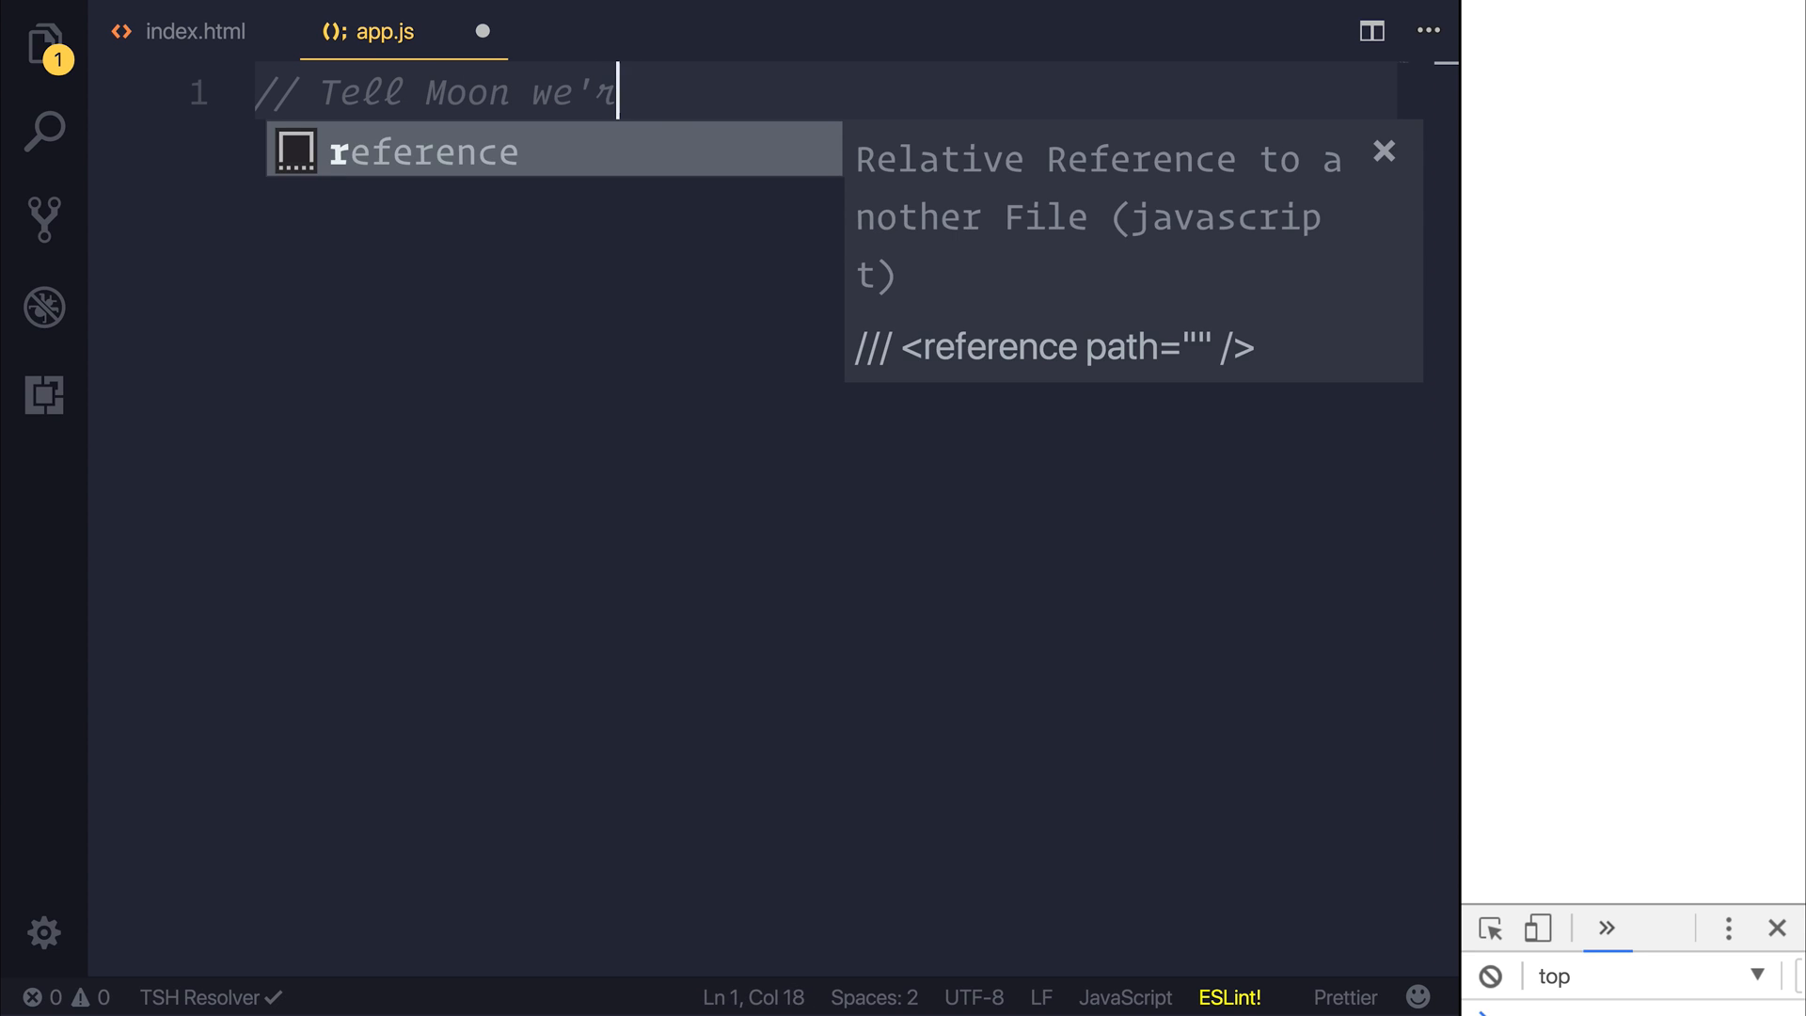
{"action": "type", "text": "e using Monx"}
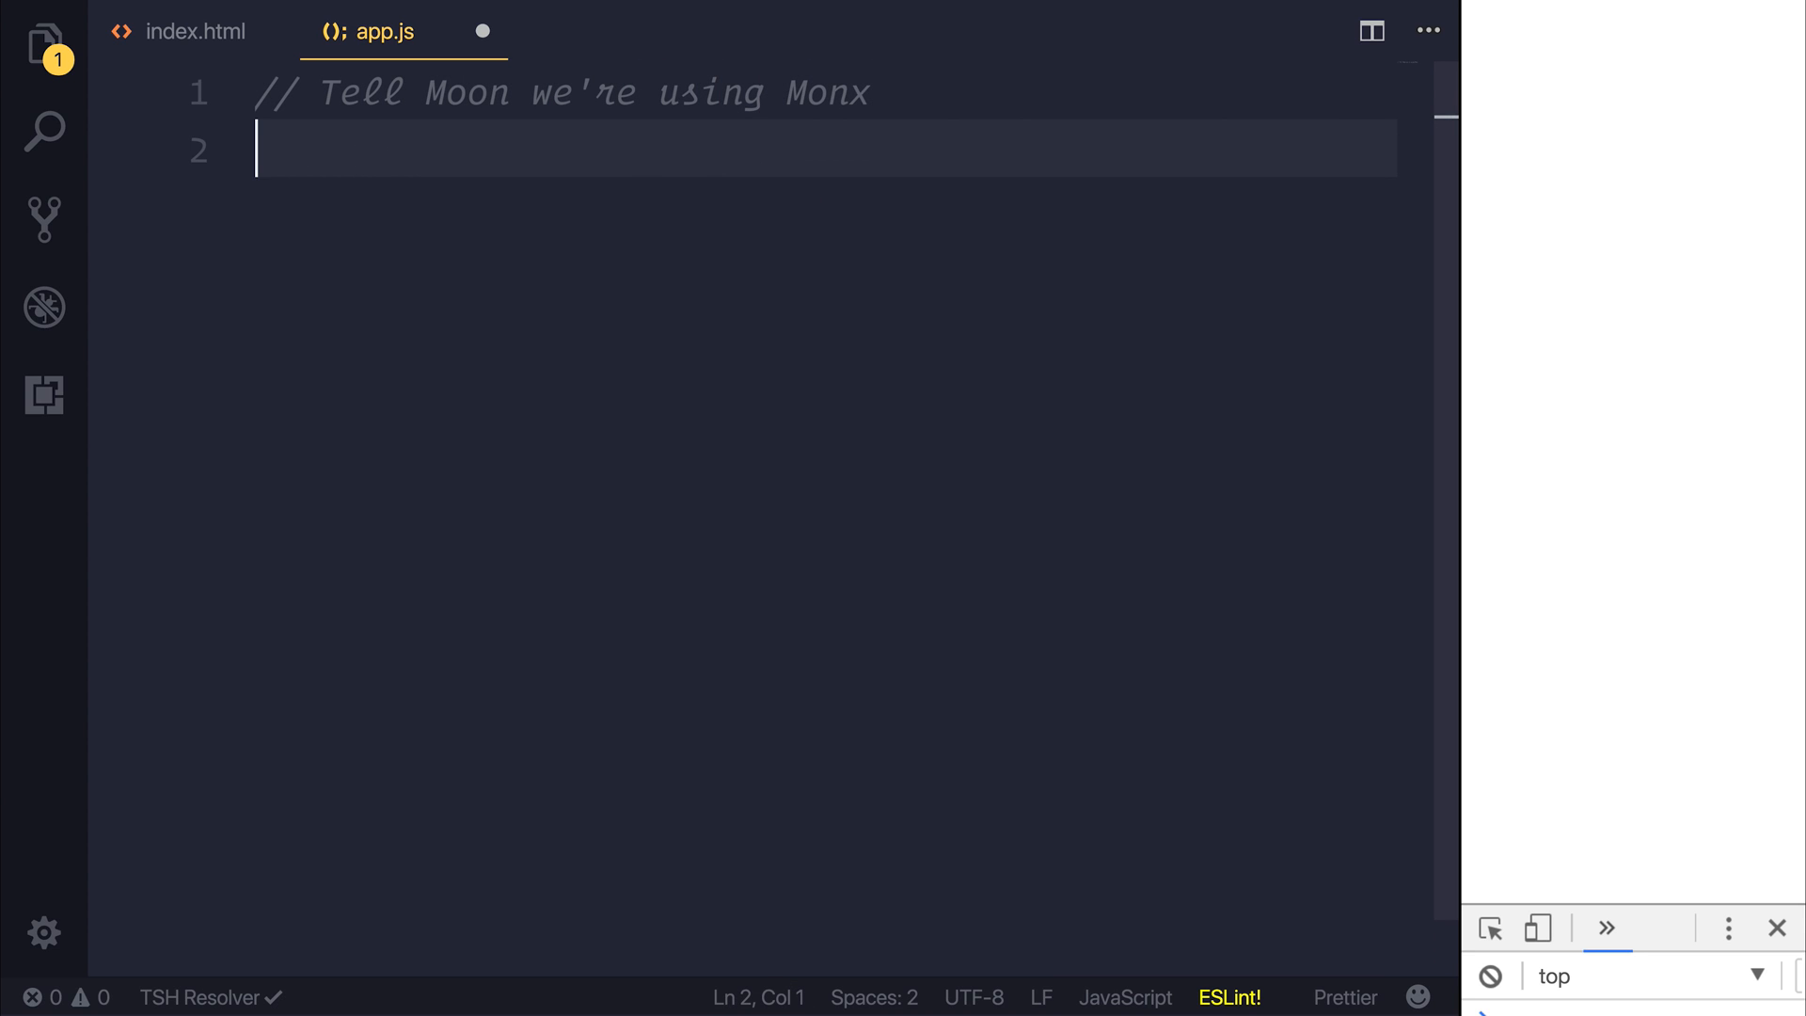
{"action": "type", "text": "Moo"}
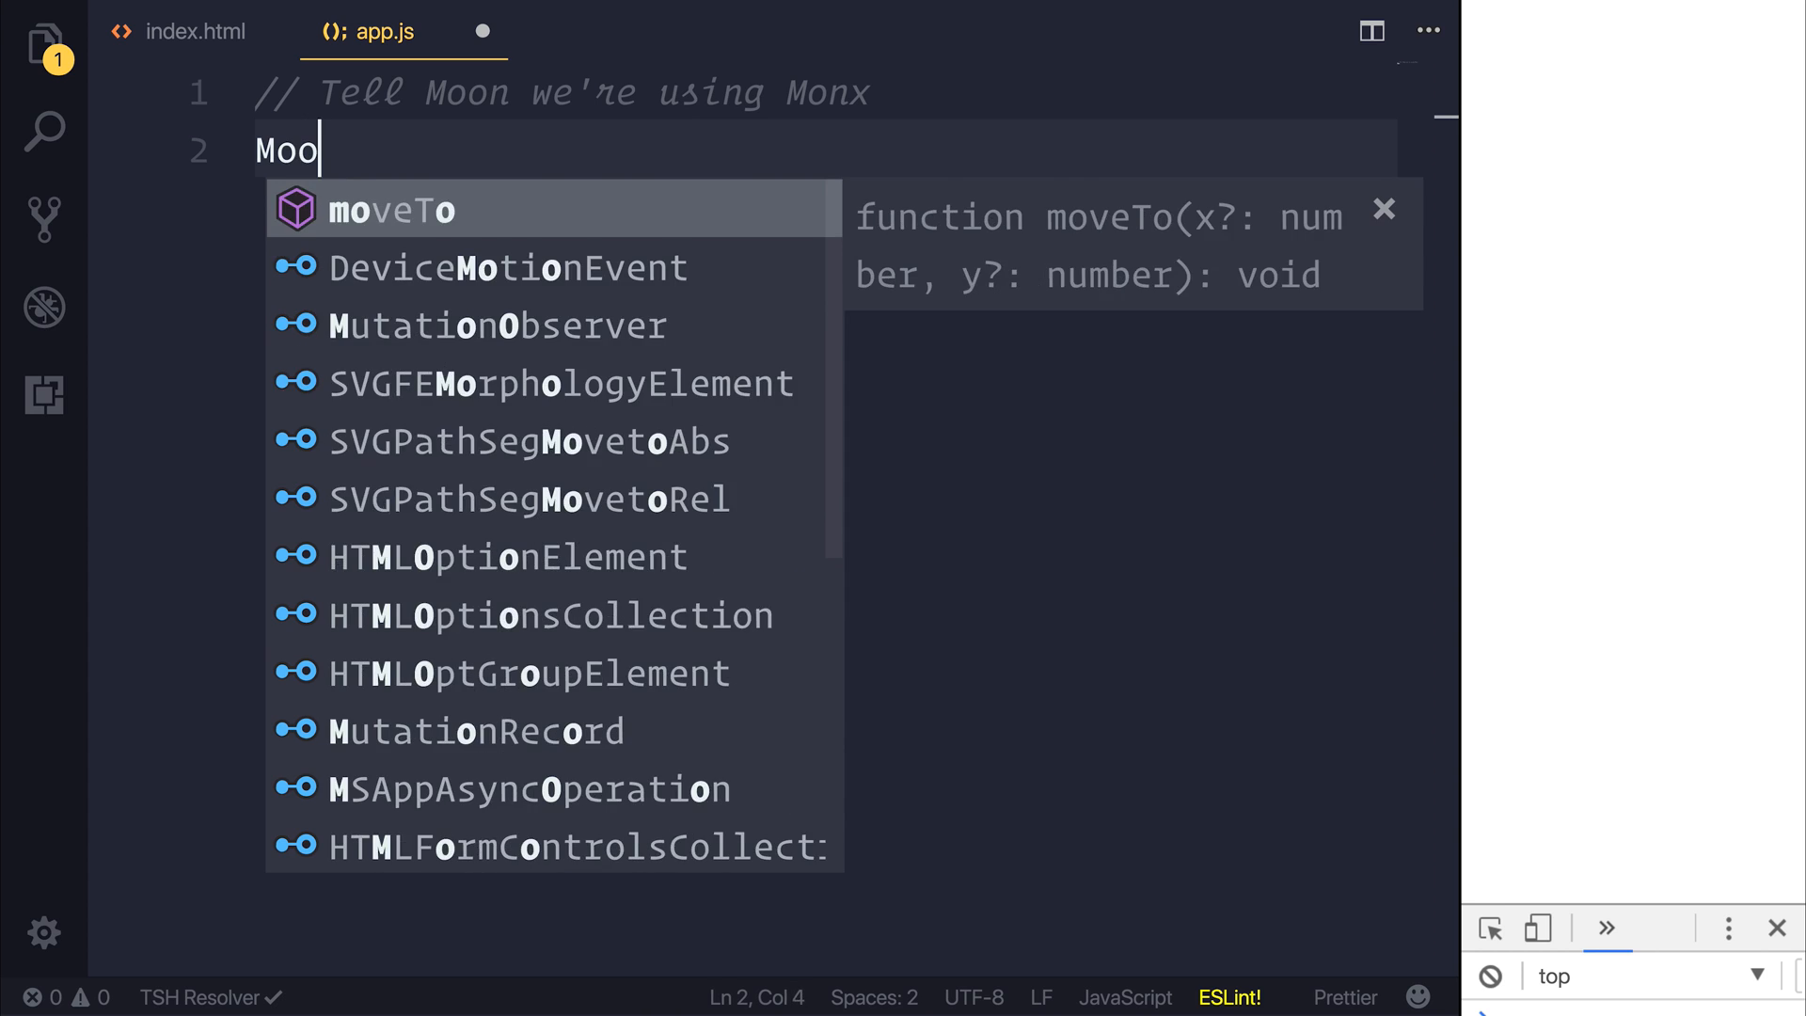
{"action": "type", "text": "n.use("}
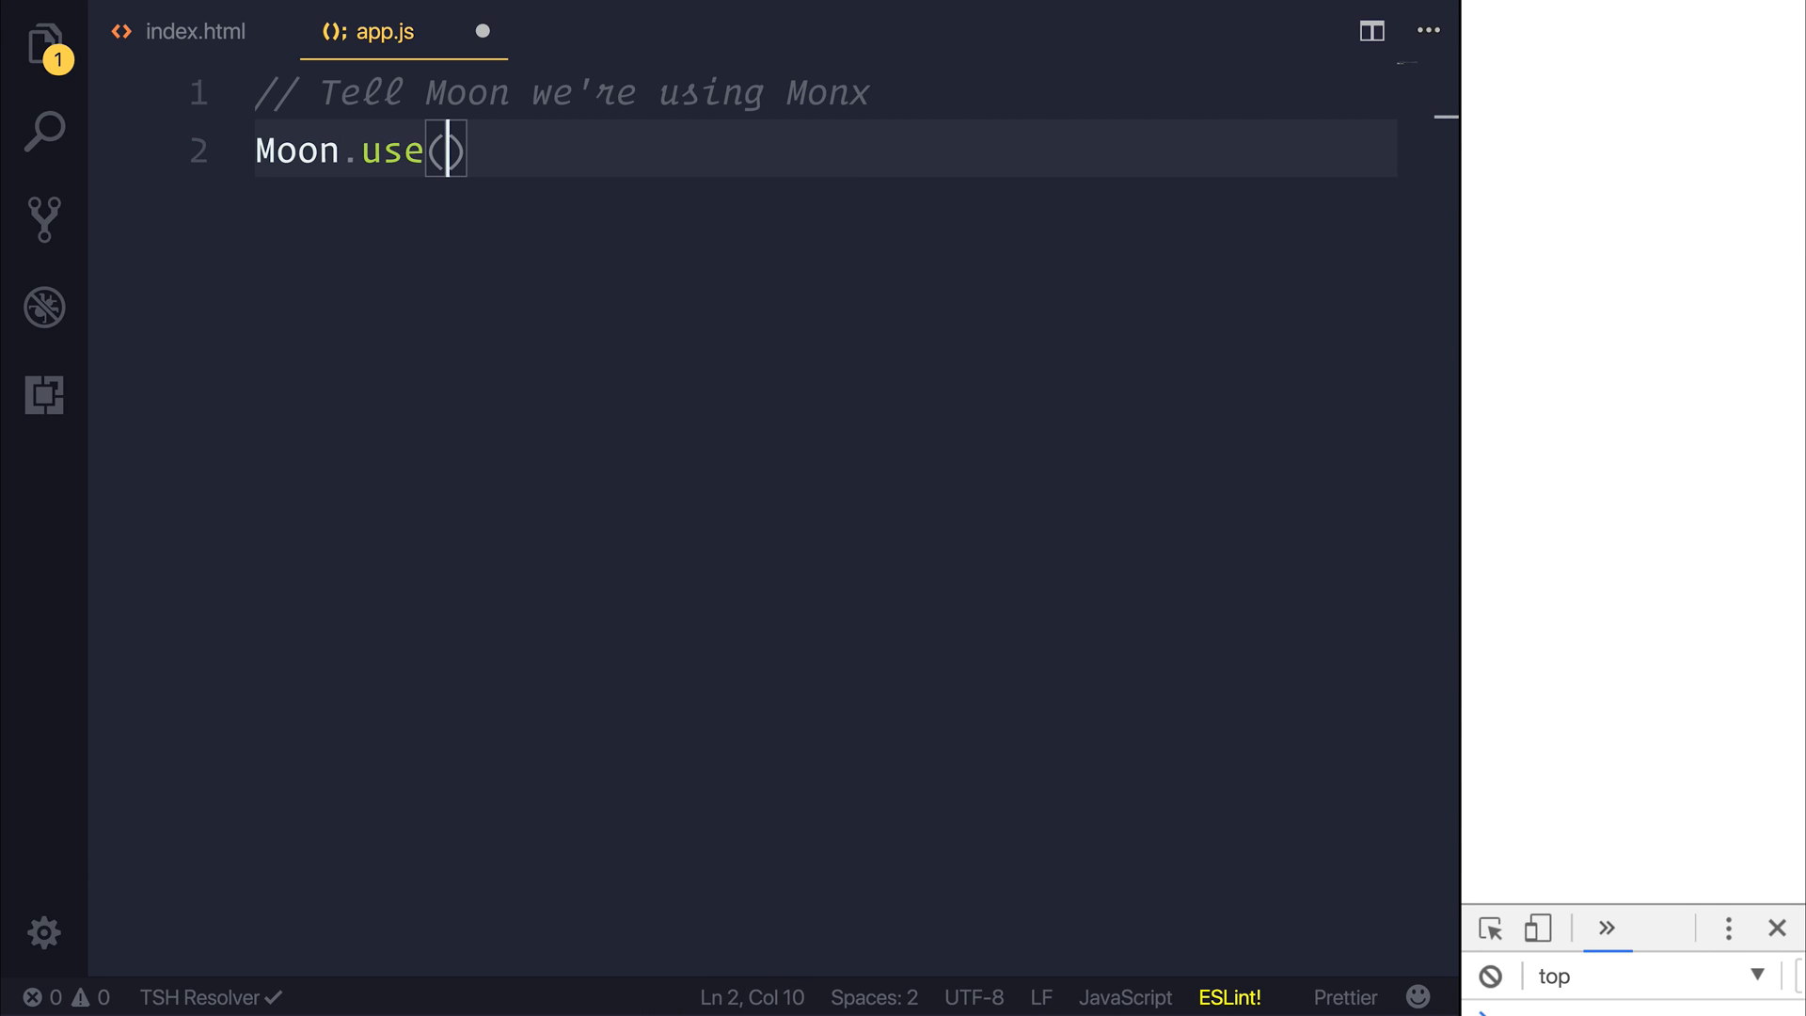
{"action": "type", "text": "Monx"}
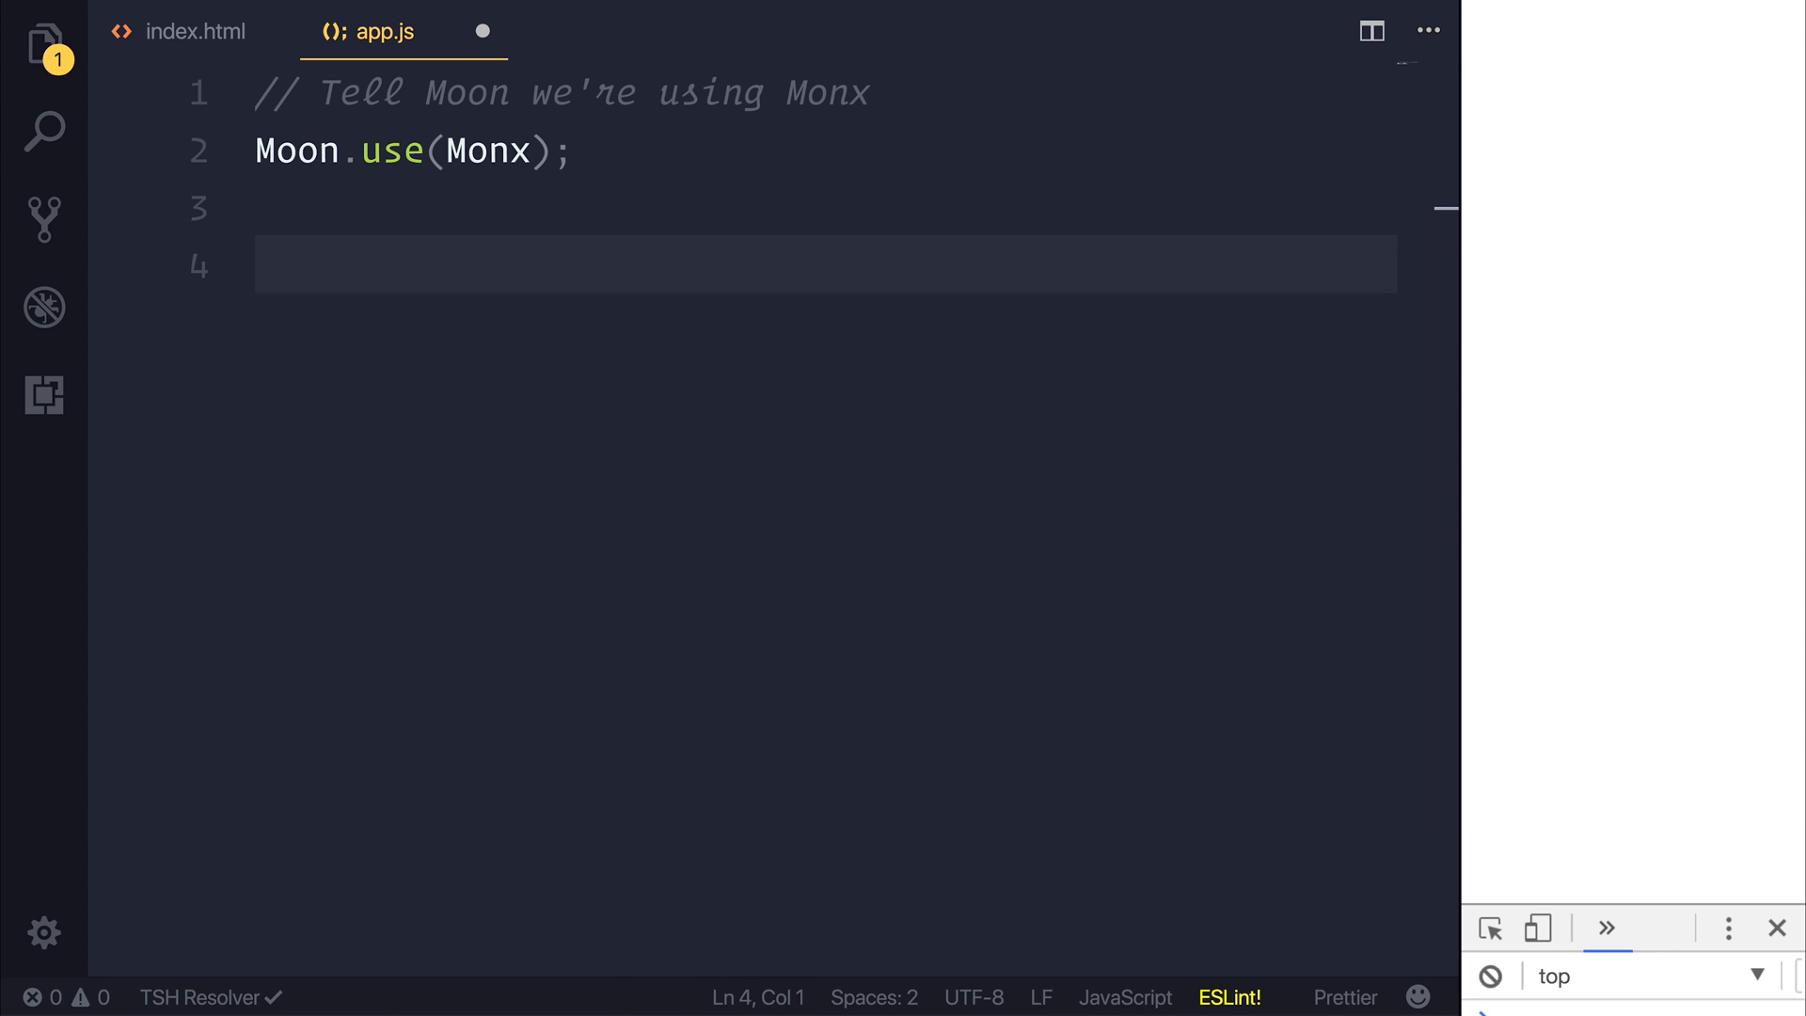
{"action": "type", "text": "// Create a Store"}
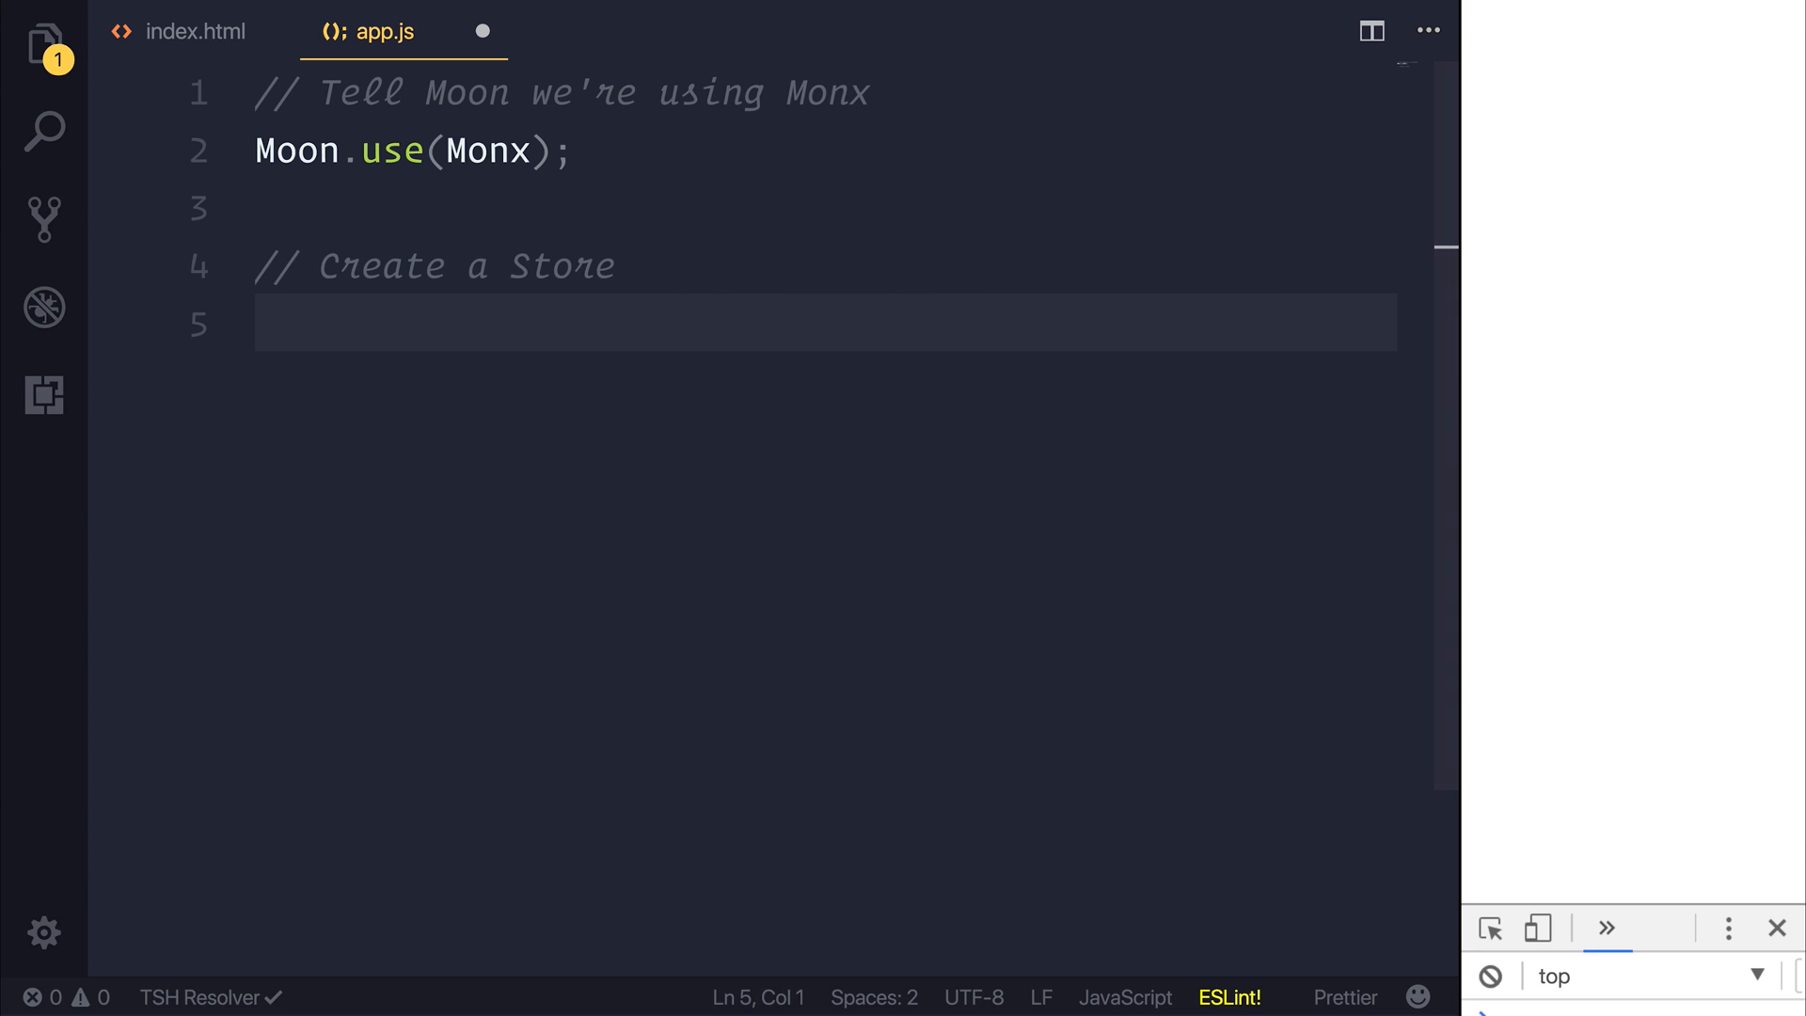
Start const store = new Monx({...}) with state counter: 1
{"action": "type", "text": "const store ="}
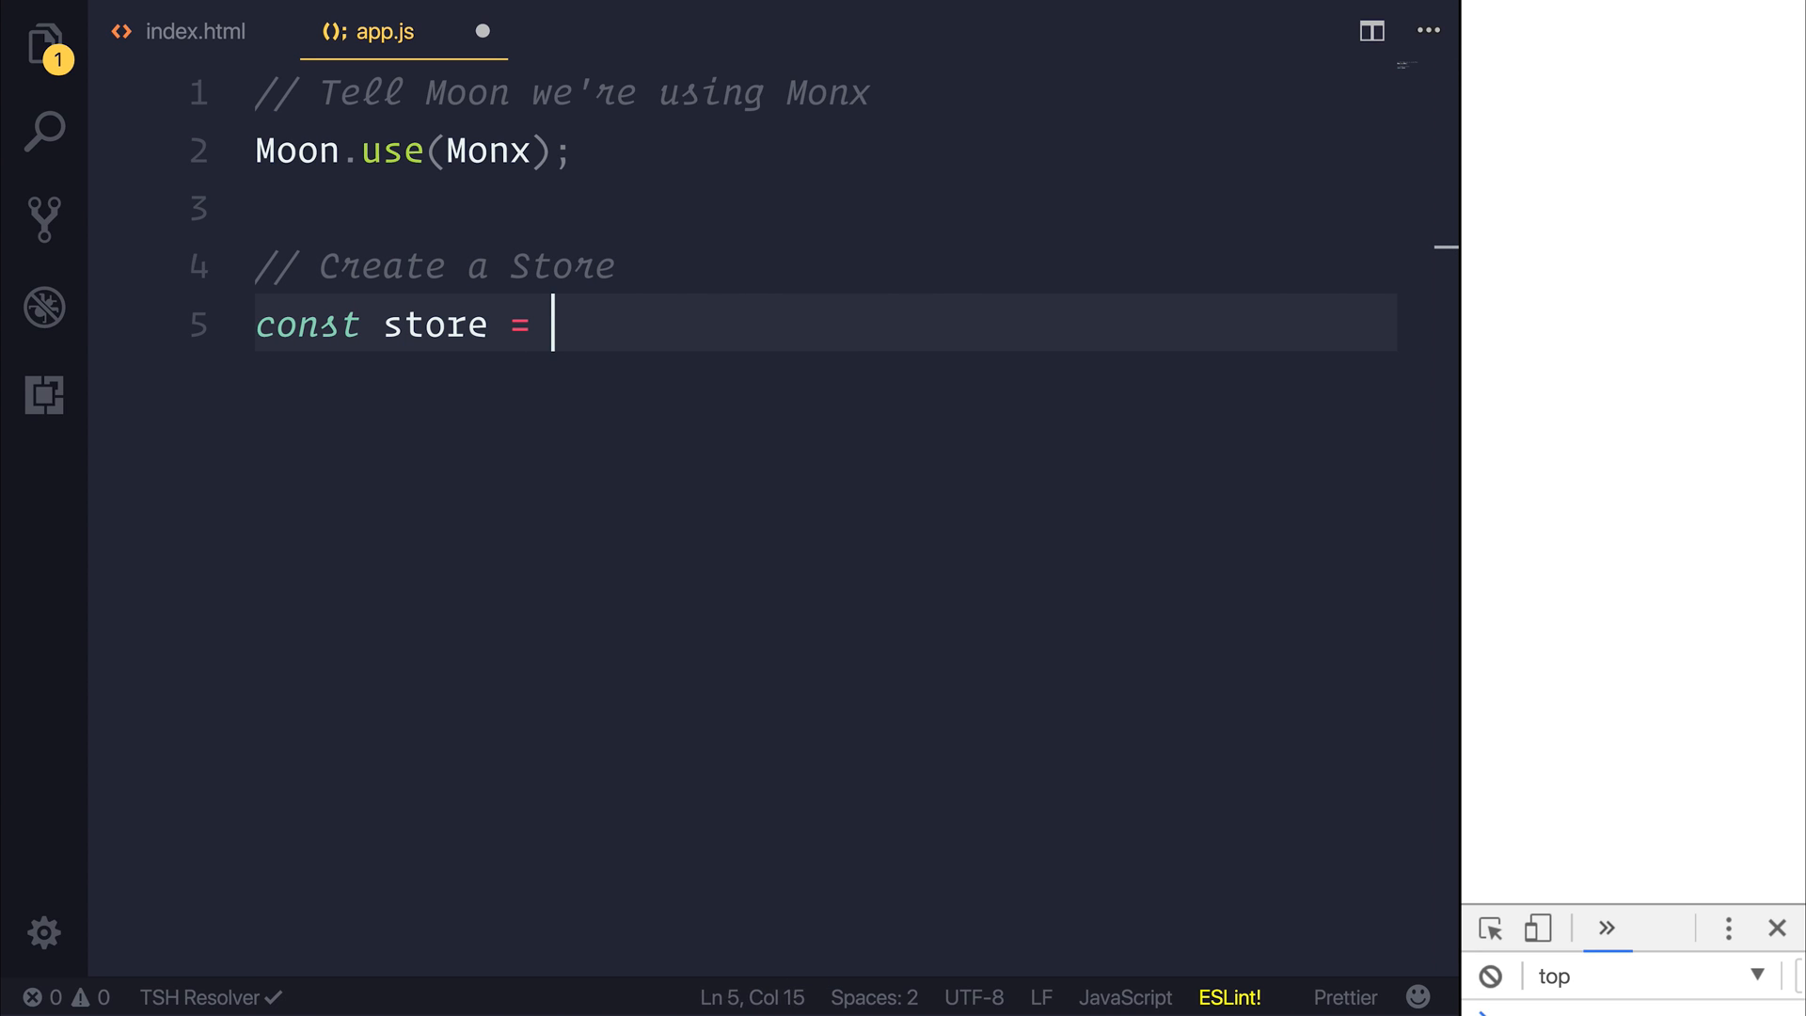
{"action": "type", "text": "new Monx()"}
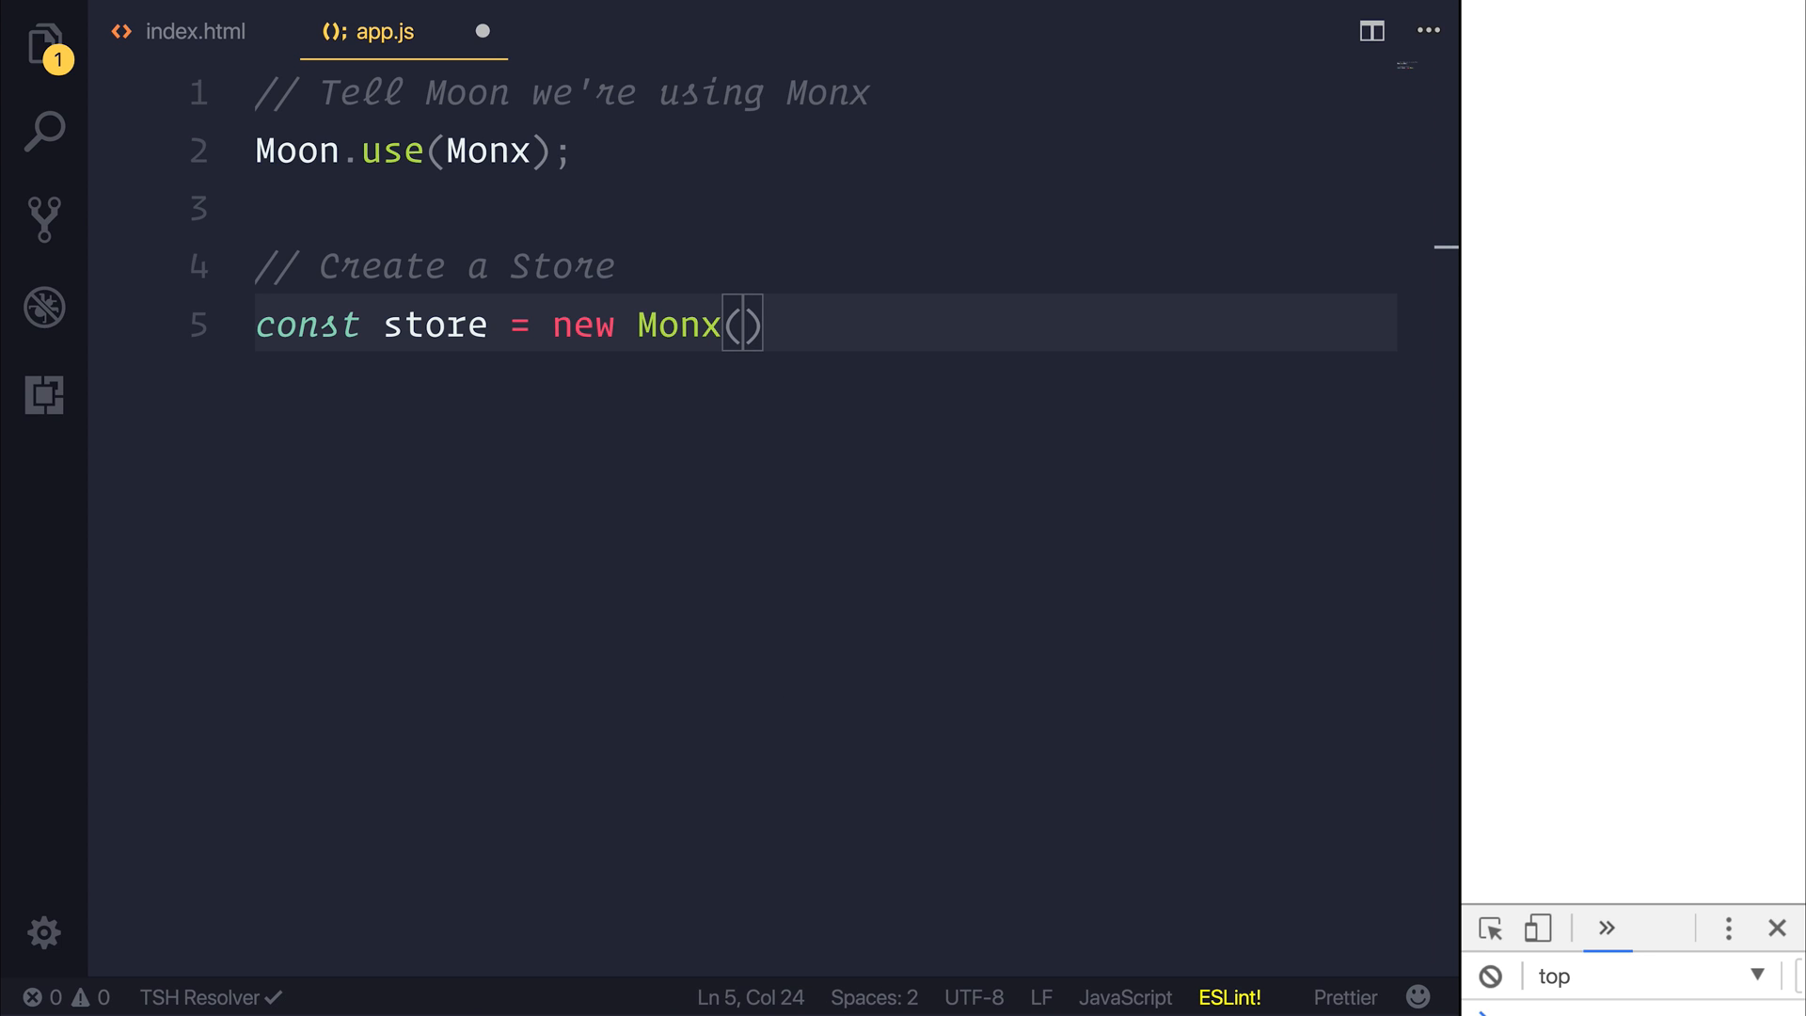
{"action": "type", "text": "{"}
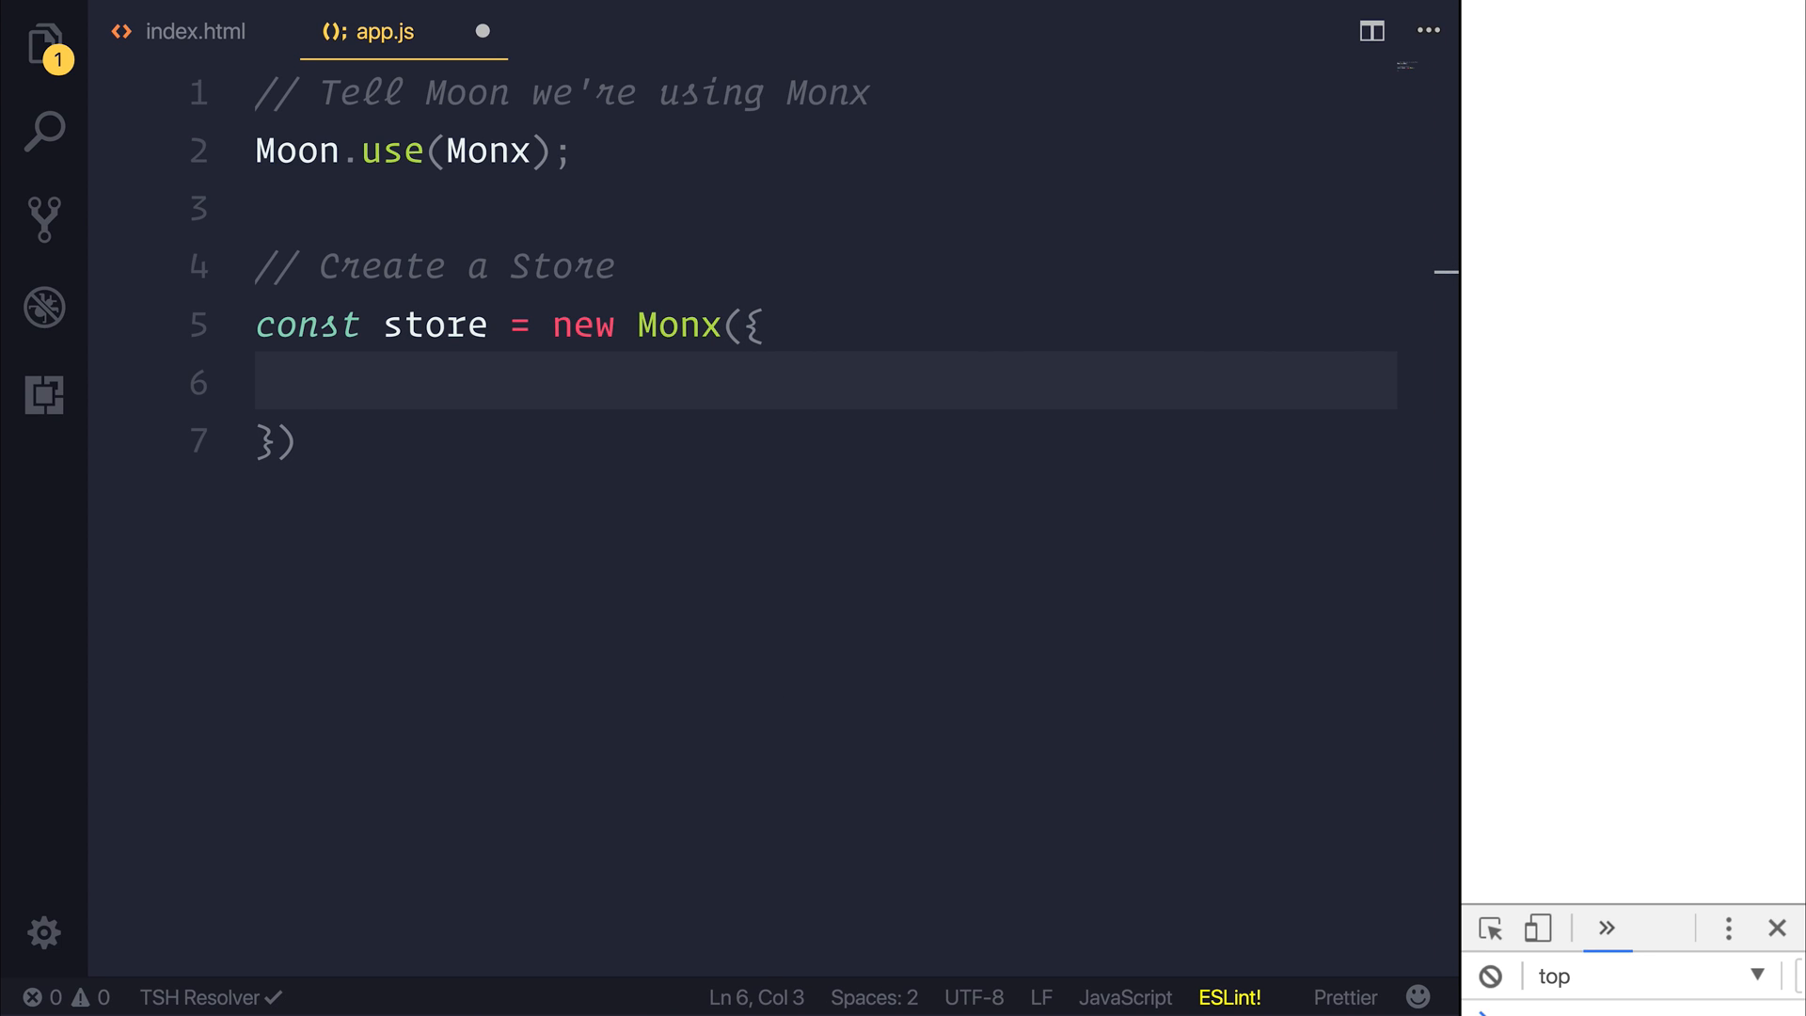
{"action": "type", "text": "state: {"}
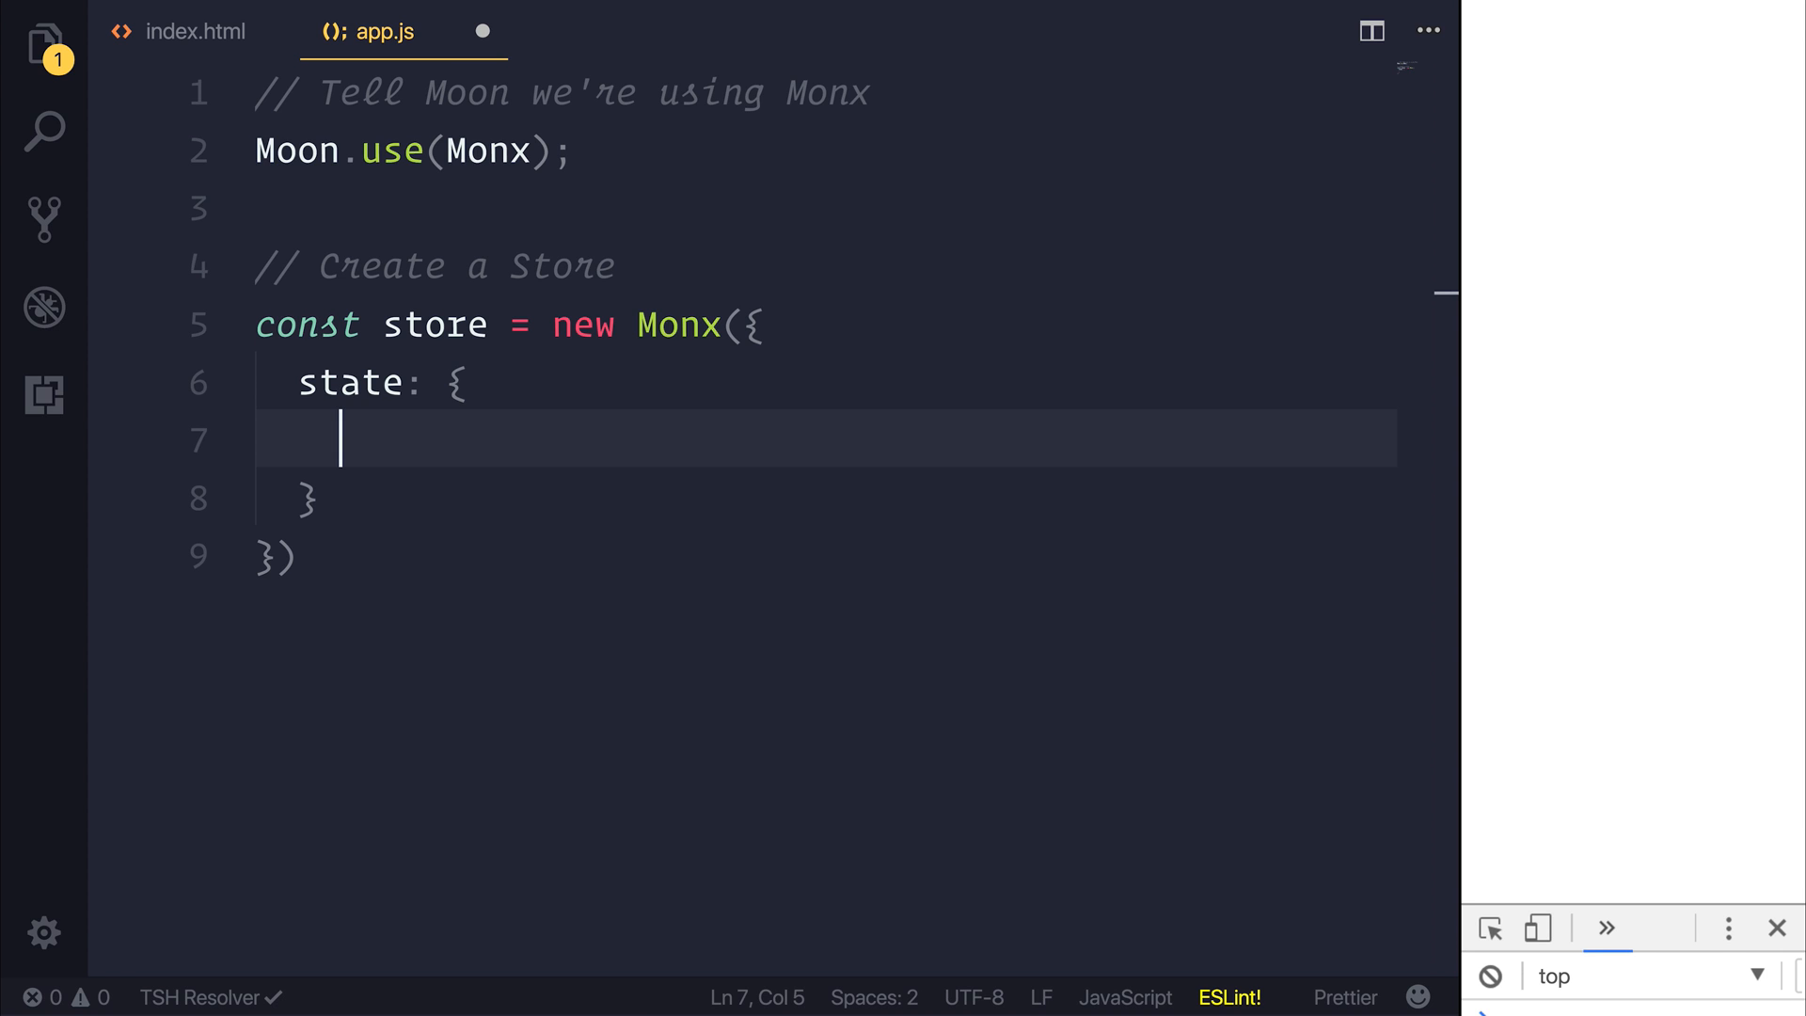
{"action": "type", "text": "cou"}
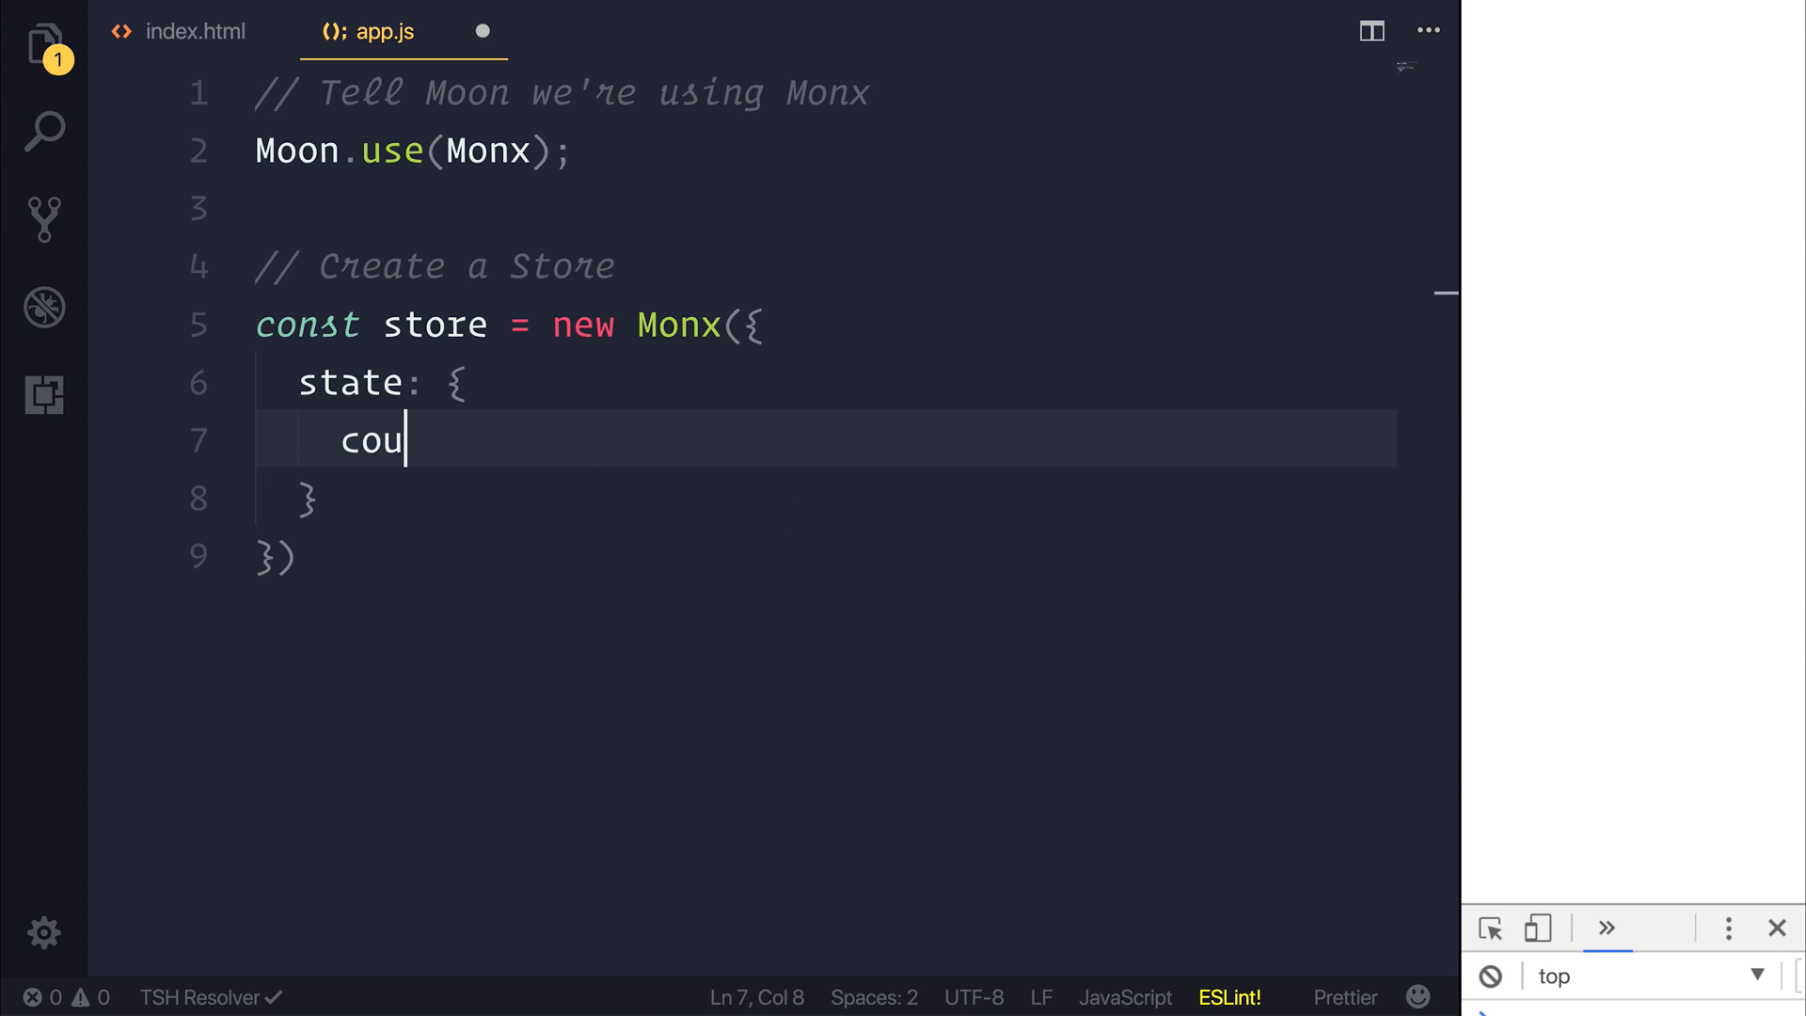
{"action": "type", "text": "nter: 1"}
{"action": "type", "text": "actions:"}
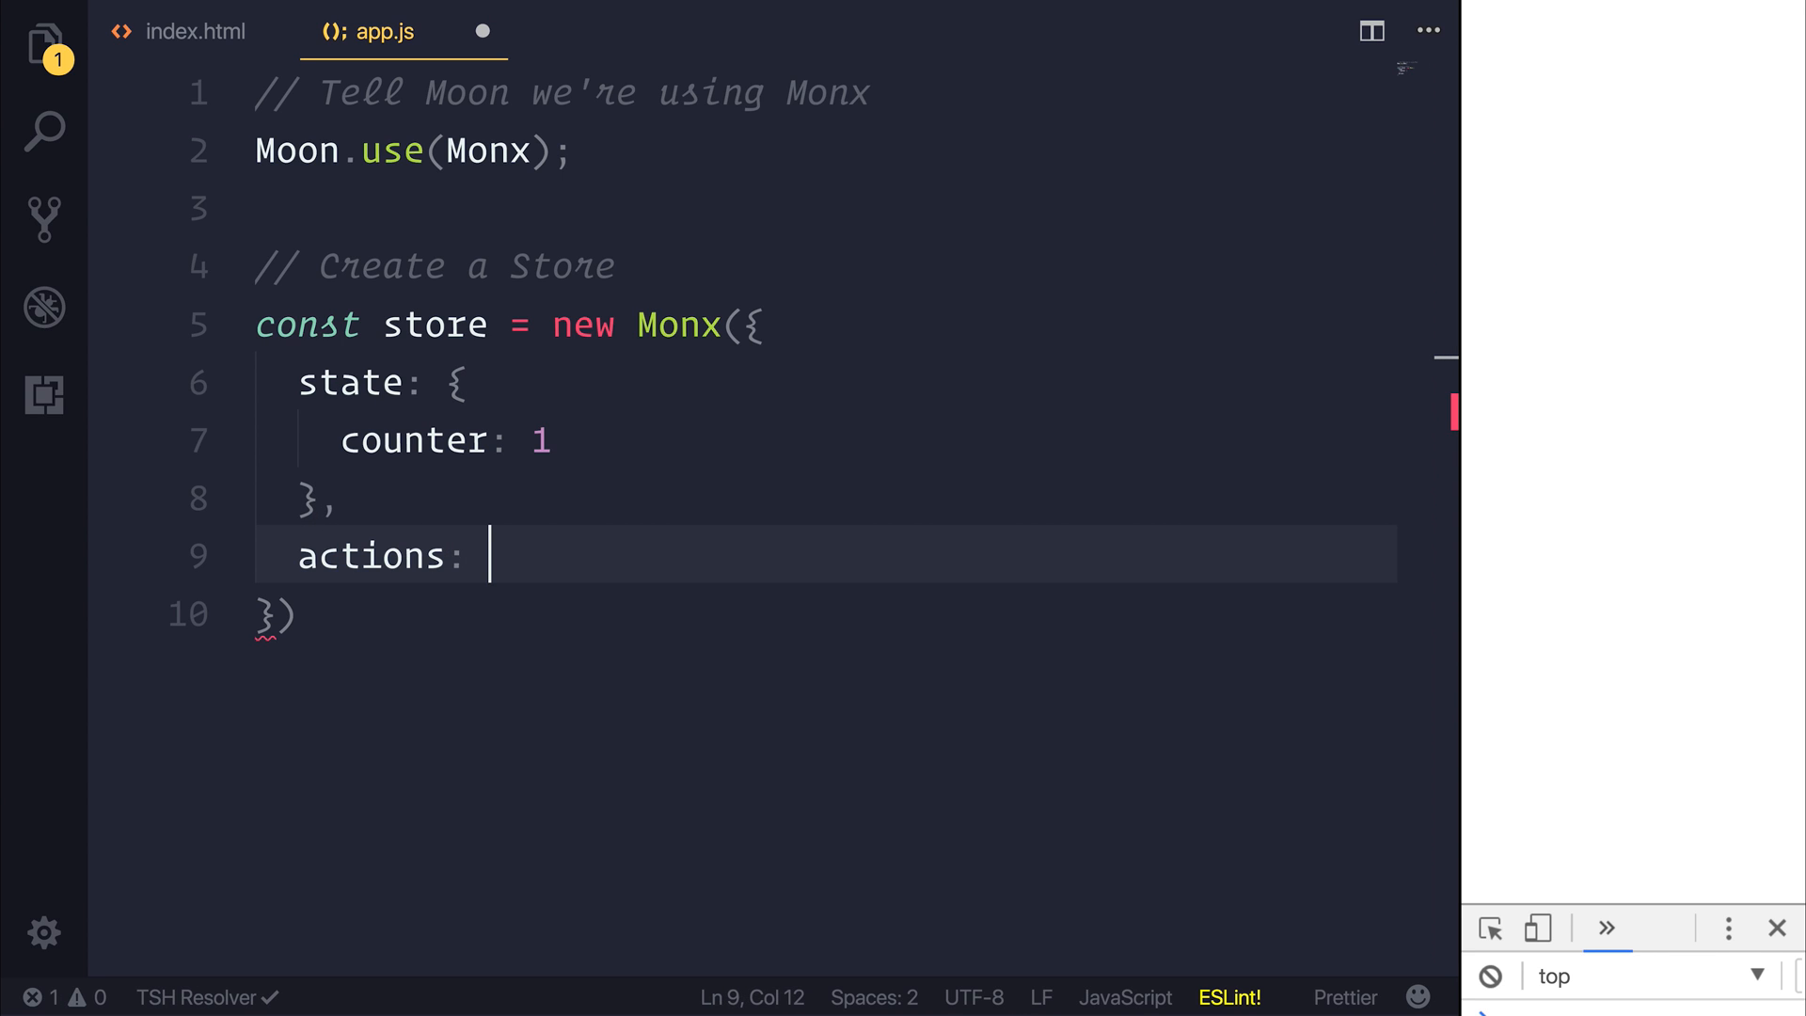
Add an increment(state, payload) action doing state.counter += payload
{"action": "type", "text": "{"}
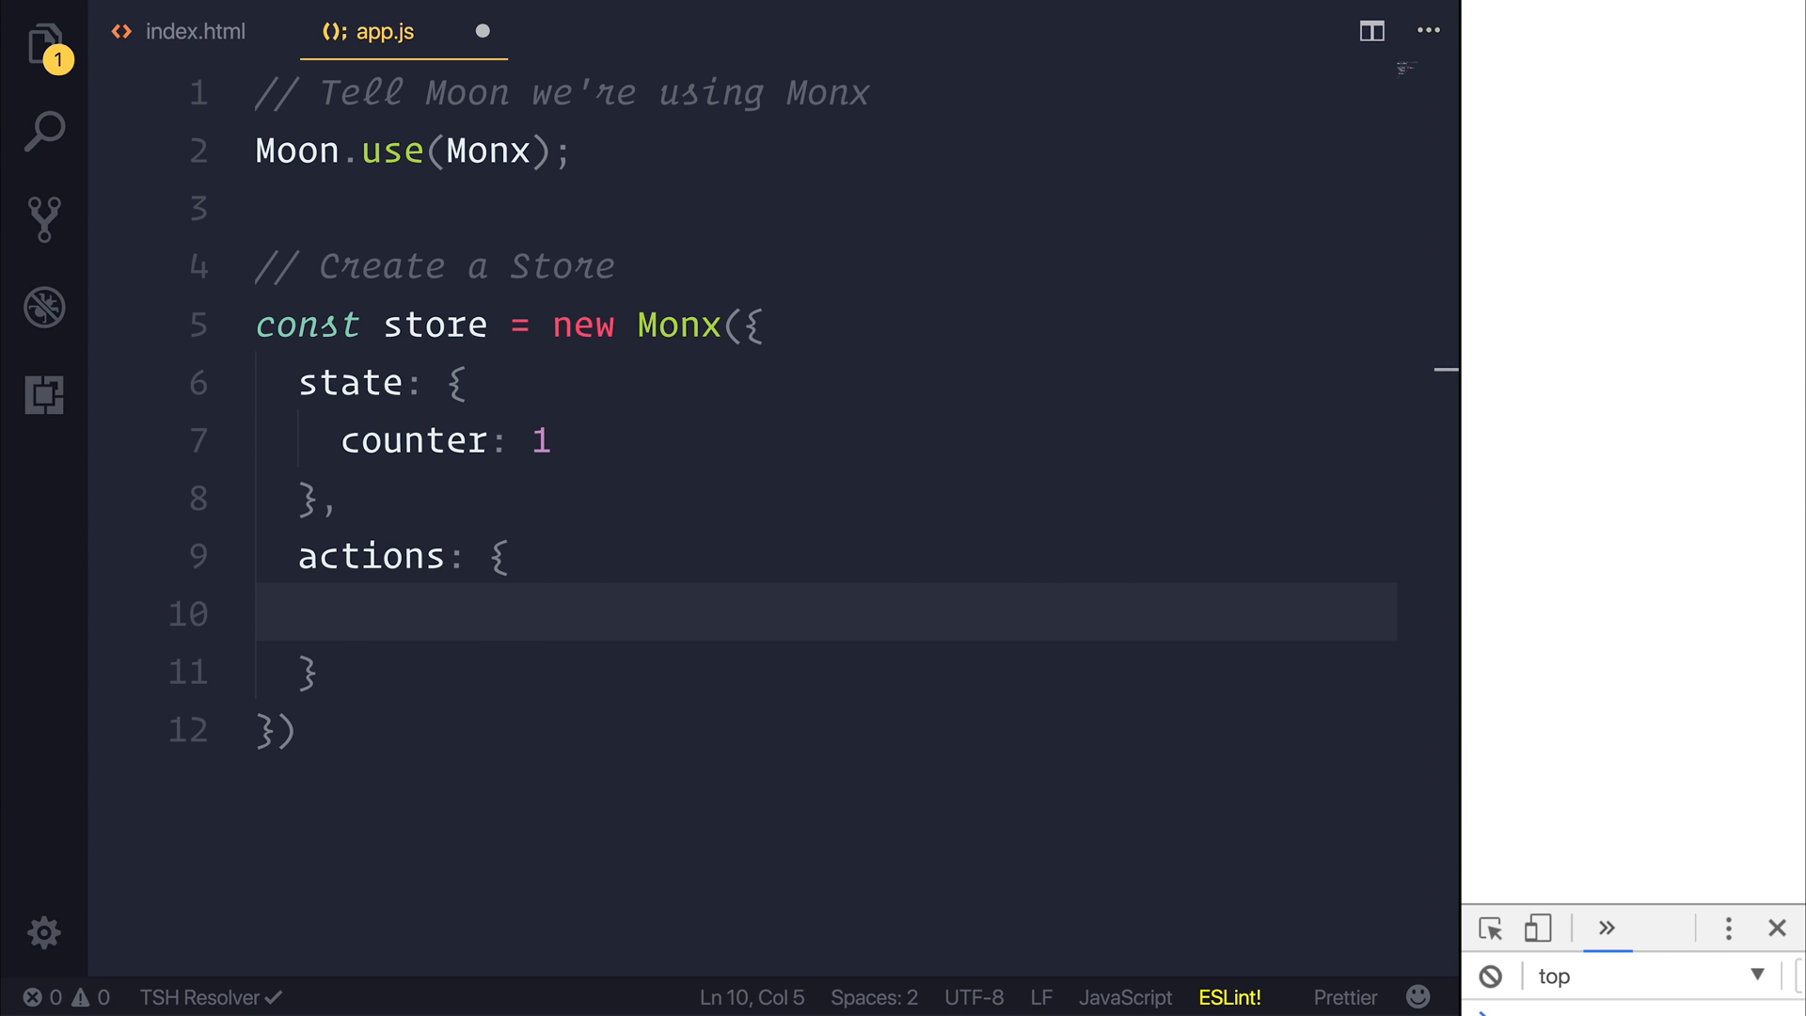
{"action": "type", "text": "incremen"}
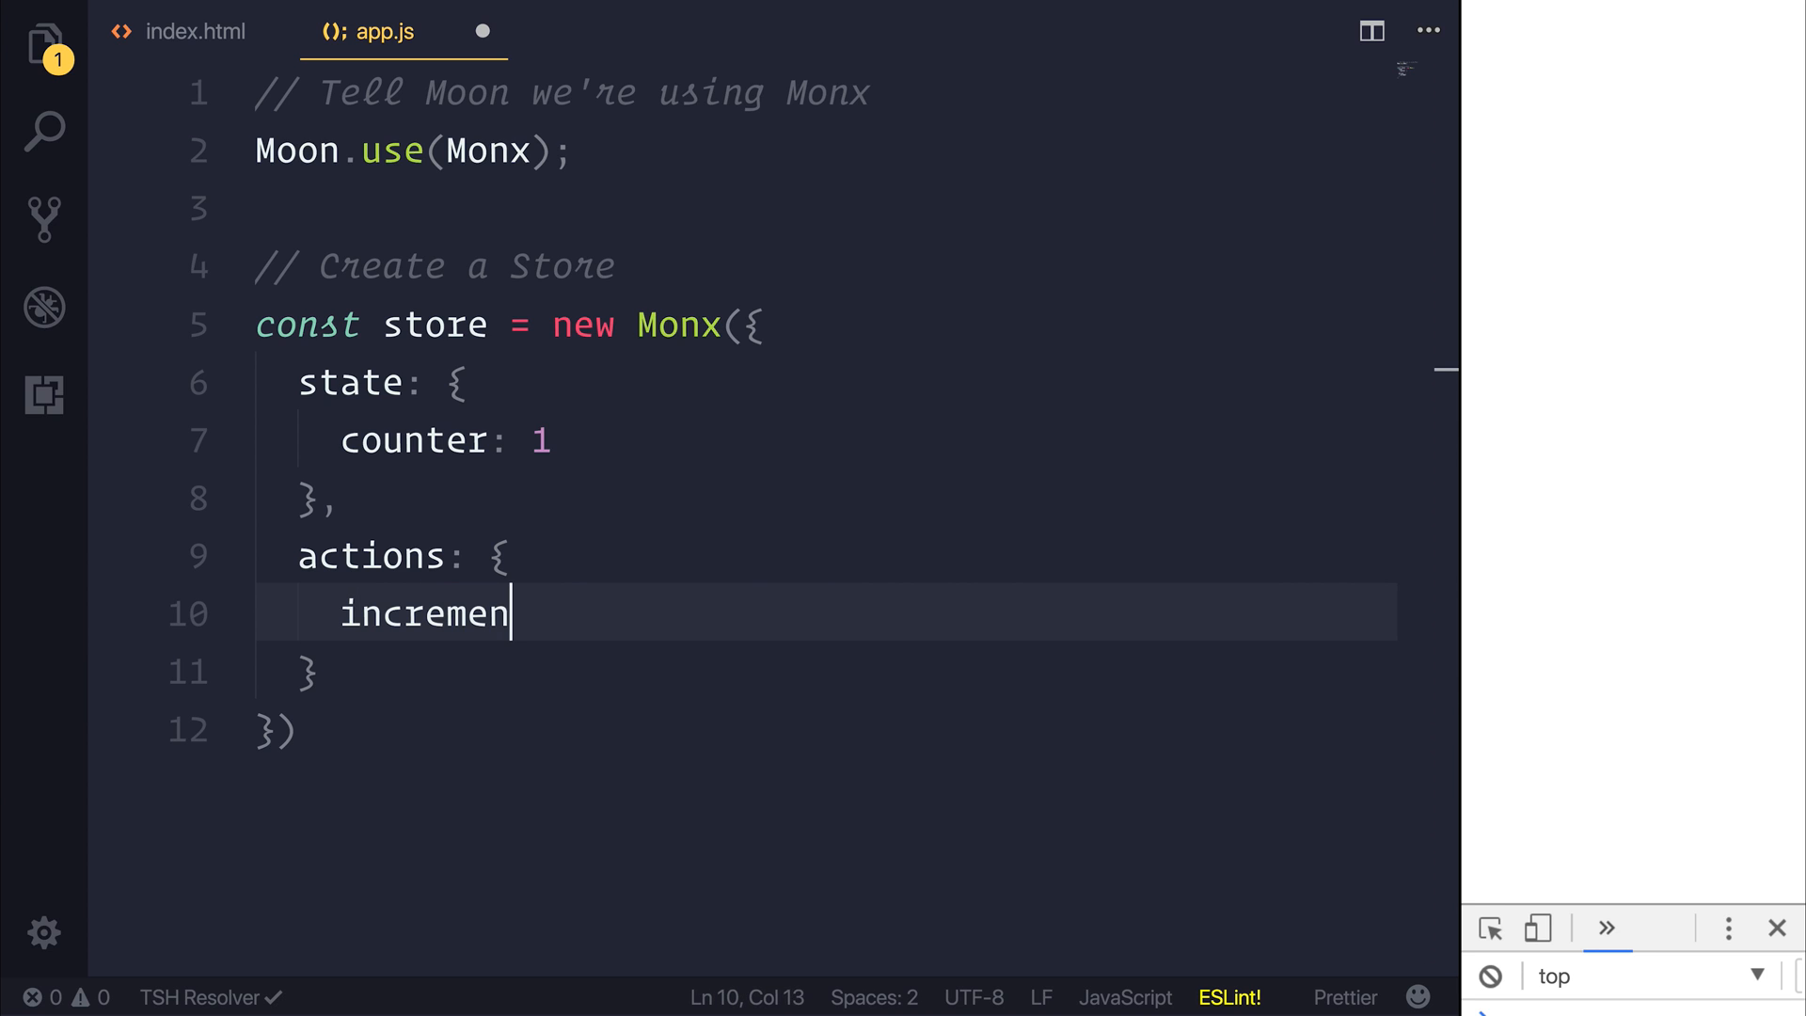
{"action": "type", "text": "(s"}
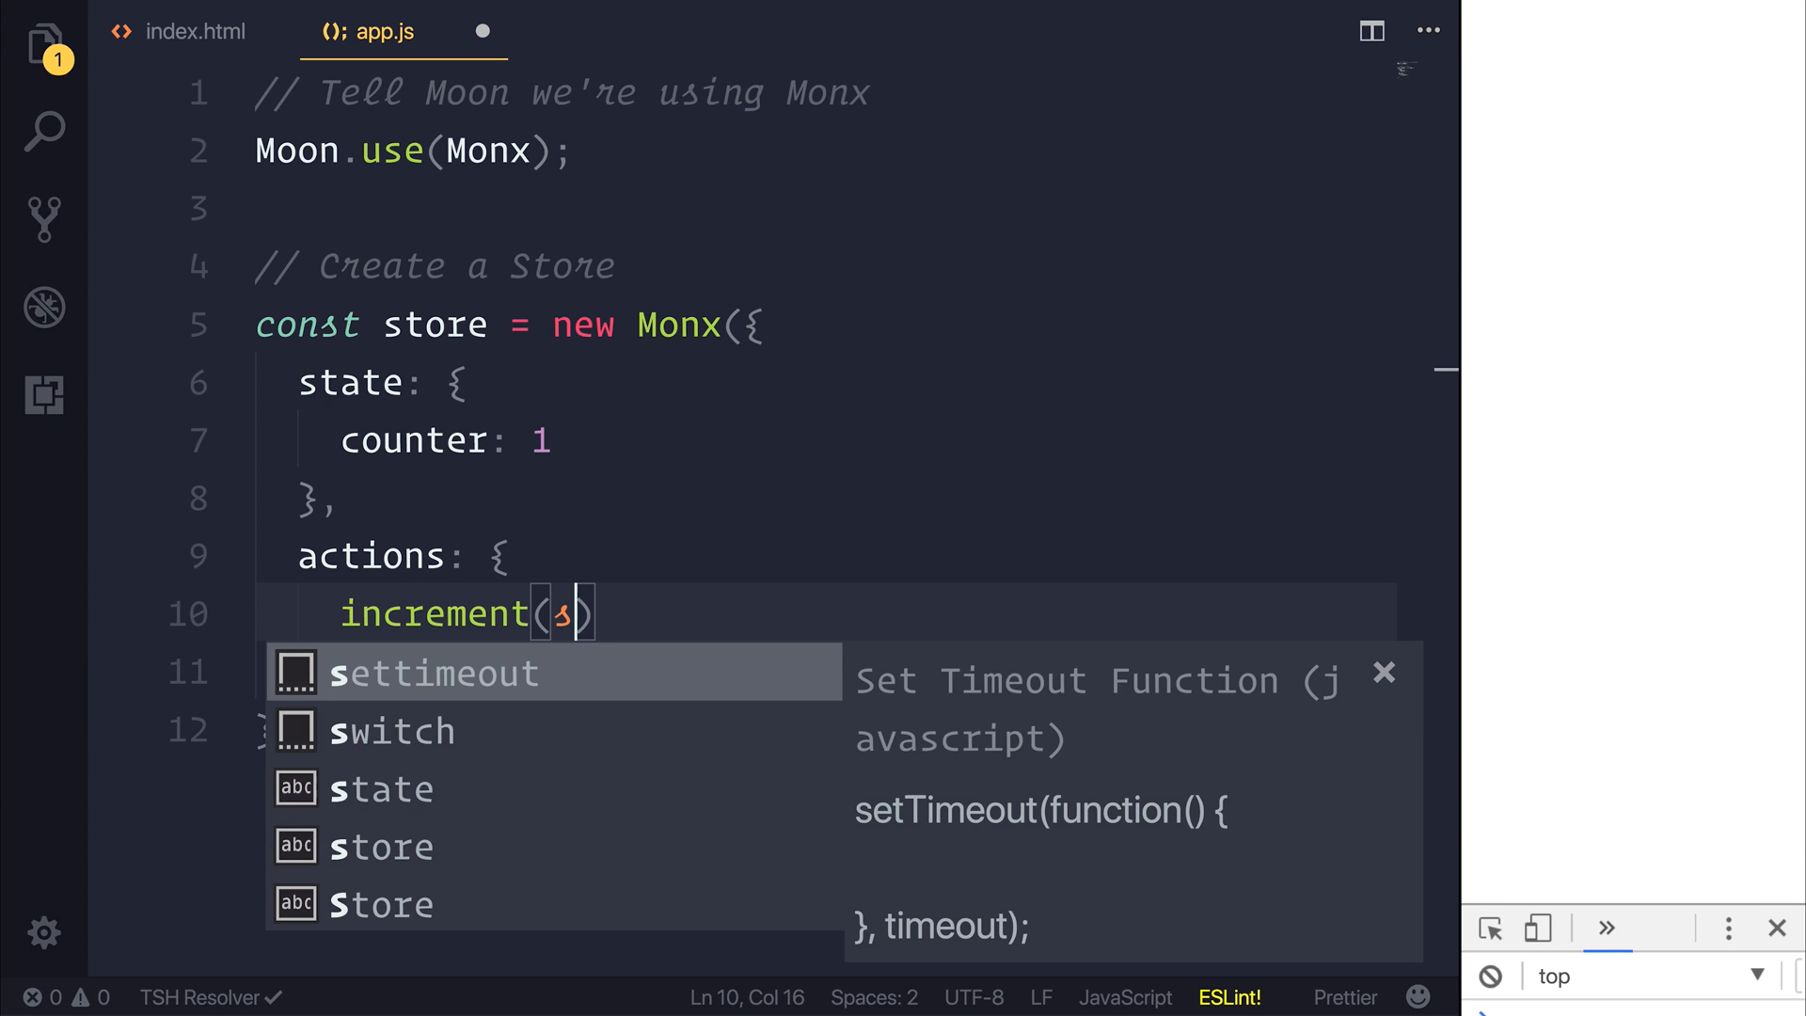
{"action": "type", "text": "tate, payload"}
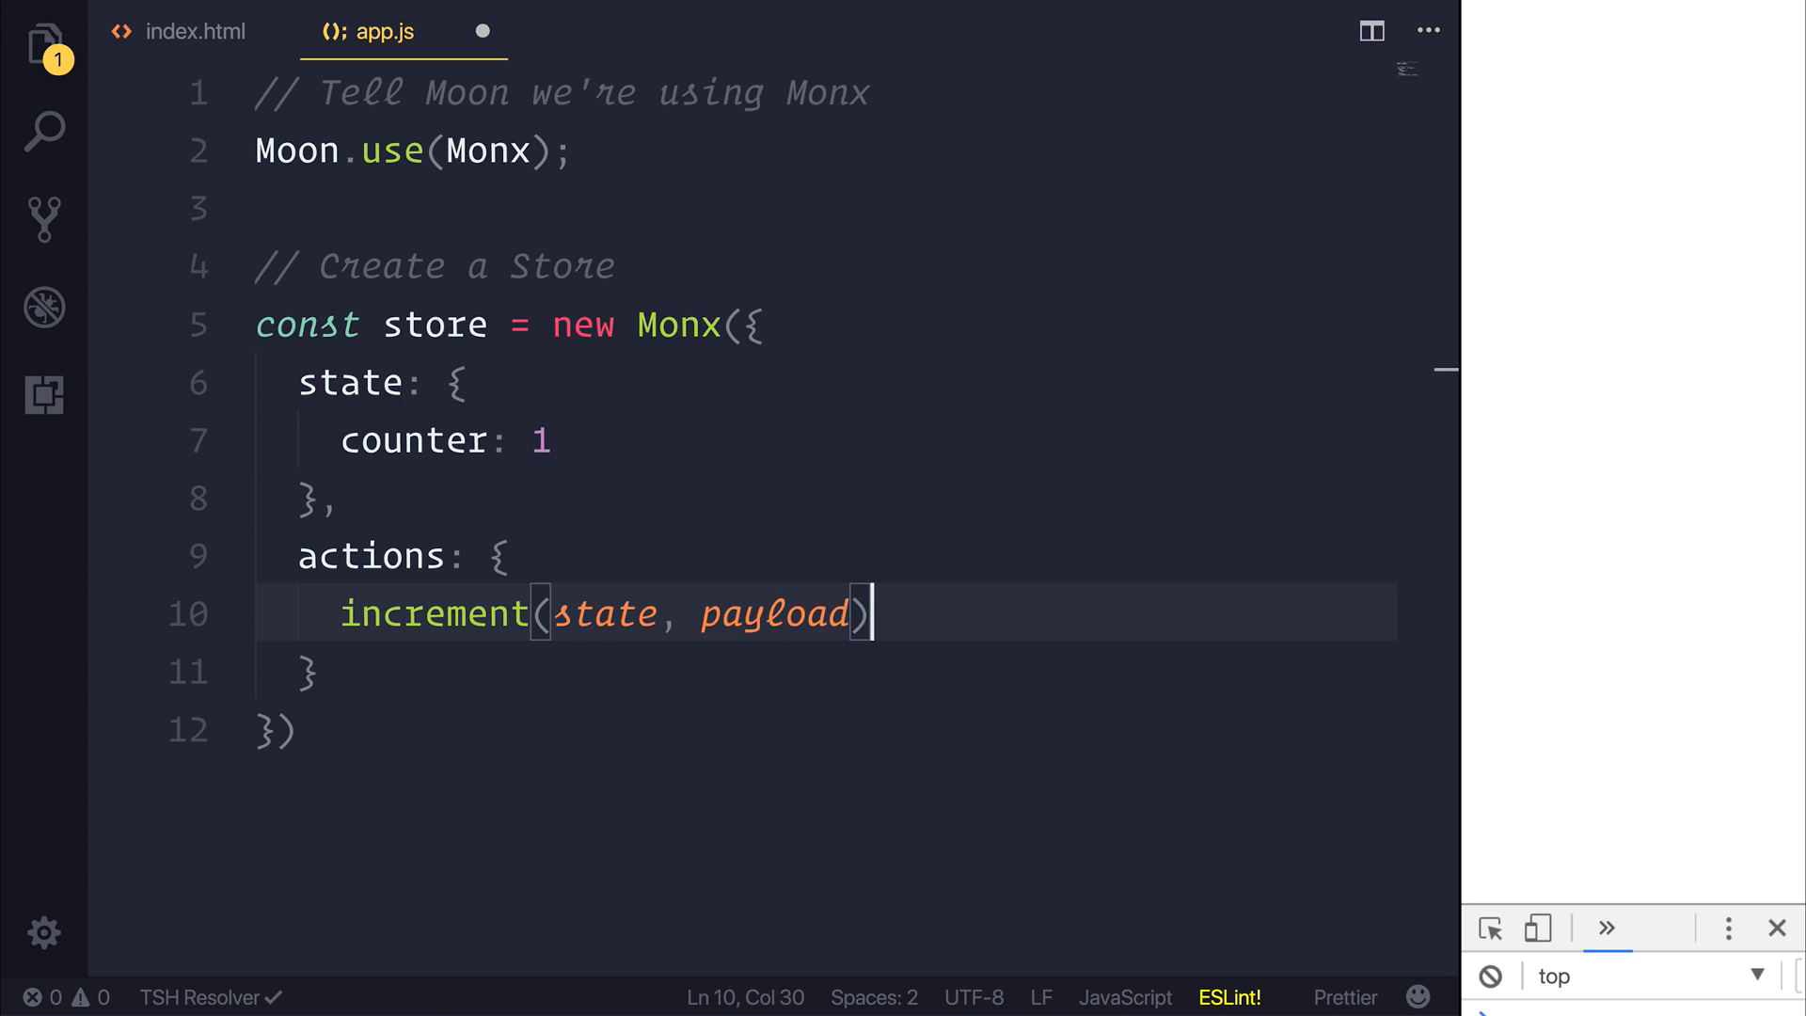
{"action": "type", "text": "s"}
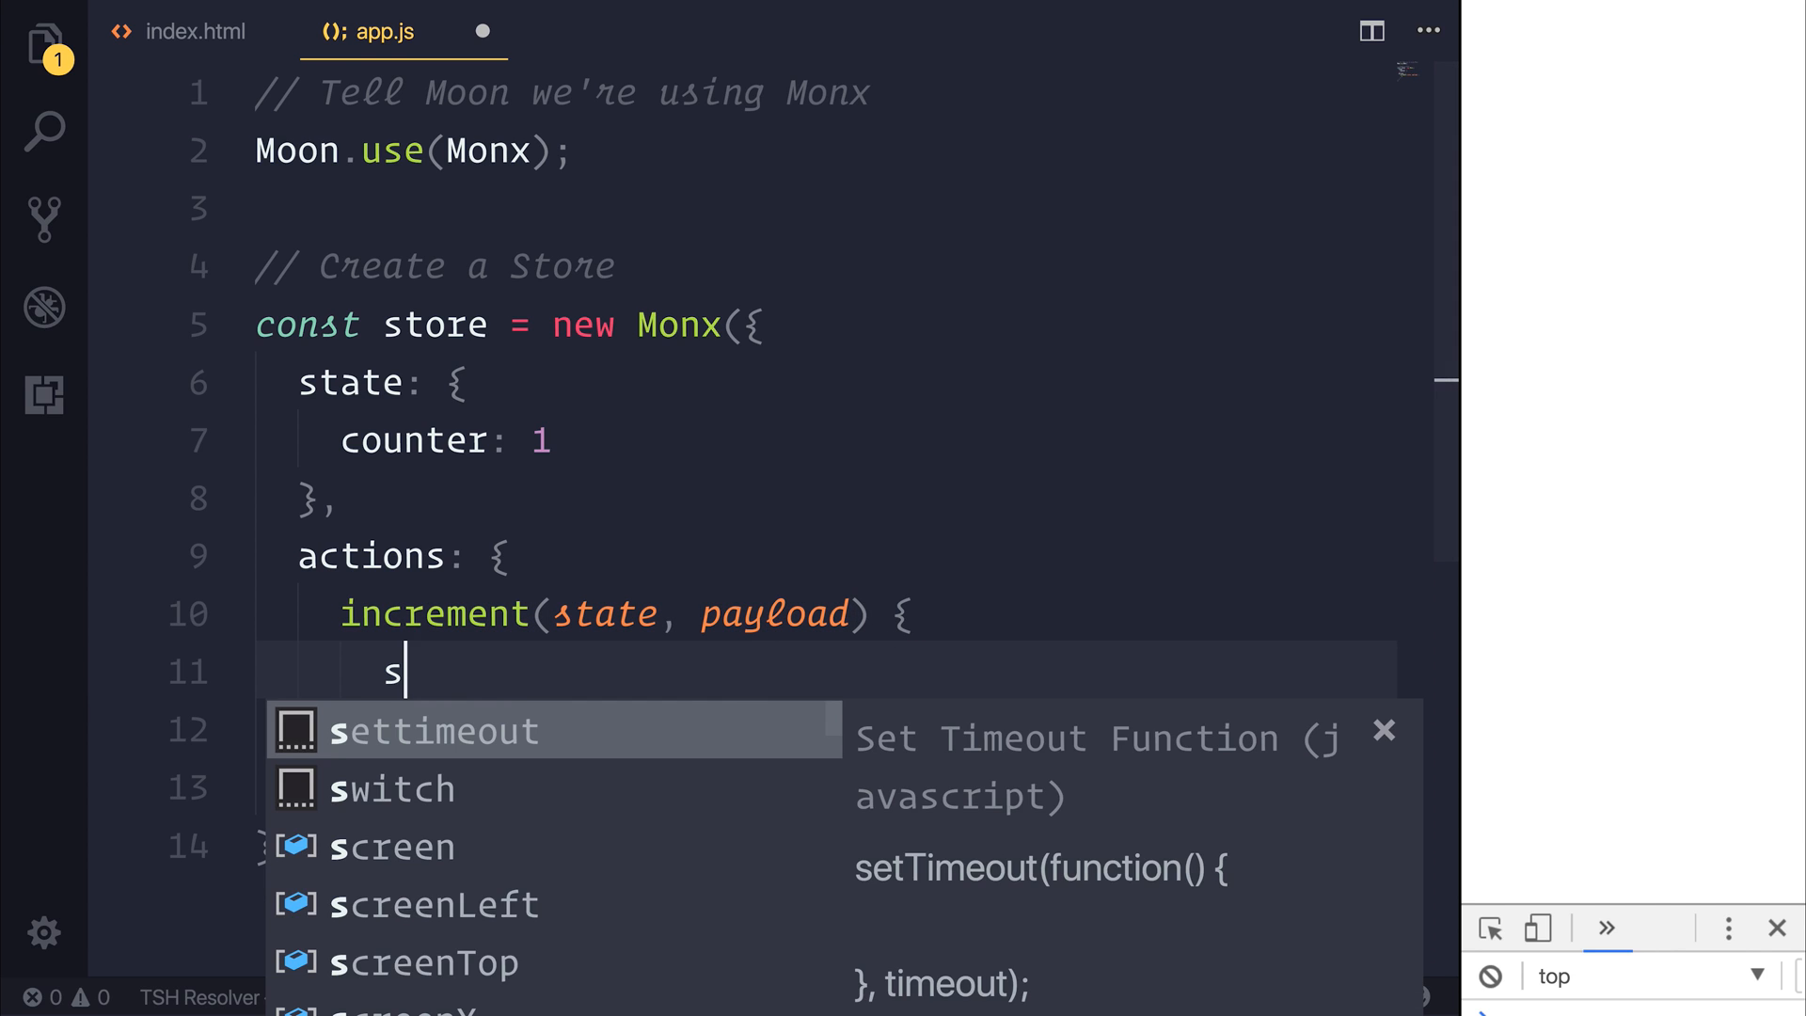
{"action": "type", "text": "tate.counter //"}
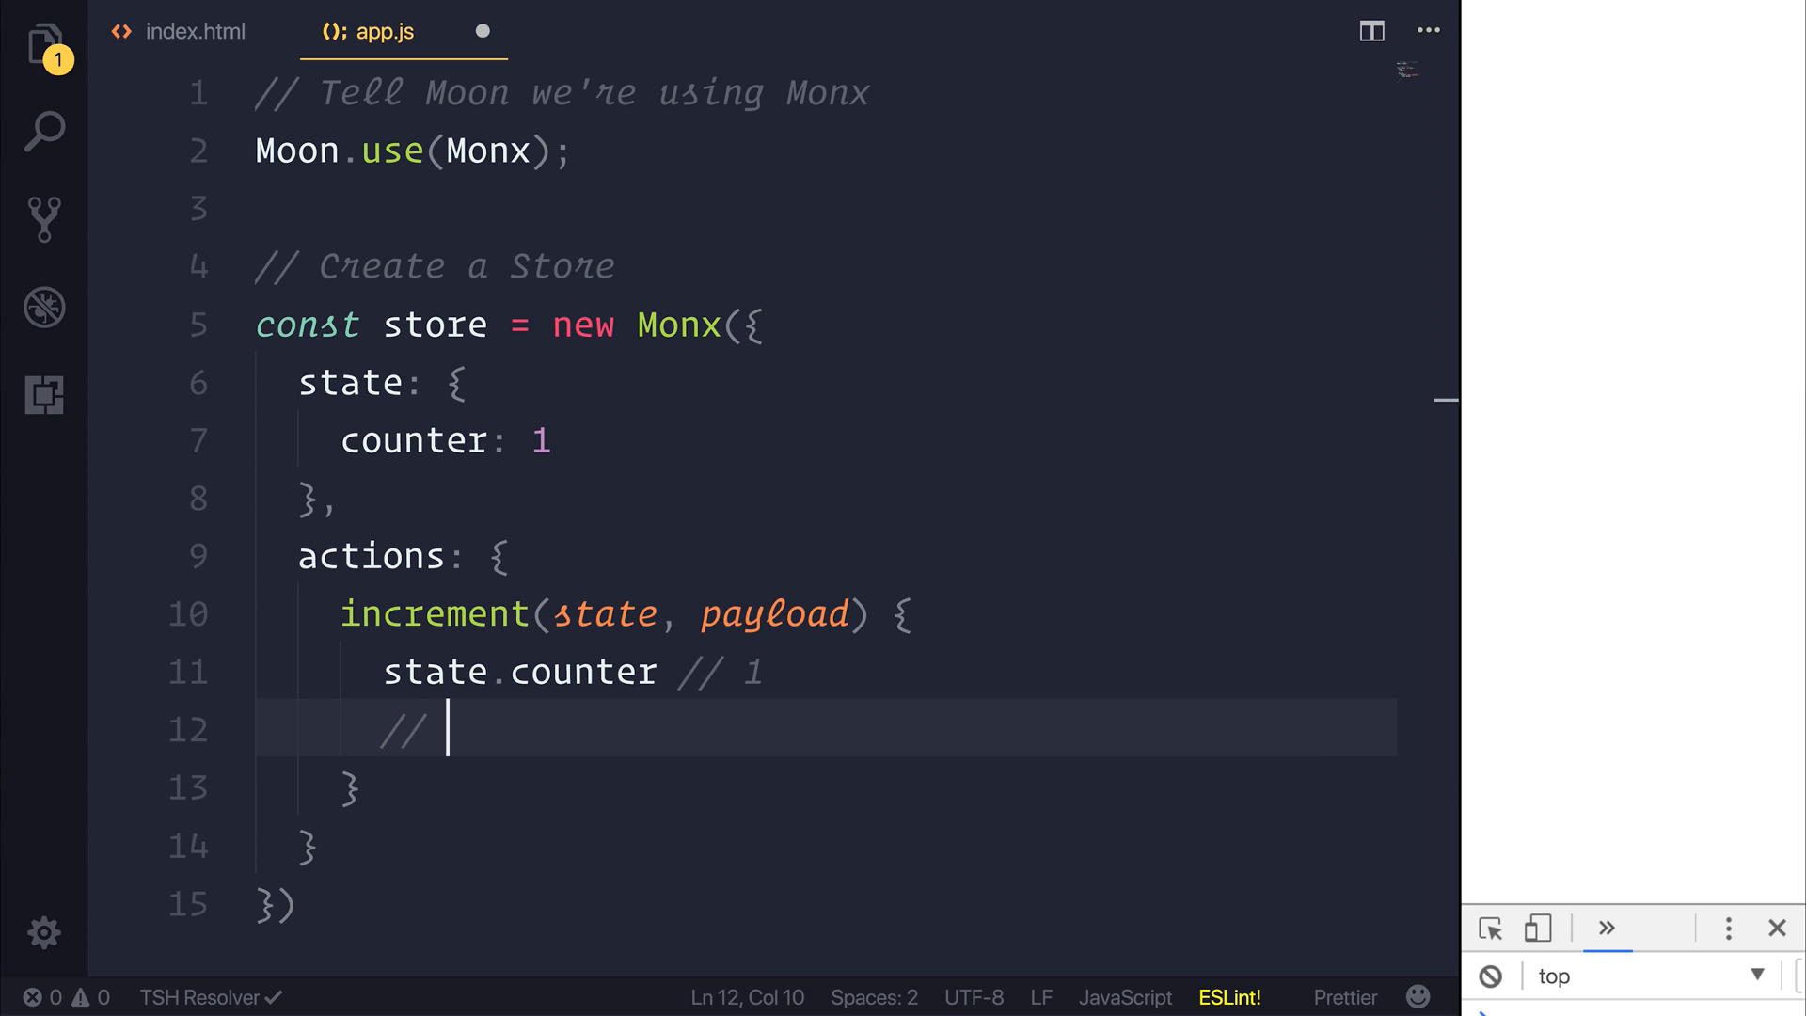
{"action": "type", "text": "1"}
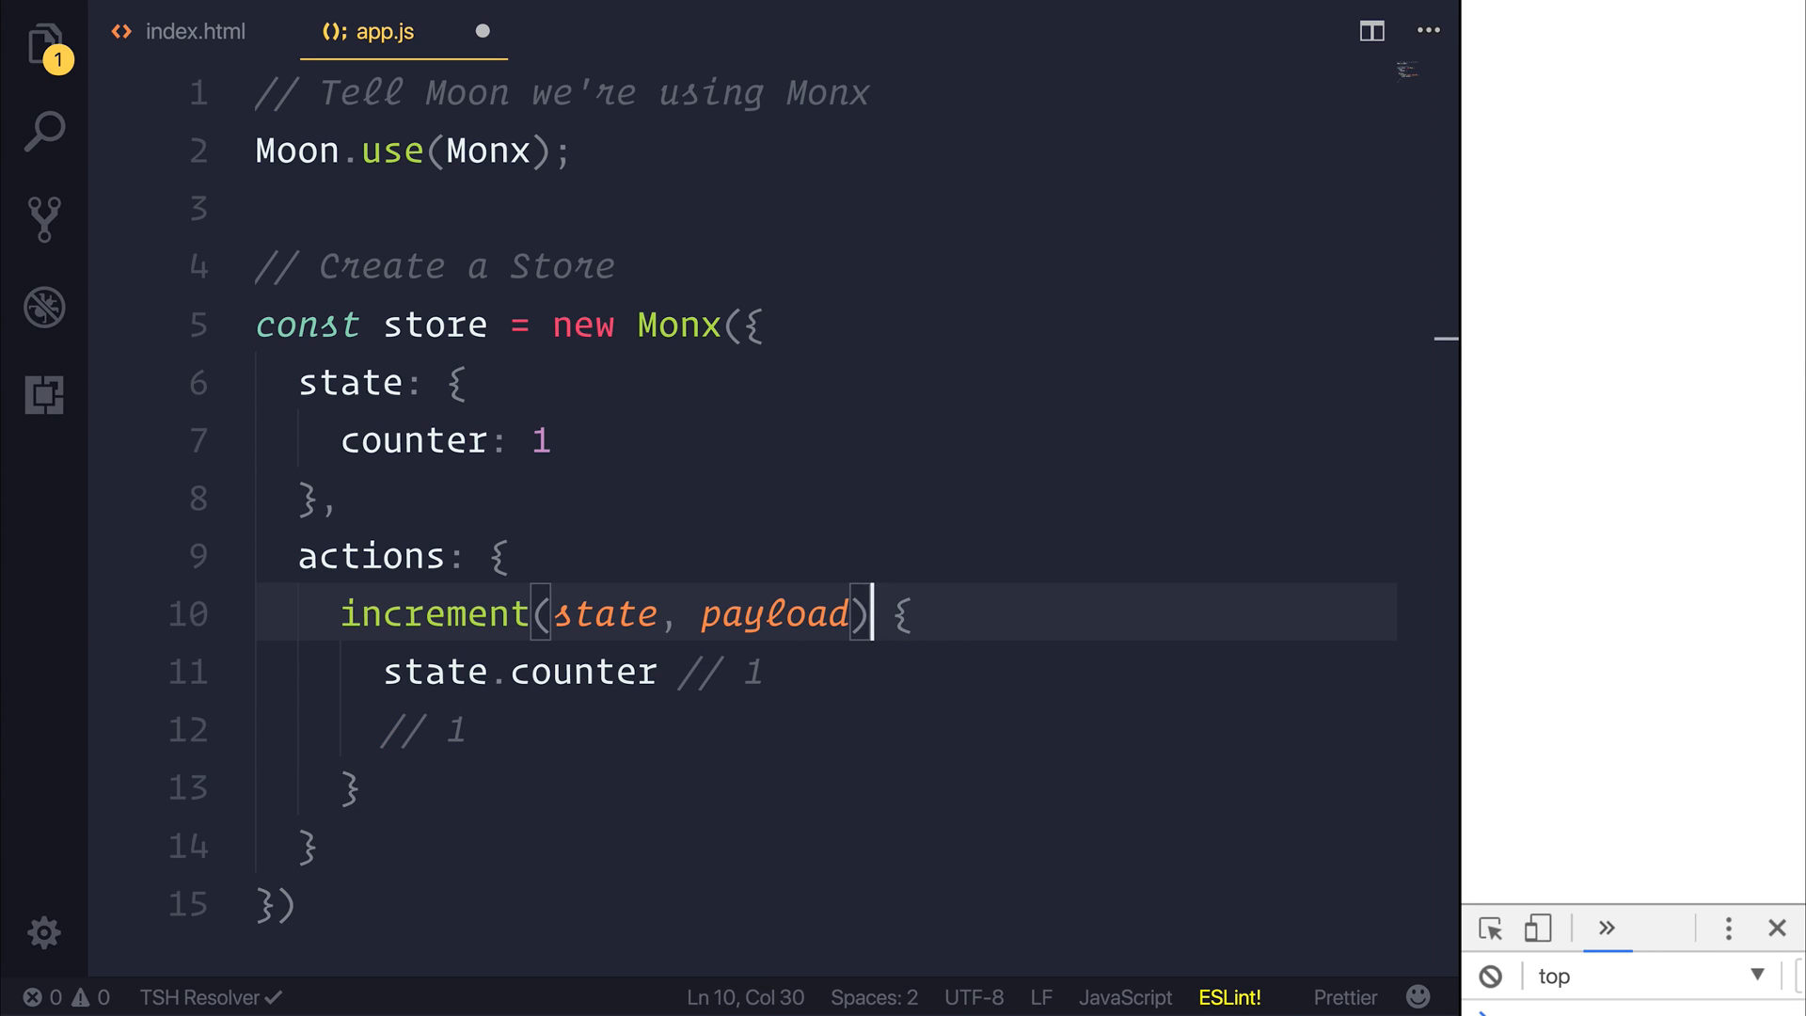
{"action": "key", "text": "Backspace"}
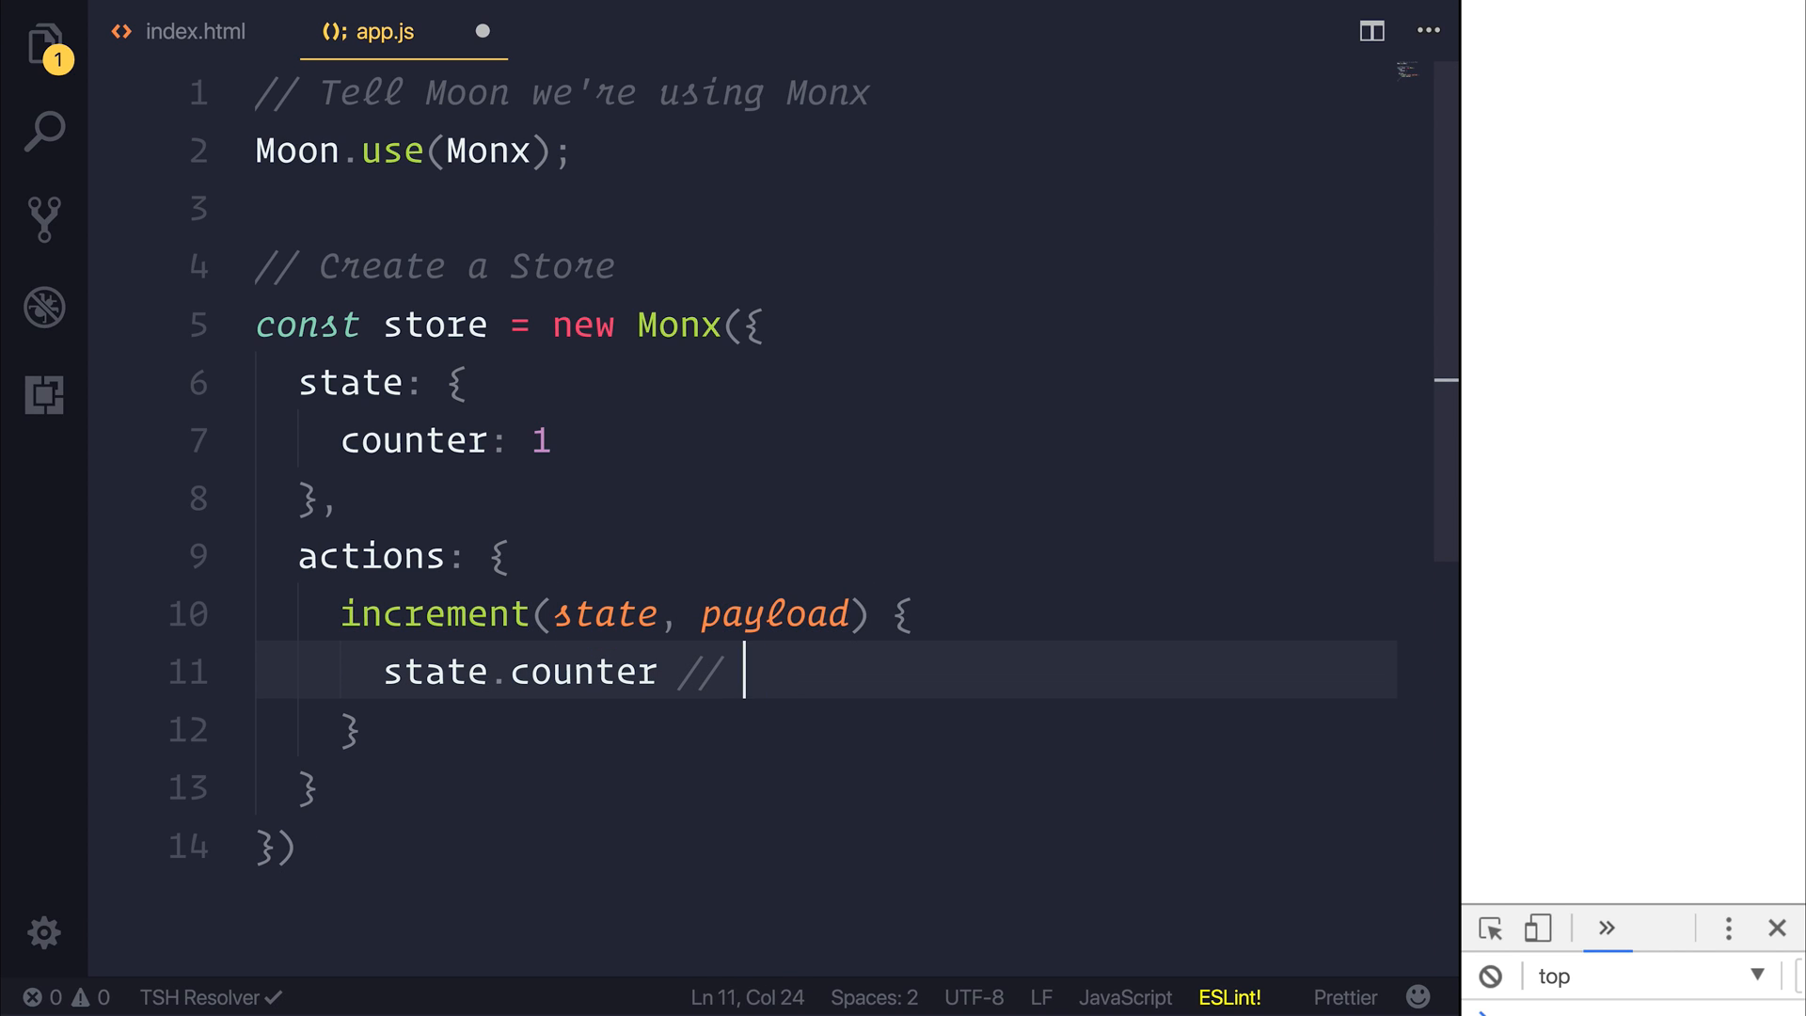
{"action": "type", "text": "+"}
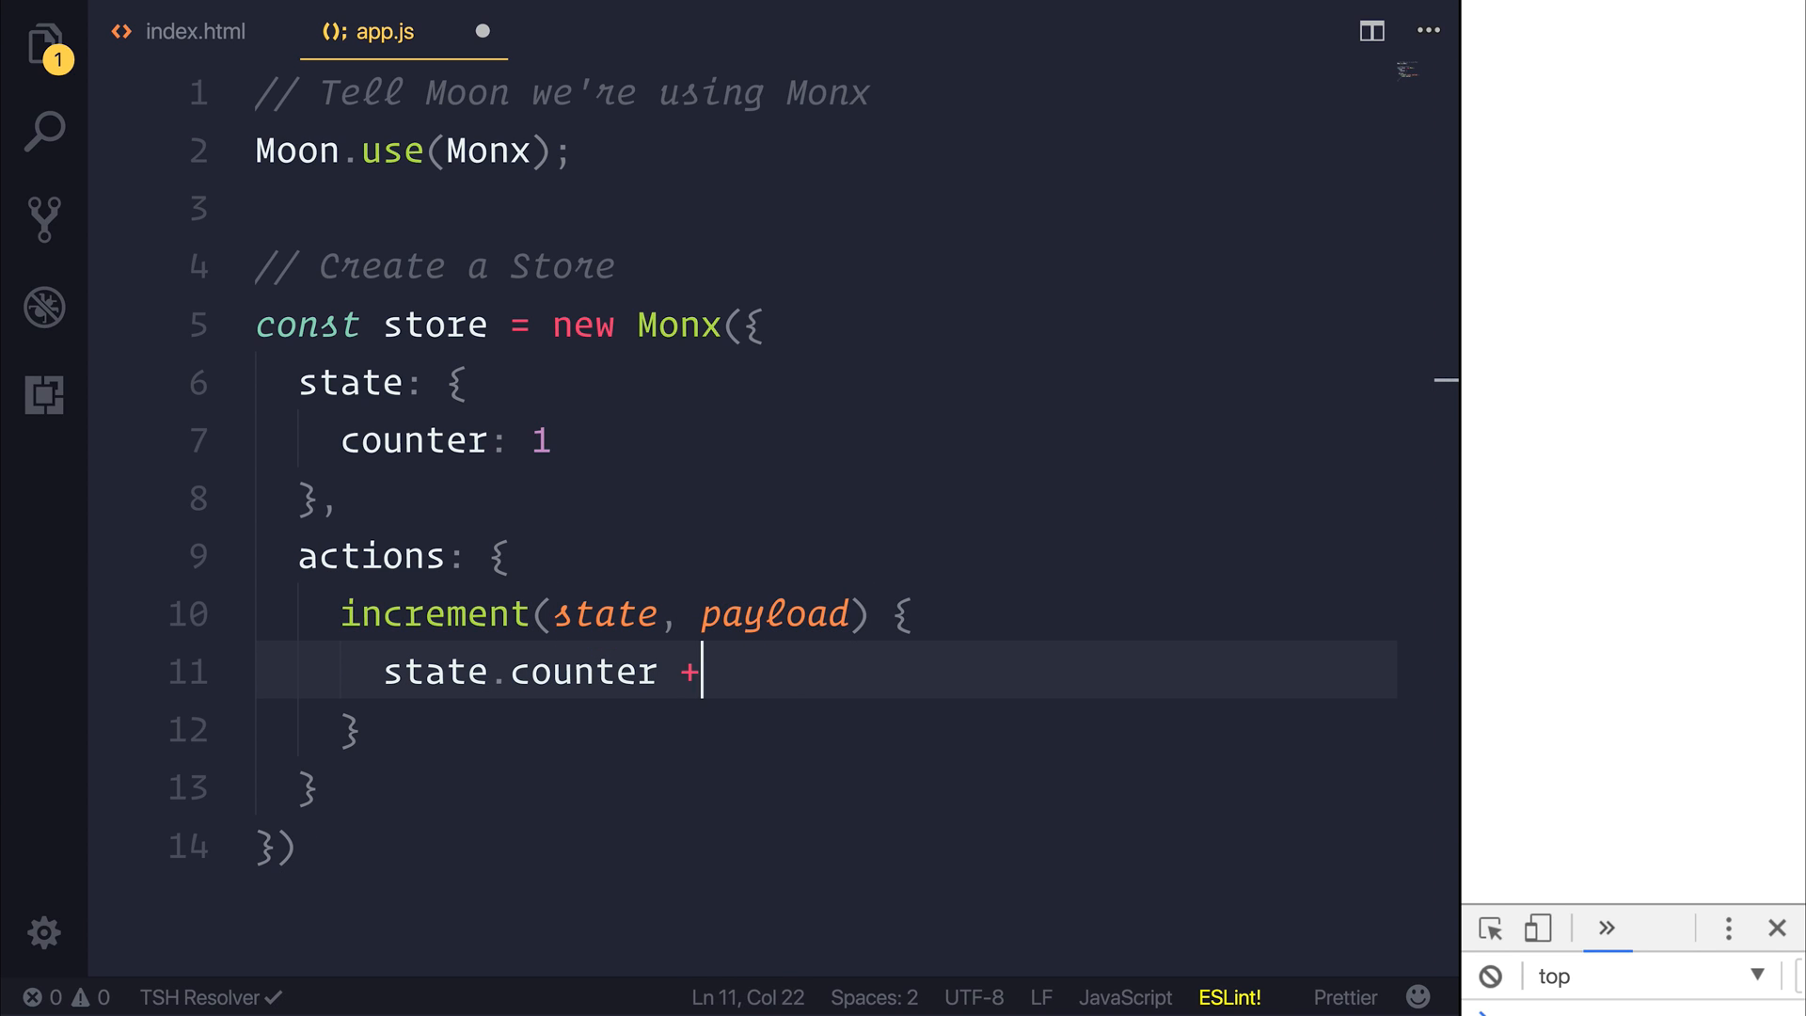
{"action": "type", "text": "= payload"}
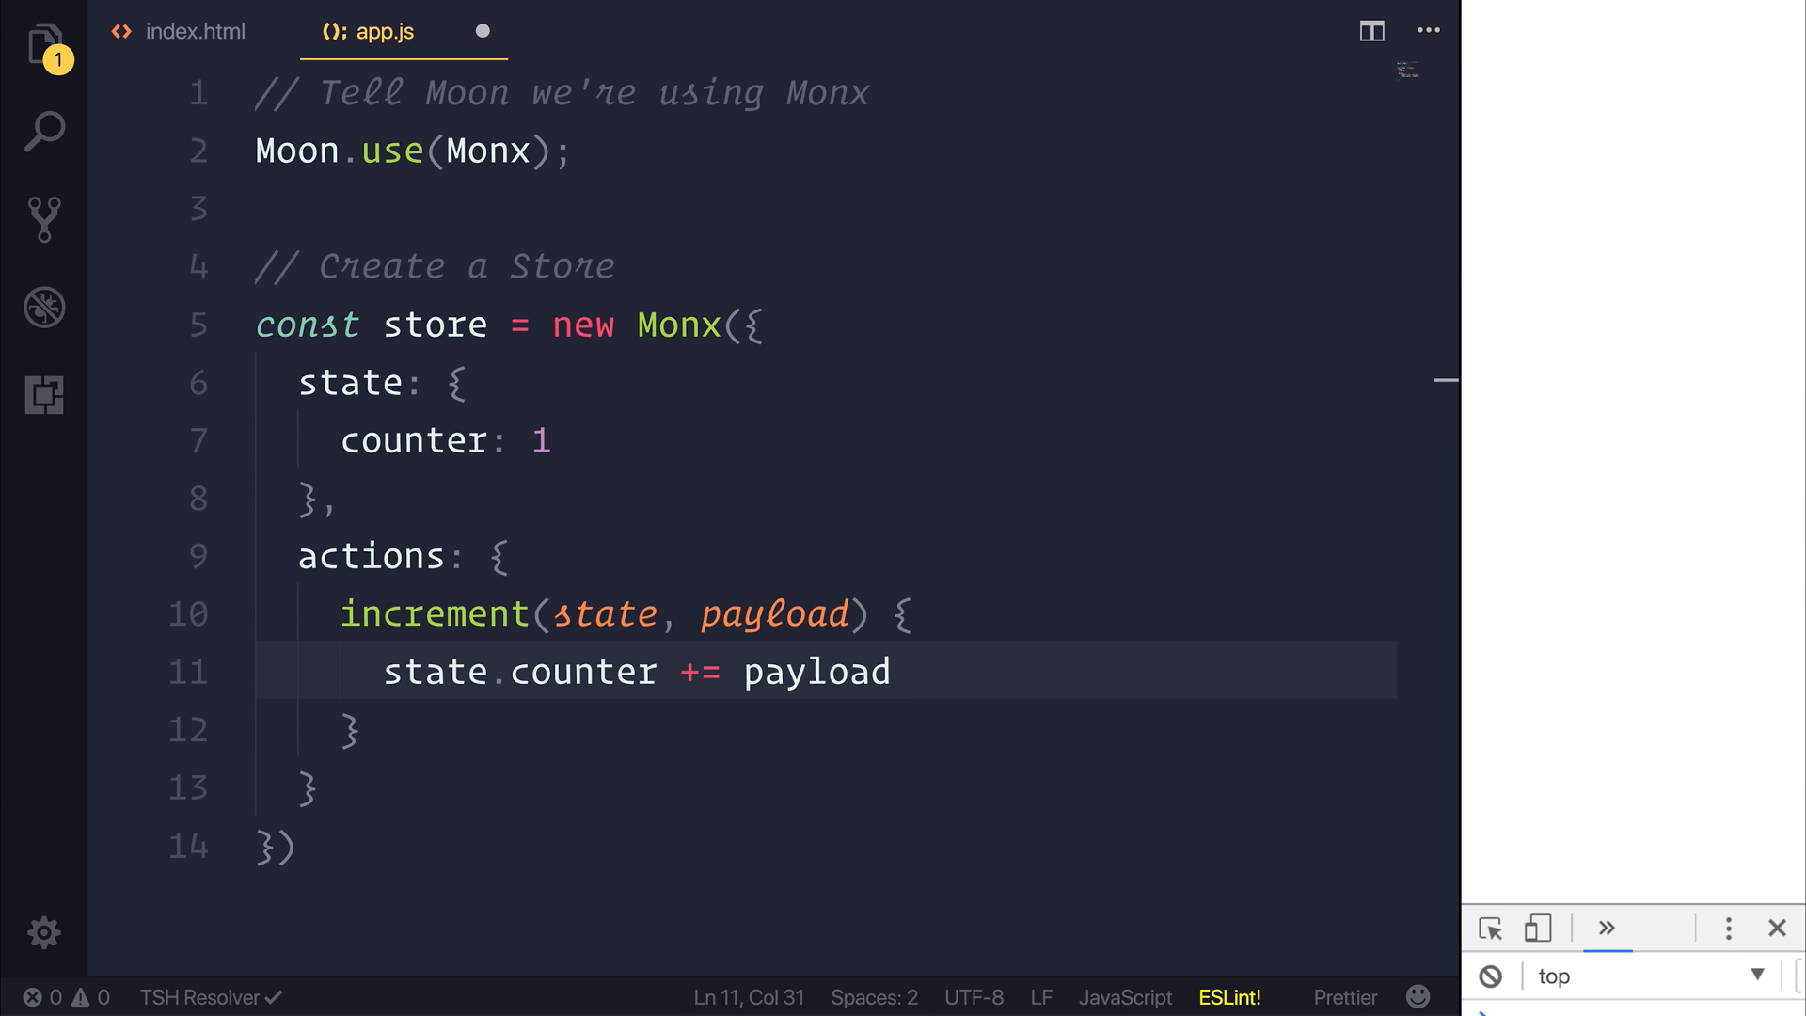
{"action": "type", "text": "i"}
{"action": "left_click", "coordinate": [825, 730]}
{"action": "type", "text": ","}
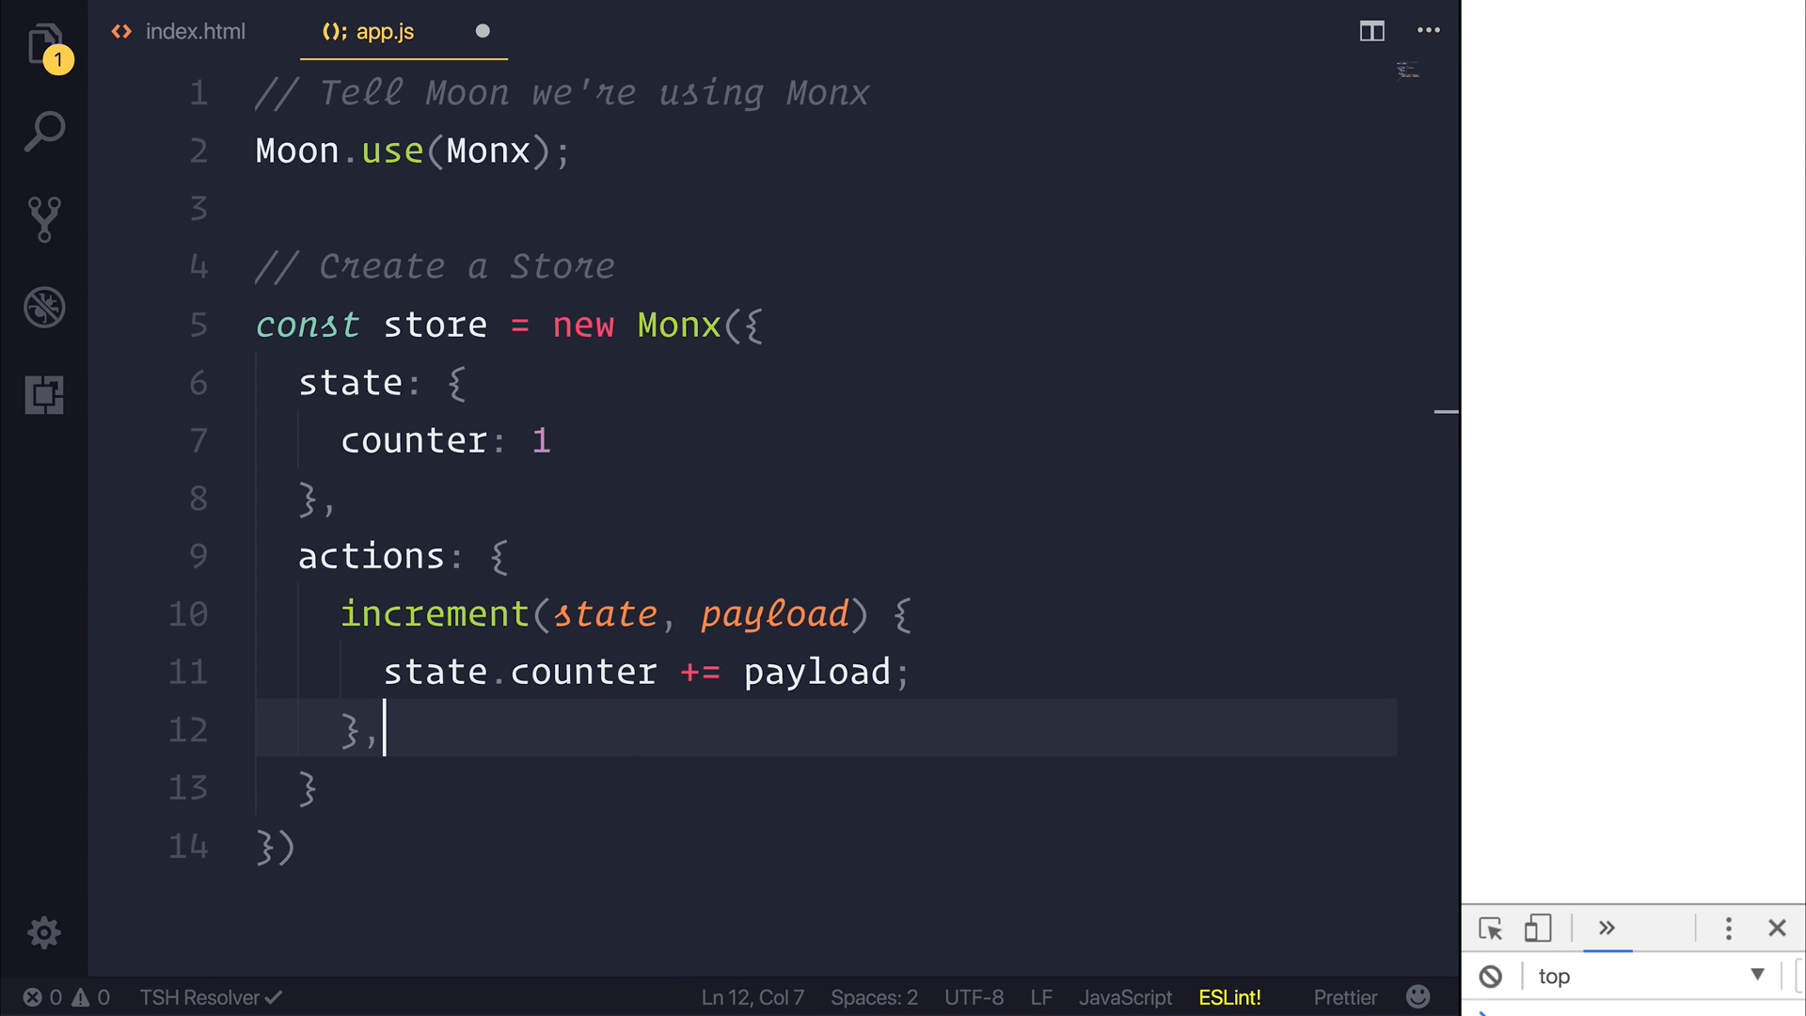
Add a decrement(state, payload) action that subtracts payload from state.counter
{"action": "type", "text": "decr"}
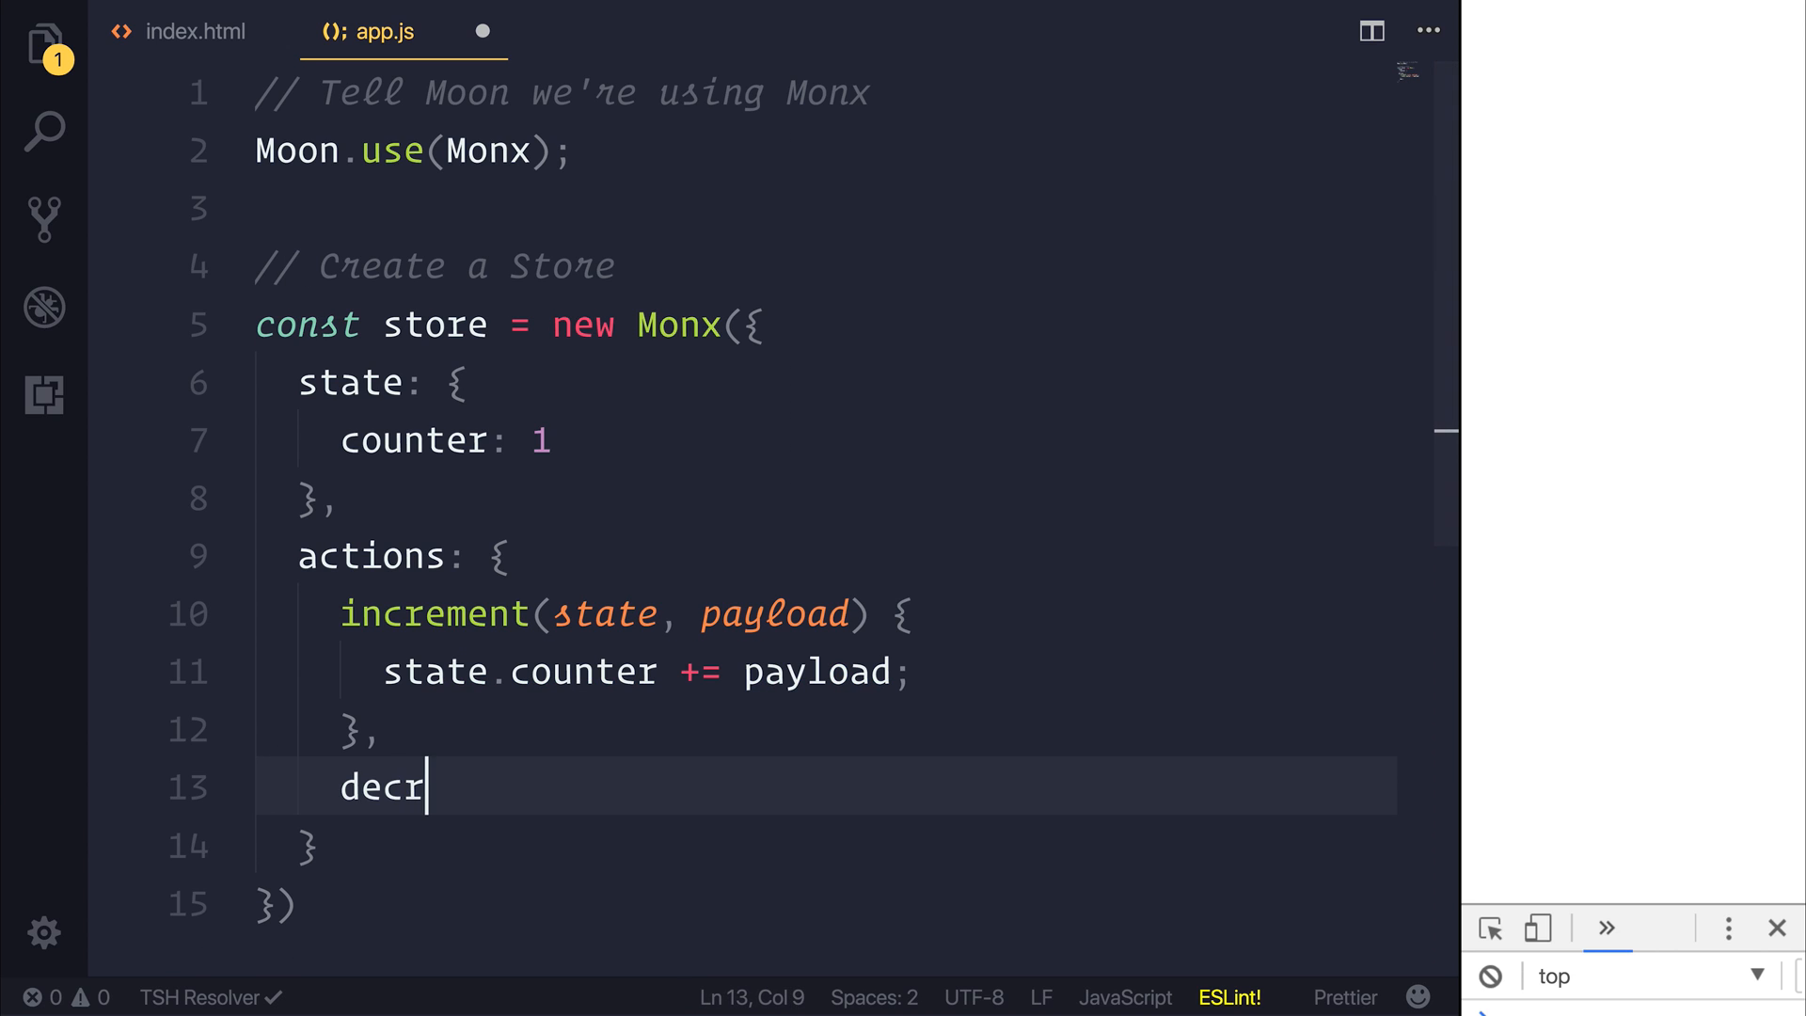
{"action": "type", "text": "ement() {"}
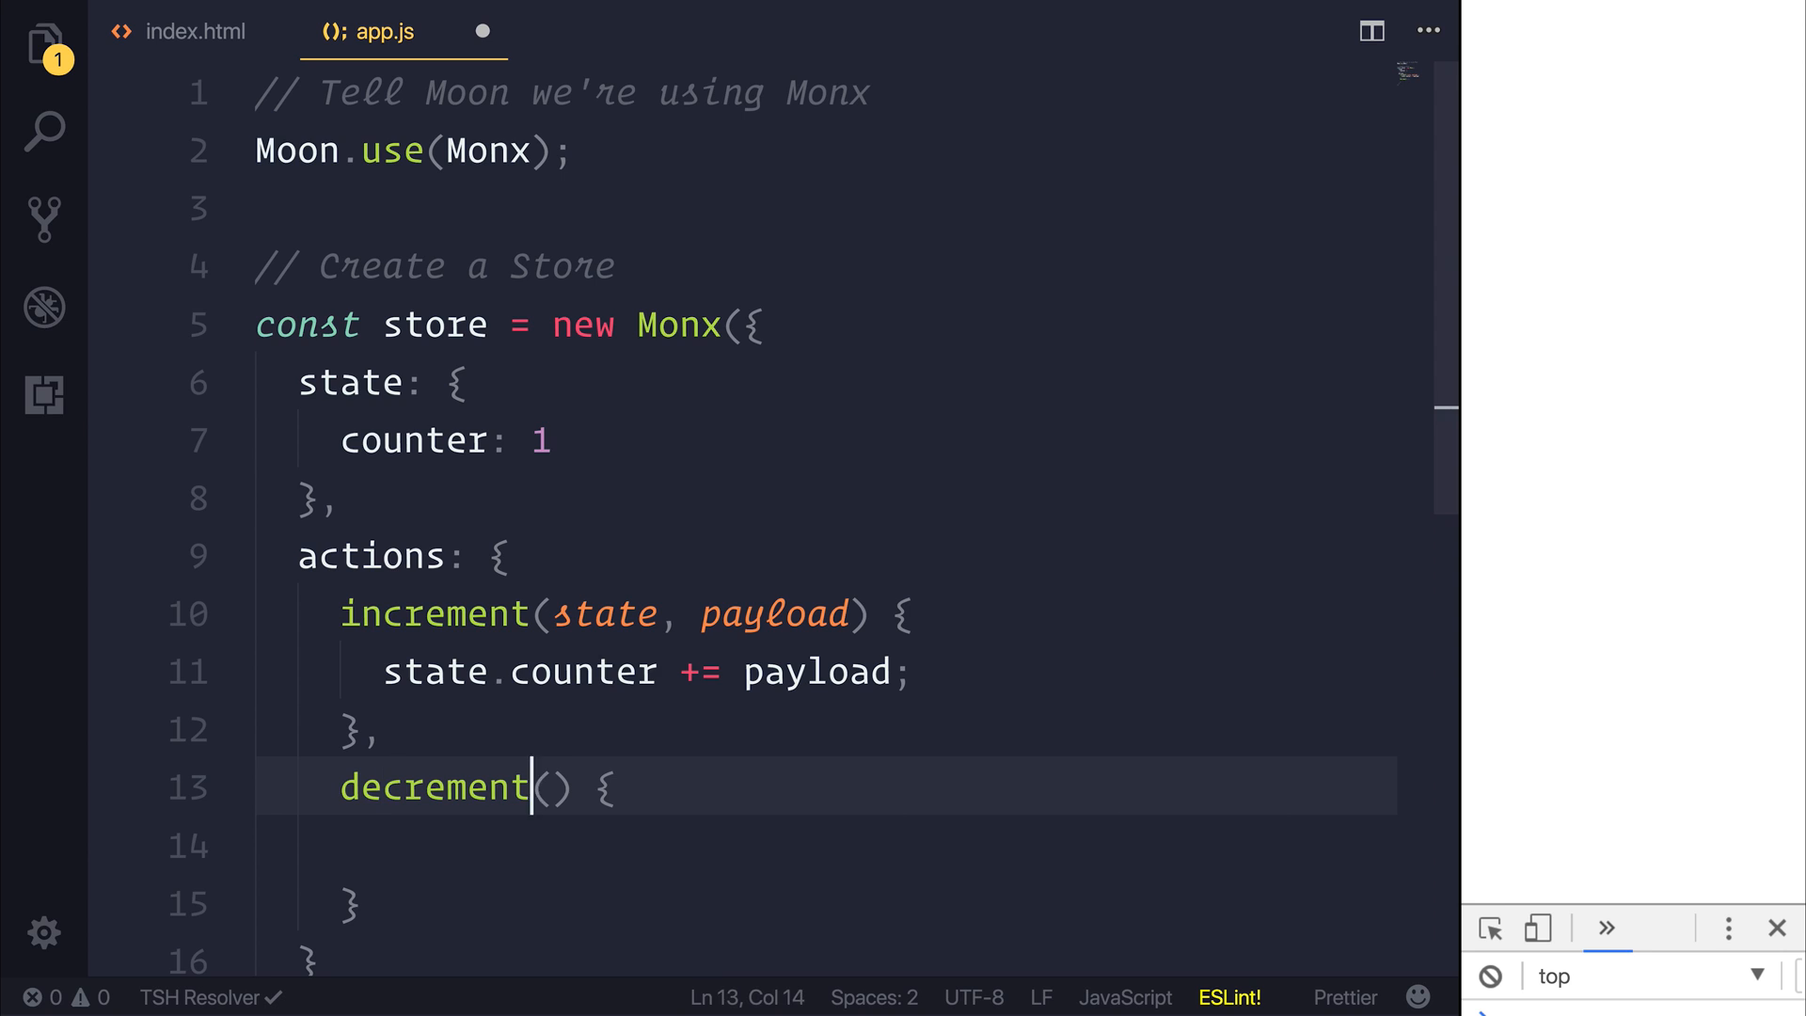
{"action": "type", "text": "state, payload"}
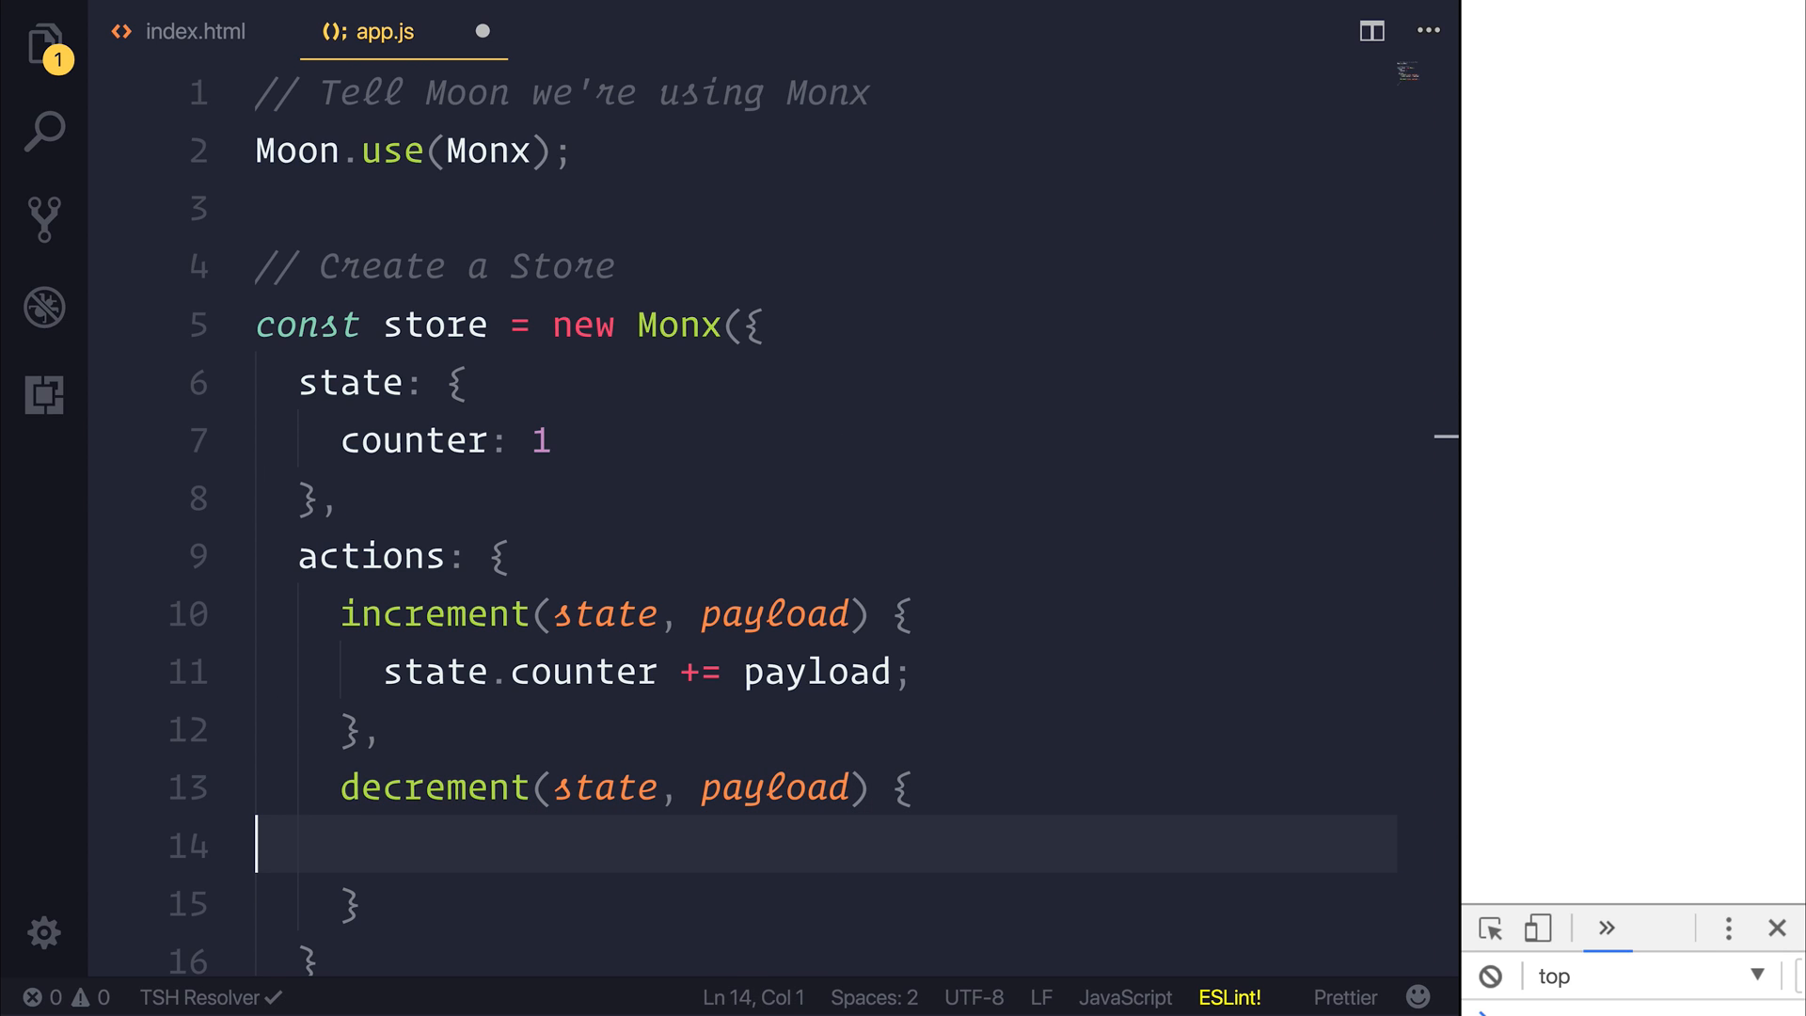
{"action": "type", "text": "state.counter -="}
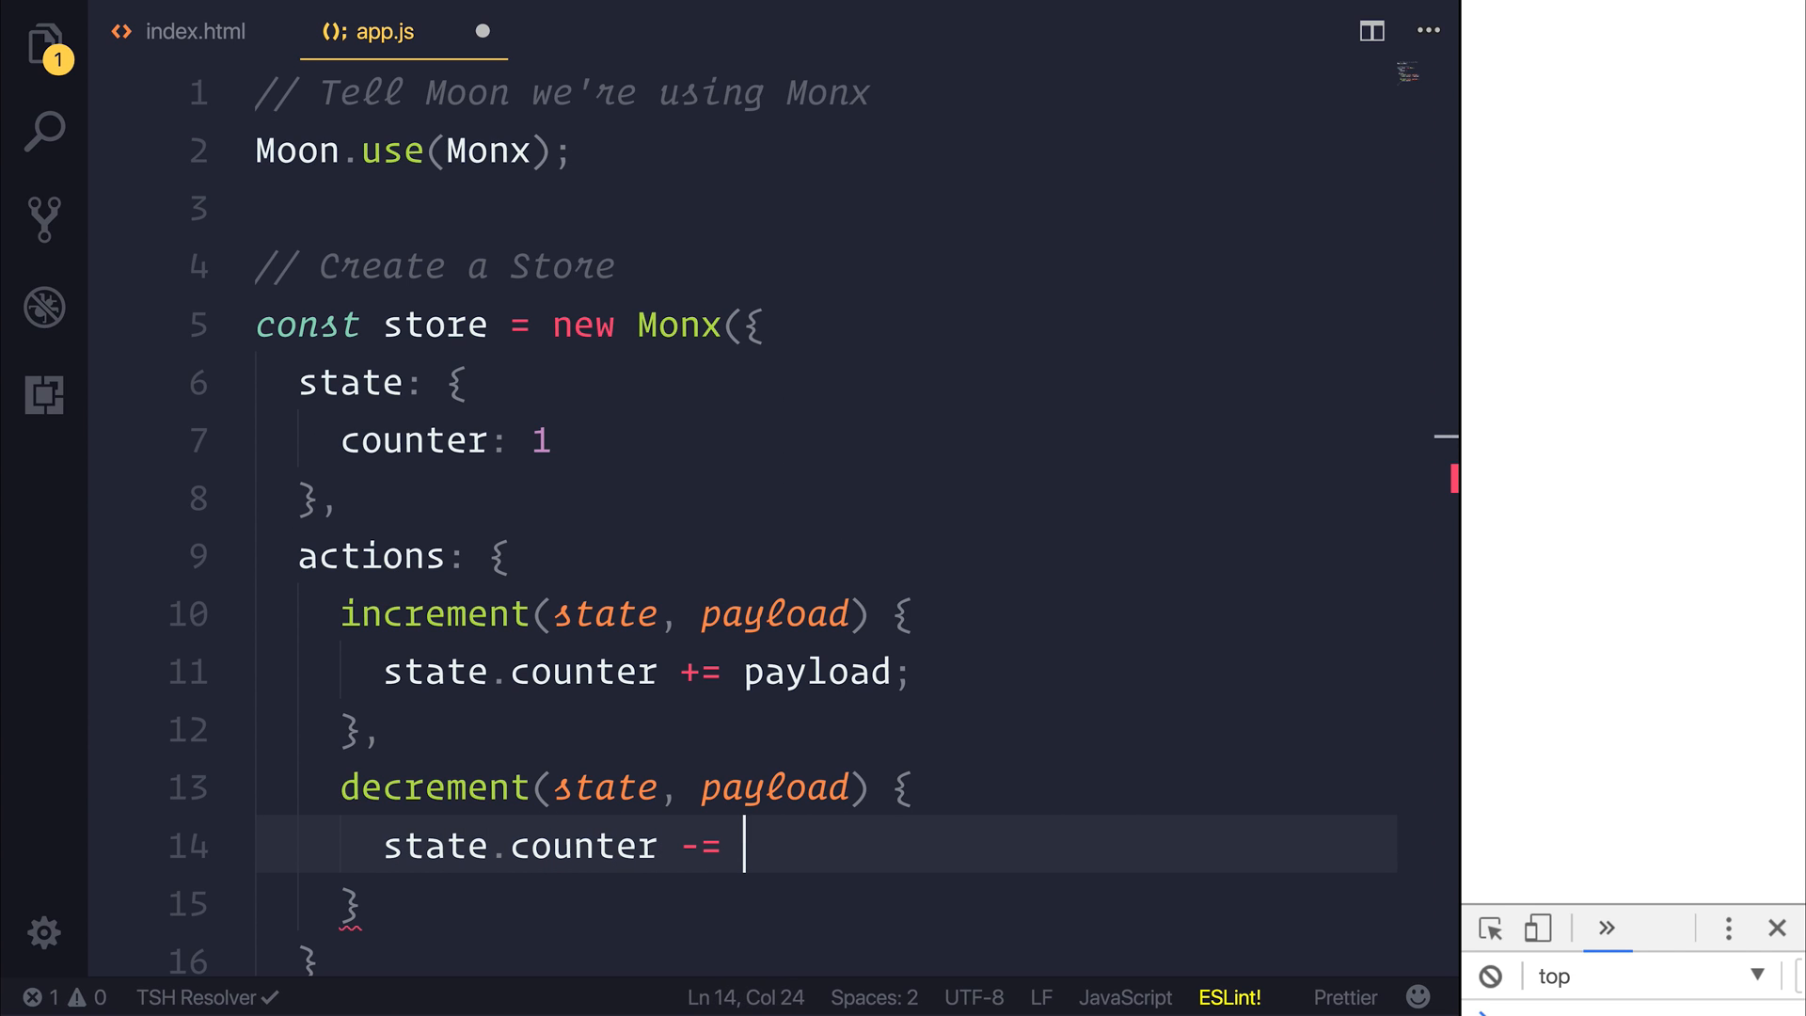
{"action": "type", "text": "payload;"}
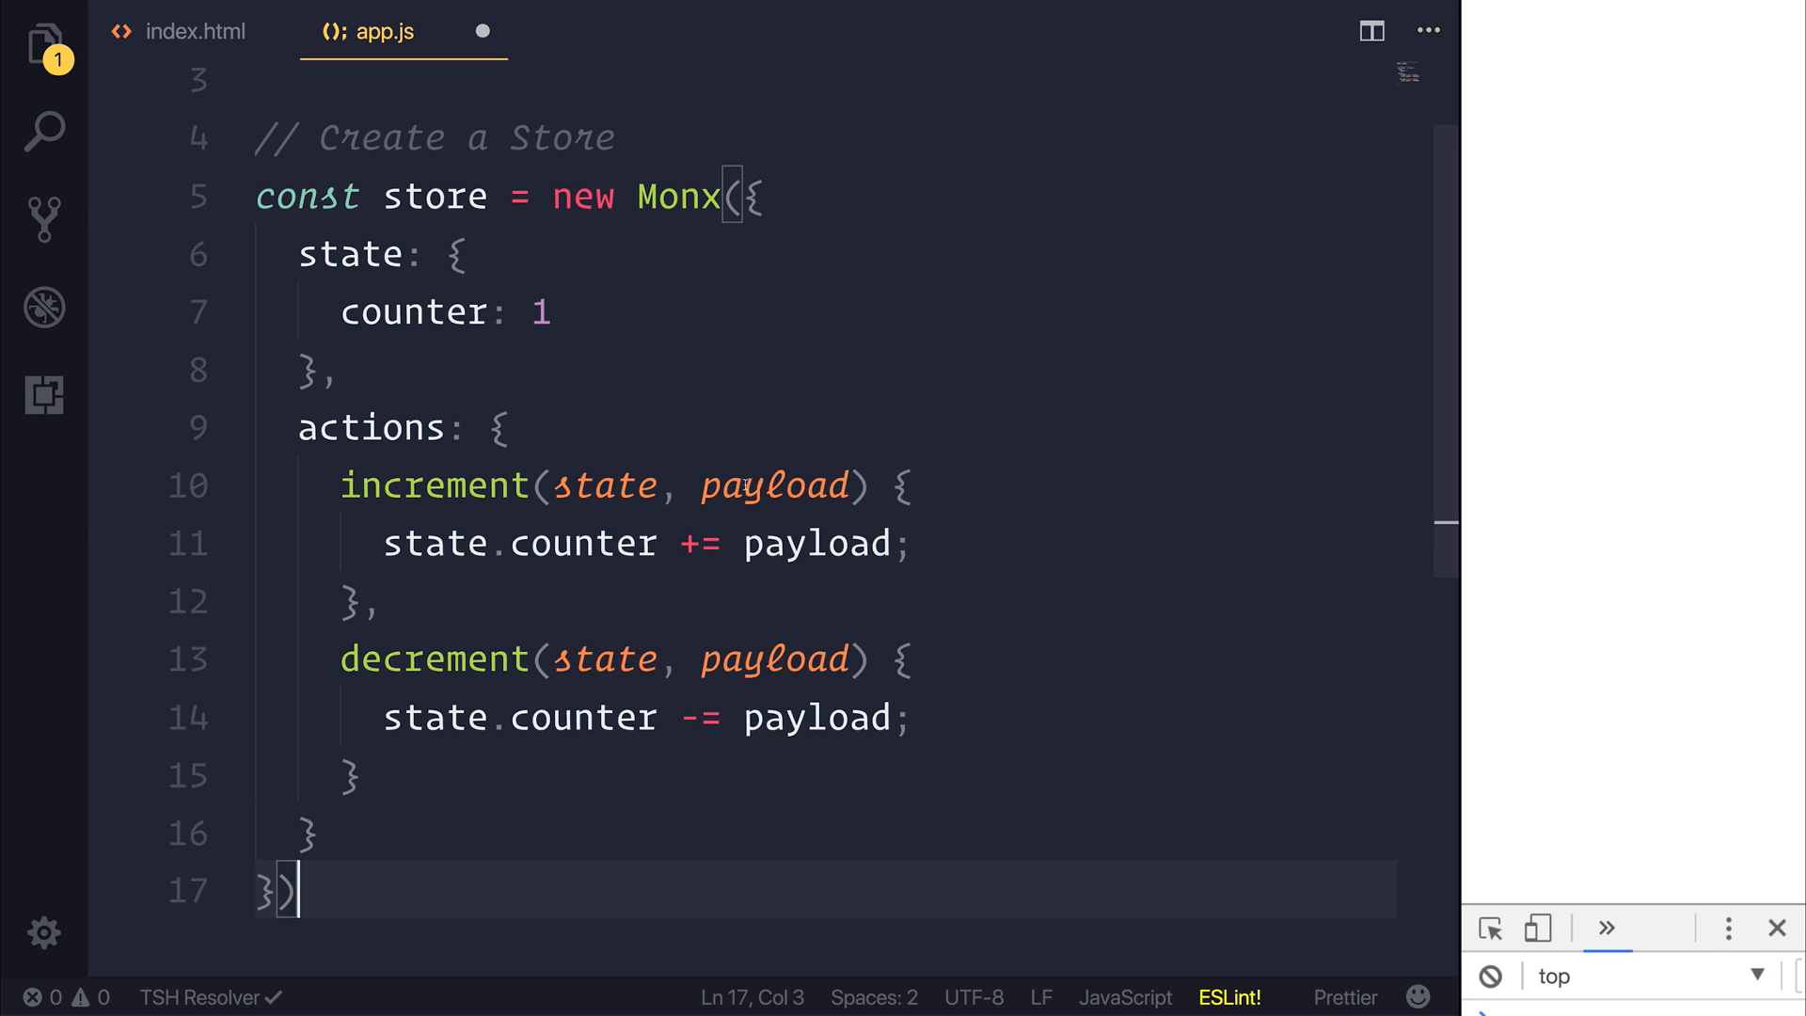
{"action": "left_click_drag", "start_coordinate": [350, 483], "coordinate": [403, 543]}
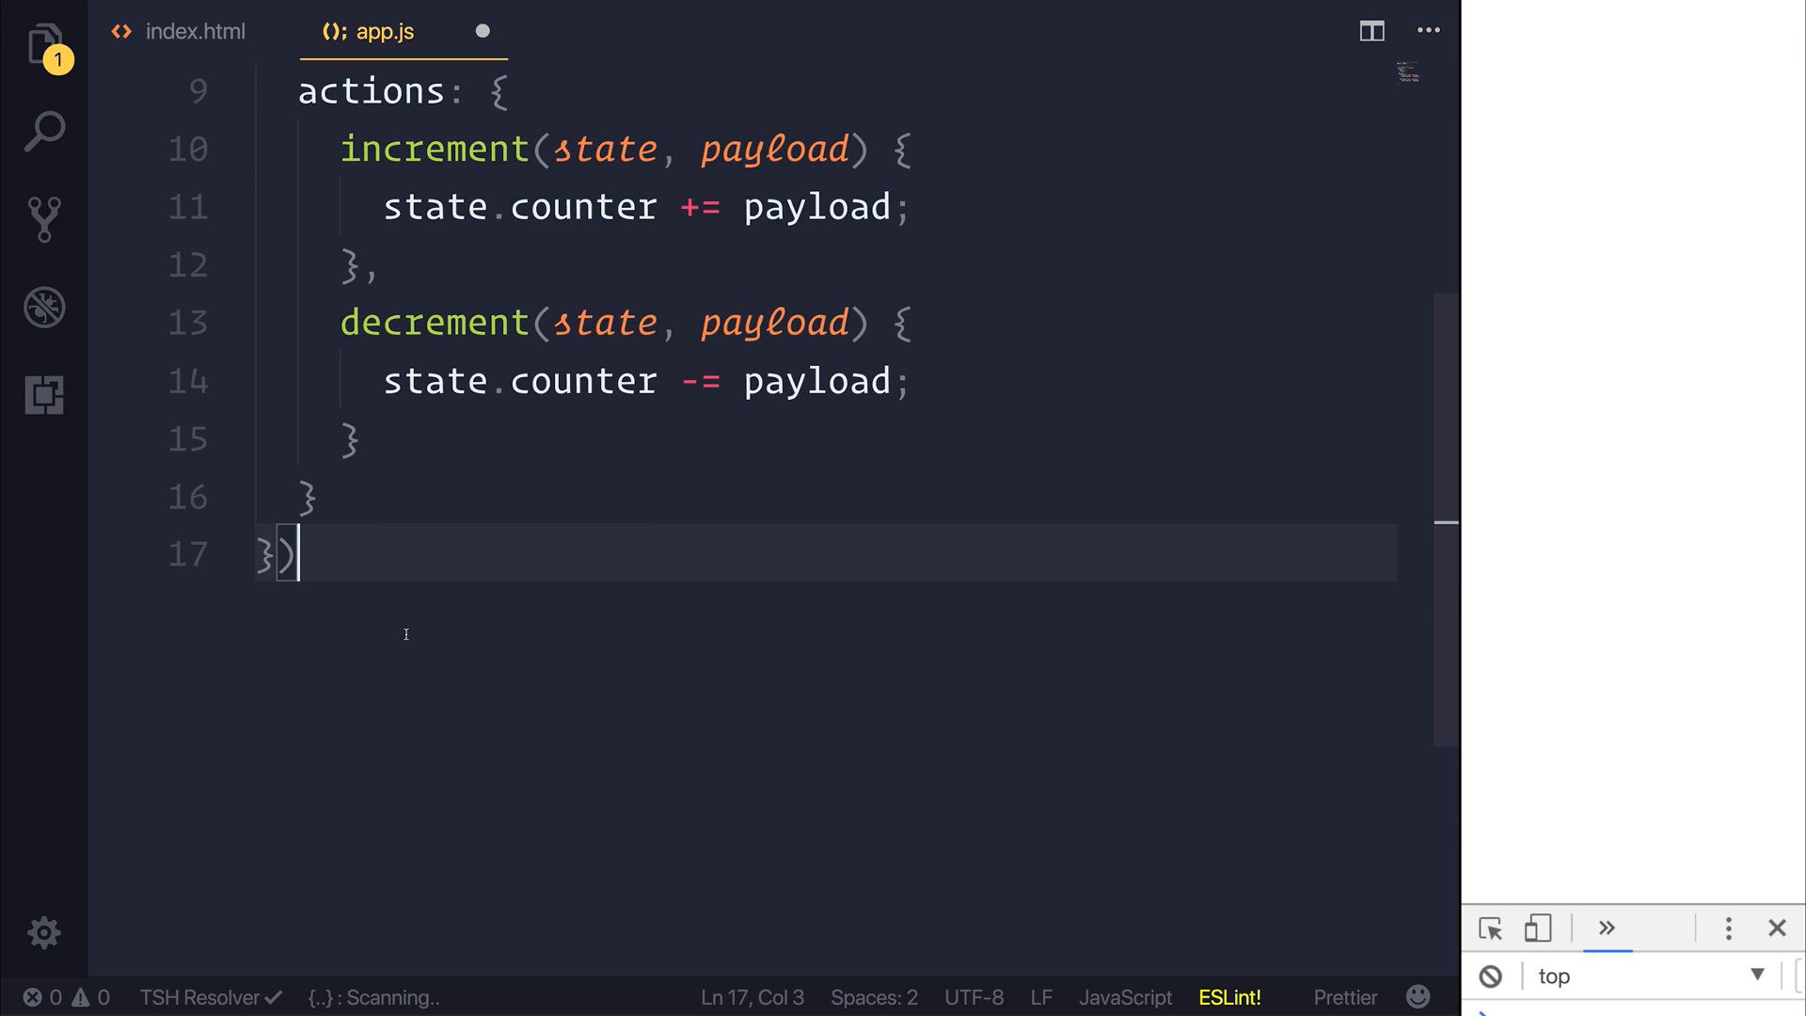
Add '// New Moon Instance' creating a Moon app with el: '#app' and store
{"action": "key", "text": "Enter"}
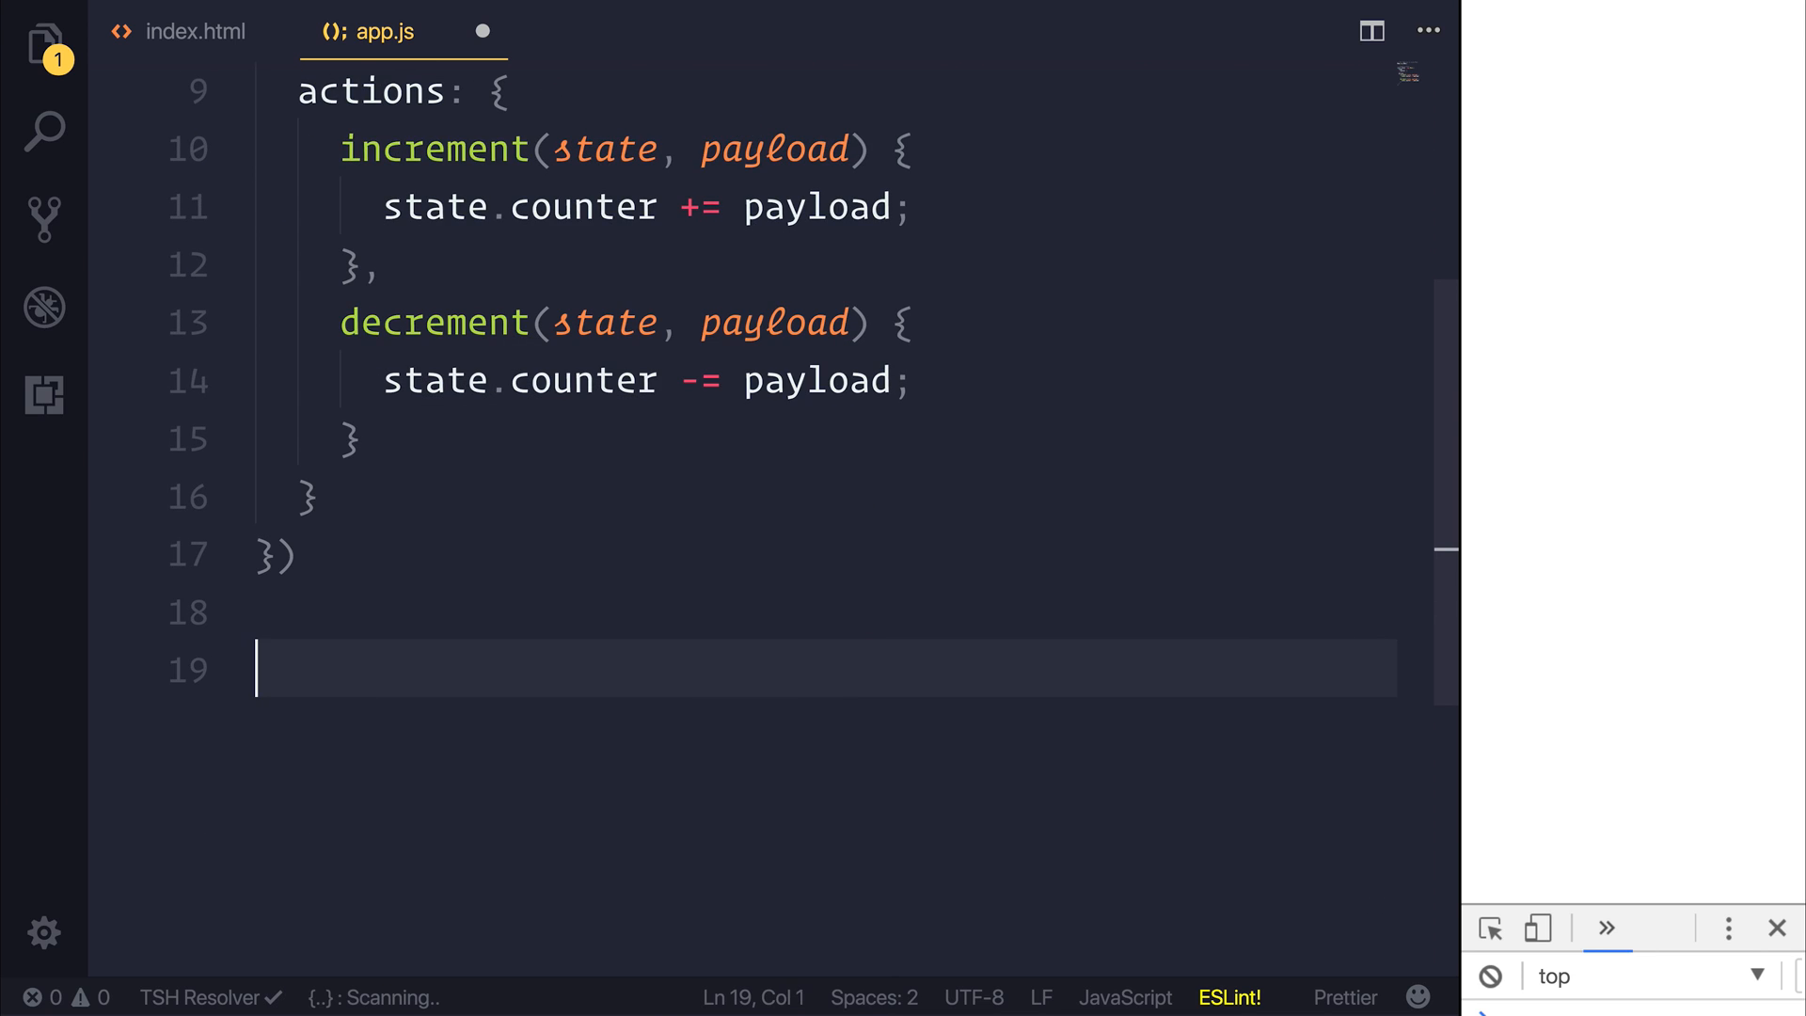
{"action": "type", "text": "// New Moon Instanc"}
{"action": "type", "text": "const app = new Moon({"}
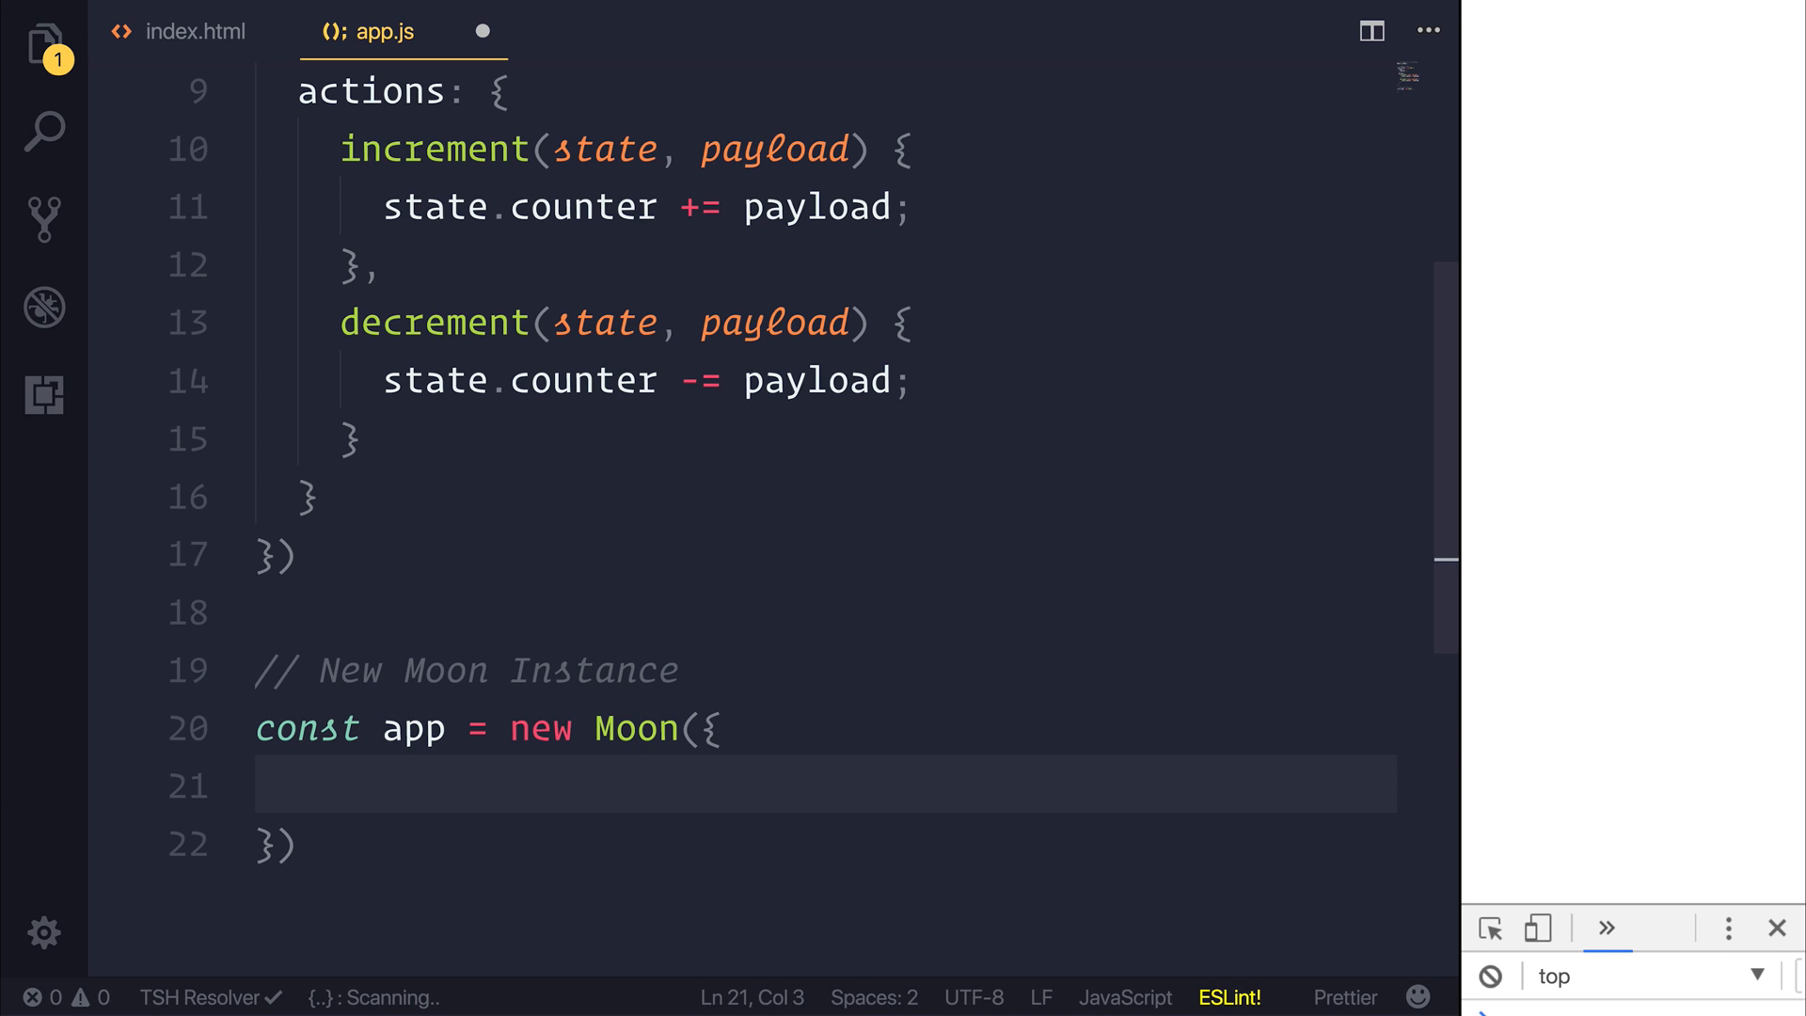
{"action": "type", "text": "el: ''"}
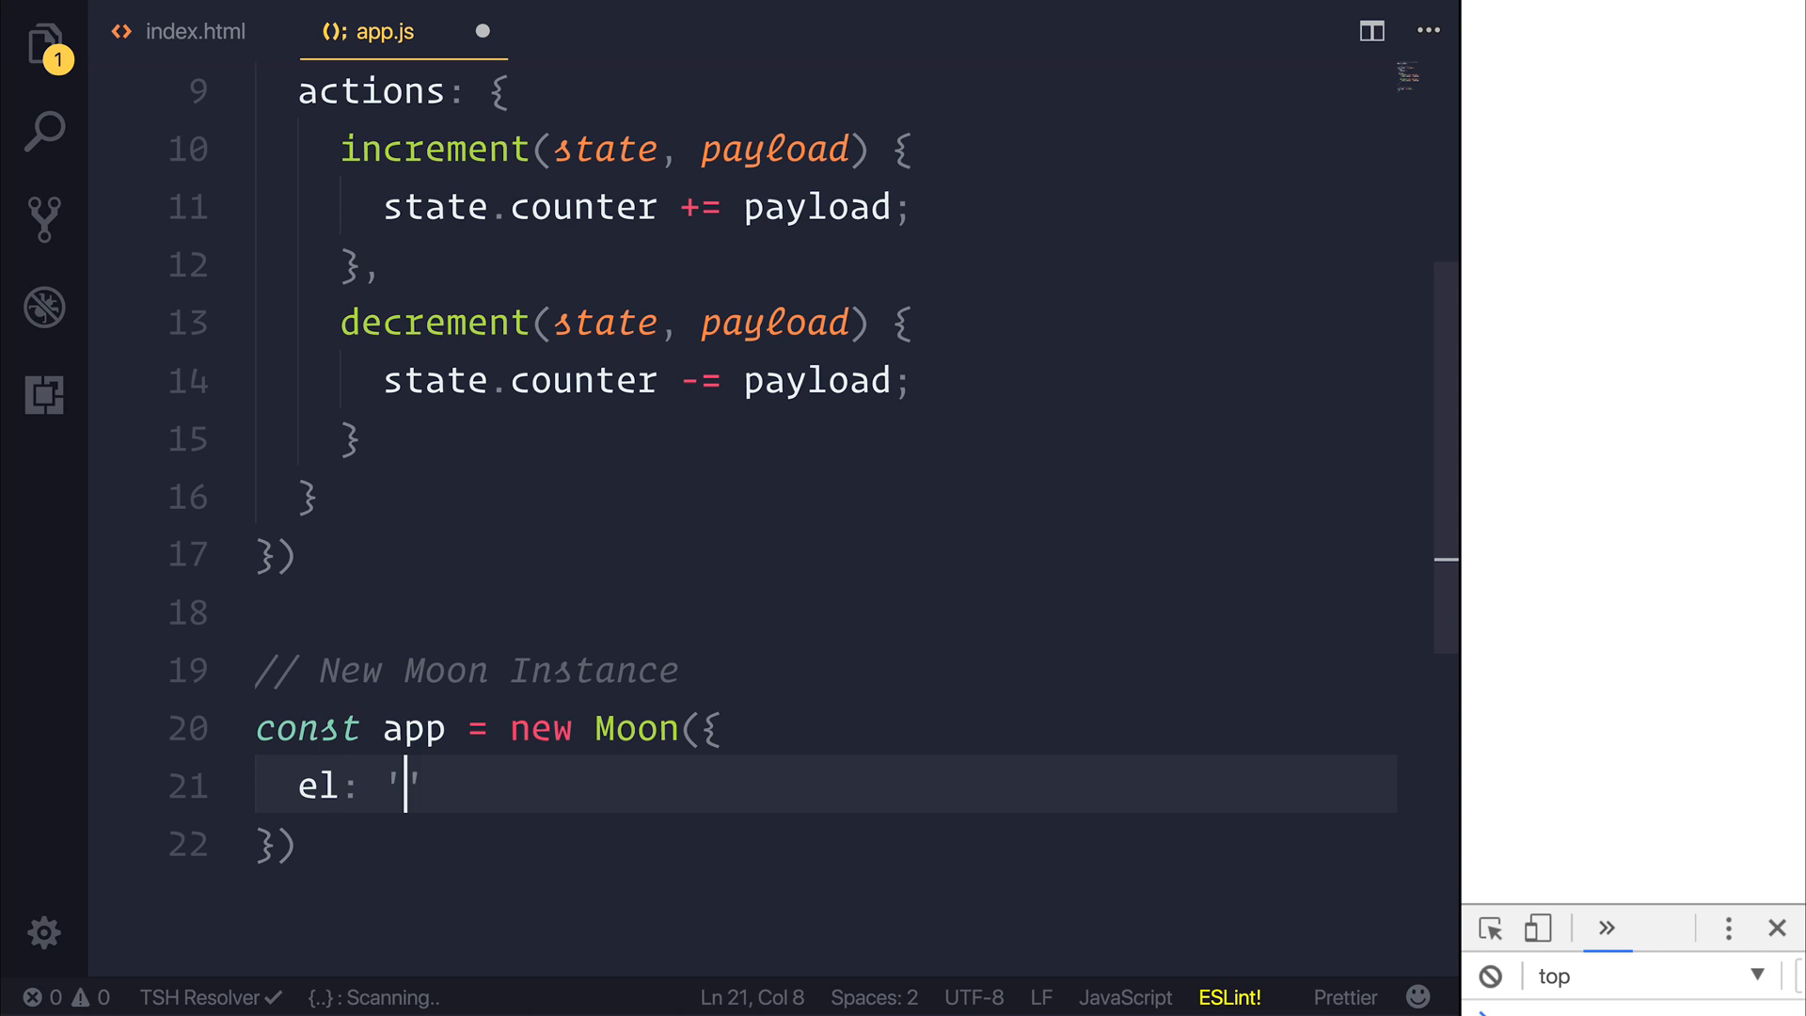
{"action": "type", "text": "#app"}
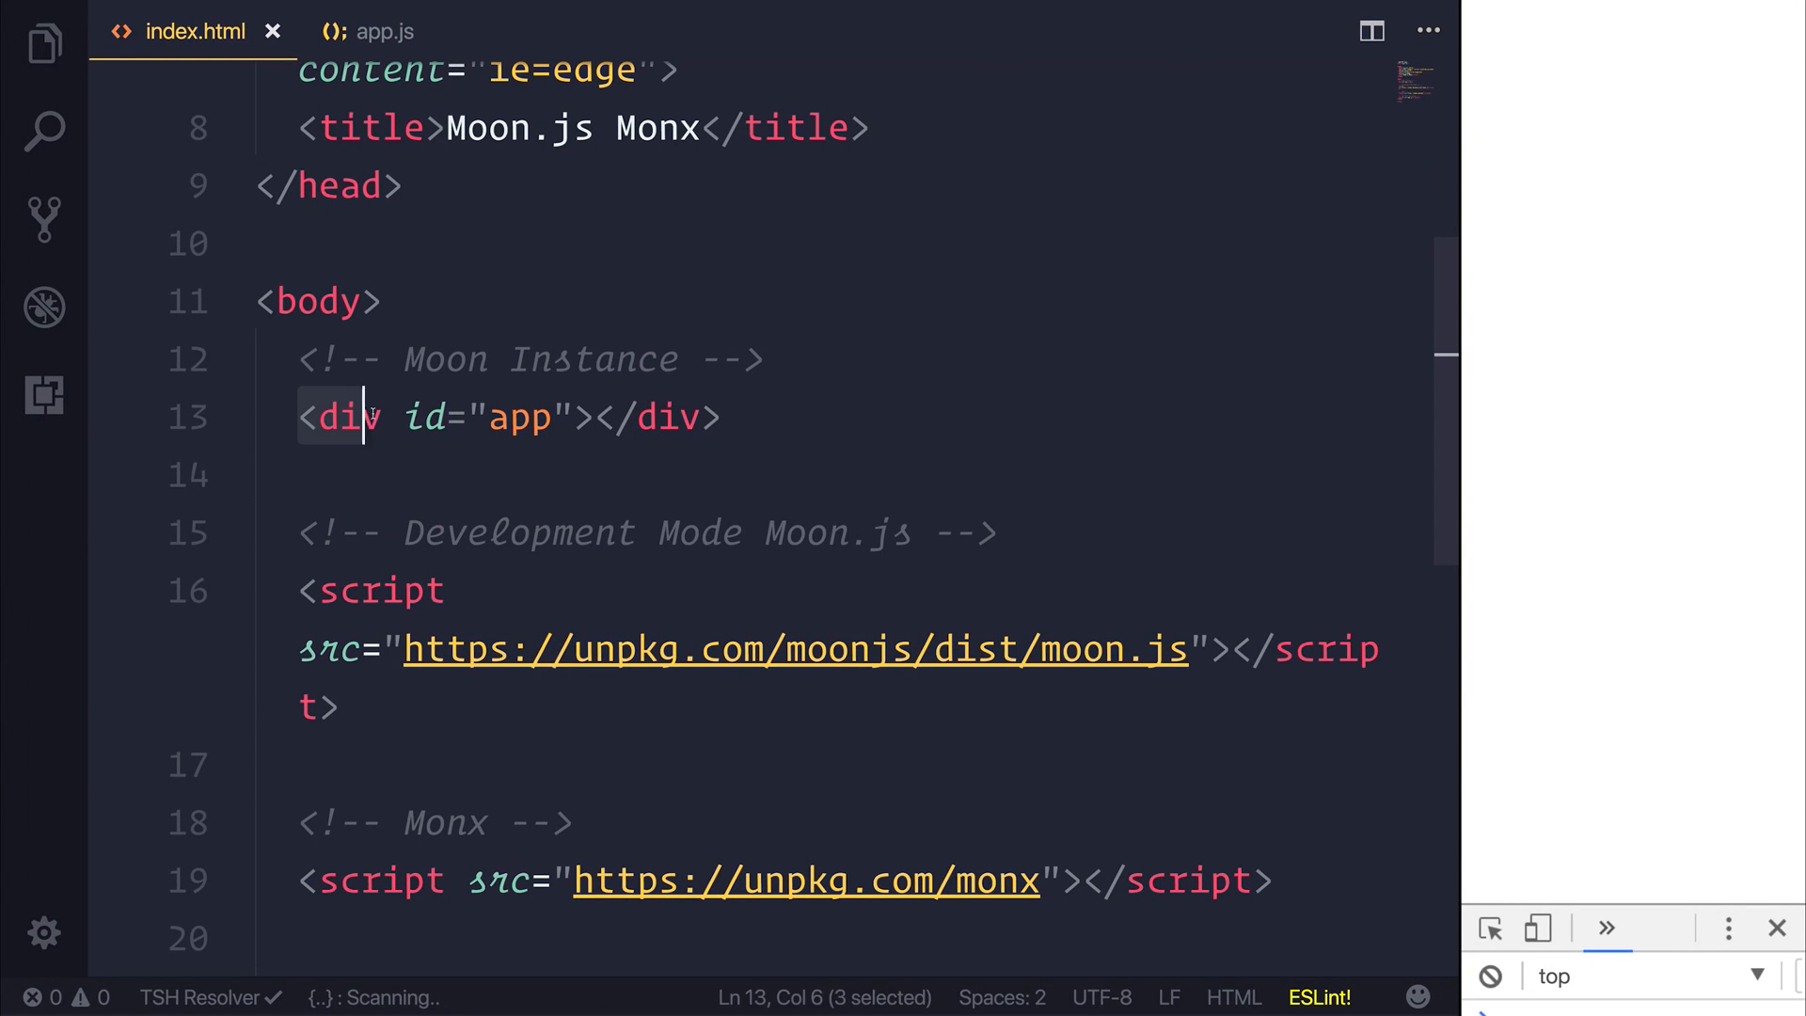
{"action": "left_click", "coordinate": [381, 31]}
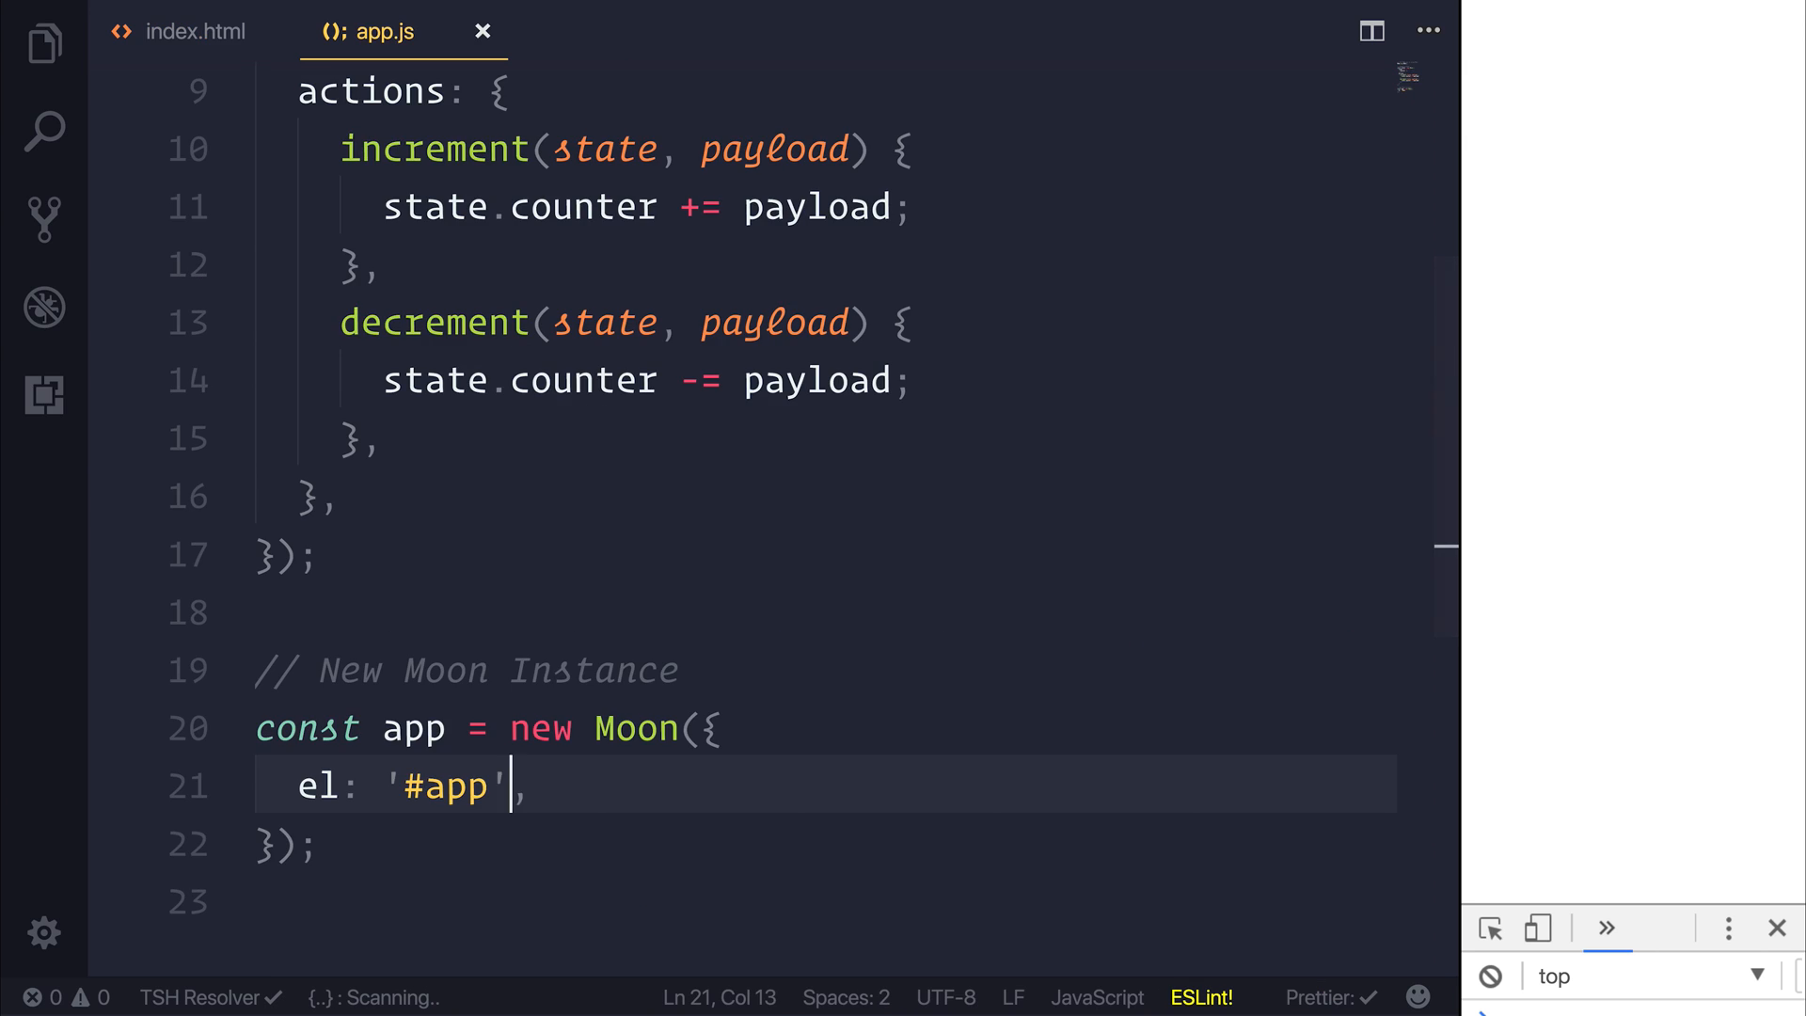
{"action": "key", "text": "Enter"}
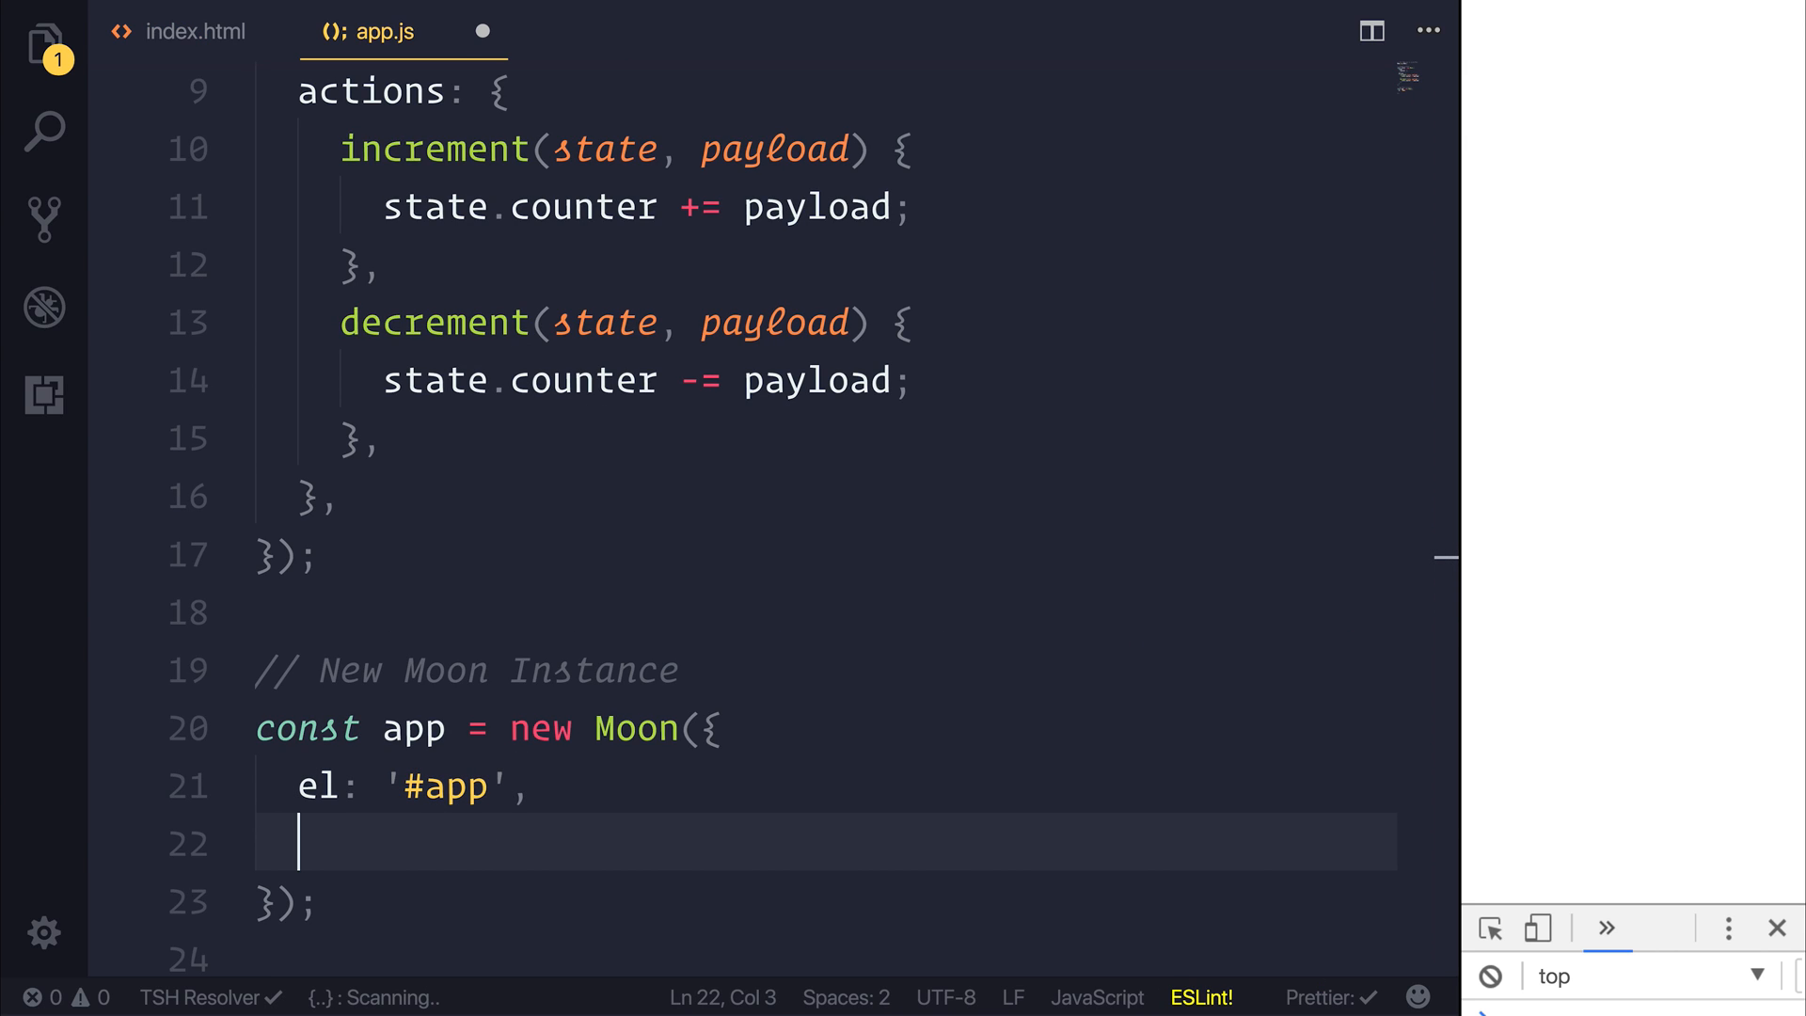
{"action": "type", "text": "store"}
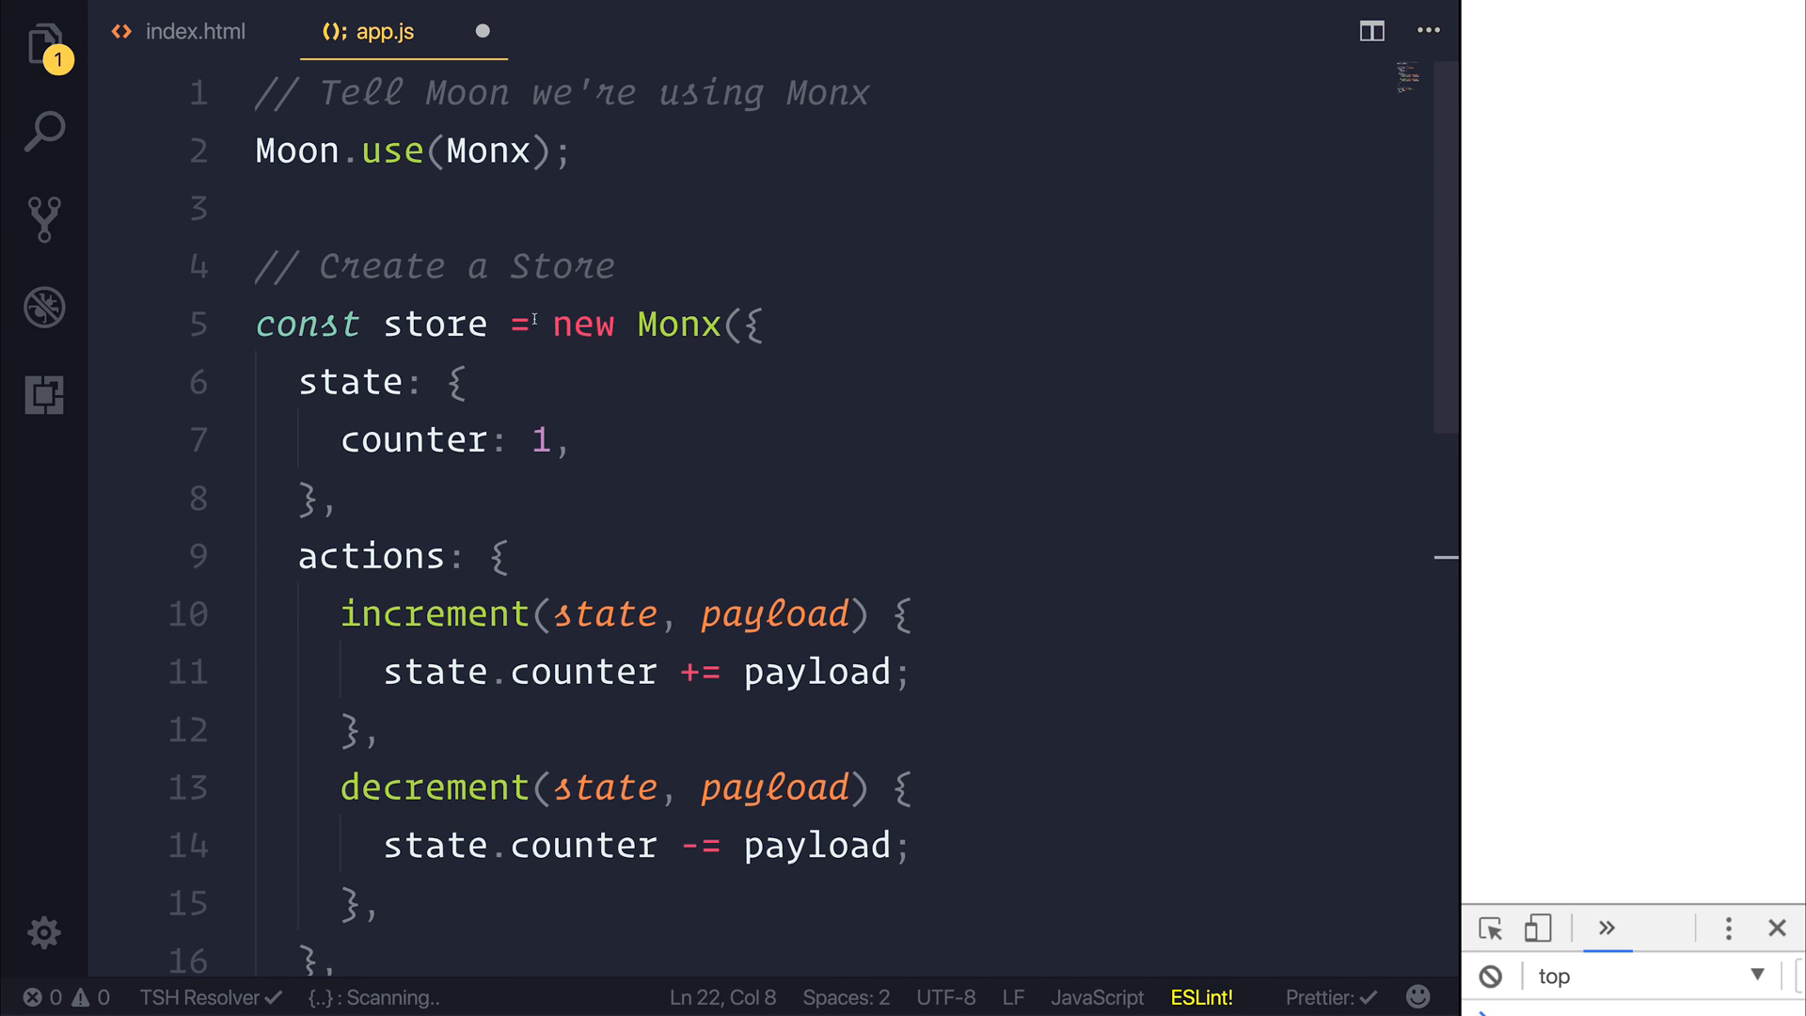
{"action": "double_click", "coordinate": [435, 323]}
{"action": "type", "text": "template"}
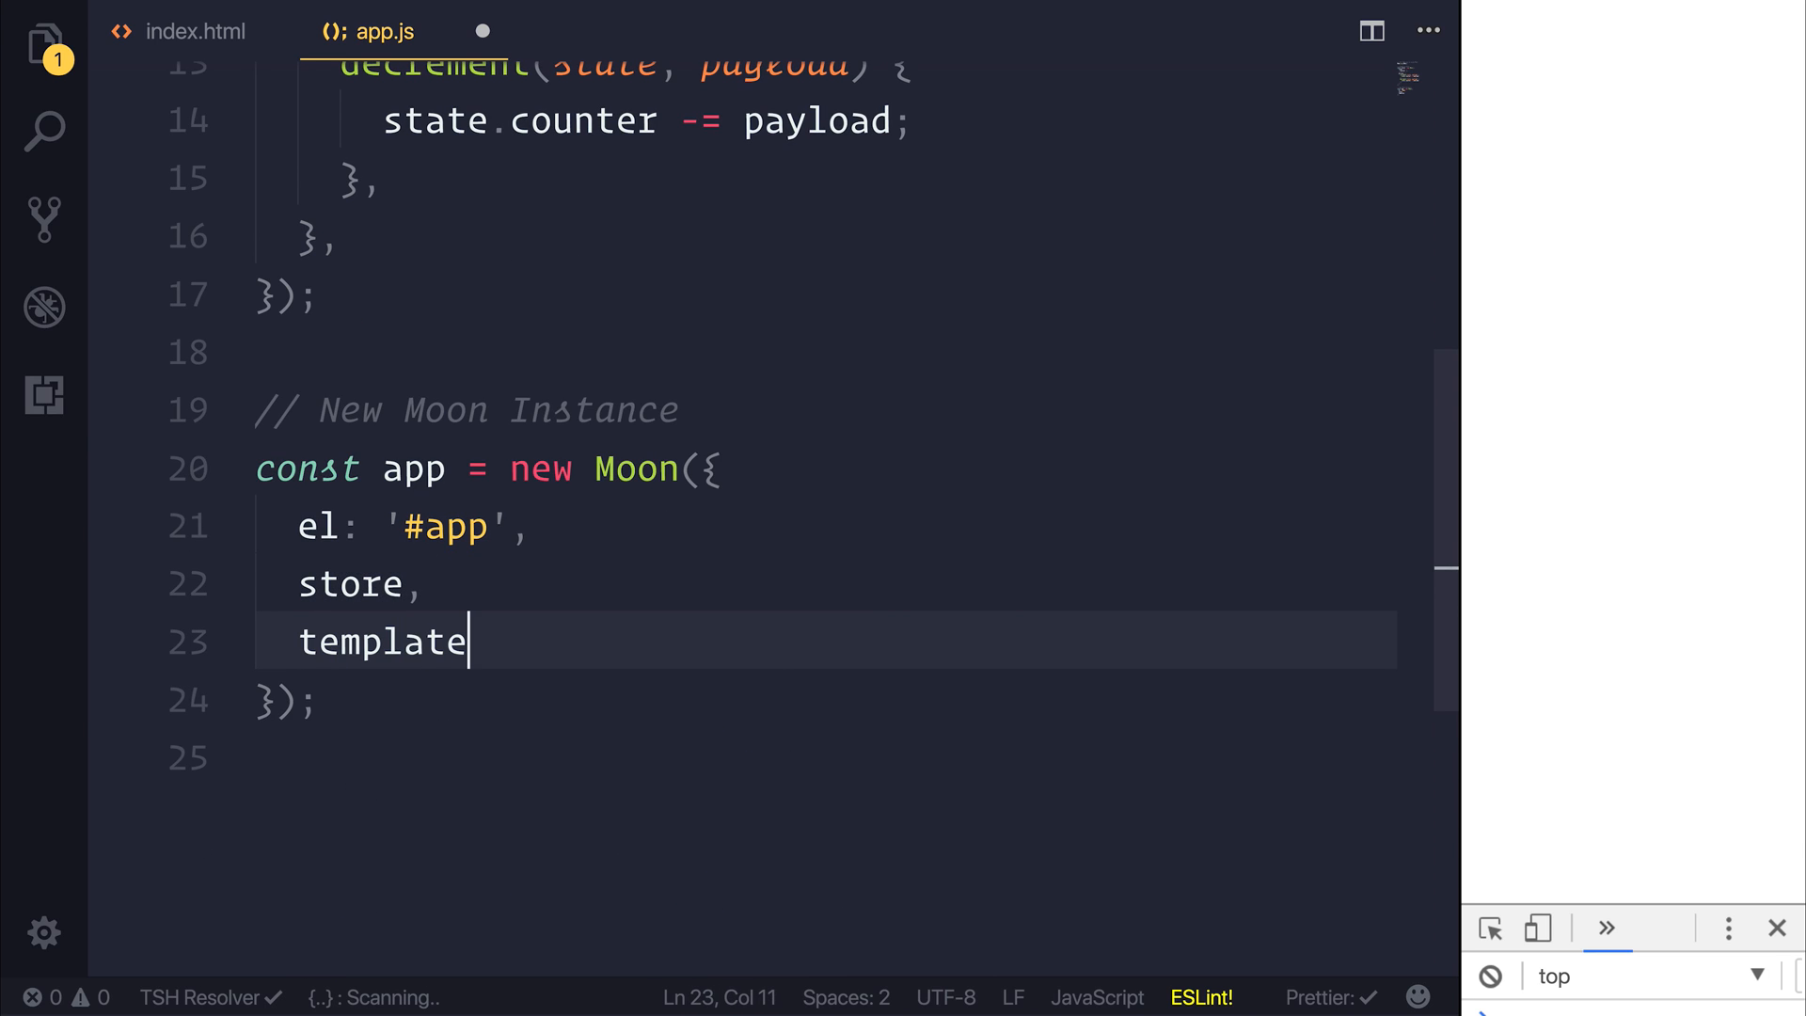
Set the template to `<div><h1>Counter: {{store.state.counter}}</h1></div>`
{"action": "type", "text": ": `div`"}
{"action": "type", "text": "</div`"}
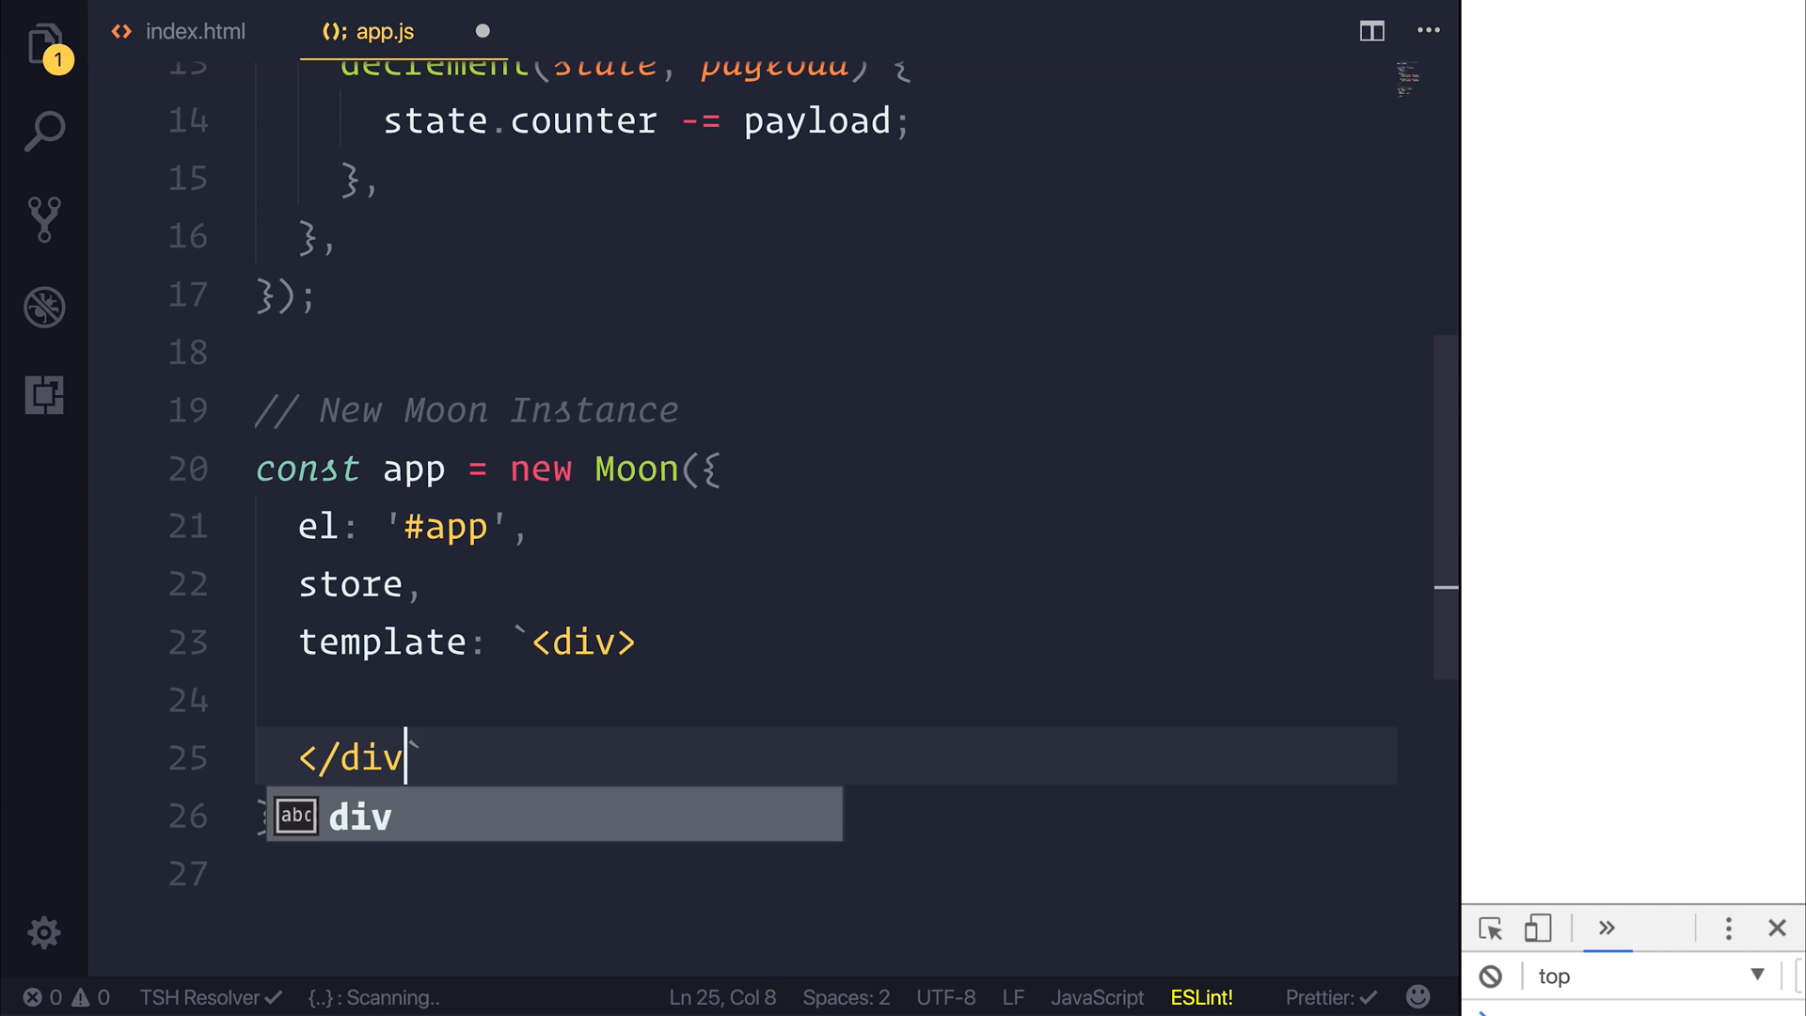
{"action": "type", "text": "<h1"}
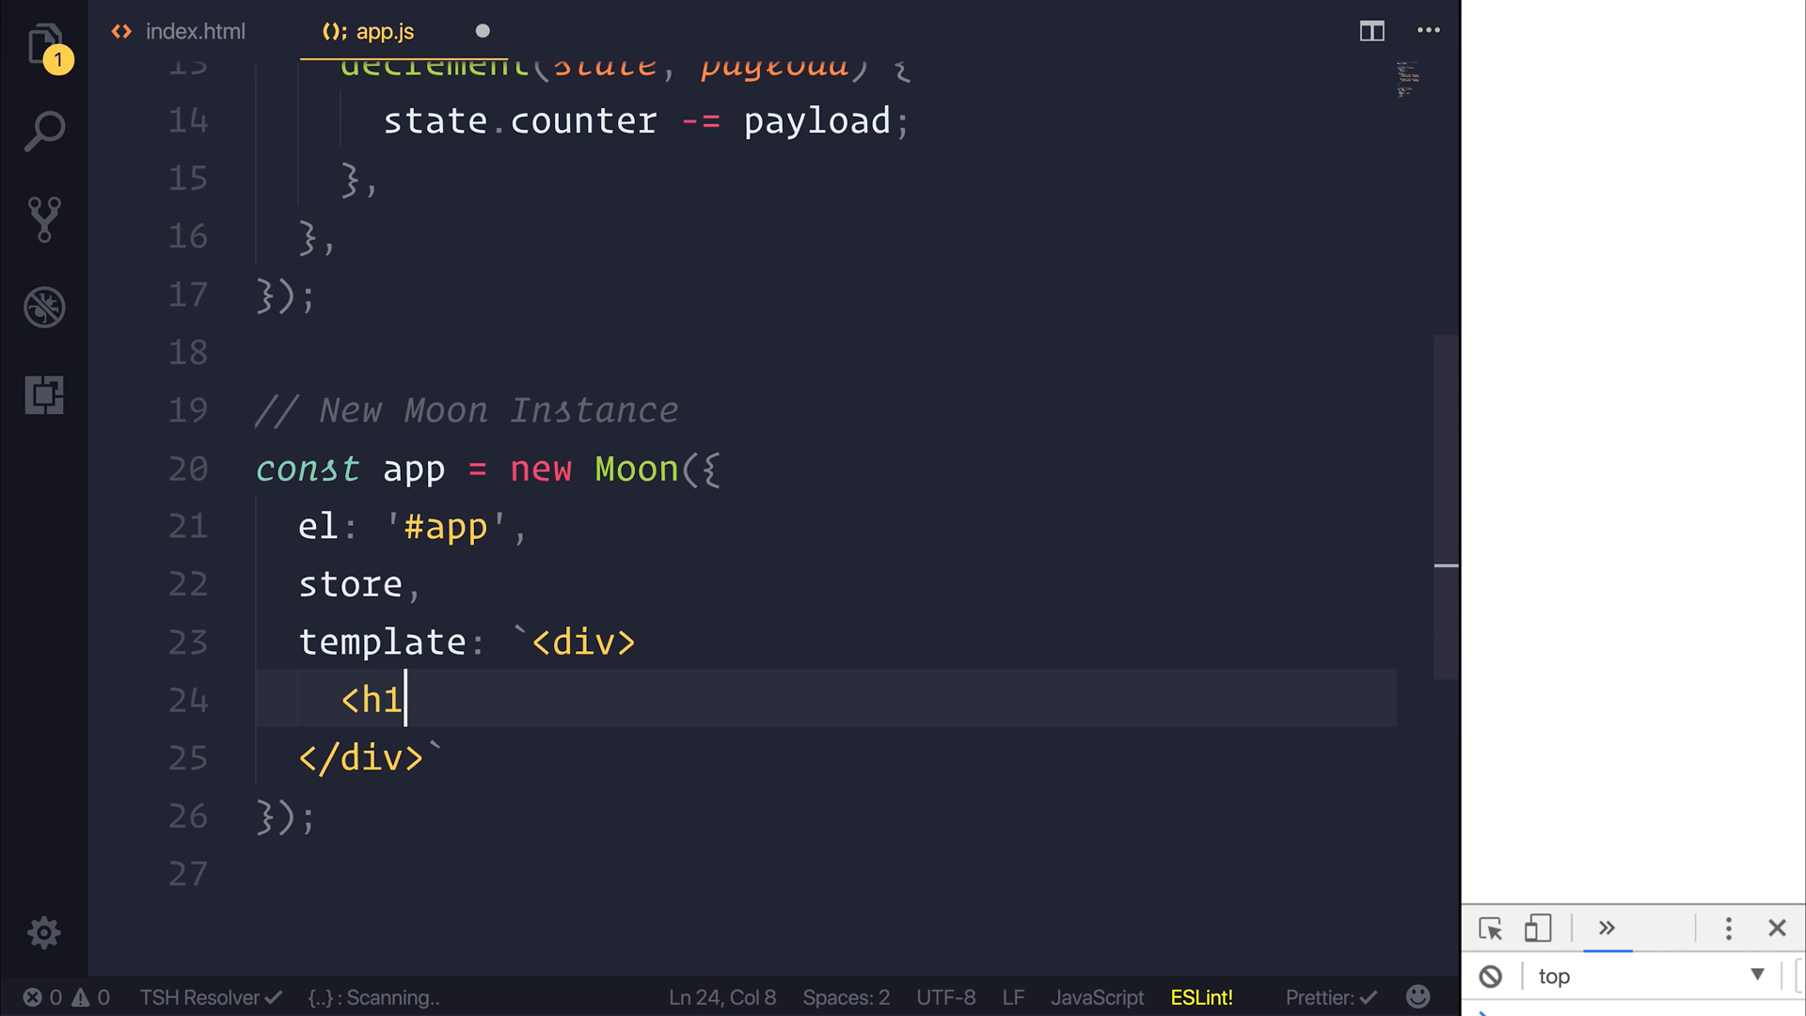
{"action": "type", "text": "></h1>"}
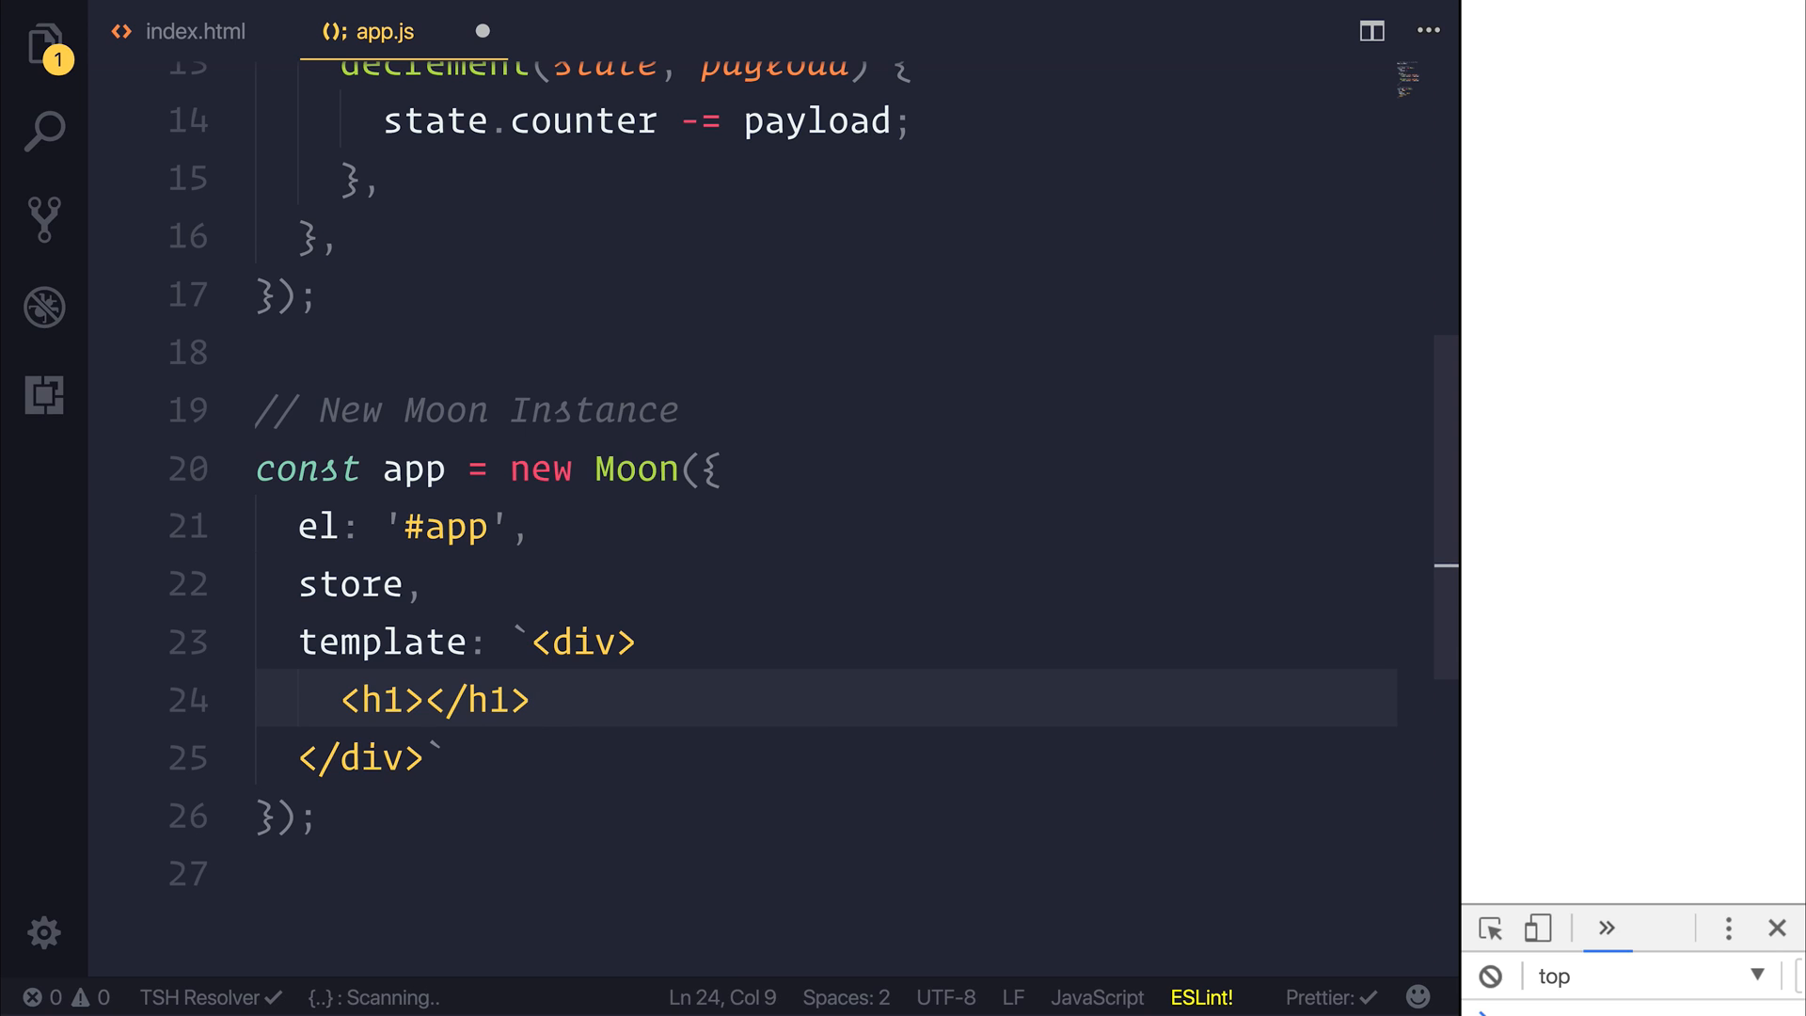
{"action": "type", "text": "{{}}"}
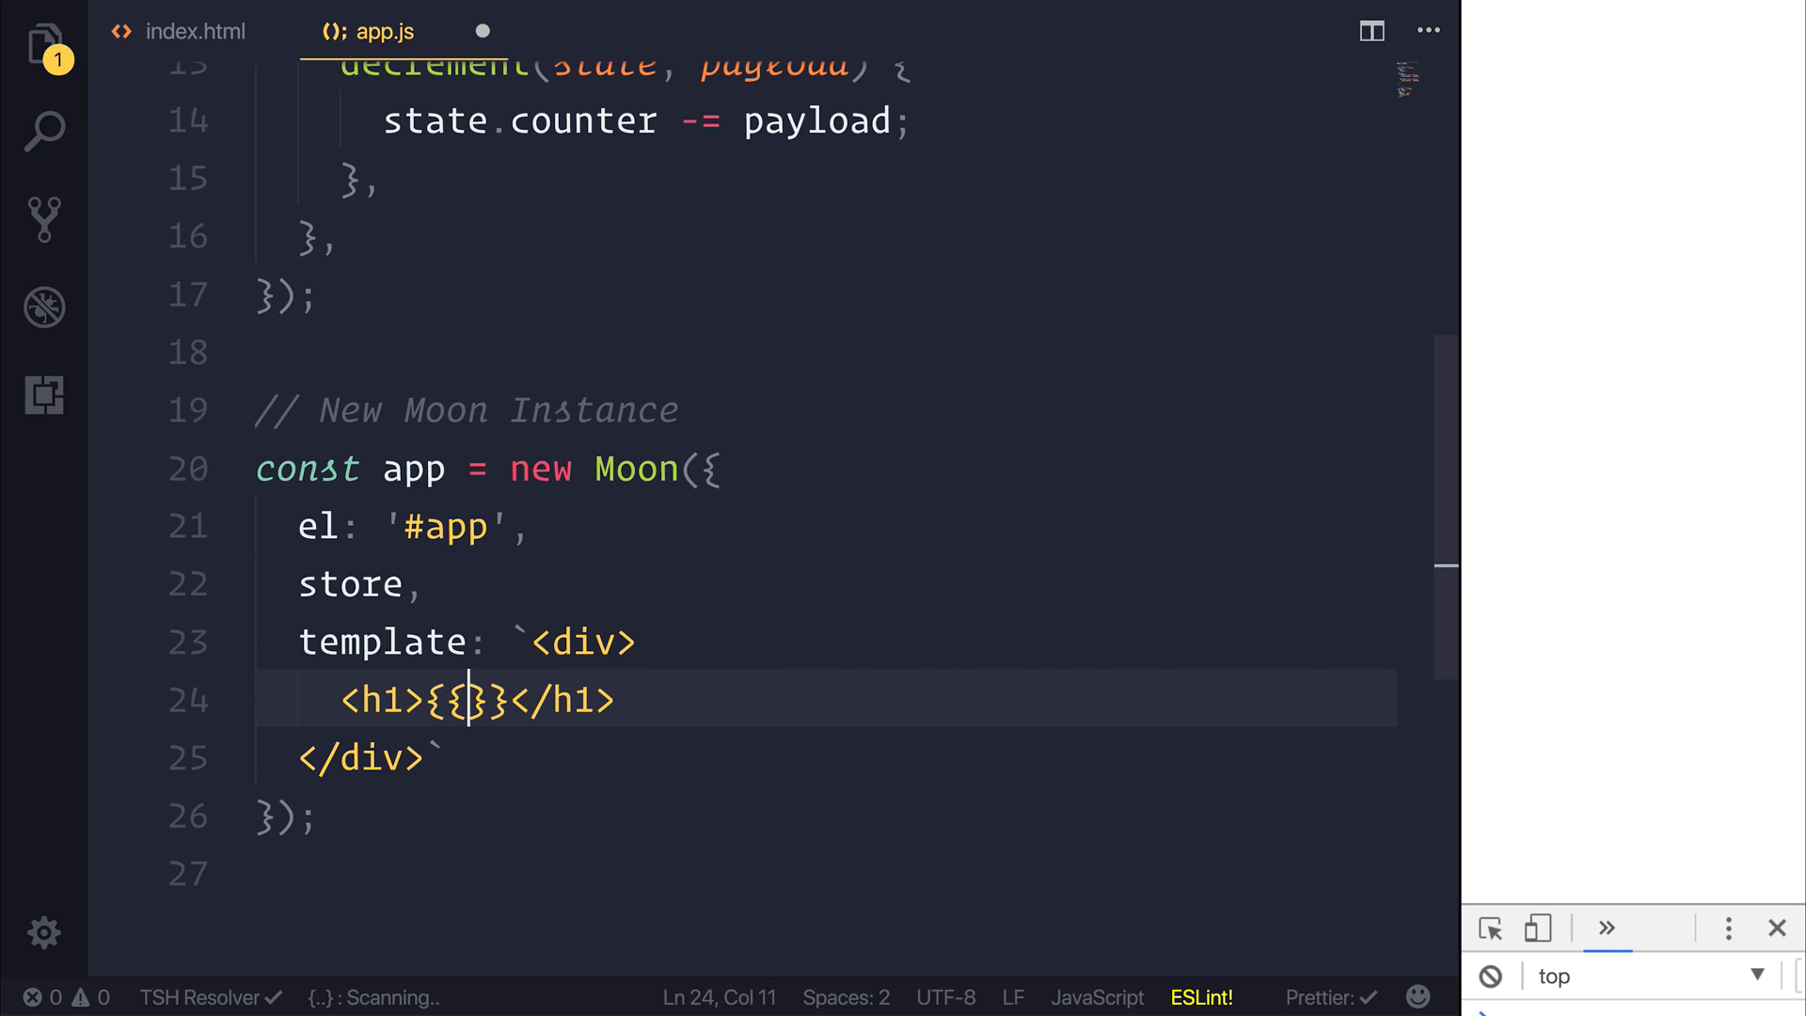
{"action": "type", "text": "store.state.counter"}
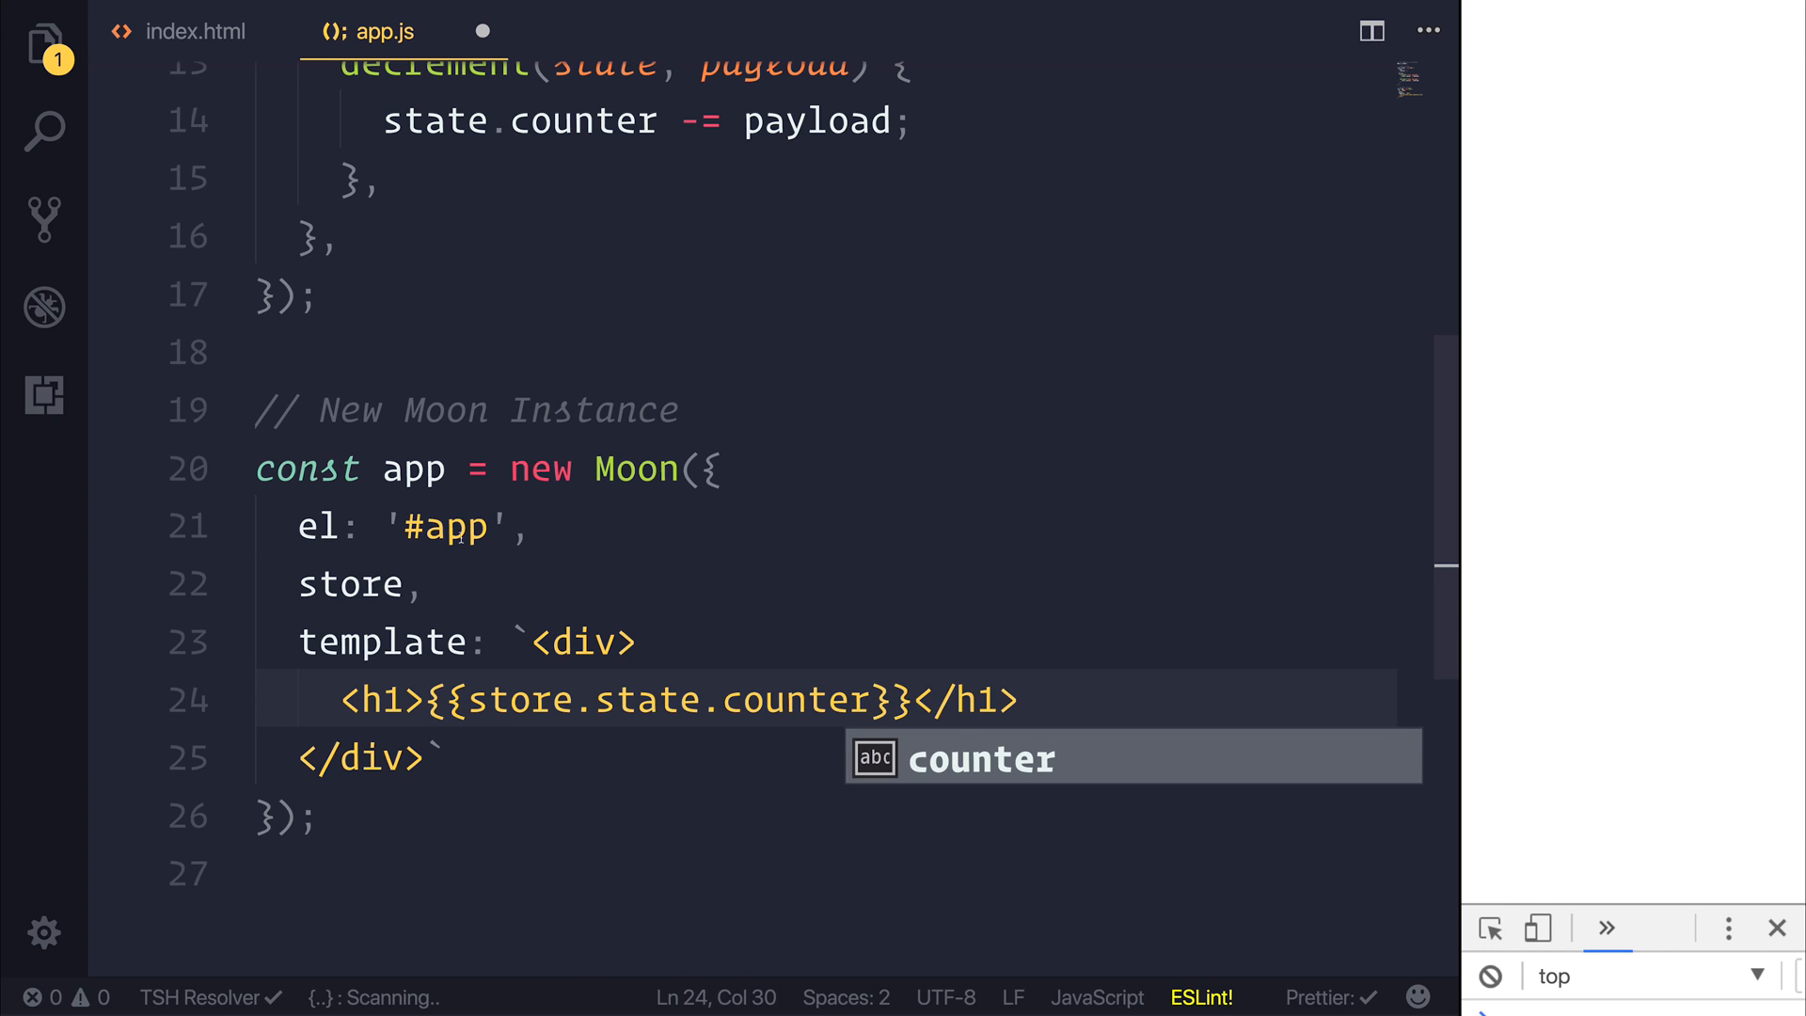
{"action": "scroll", "scroll_direction": "up", "scroll_amount": 3}
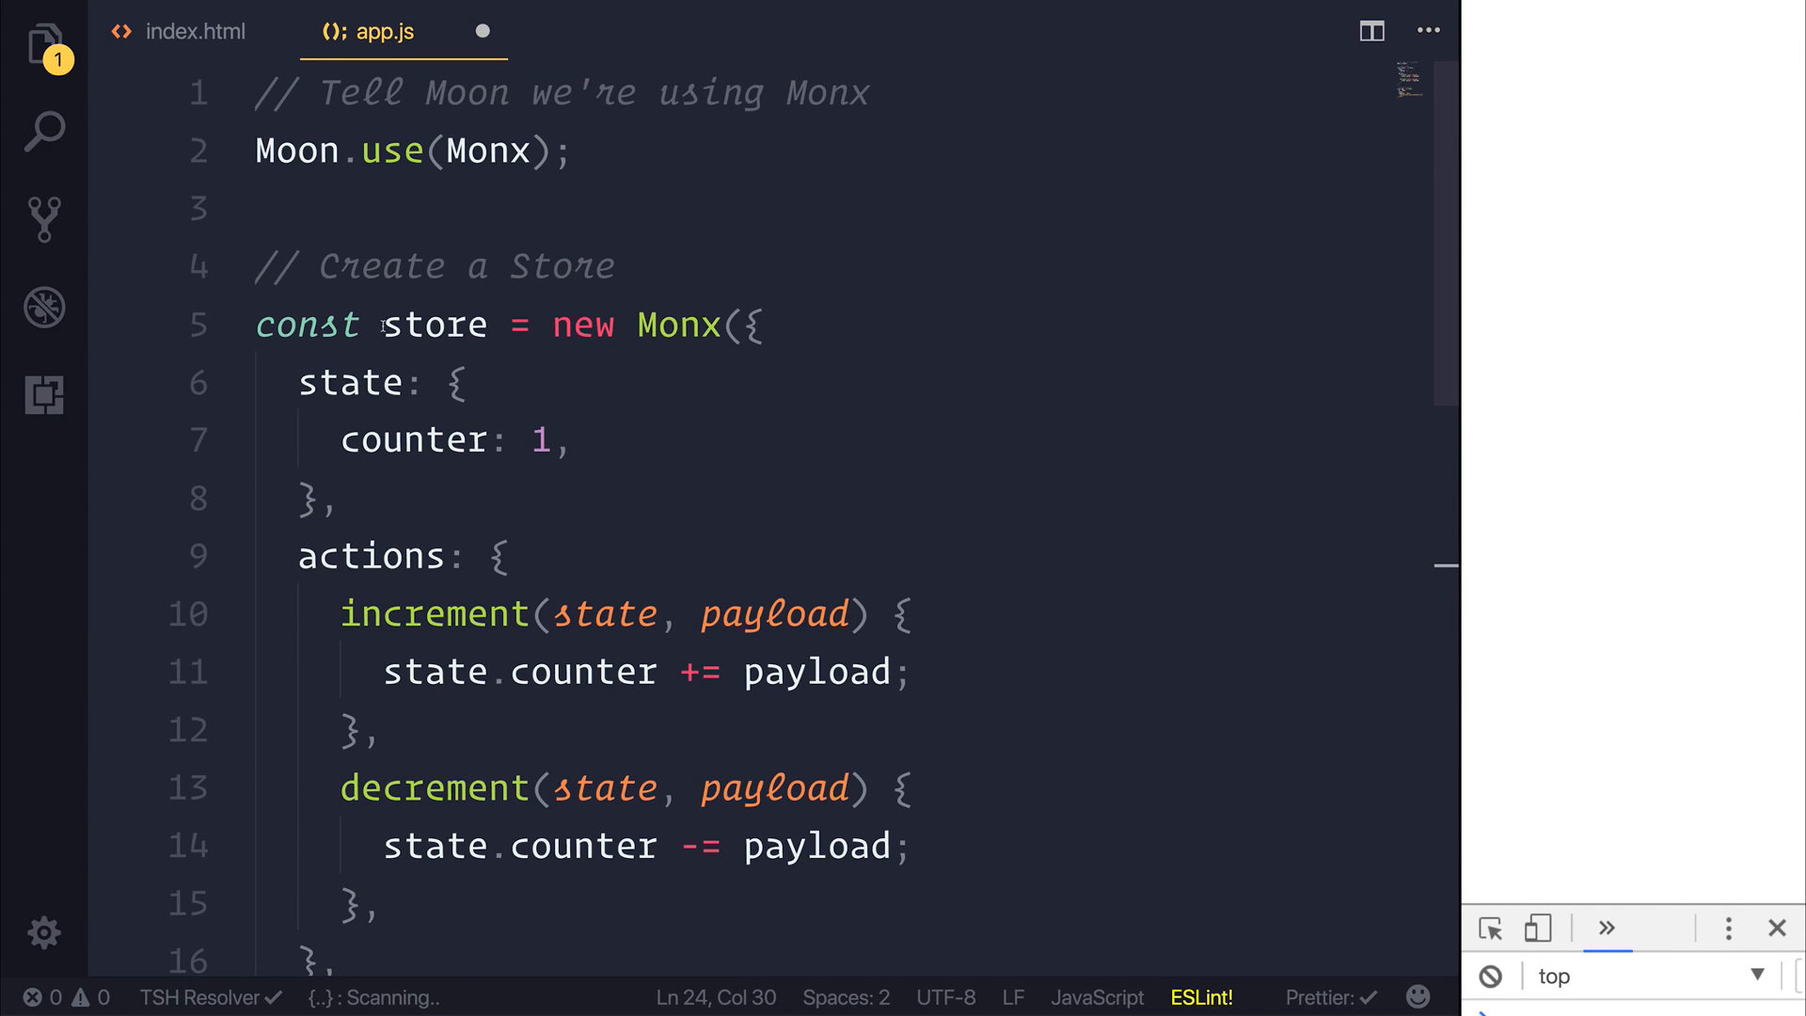
{"action": "double_click", "coordinate": [435, 324]}
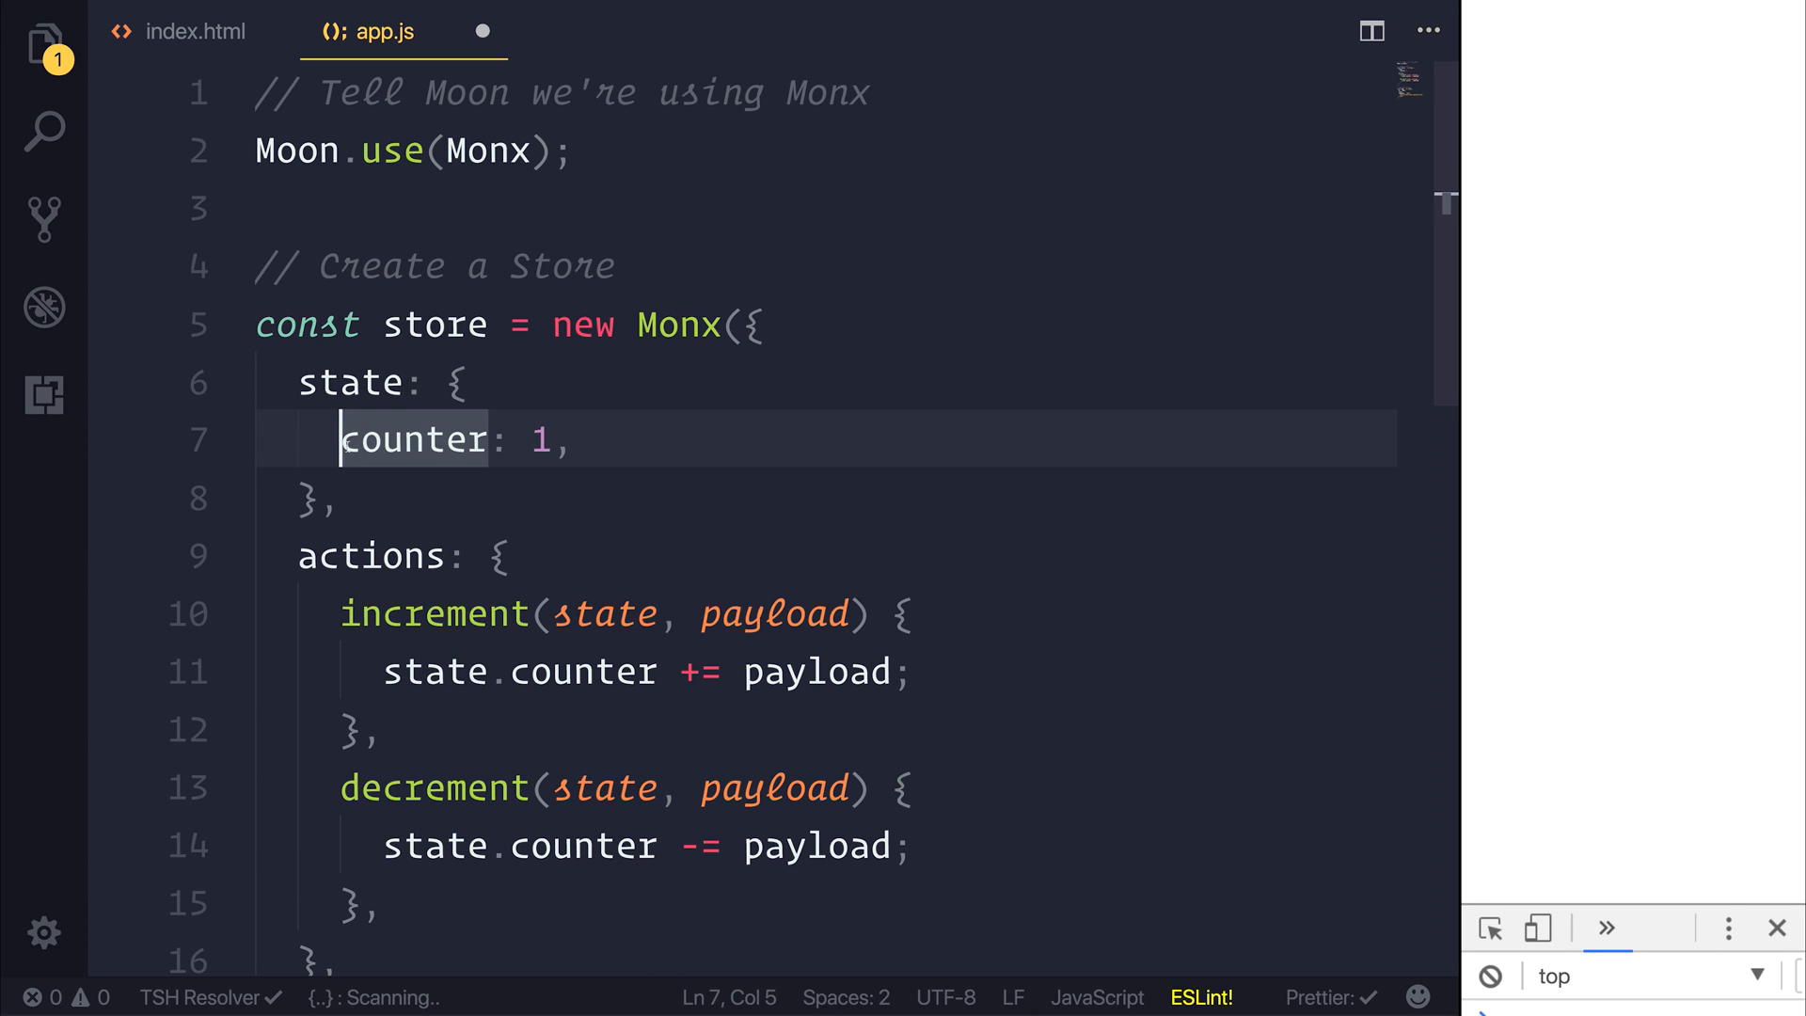
{"action": "double_click", "coordinate": [411, 439]}
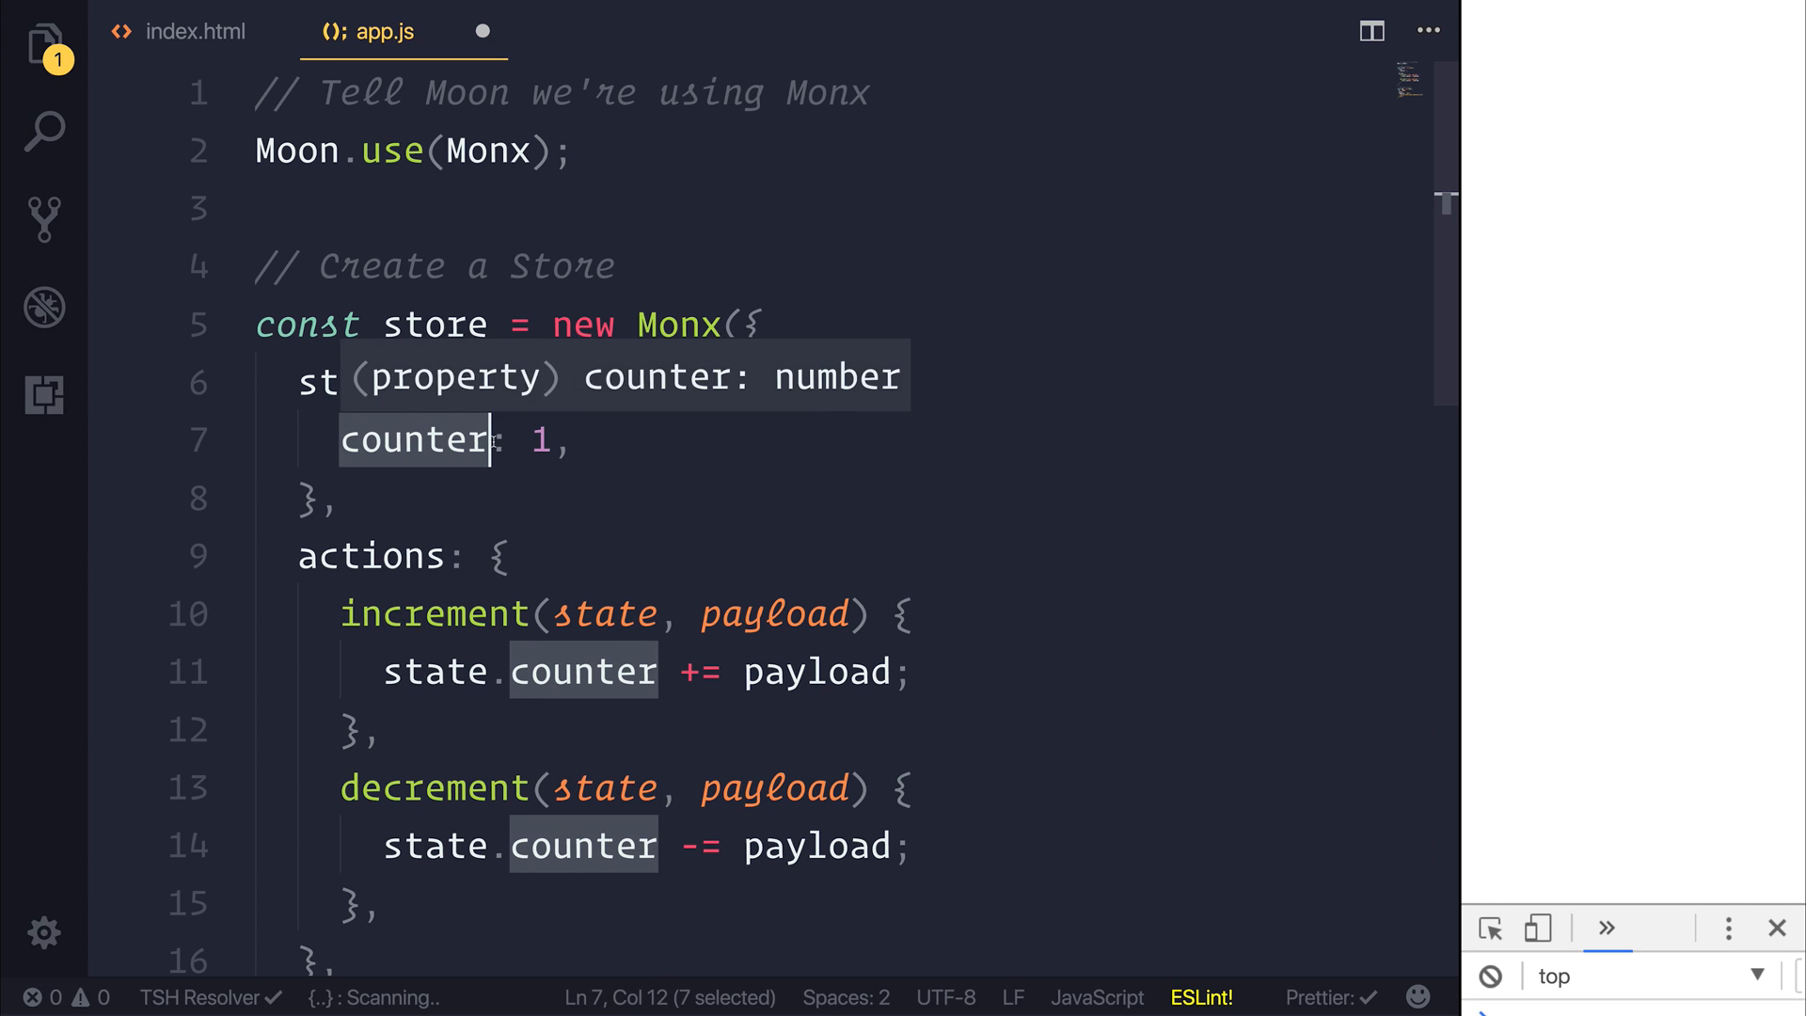
{"action": "scroll", "scroll_direction": "down", "scroll_amount": 3}
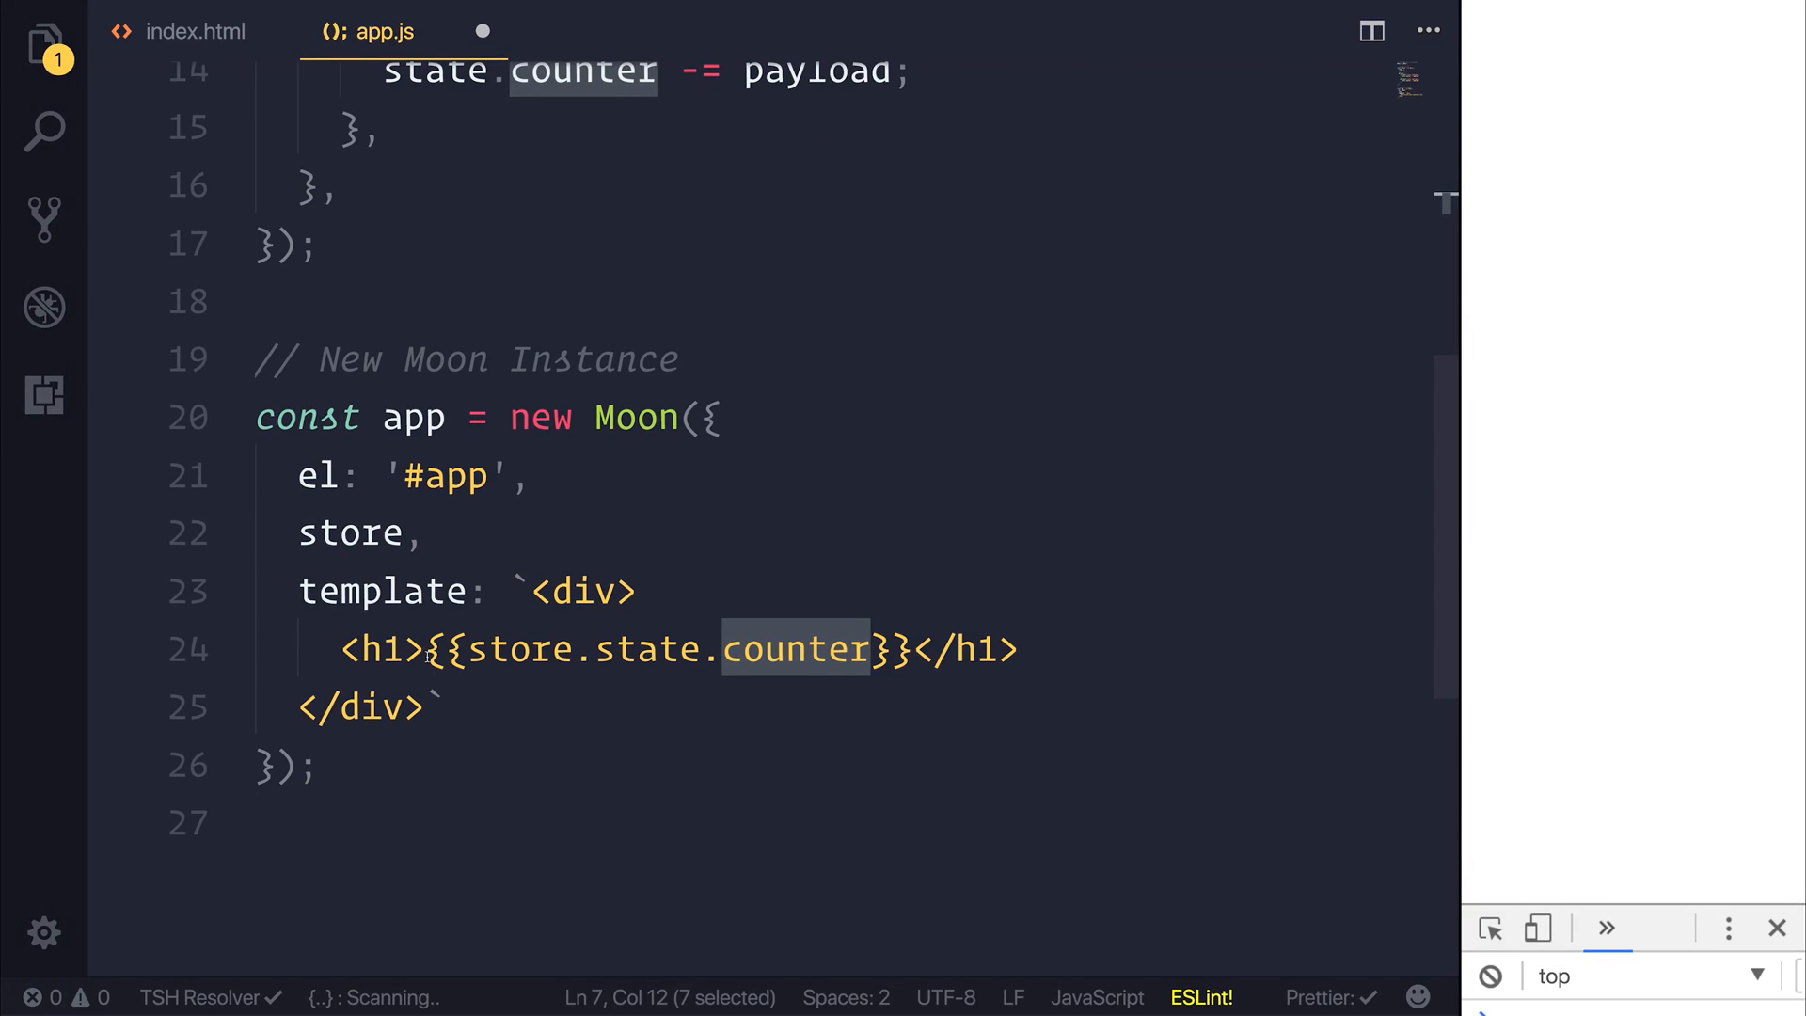
{"action": "left_click", "coordinate": [426, 648]}
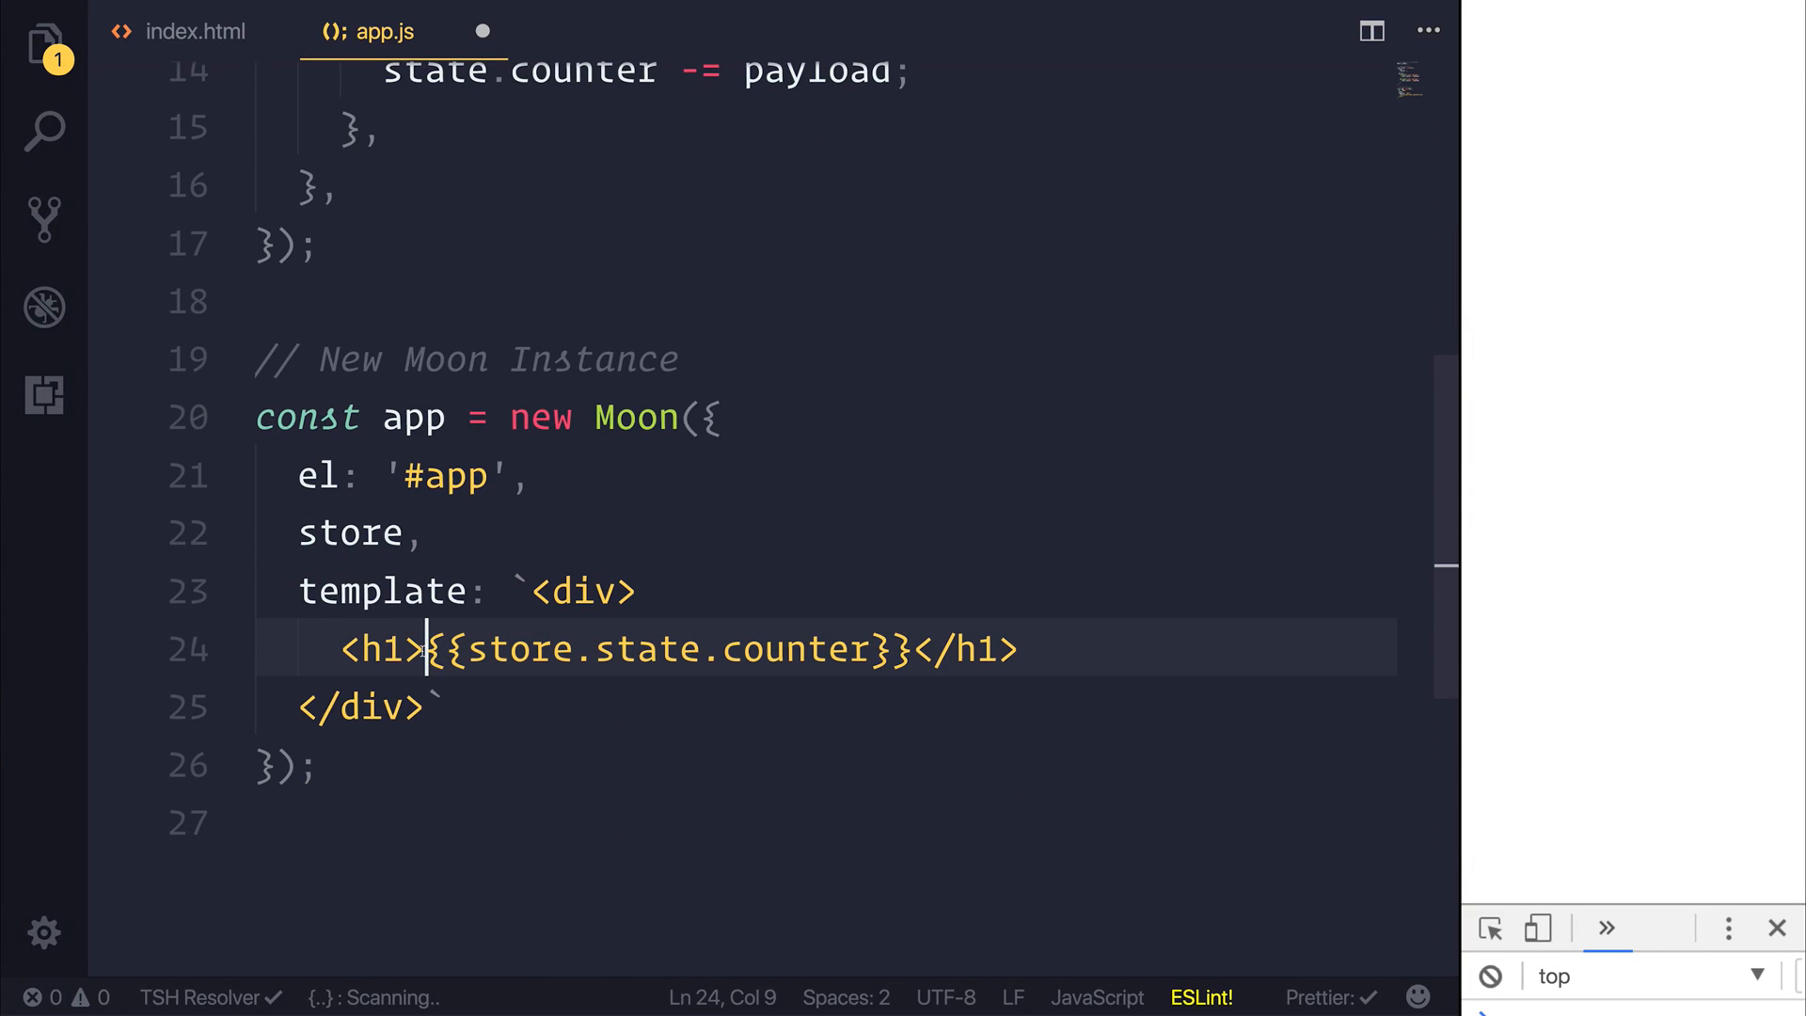
{"action": "type", "text": "Counter:"}
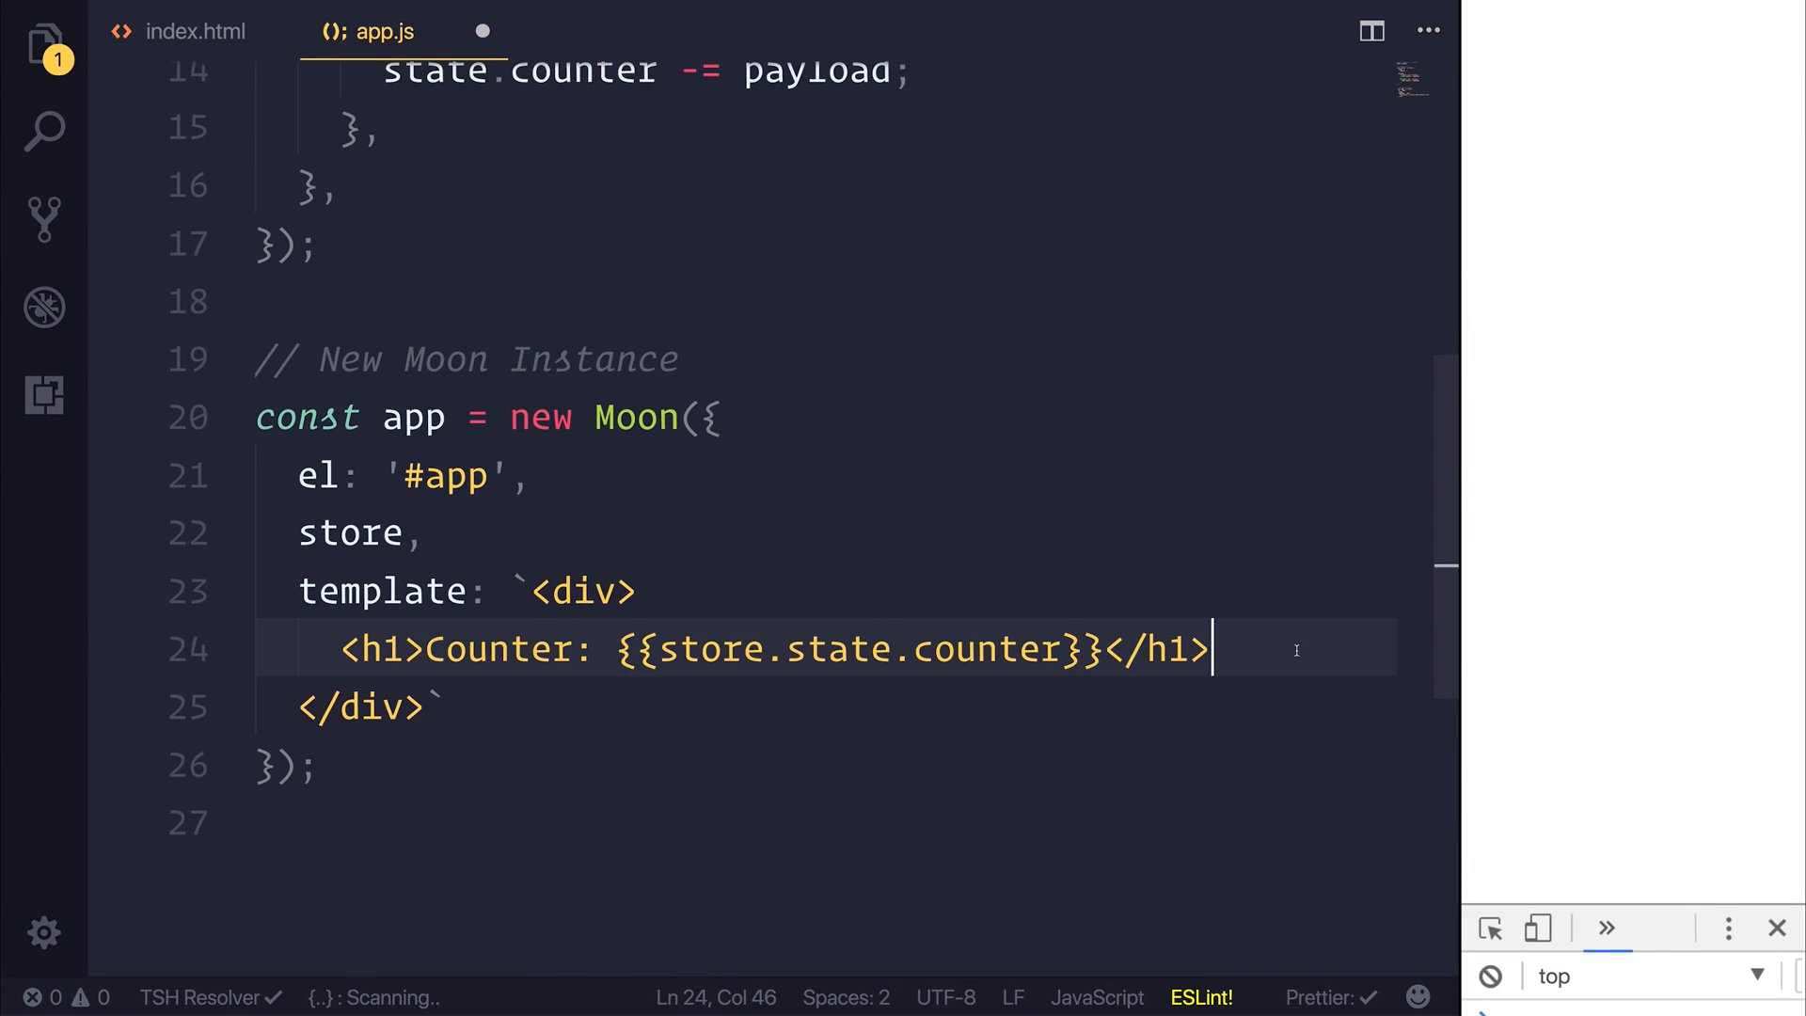
Add 'Increment +' and 'Decrement -' buttons to the template
{"action": "type", "text": "button></button>"}
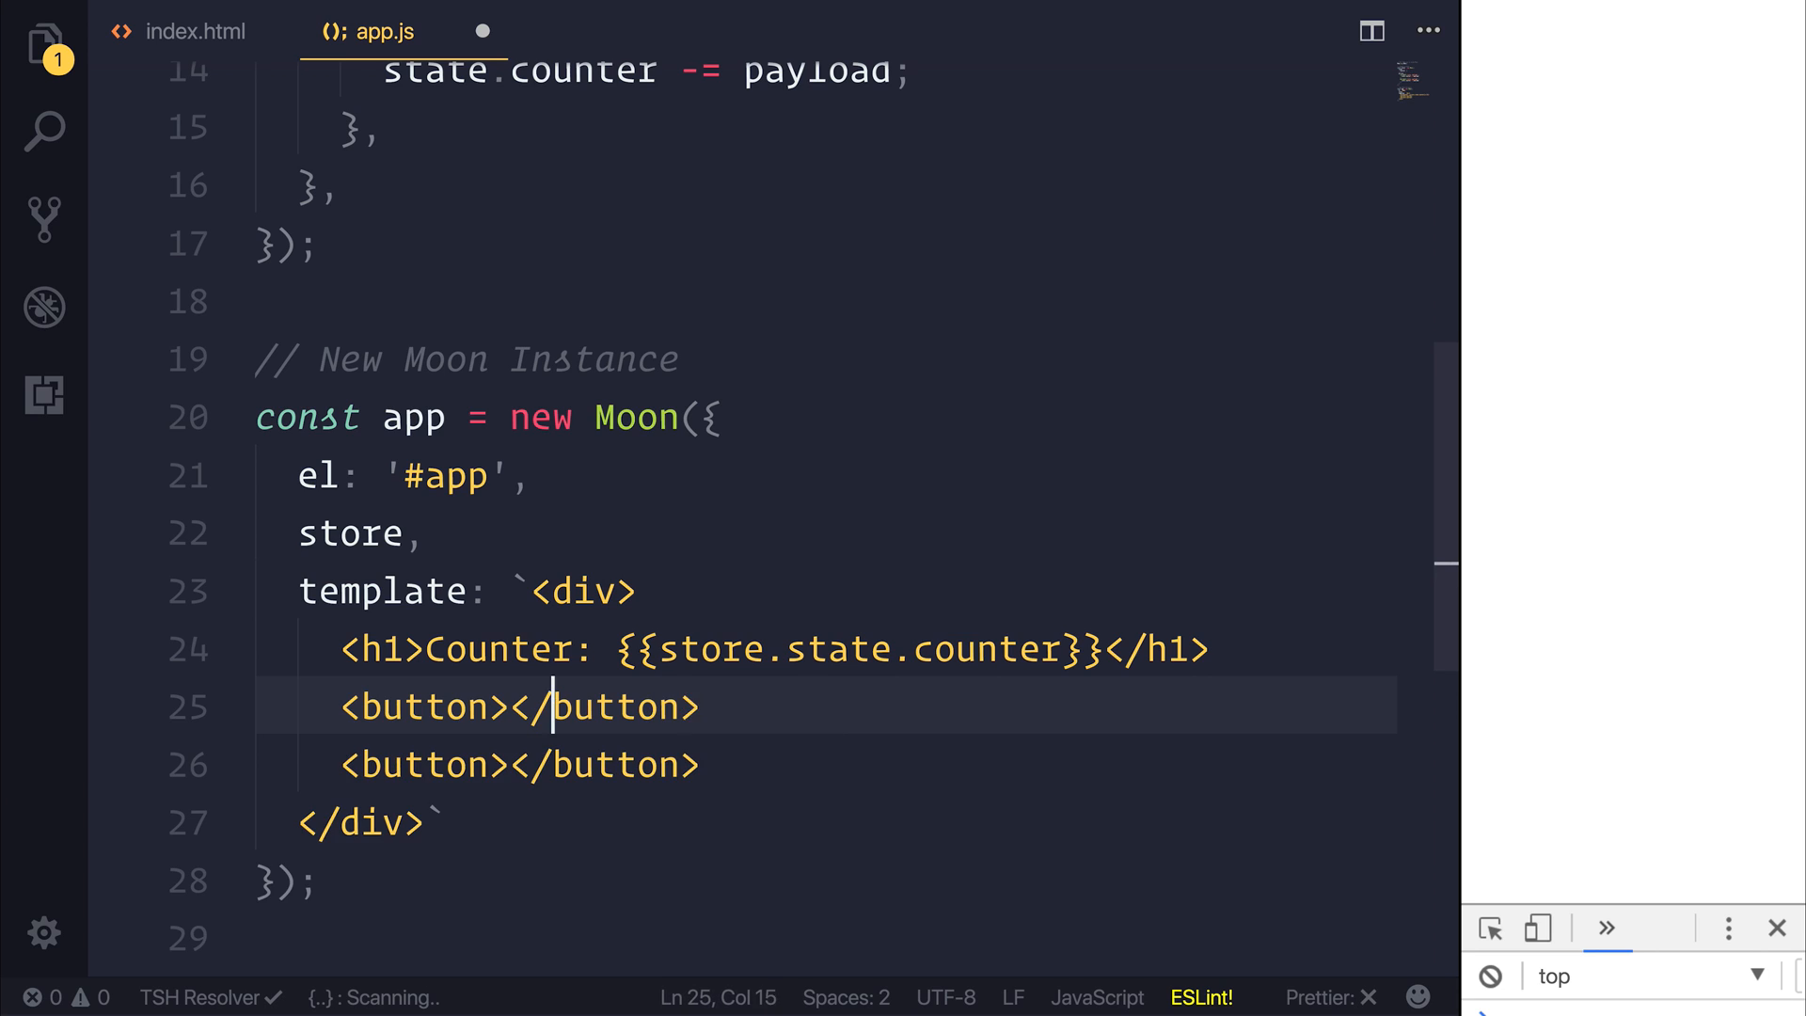
{"action": "type", "text": "Increment +"}
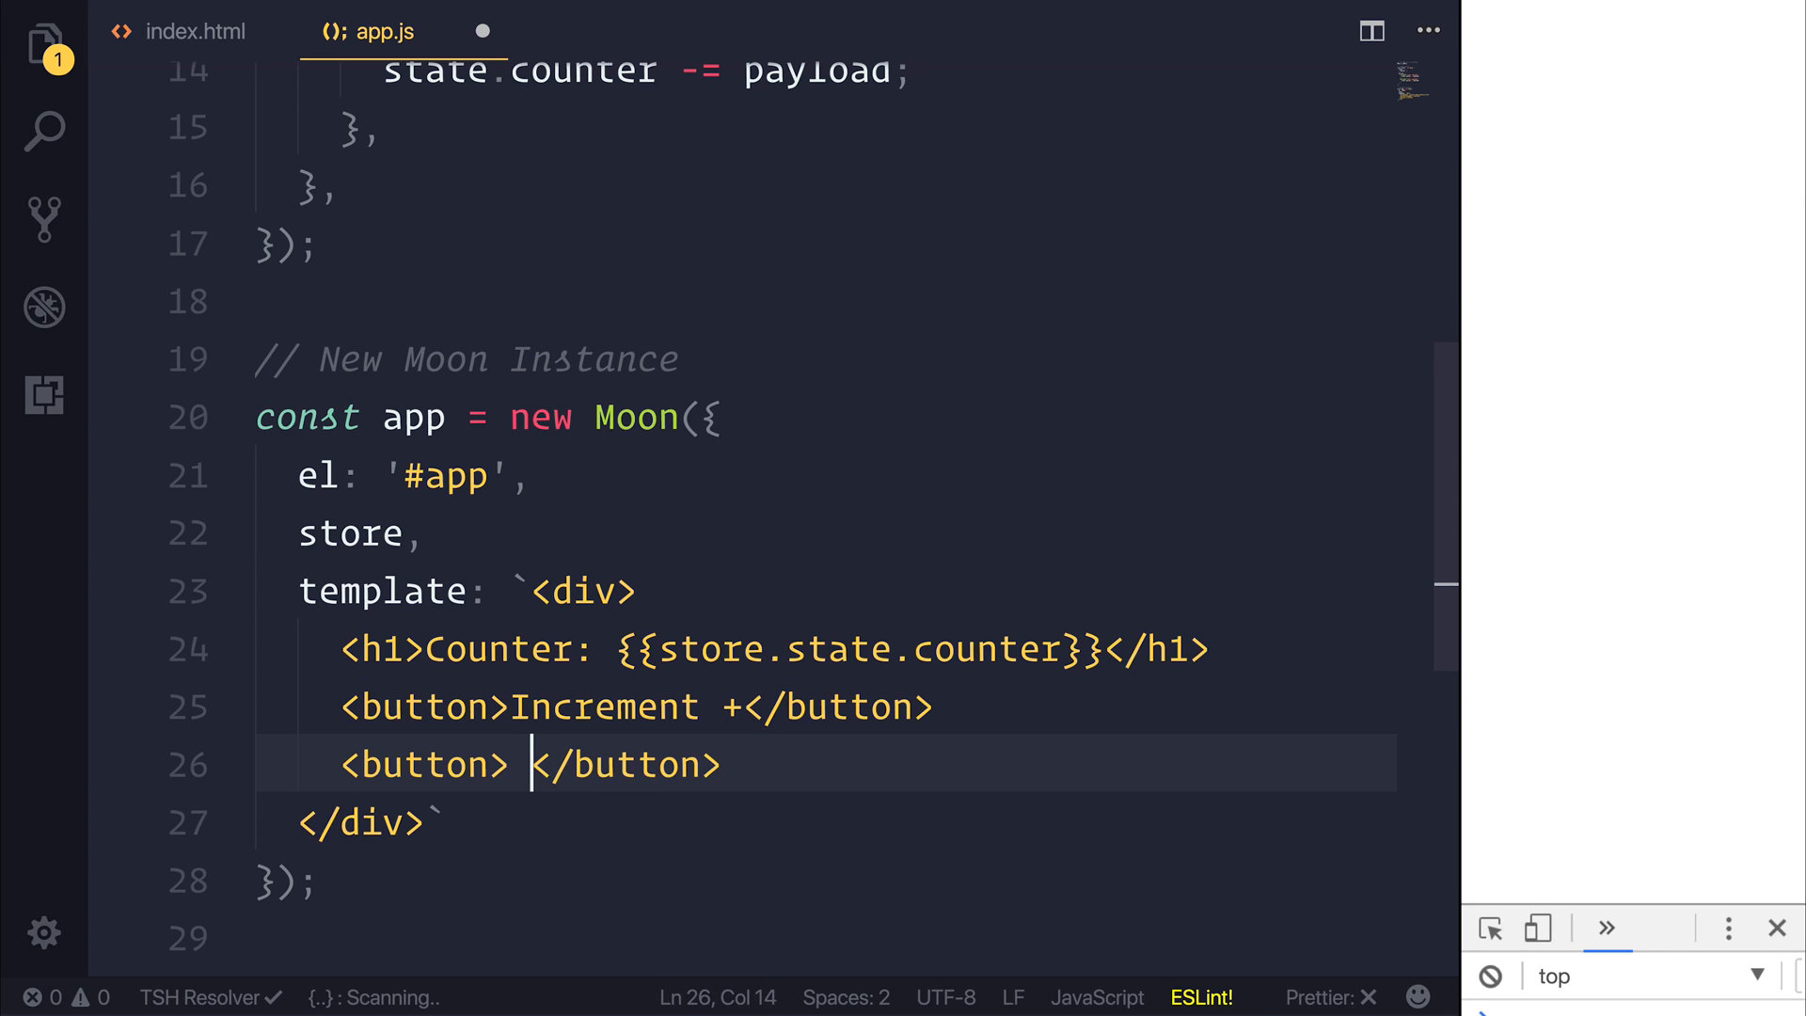
{"action": "type", "text": "Decrement -"}
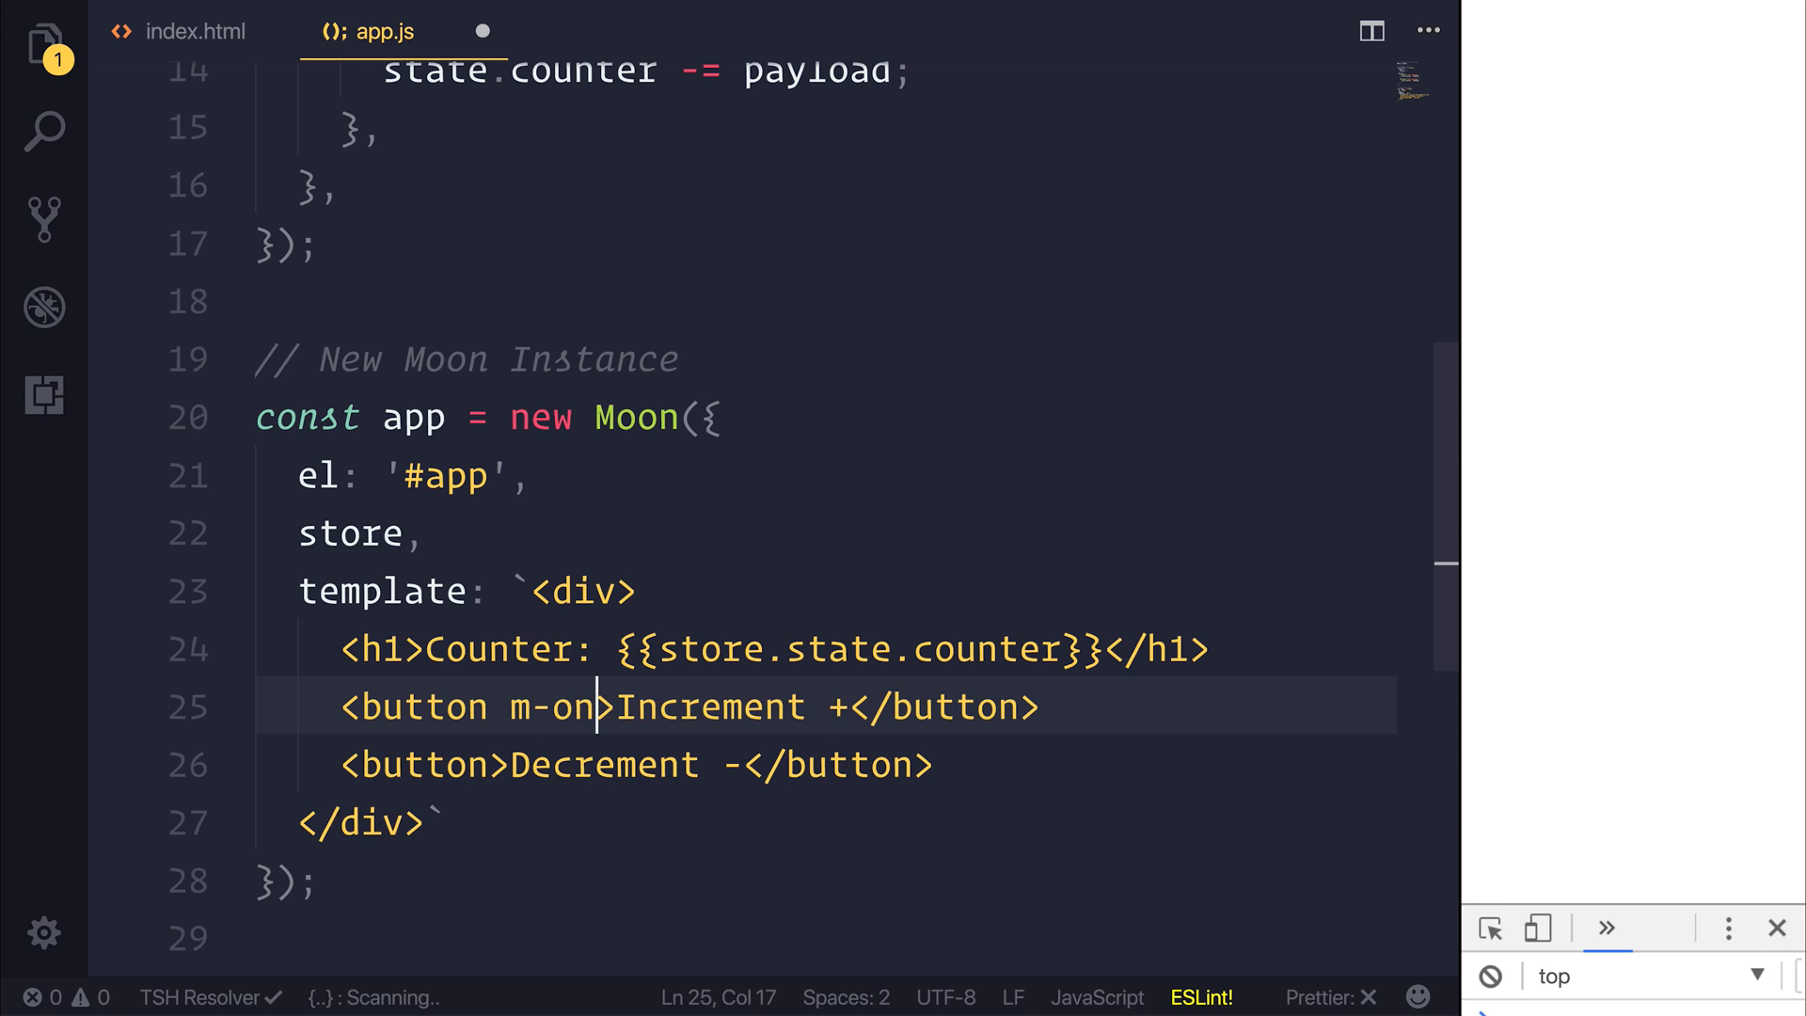
Bind the buttons with m-on:click="increment" and m-on:click="decrement"
{"action": "type", "text": ":click"}
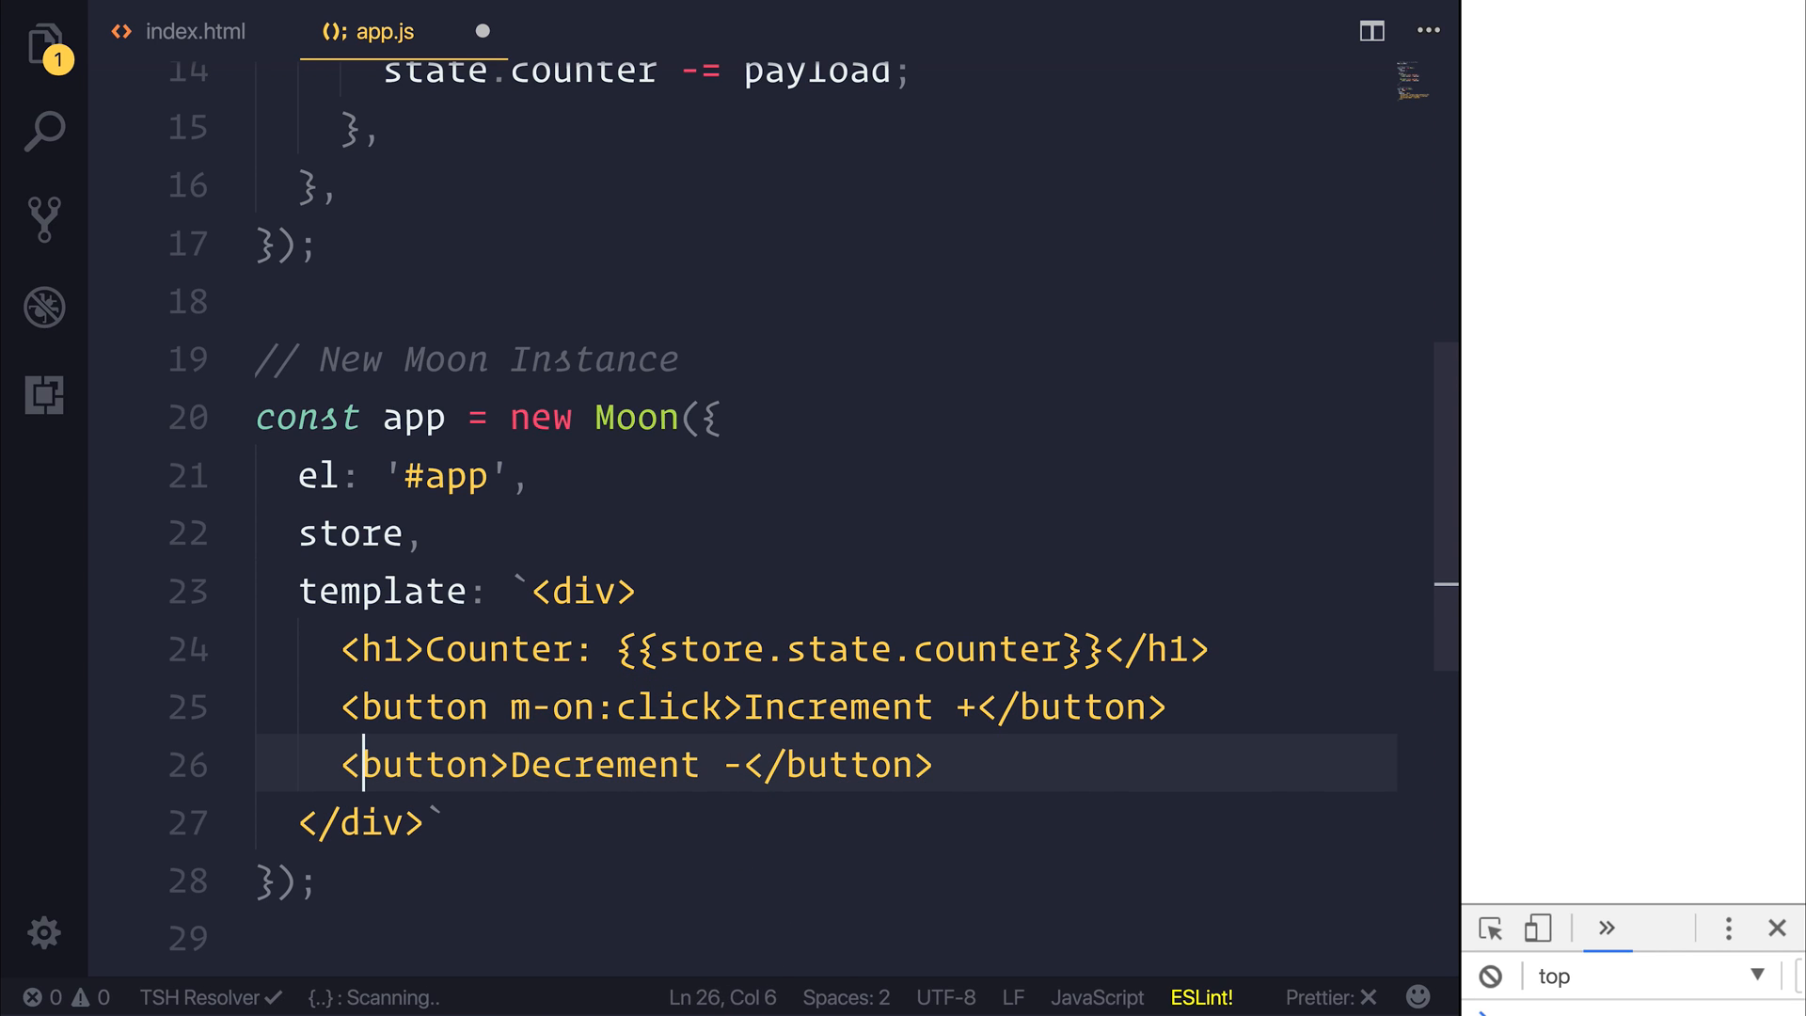
{"action": "type", "text": "m-"}
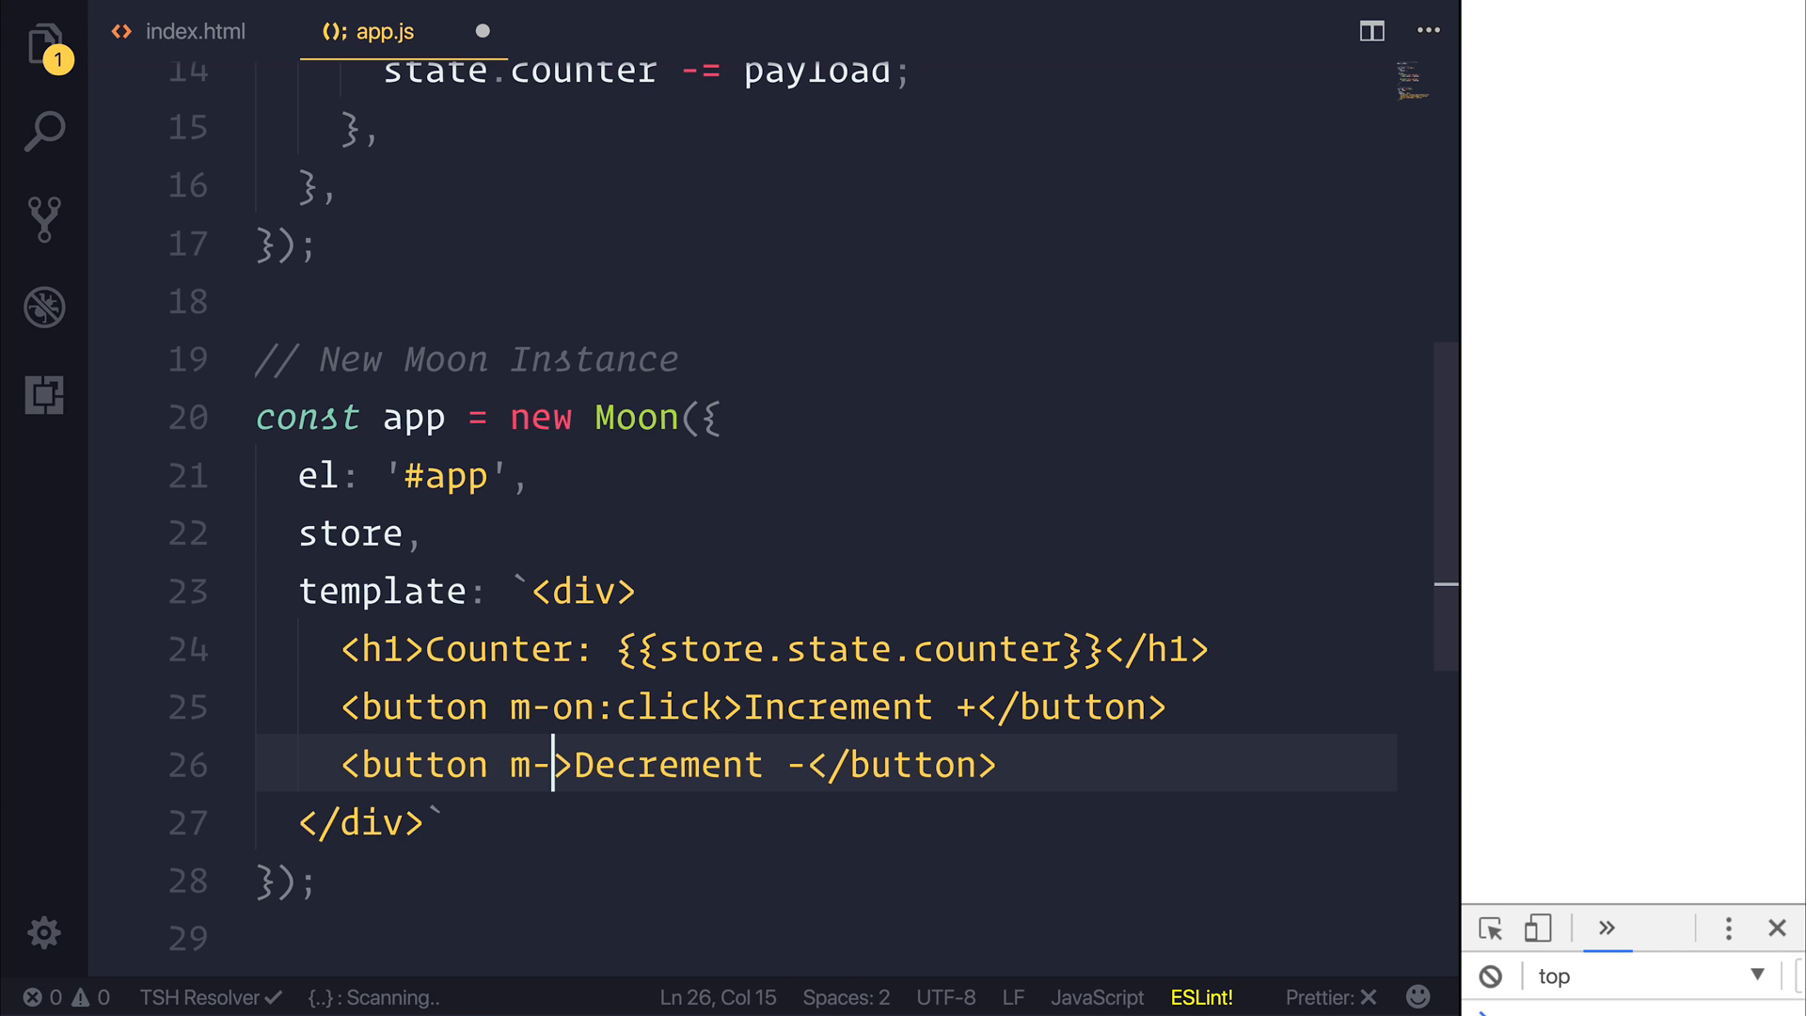
{"action": "type", "text": "on:click"}
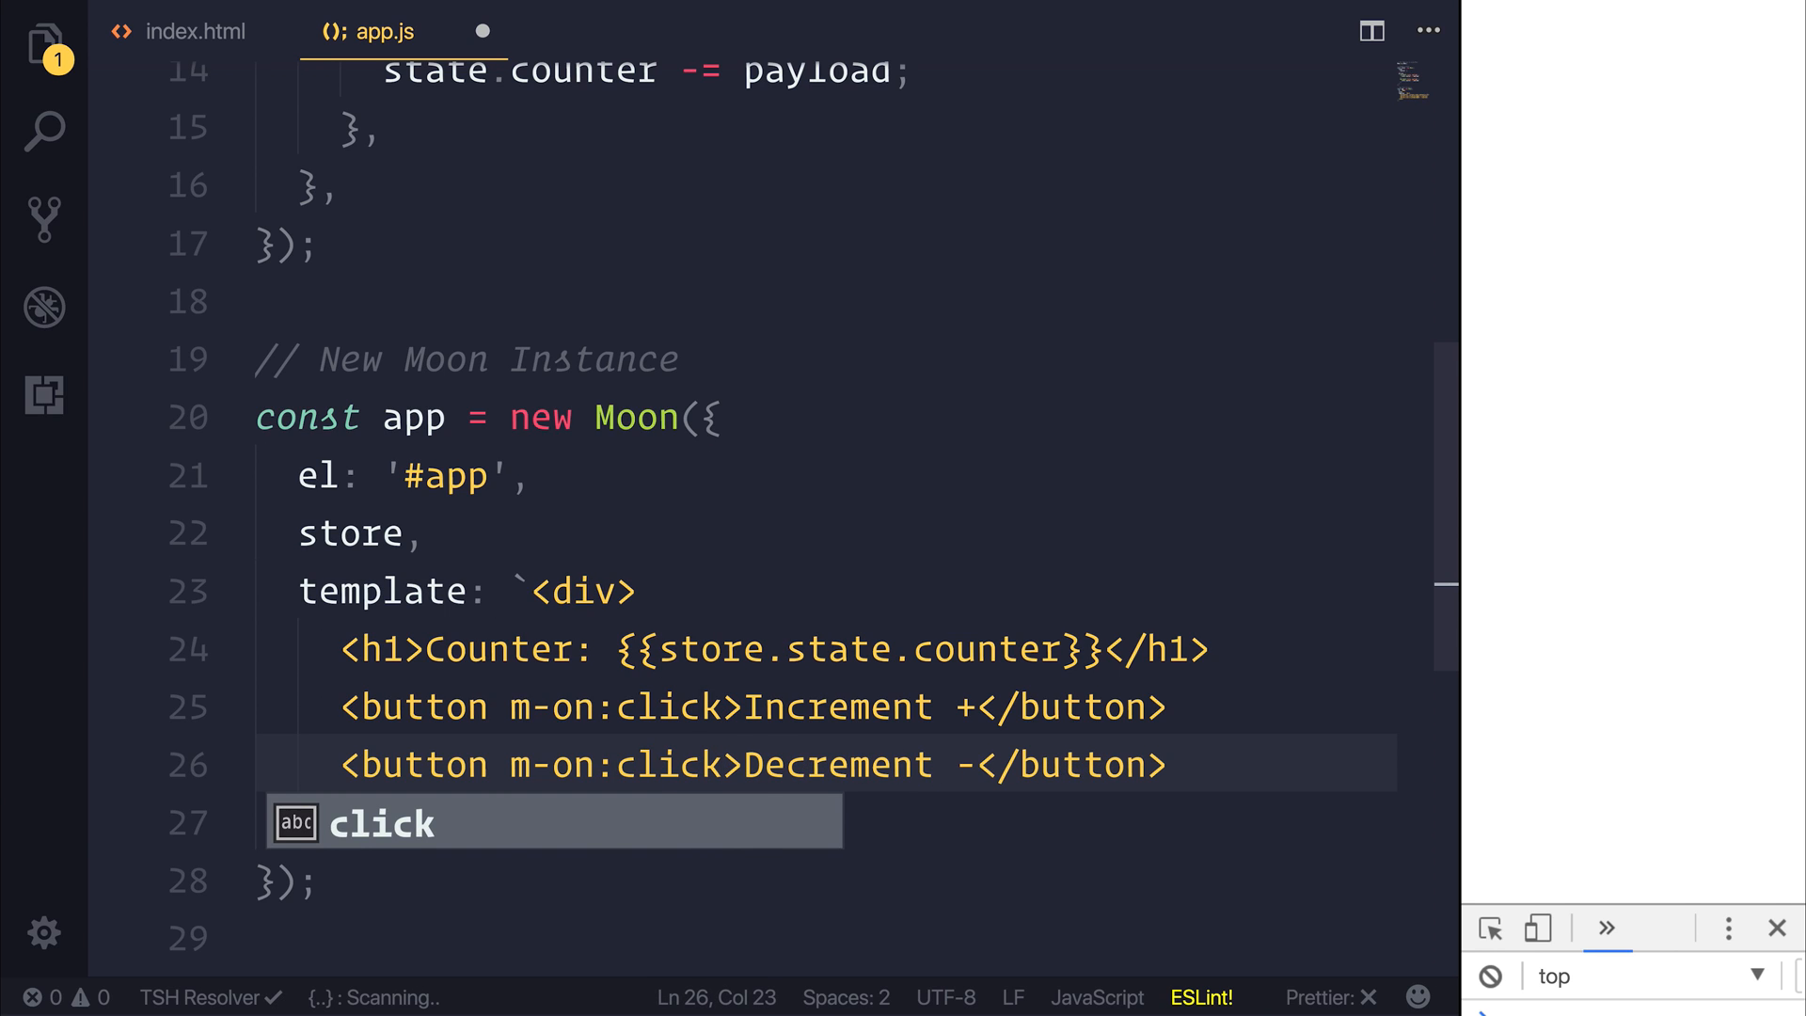
{"action": "type", "text": "="}
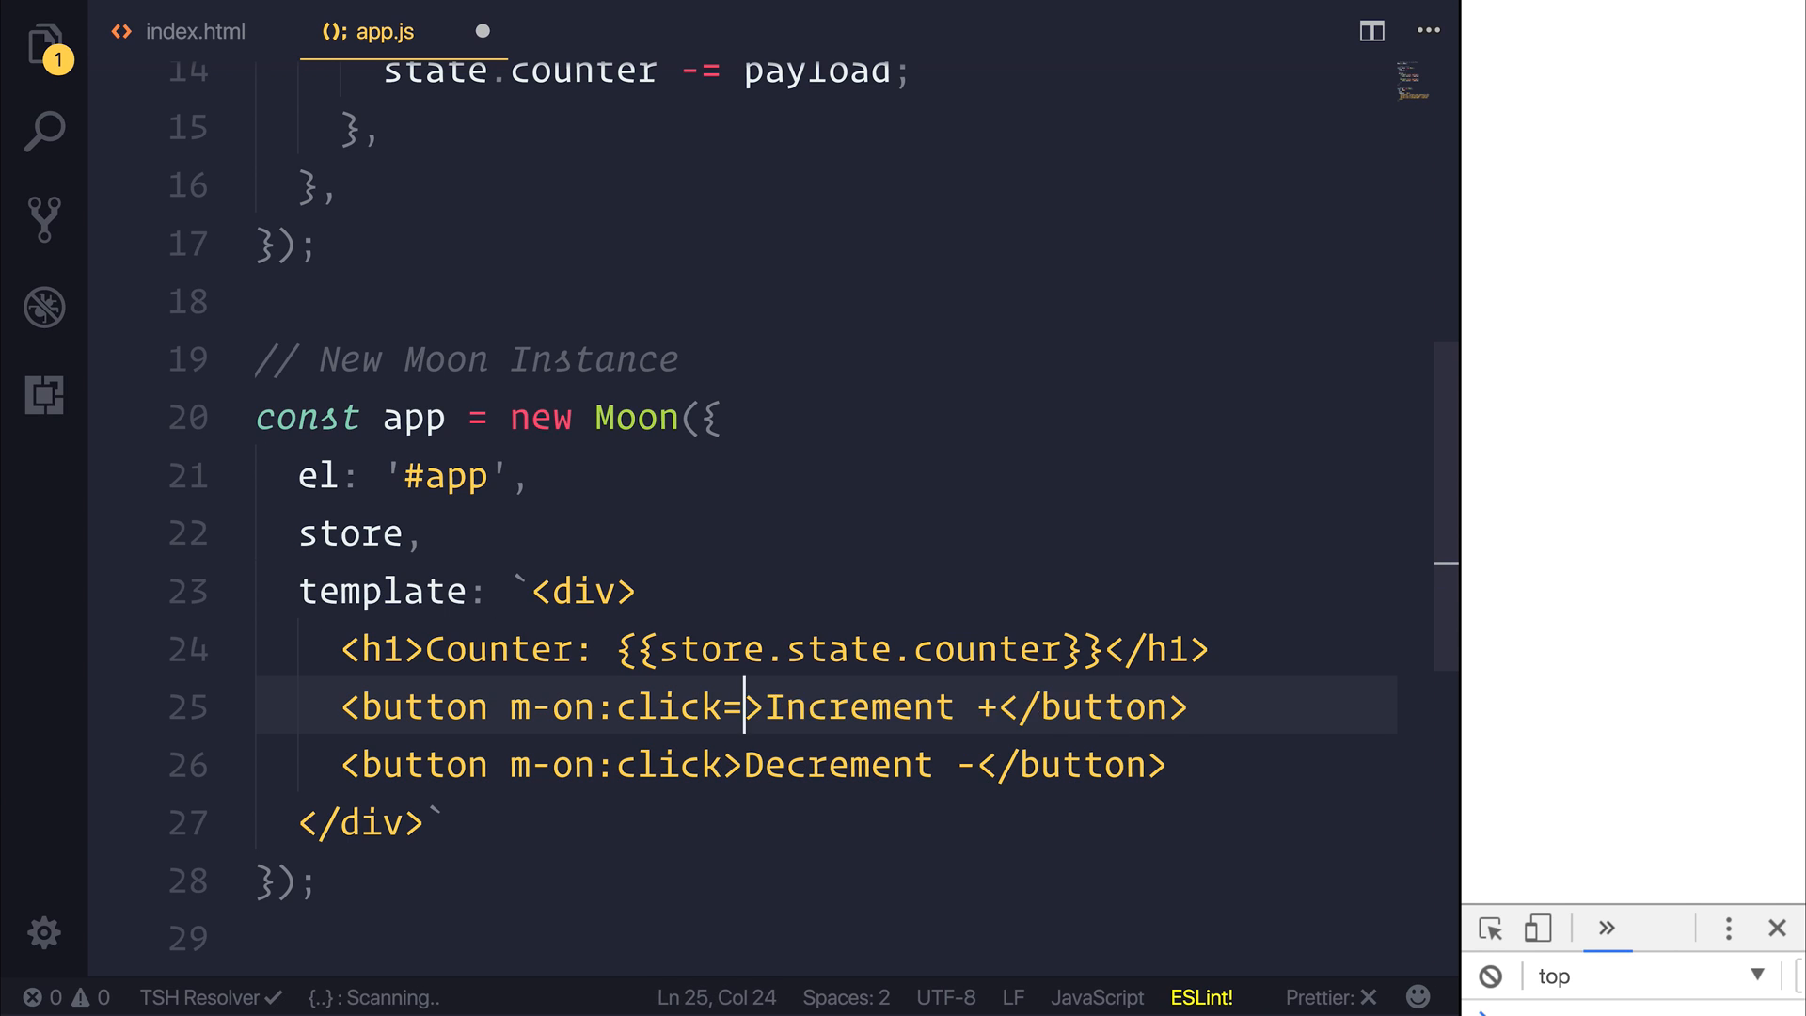
{"action": "type", "text": "\"increment\""}
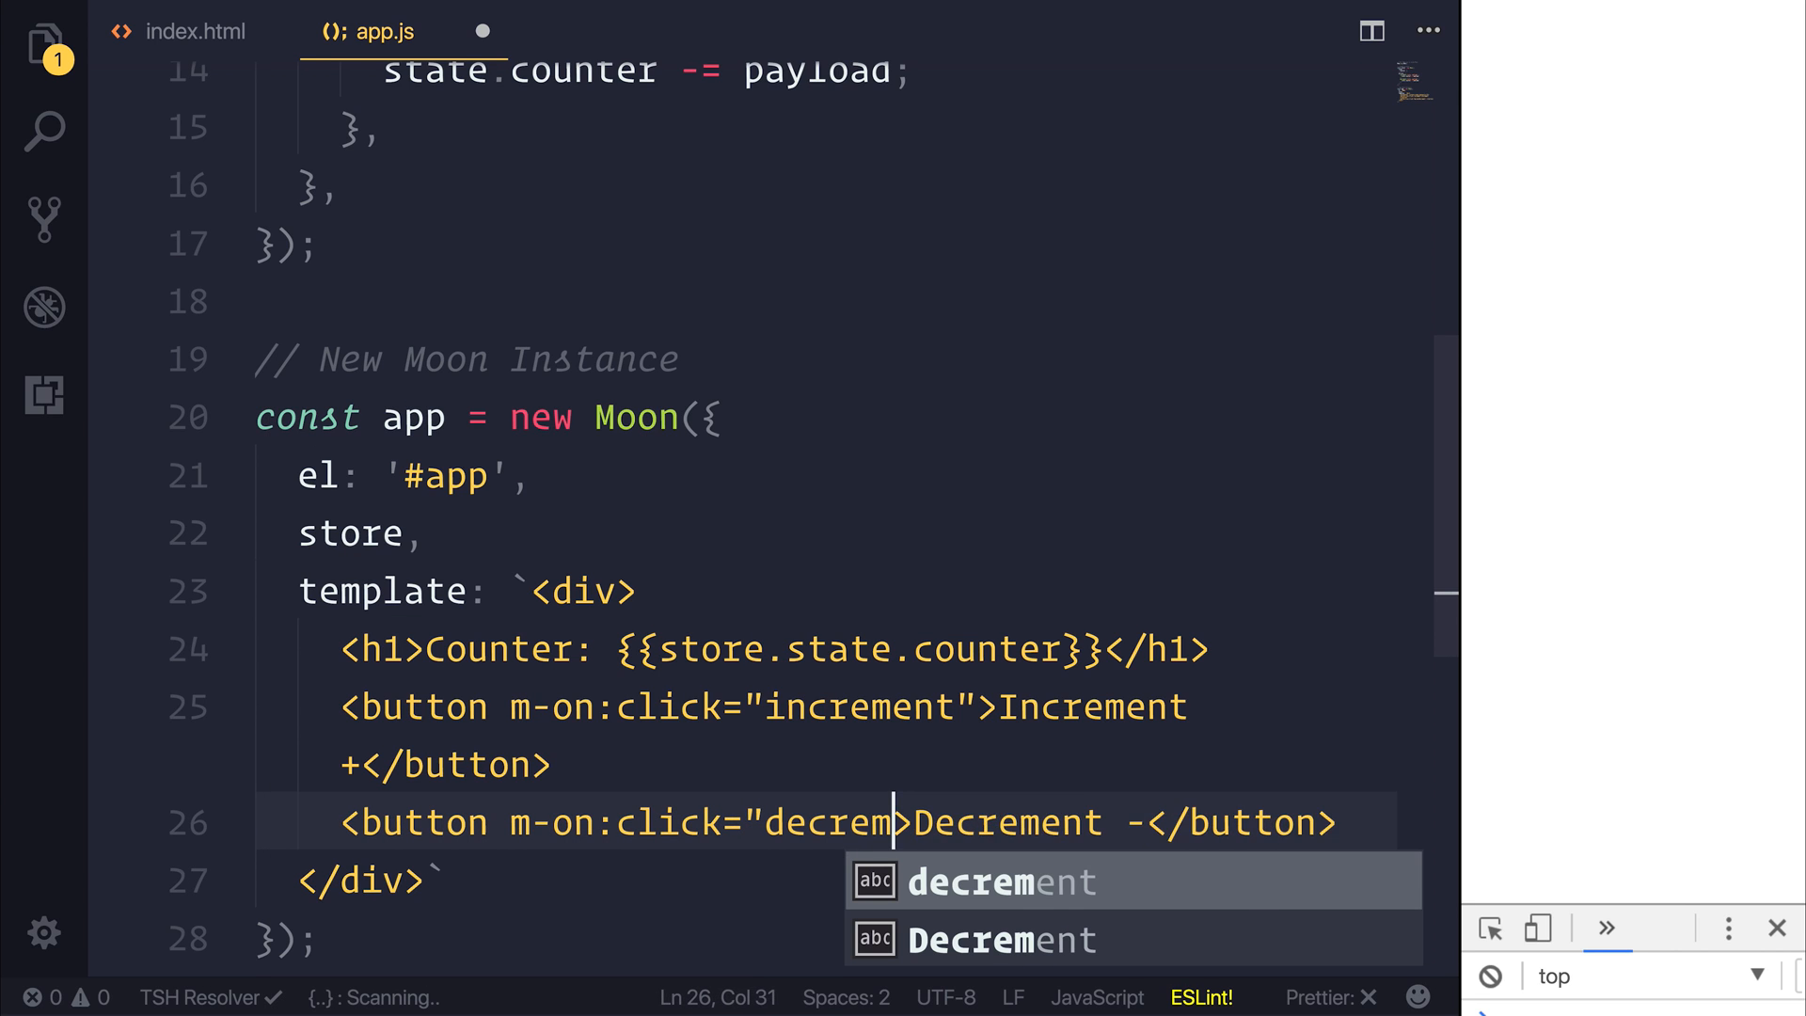
{"action": "key", "text": "Tab"}
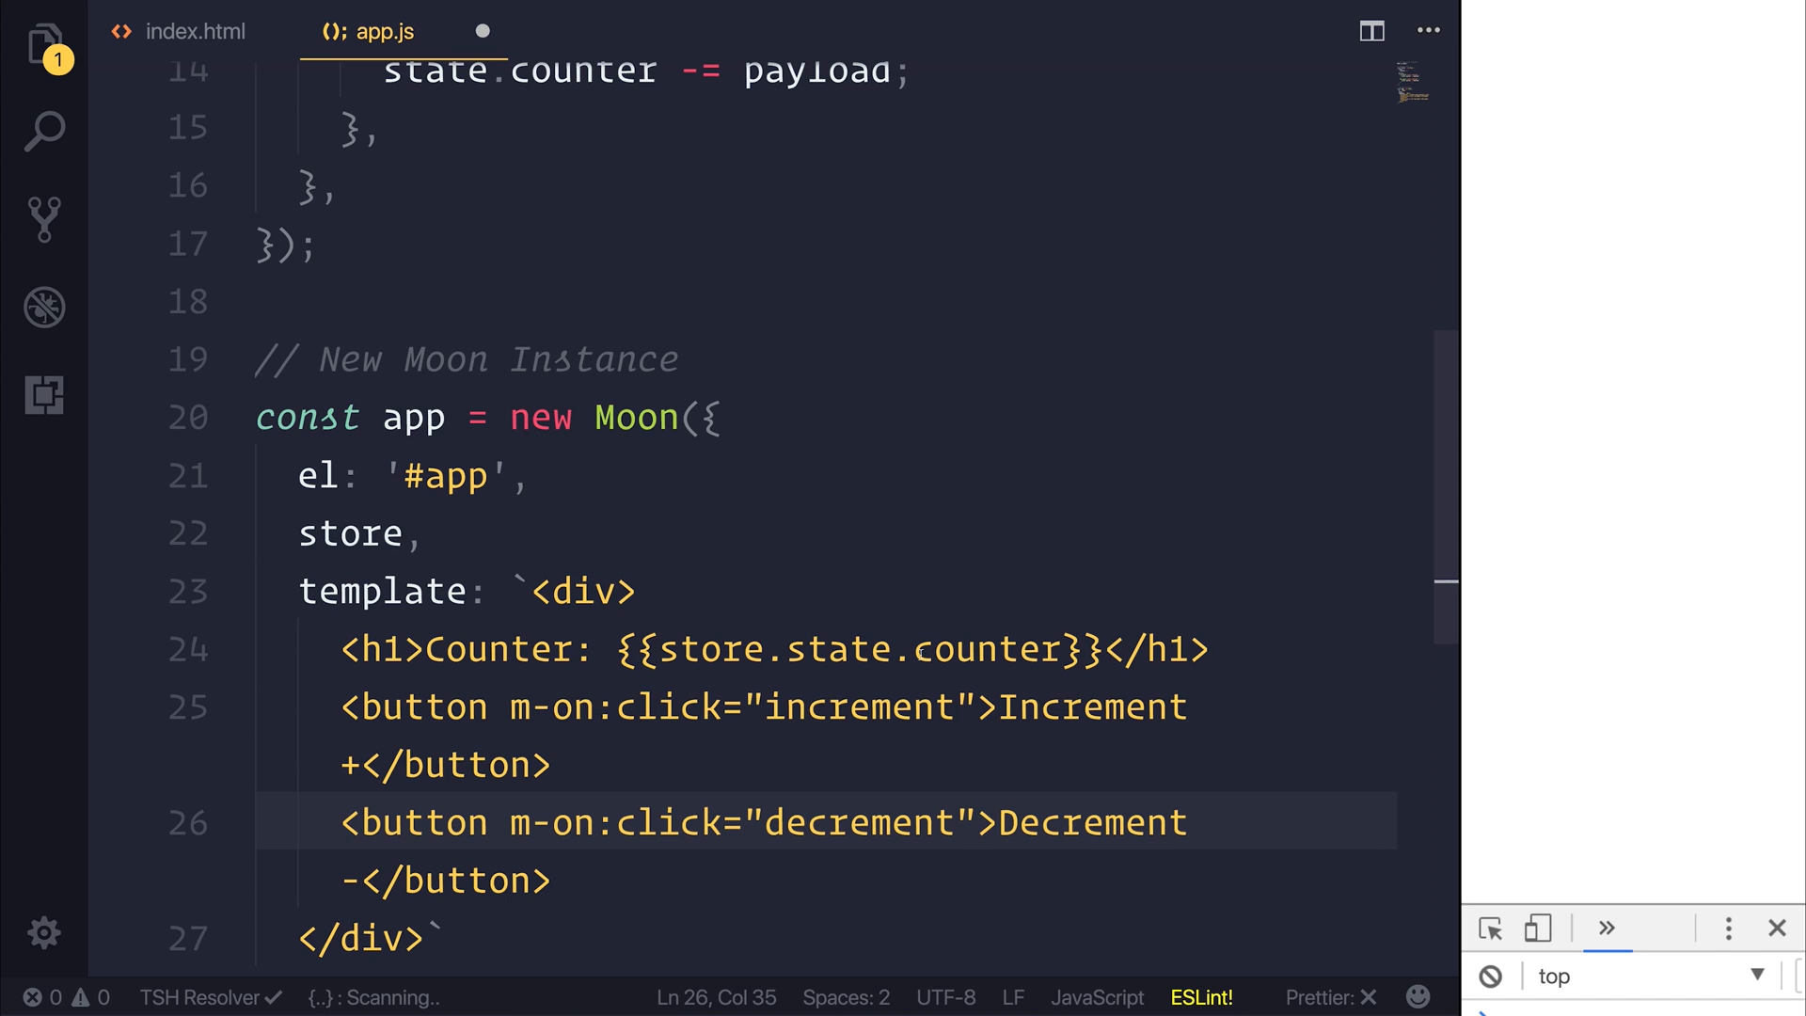
{"action": "double_click", "coordinate": [1091, 706]}
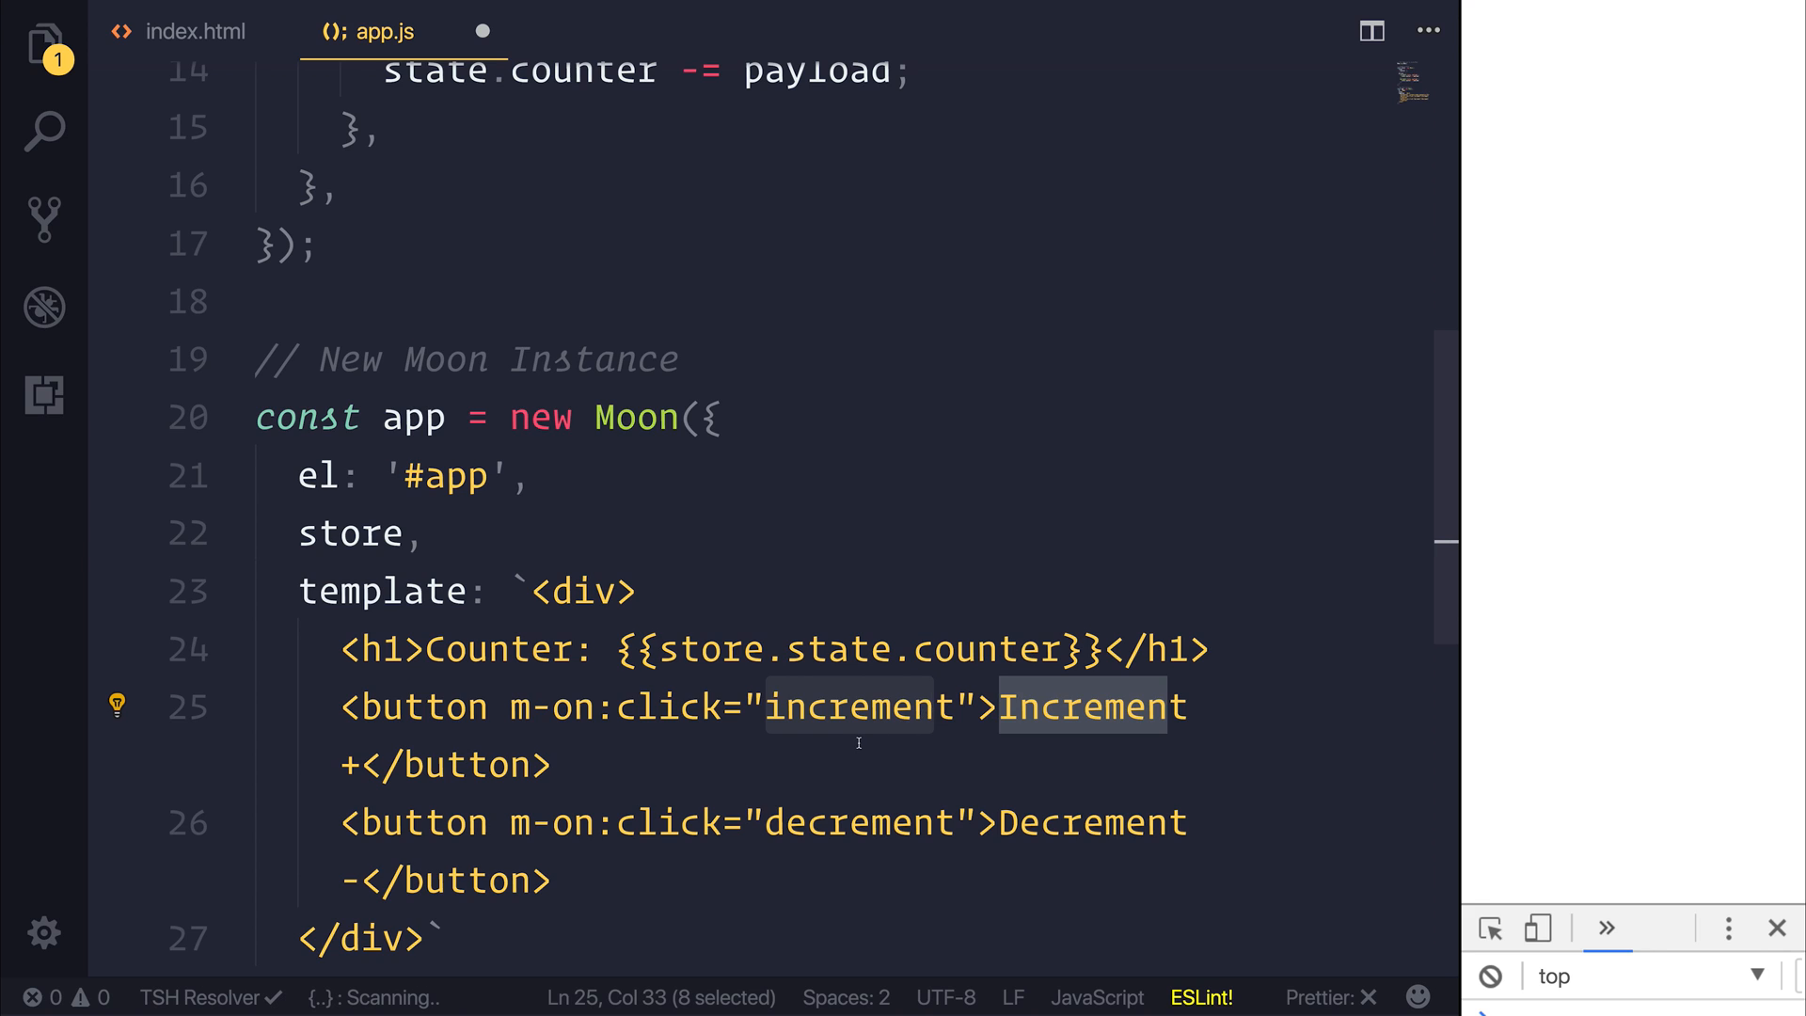
{"action": "mouse_move", "coordinate": [406, 354]}
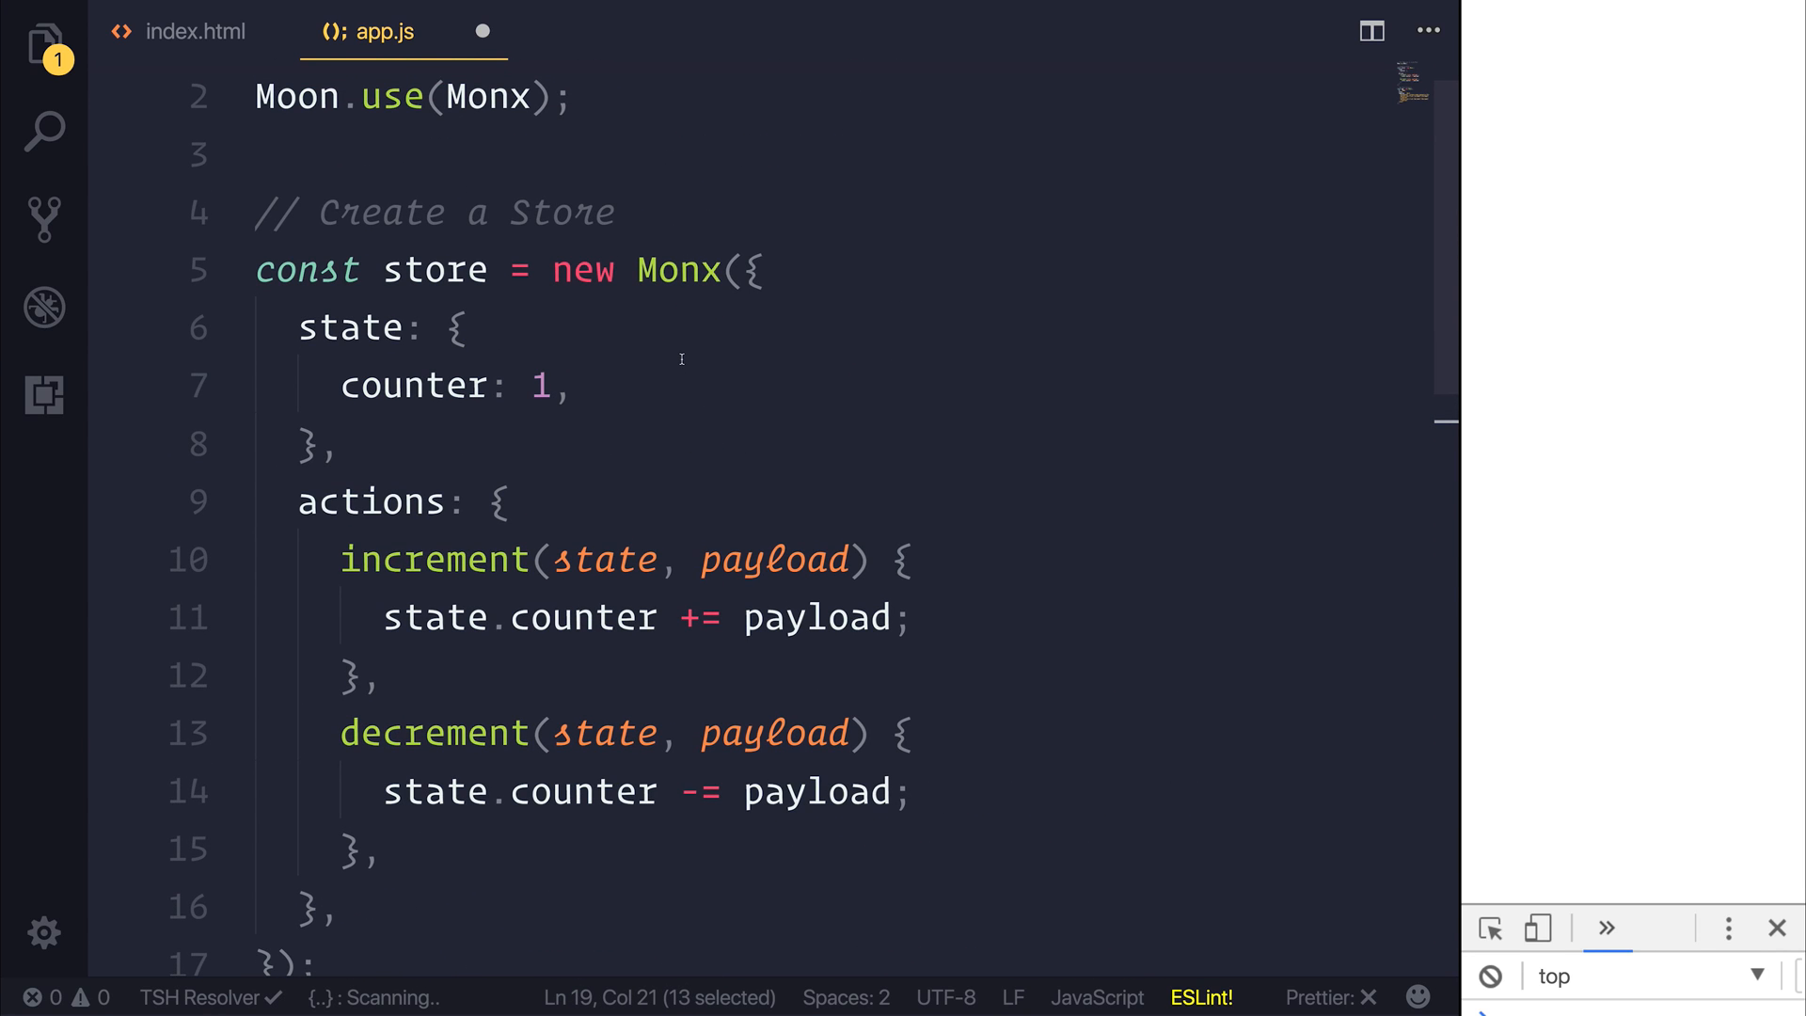
{"action": "double_click", "coordinate": [372, 501]}
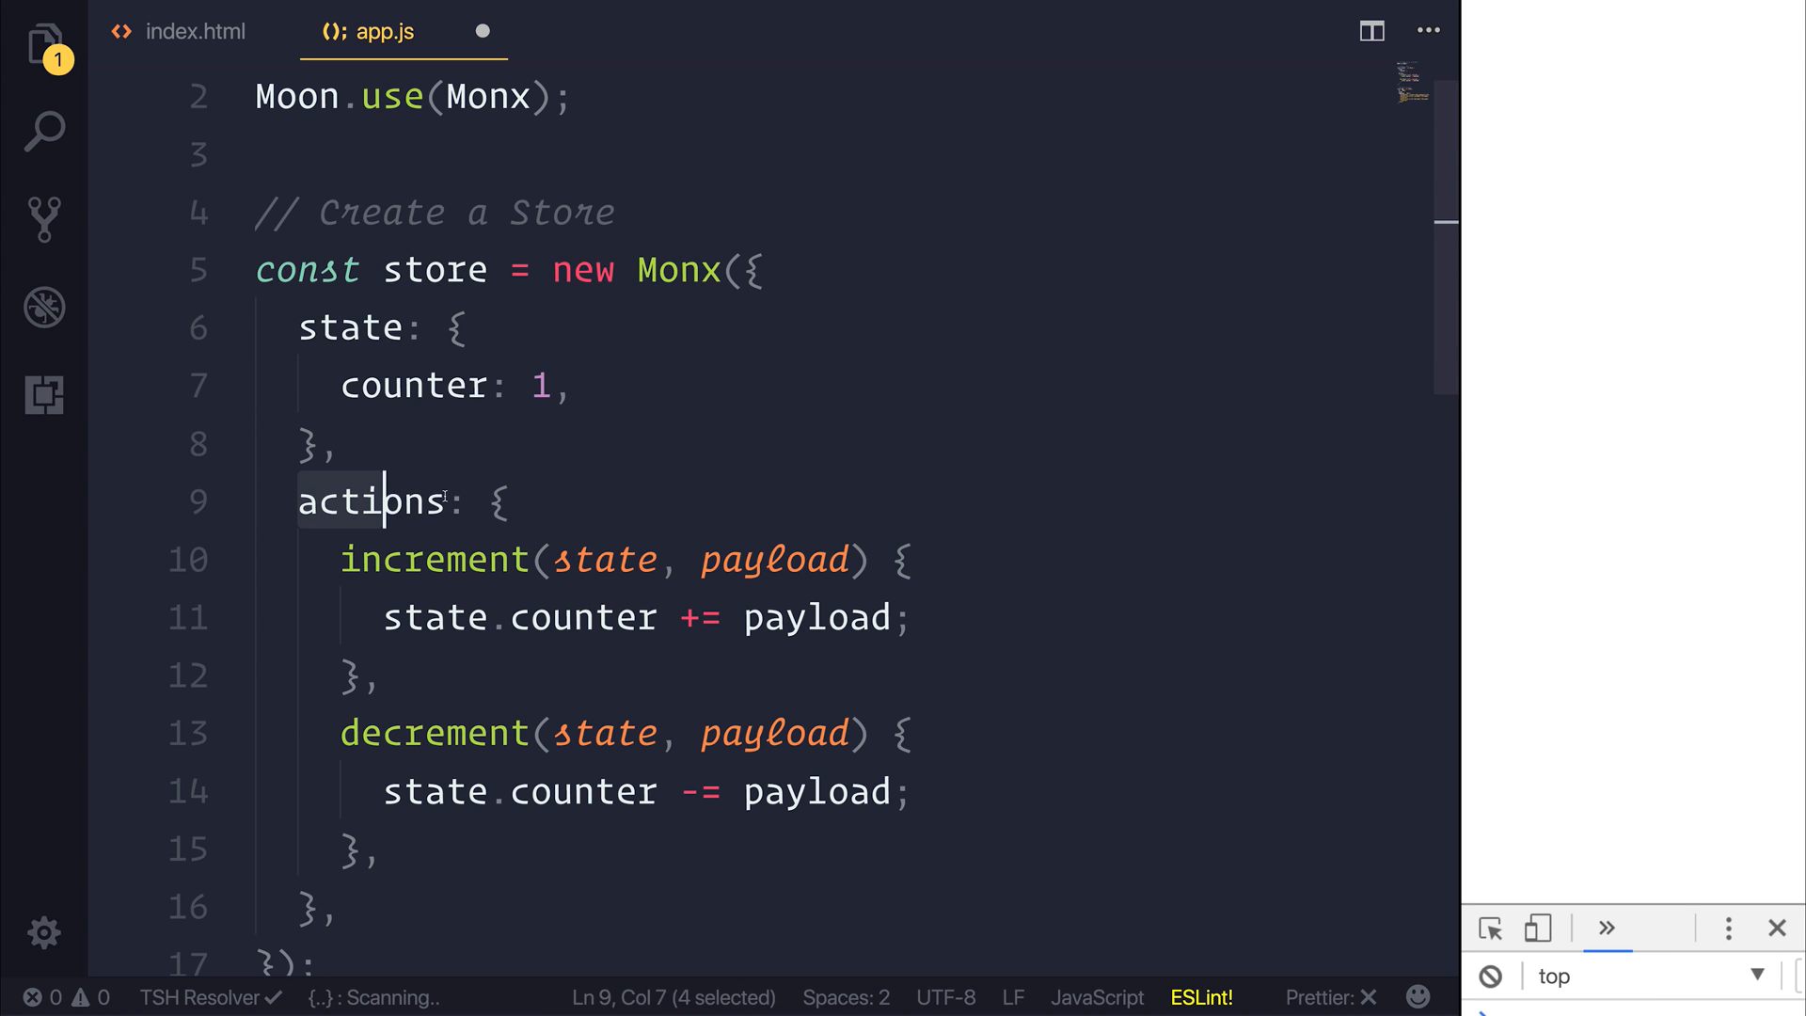
{"action": "scroll", "scroll_direction": "down", "scroll_amount": 3}
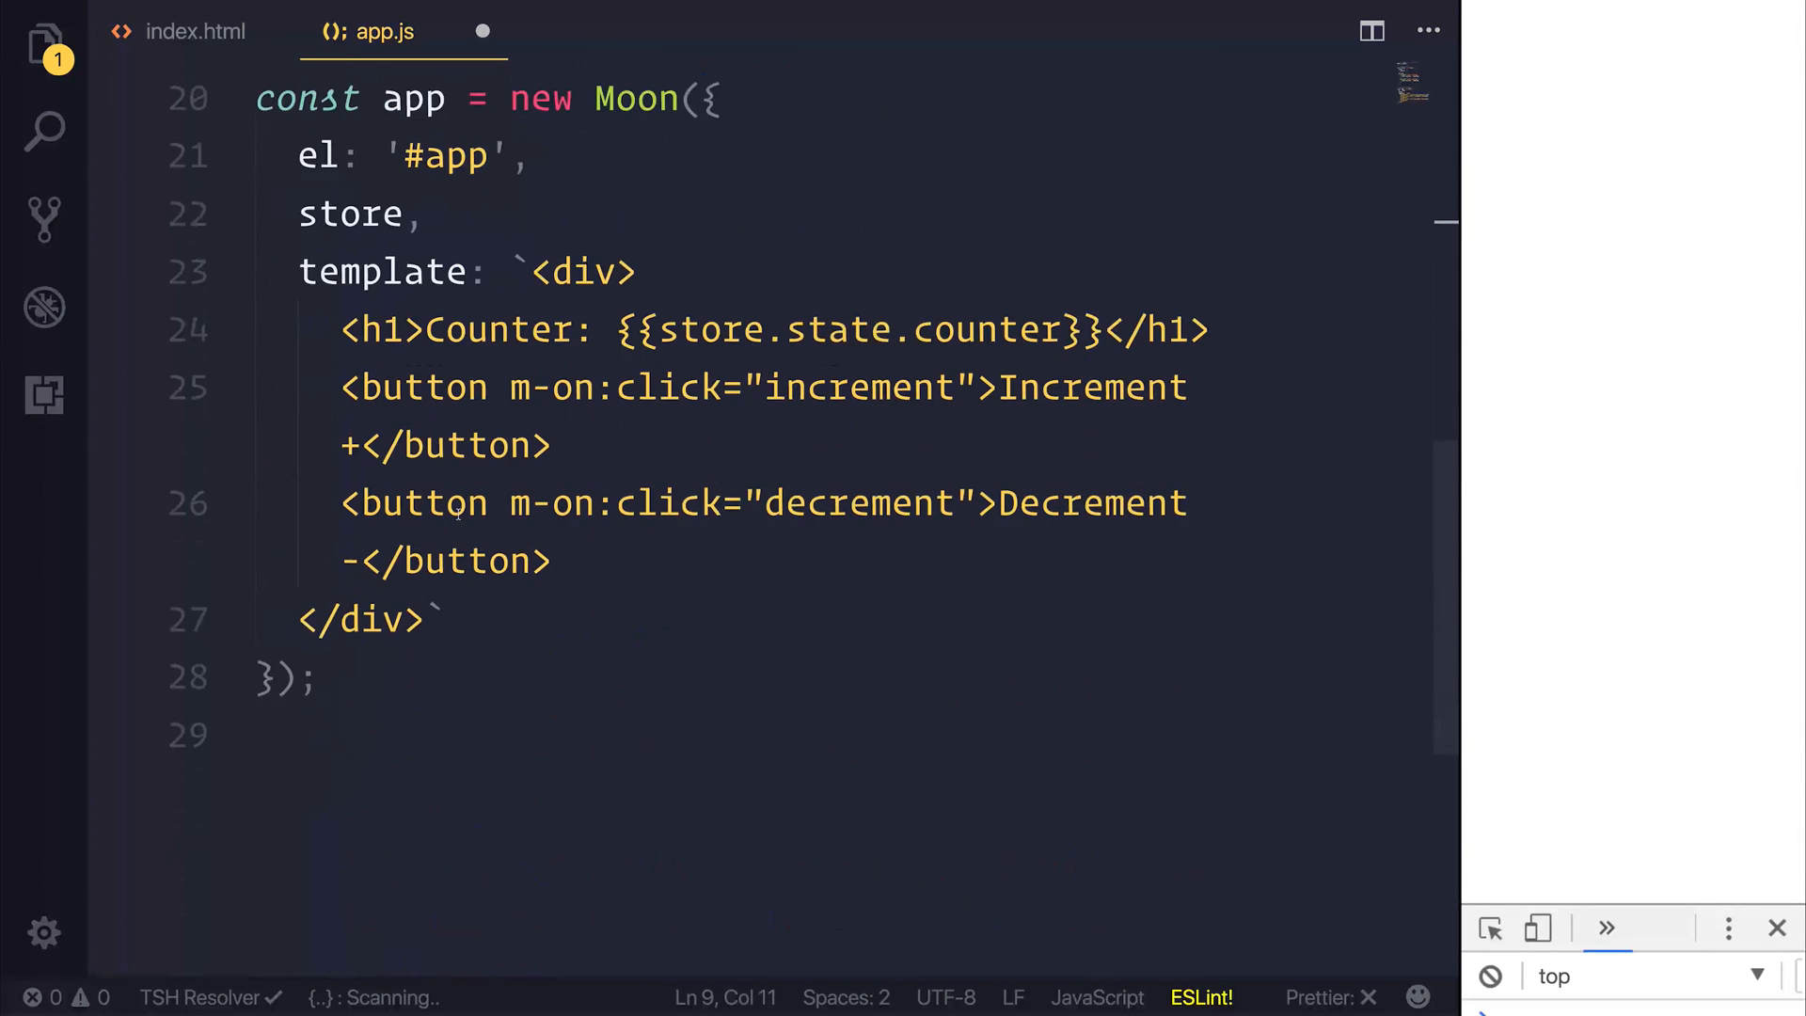
Add a methods block with empty increment() and decrement() methods after the template
{"action": "left_click", "coordinate": [449, 605]}
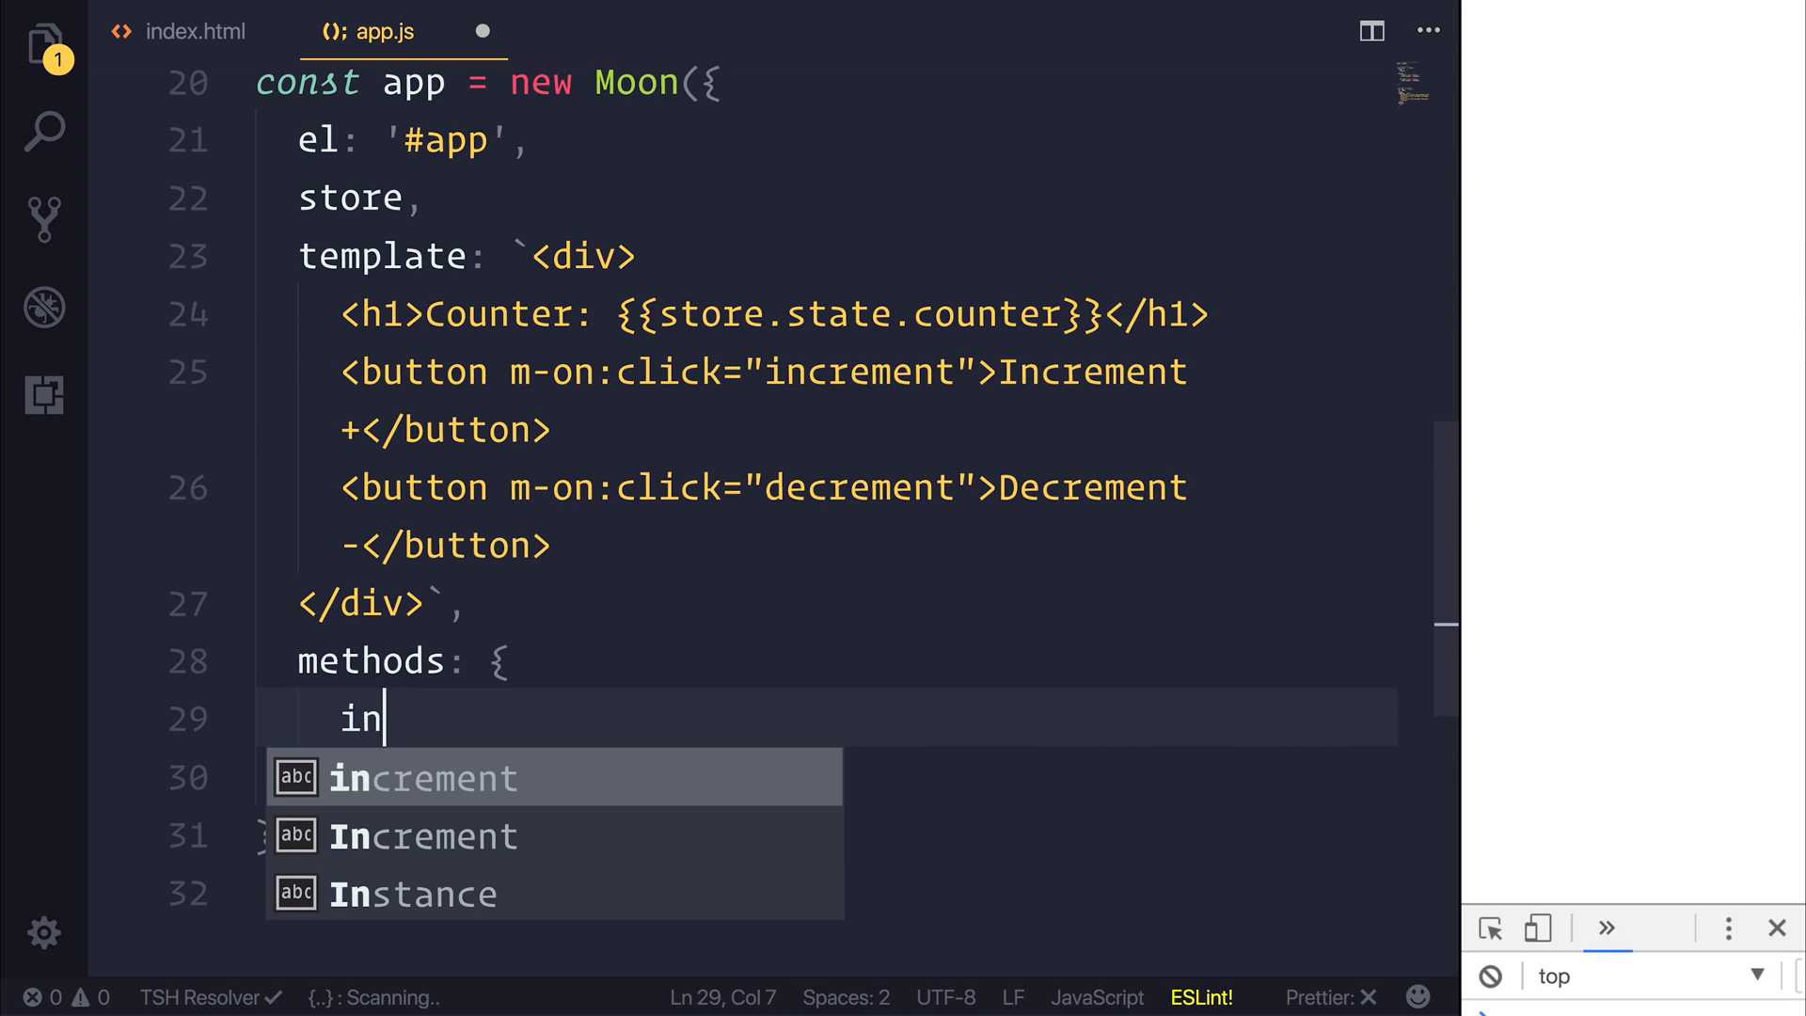
{"action": "key", "text": "Tab"}
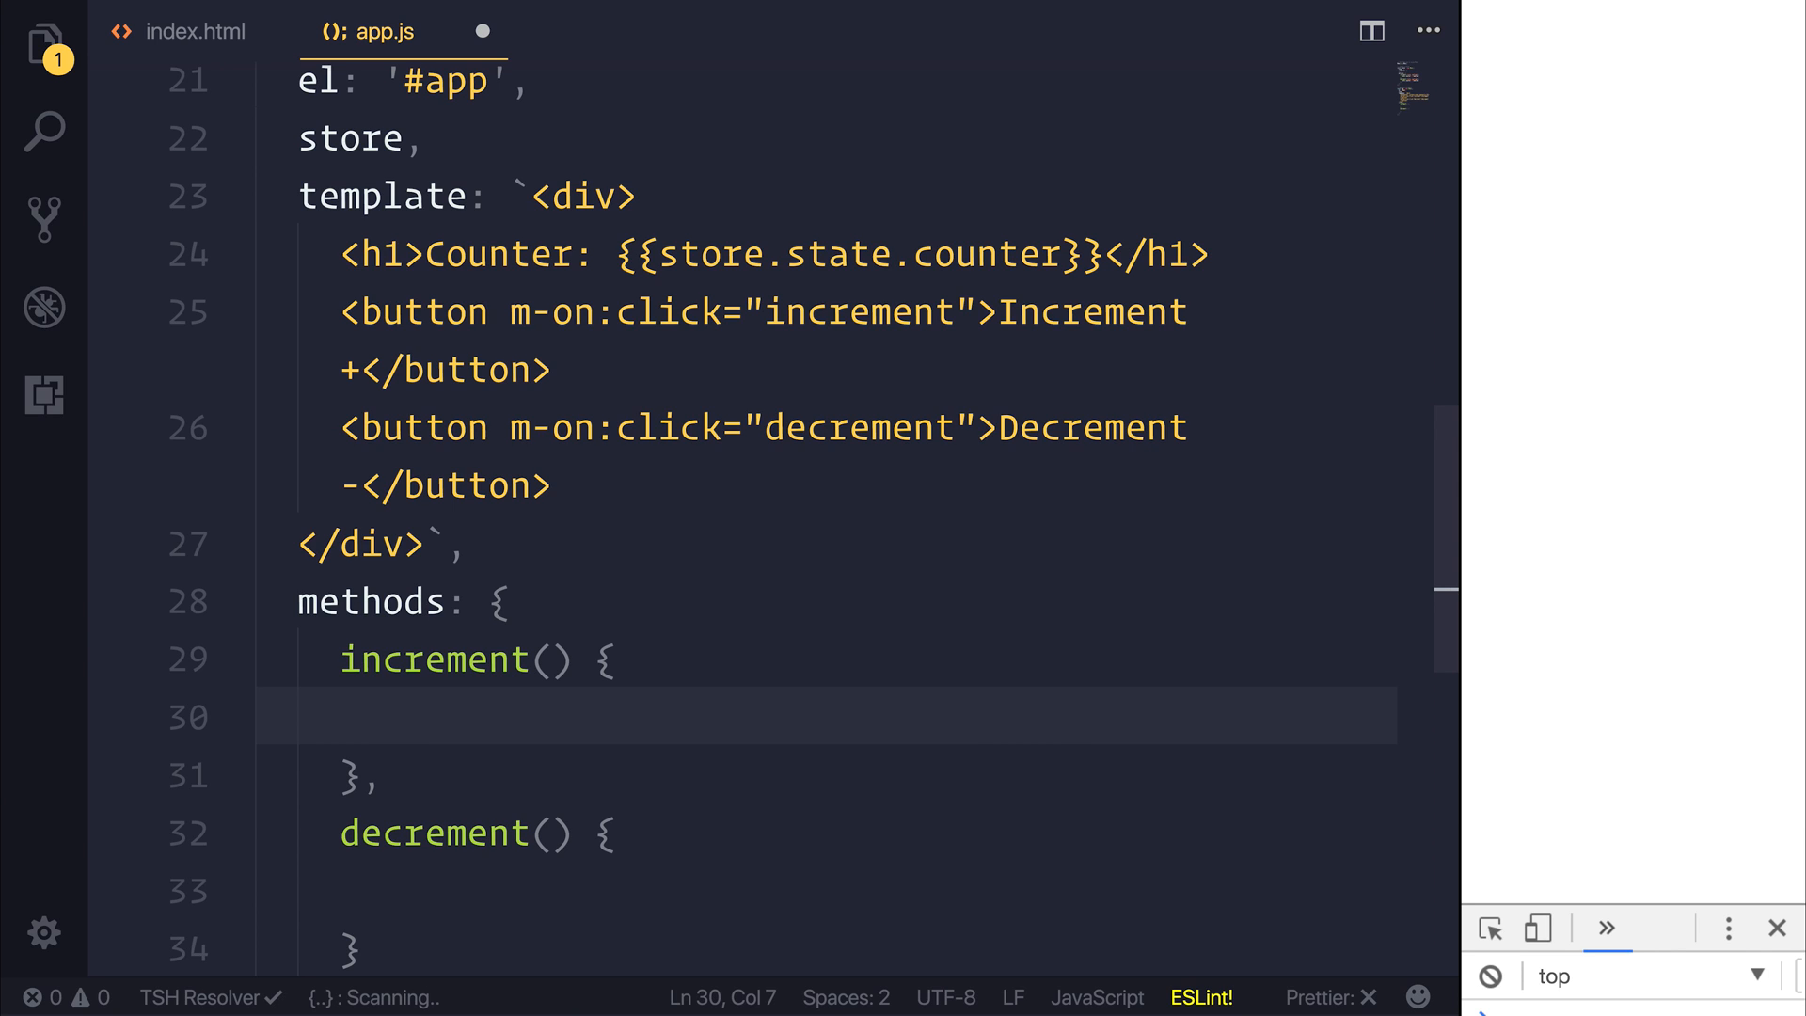
{"action": "type", "text": "store.dispatch("}
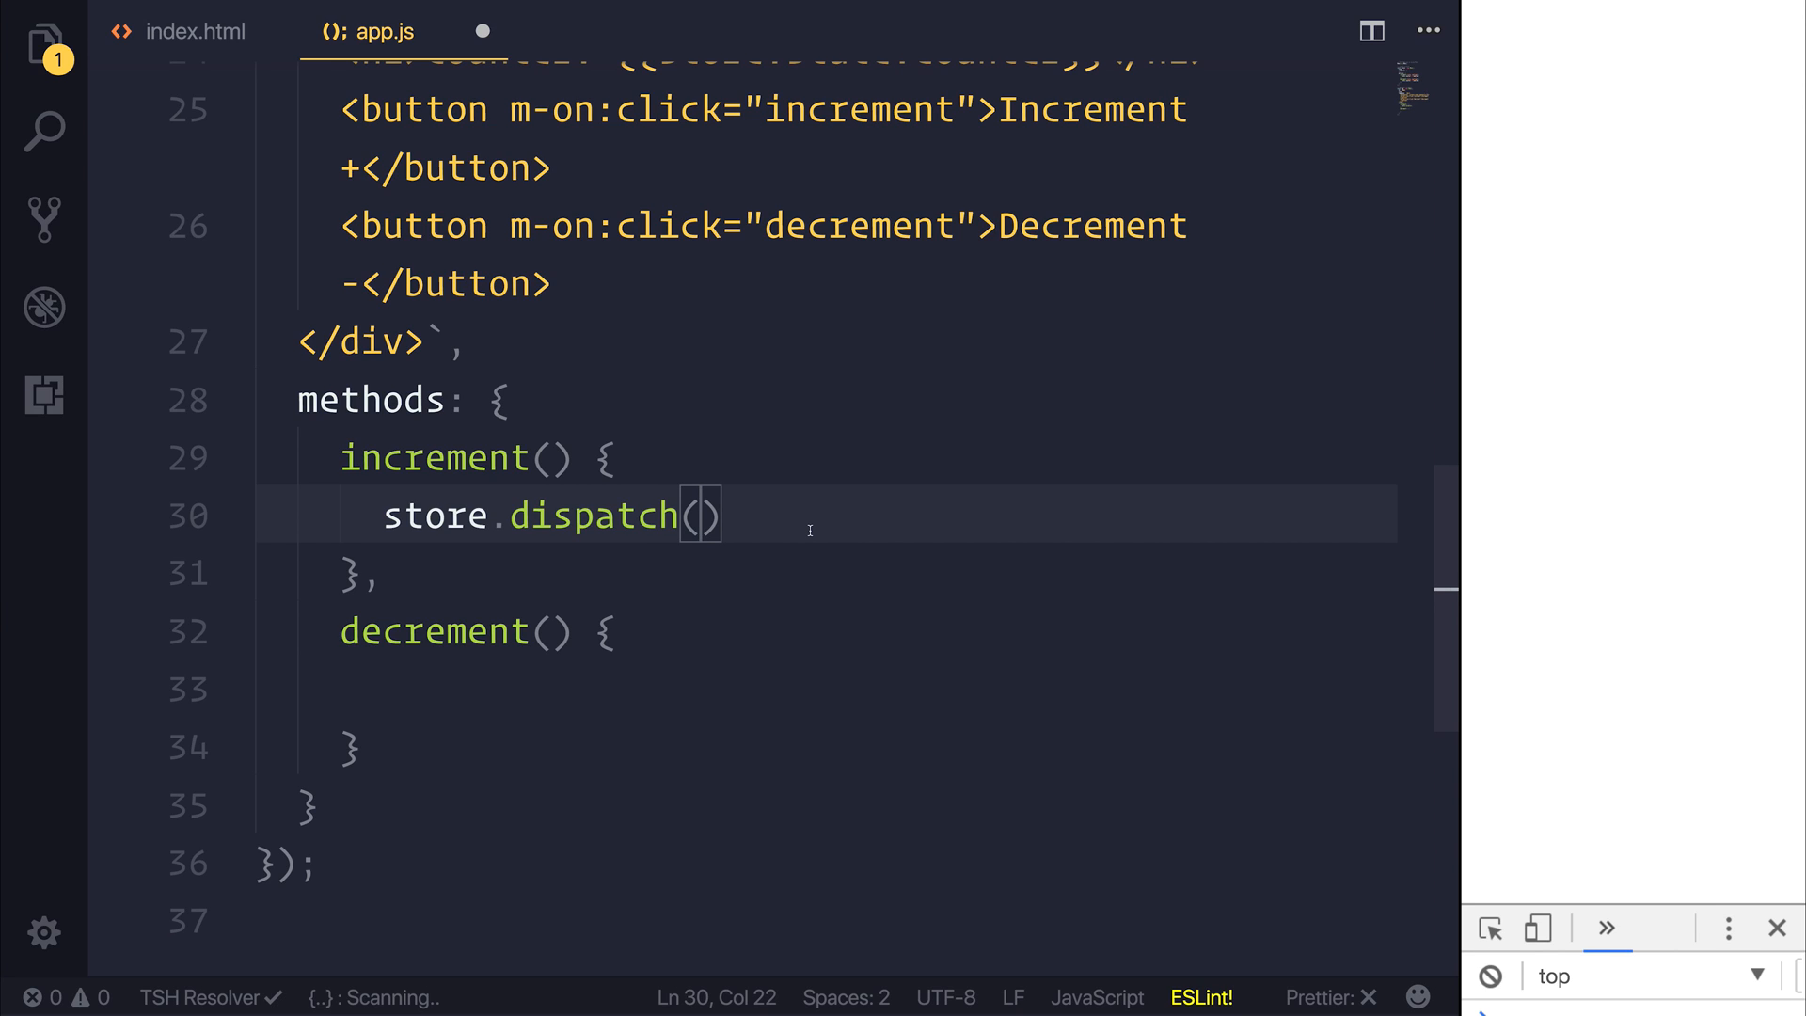
Make increment call store.dispatch('increment', 1) and decrement call store.dispatch('decrement', 1)
{"action": "type", "text": "''"}
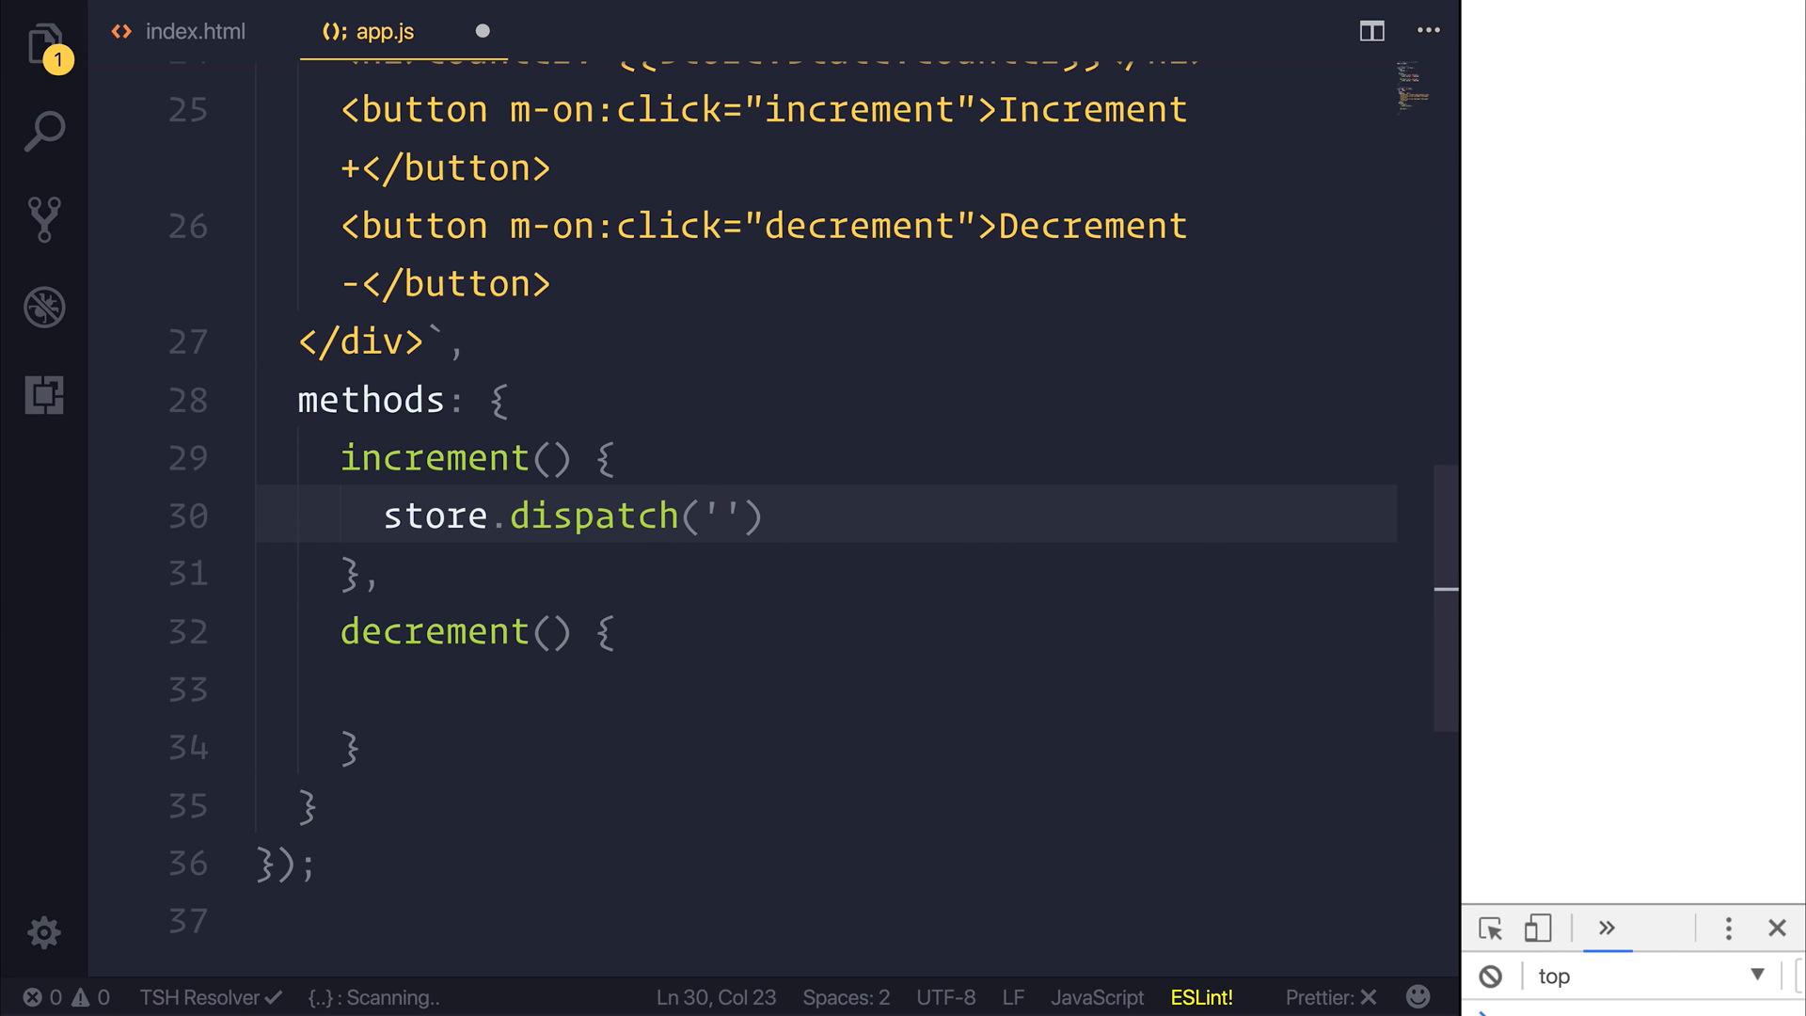
{"action": "type", "text": "increment"}
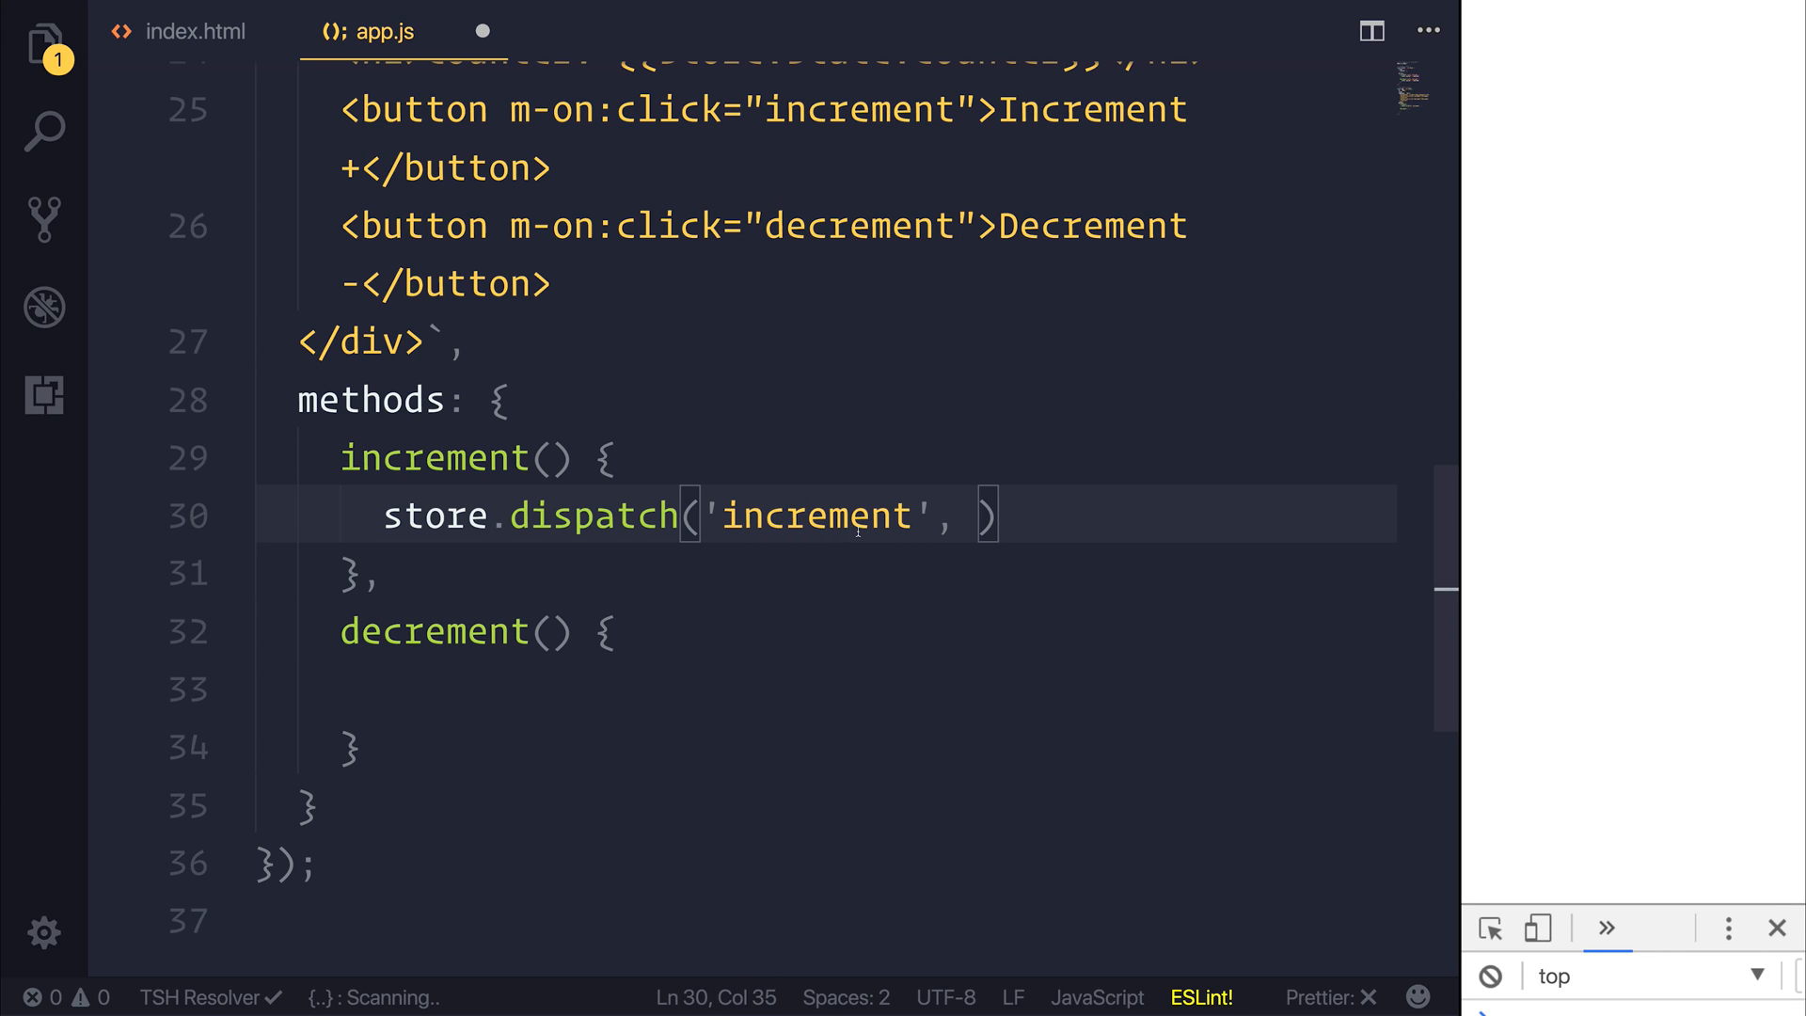
{"action": "type", "text": "1"}
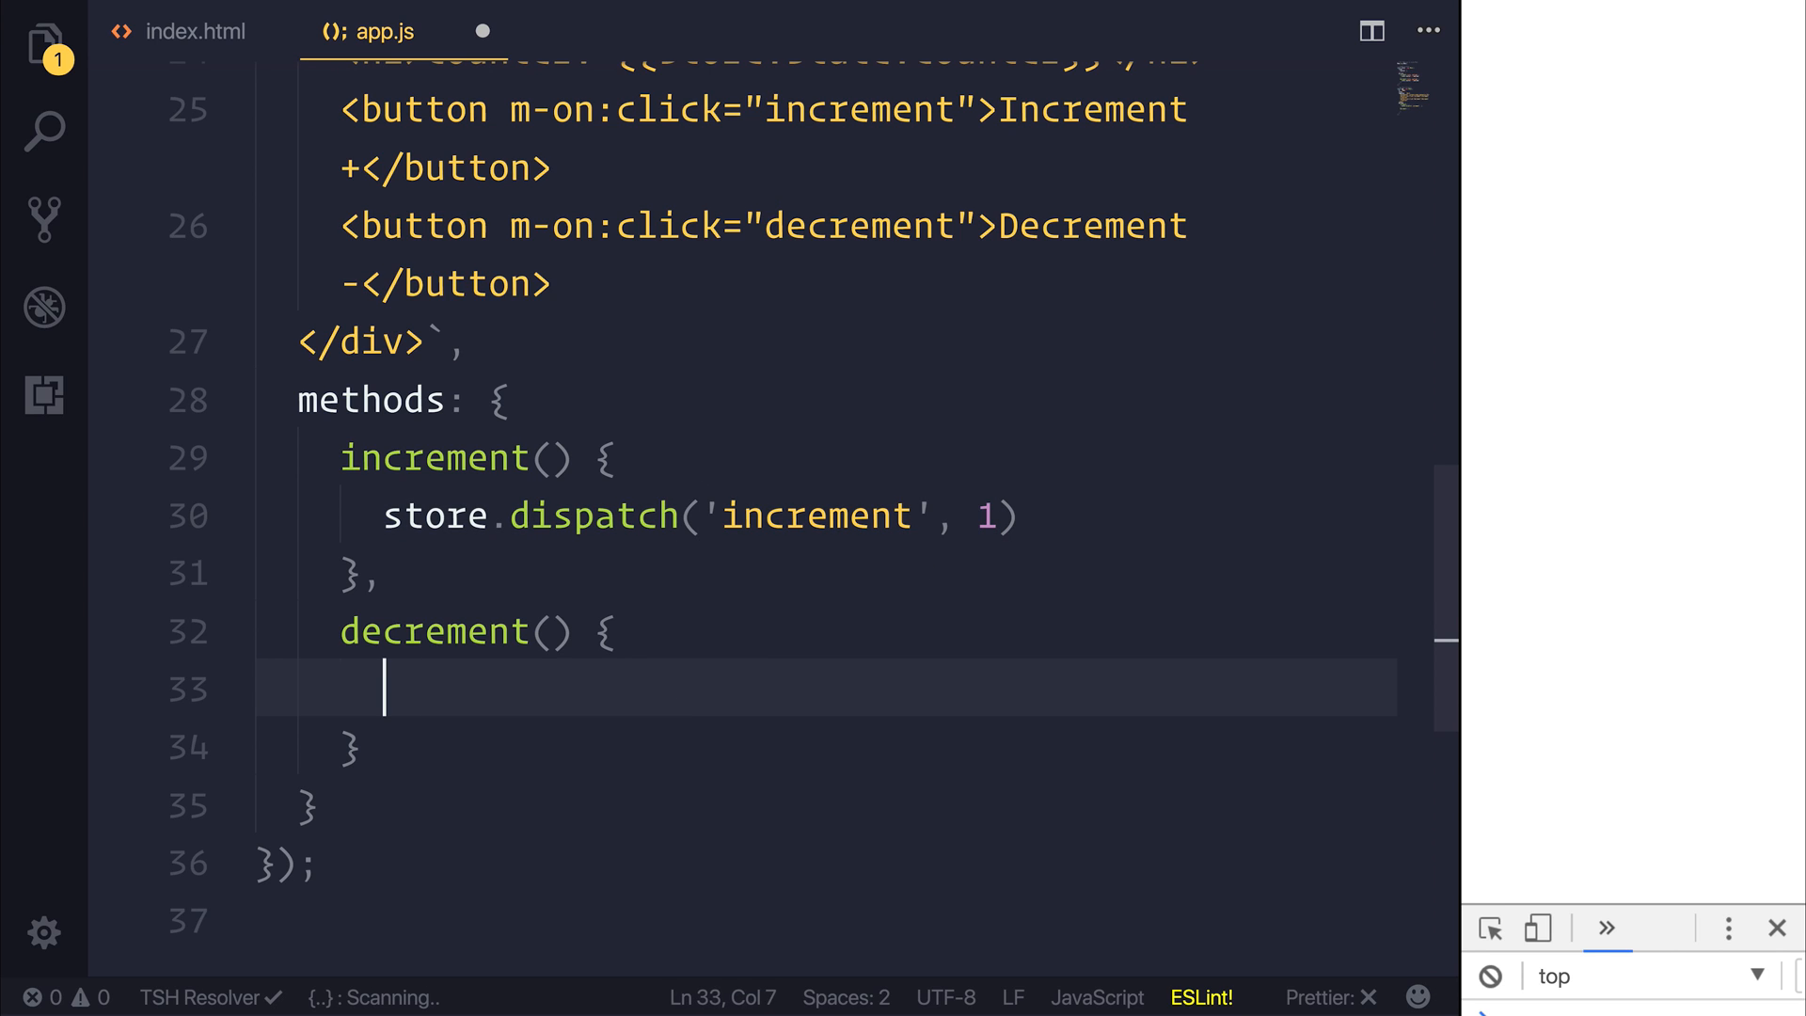
{"action": "type", "text": "store.dispatch("}
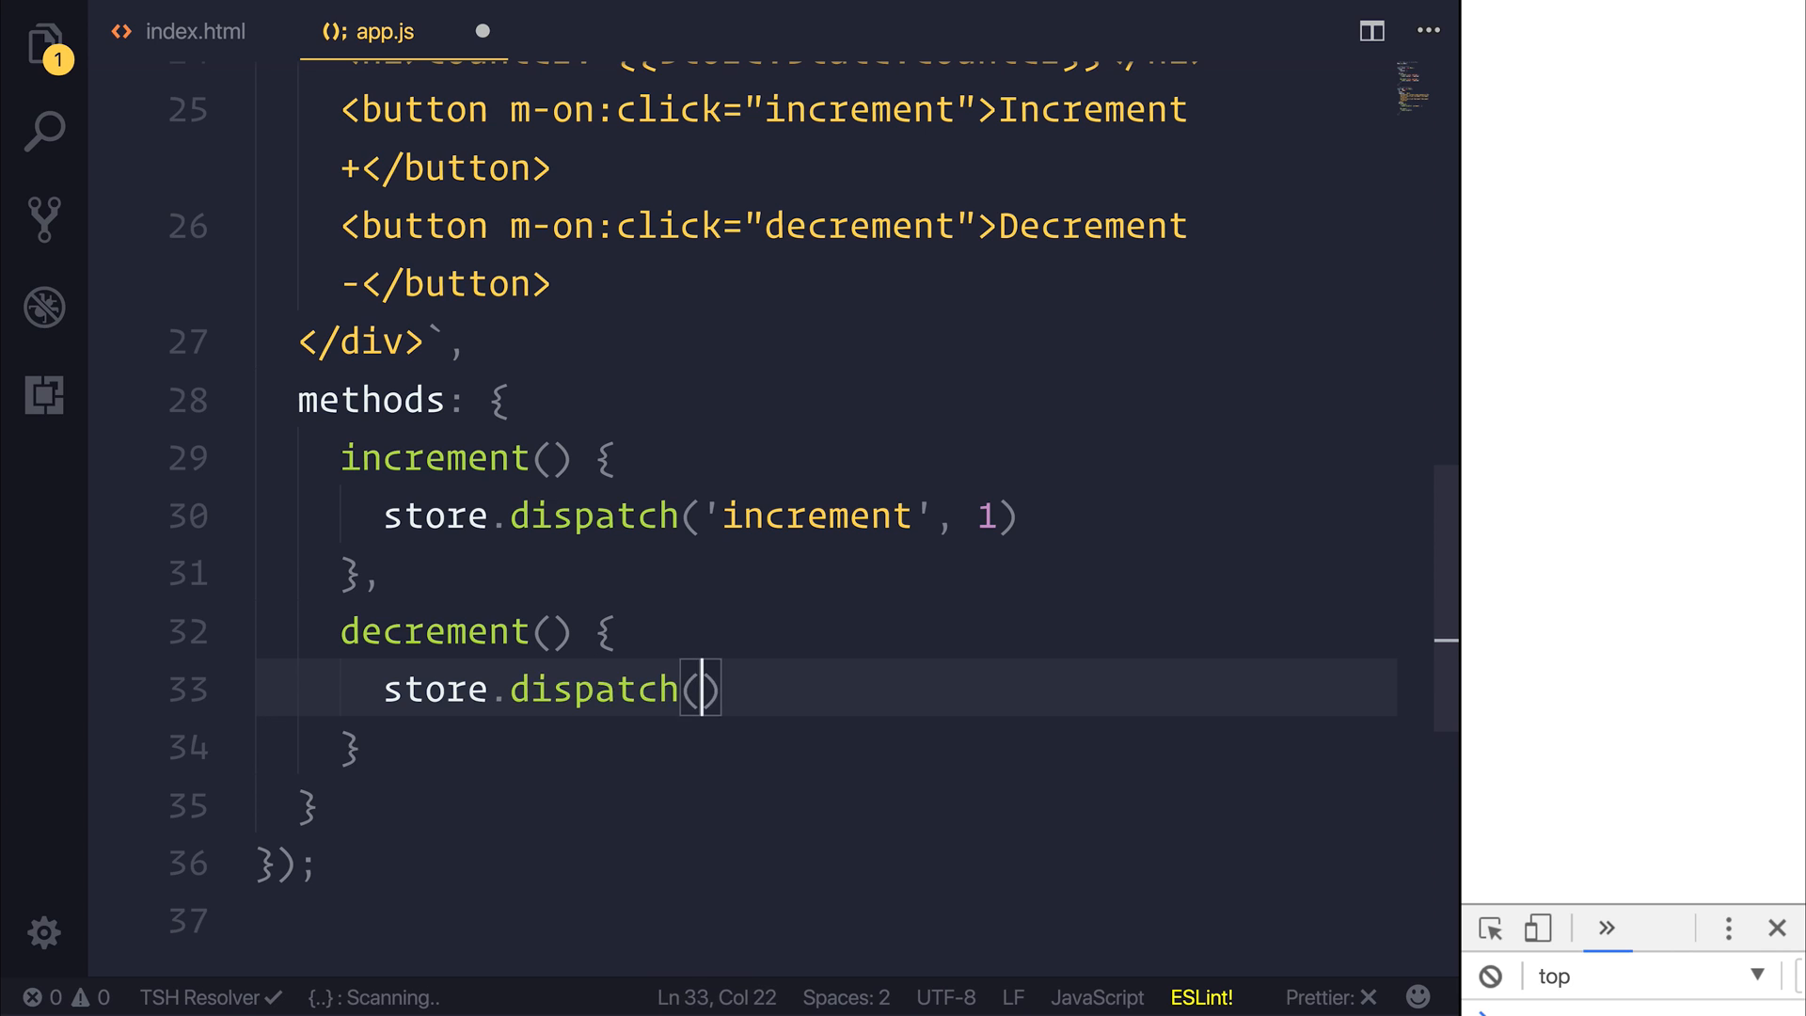
{"action": "type", "text": "'decrem'"}
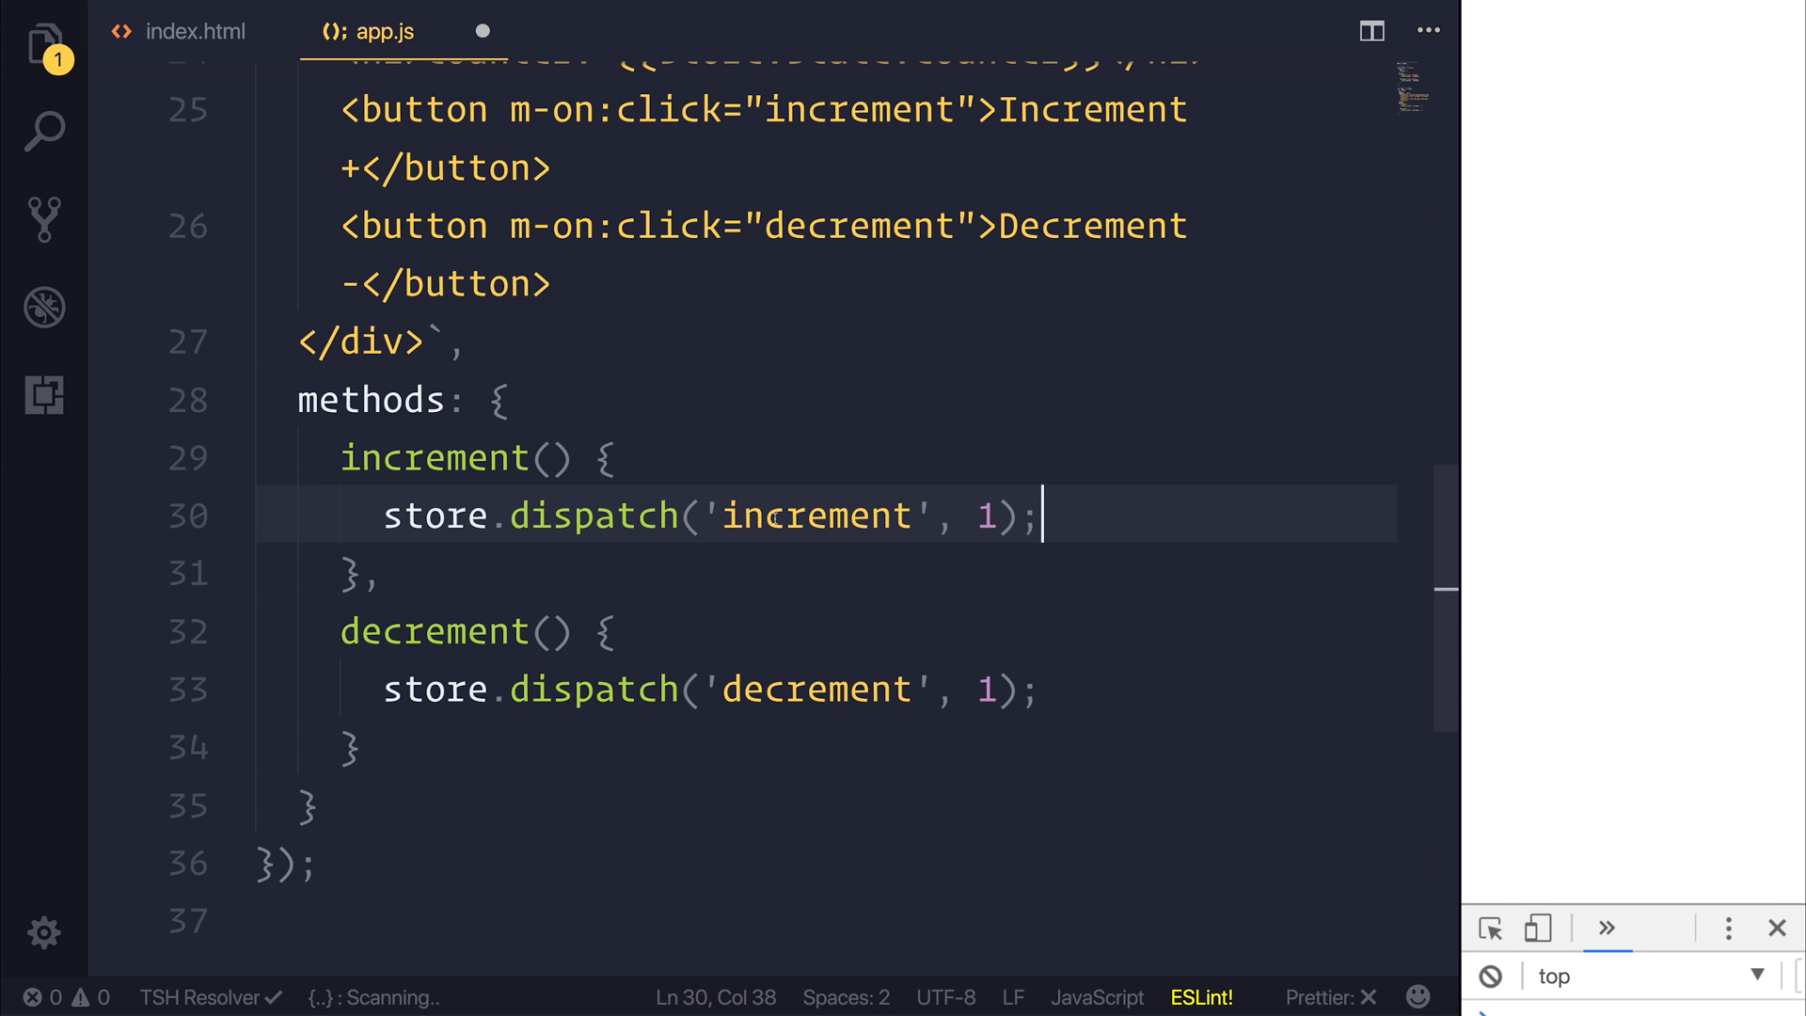
{"action": "double_click", "coordinate": [815, 515]}
{"action": "type", "text": "//"}
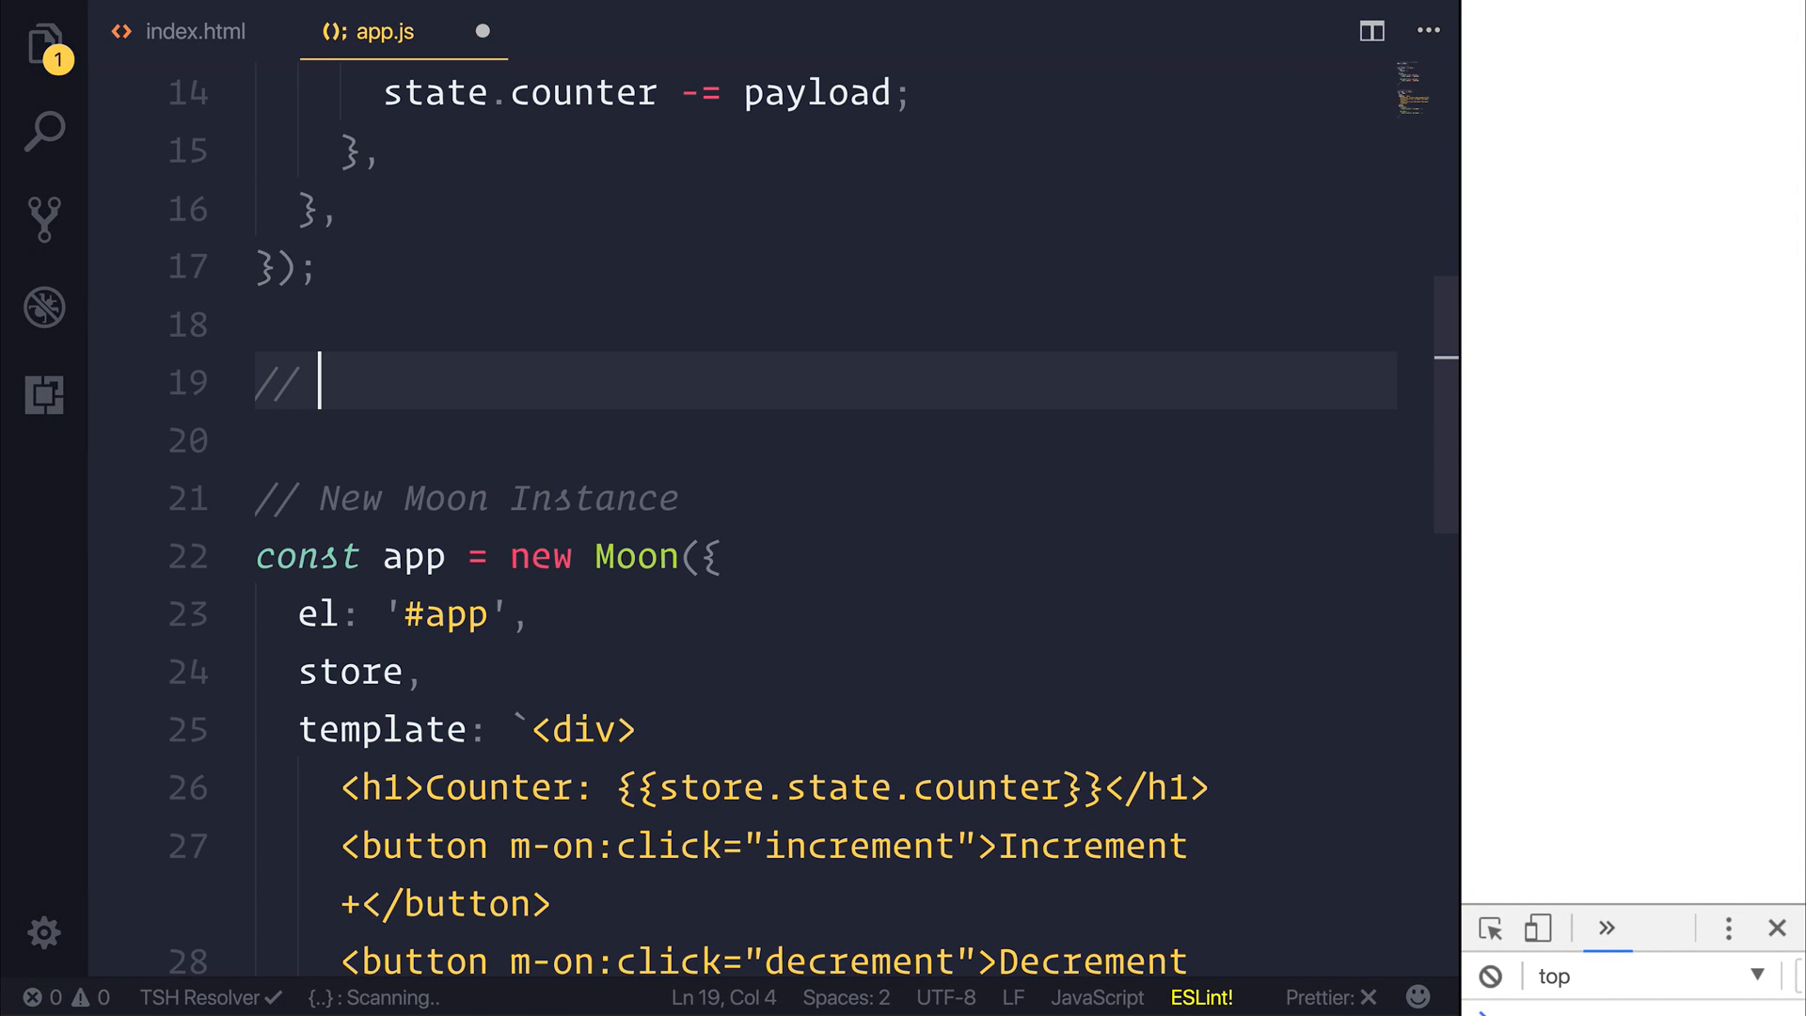
Add a // Actions comment and const actions = { INCREMENT: 'increment', DECREMENT: 'decrement' }
{"action": "type", "text": "Actions"}
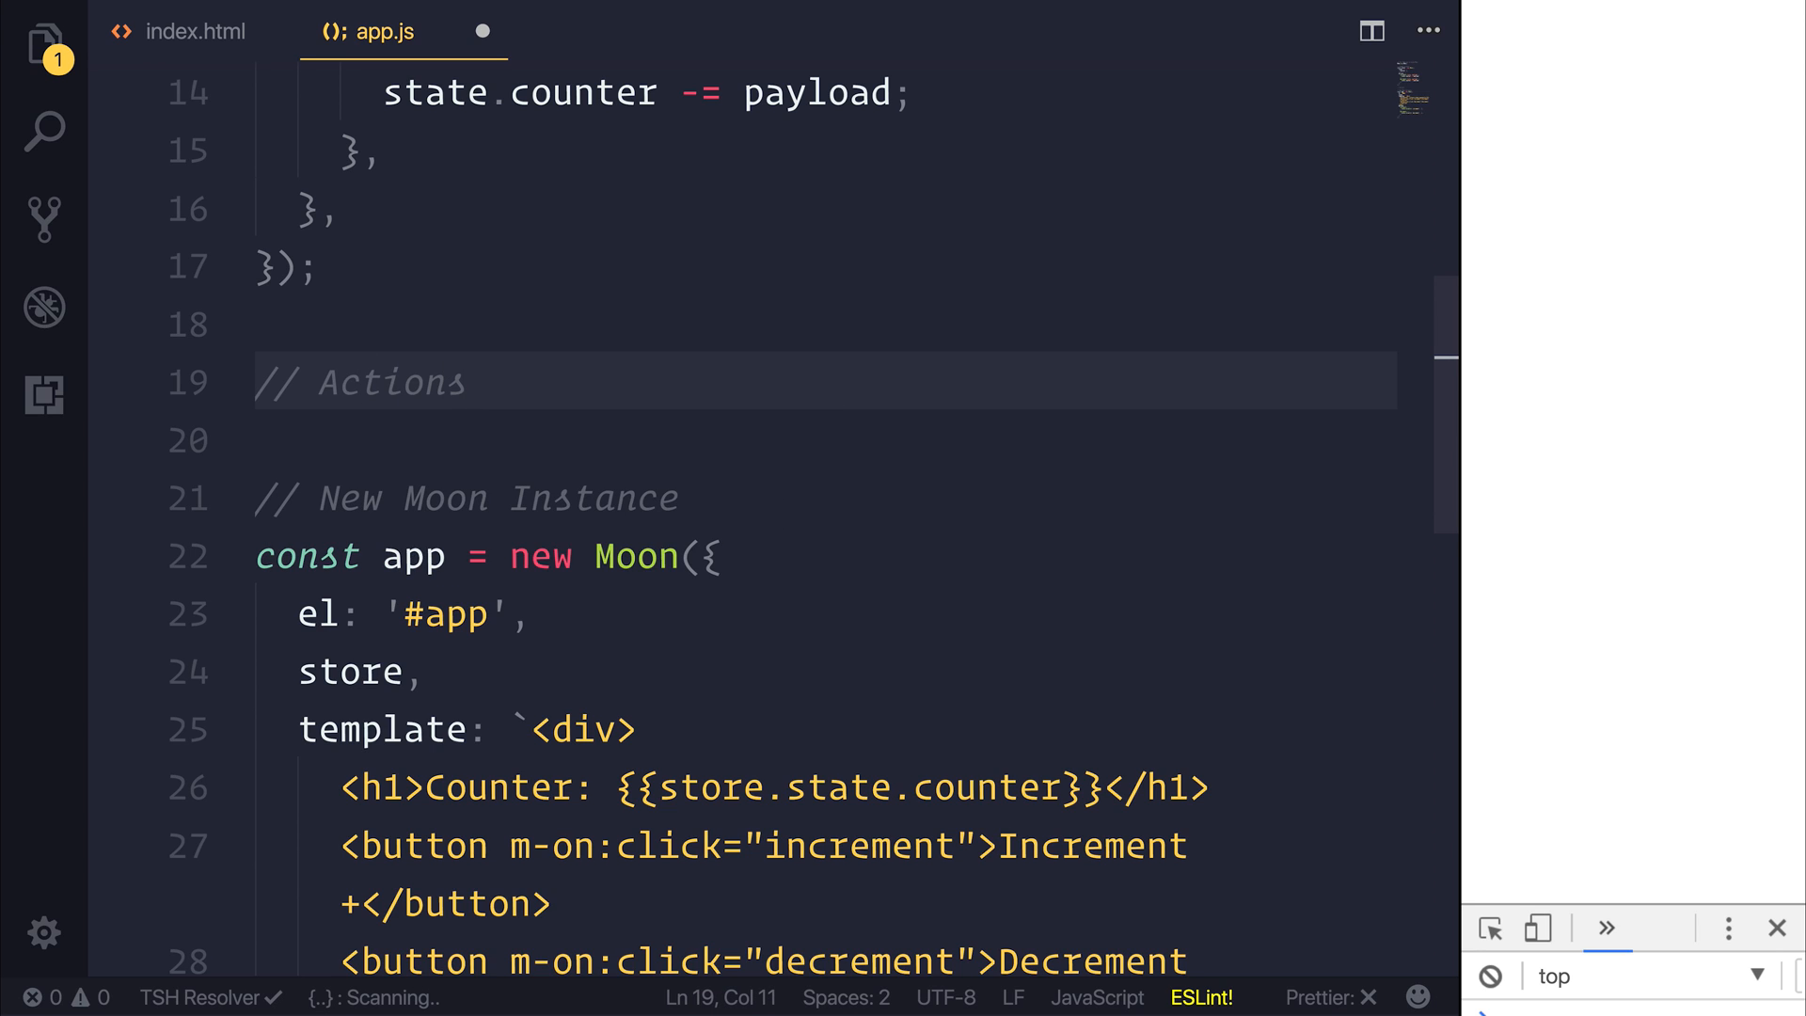
{"action": "type", "text": "const action ="}
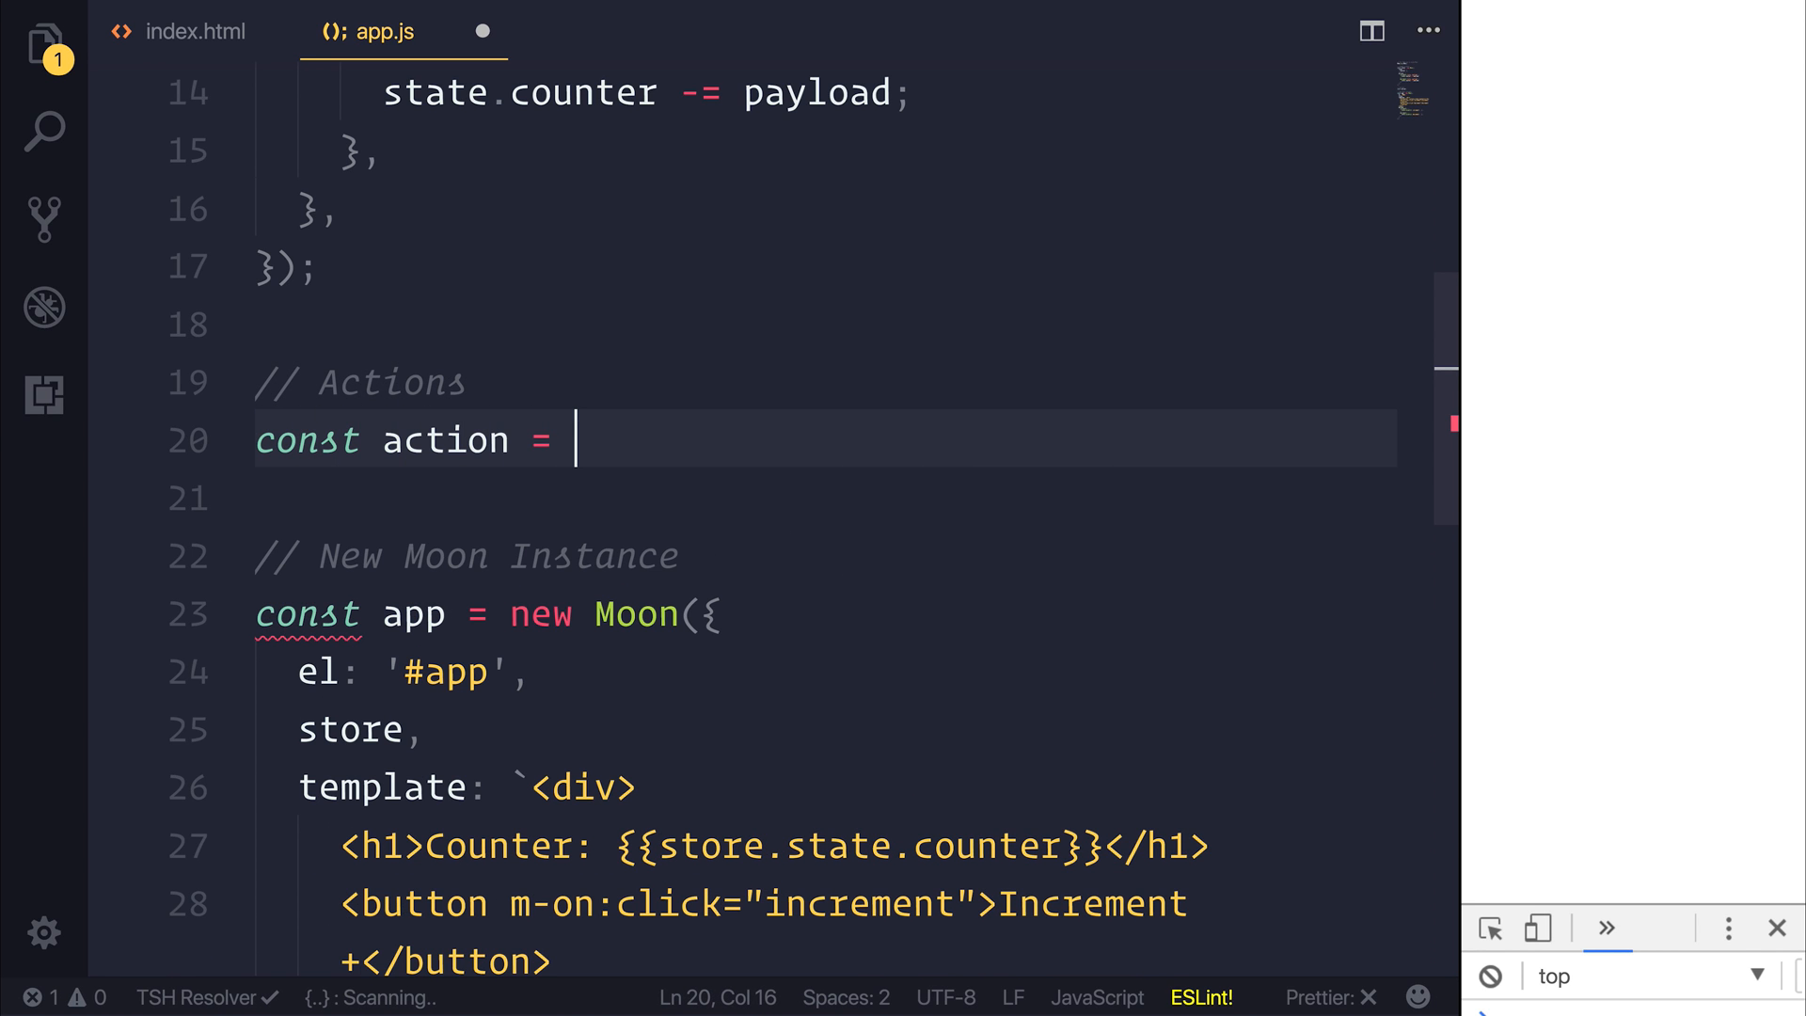
{"action": "type", "text": "s = {"}
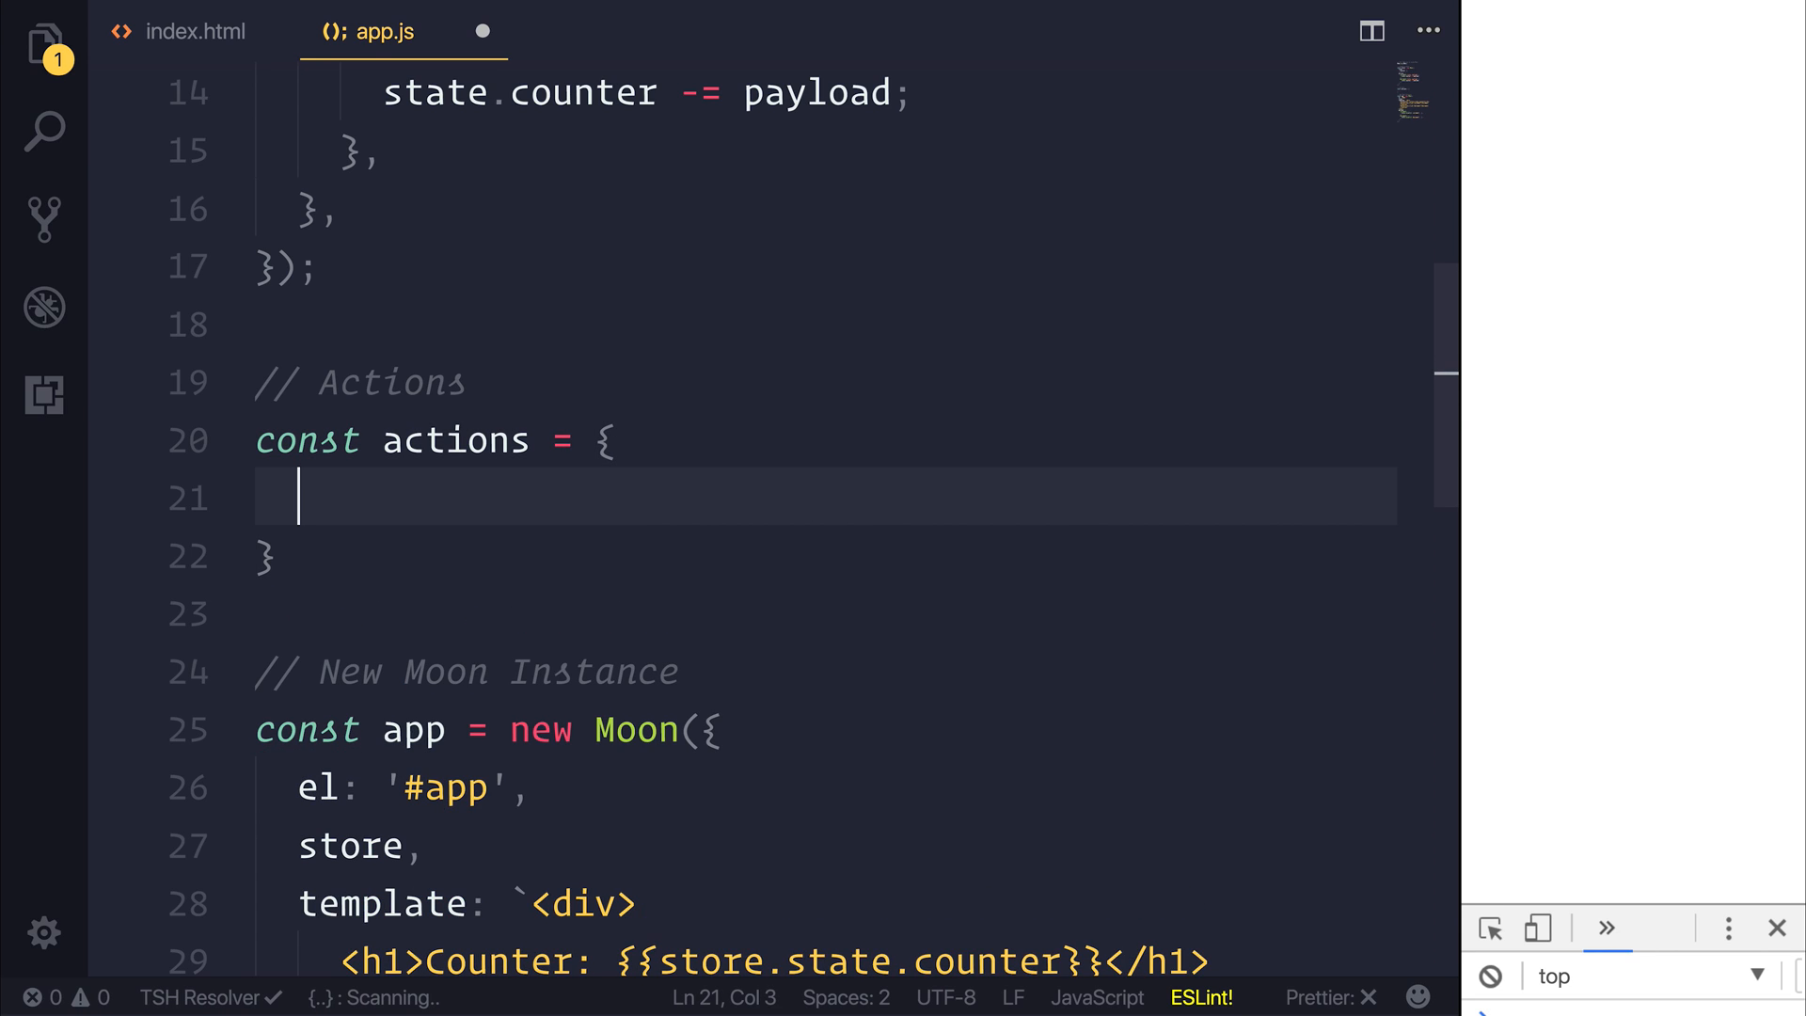
{"action": "type", "text": "INCREMENT: 'increment',"}
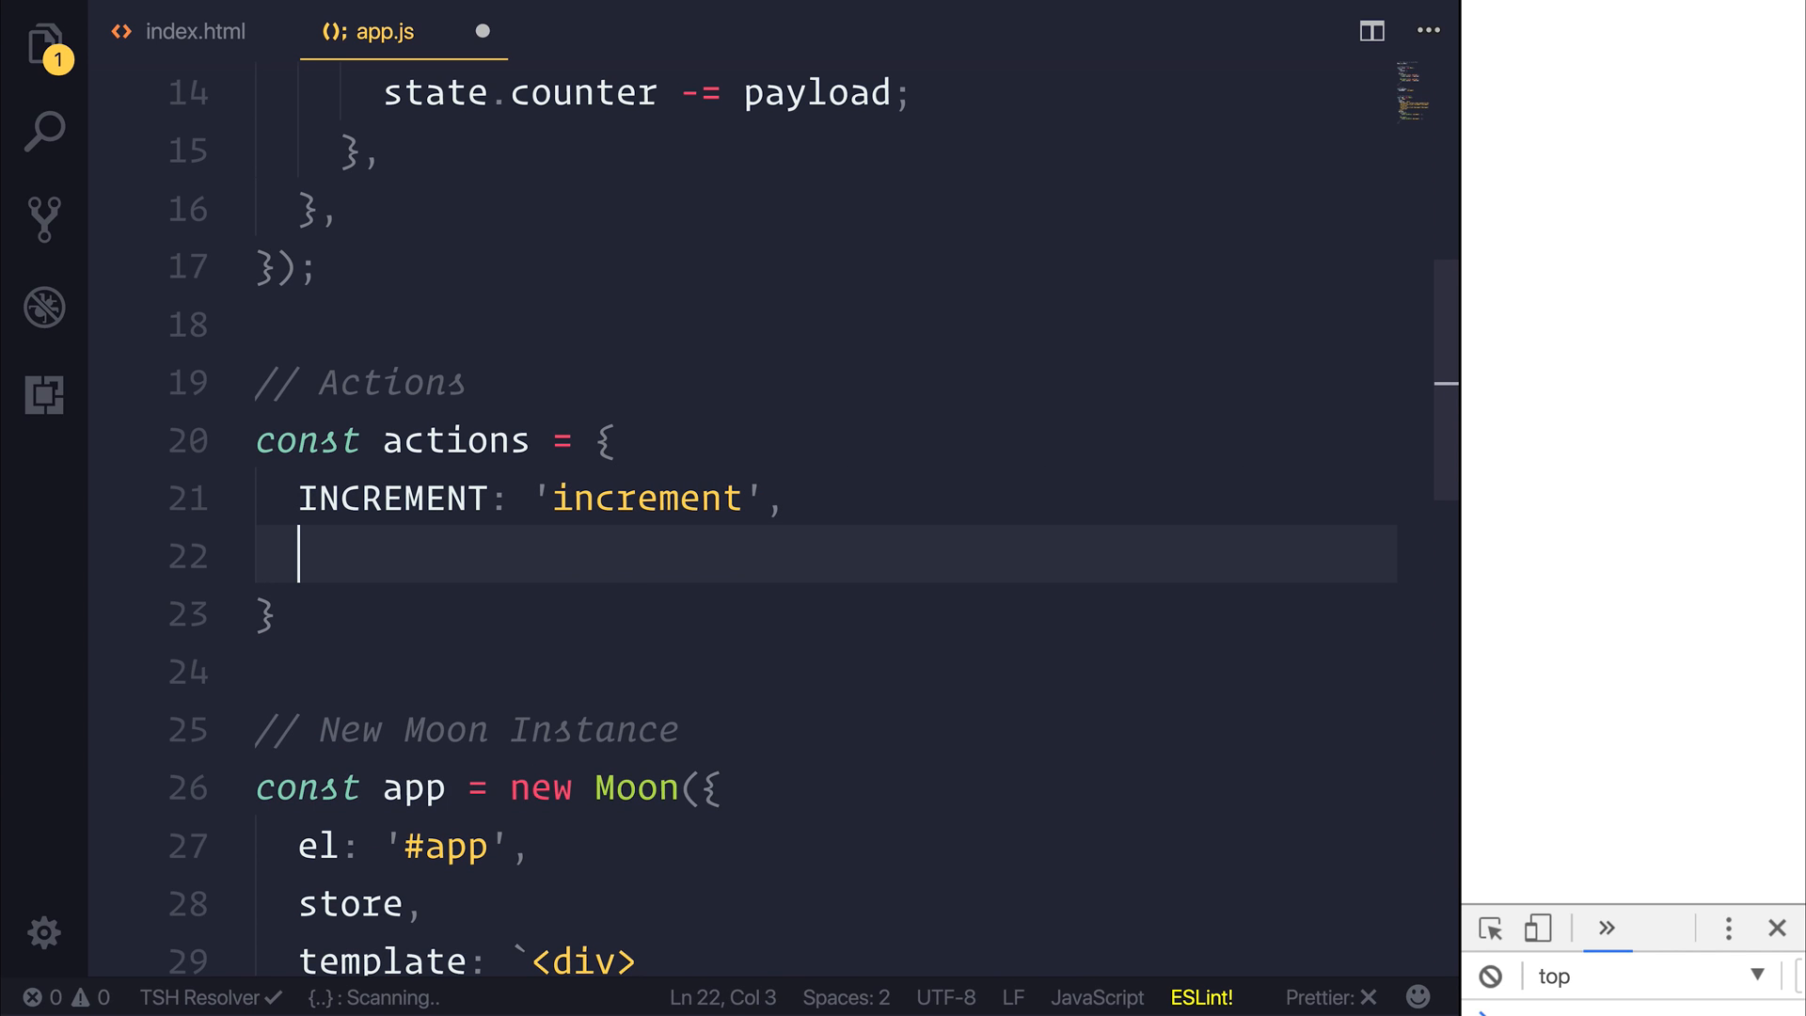
{"action": "type", "text": "DE"}
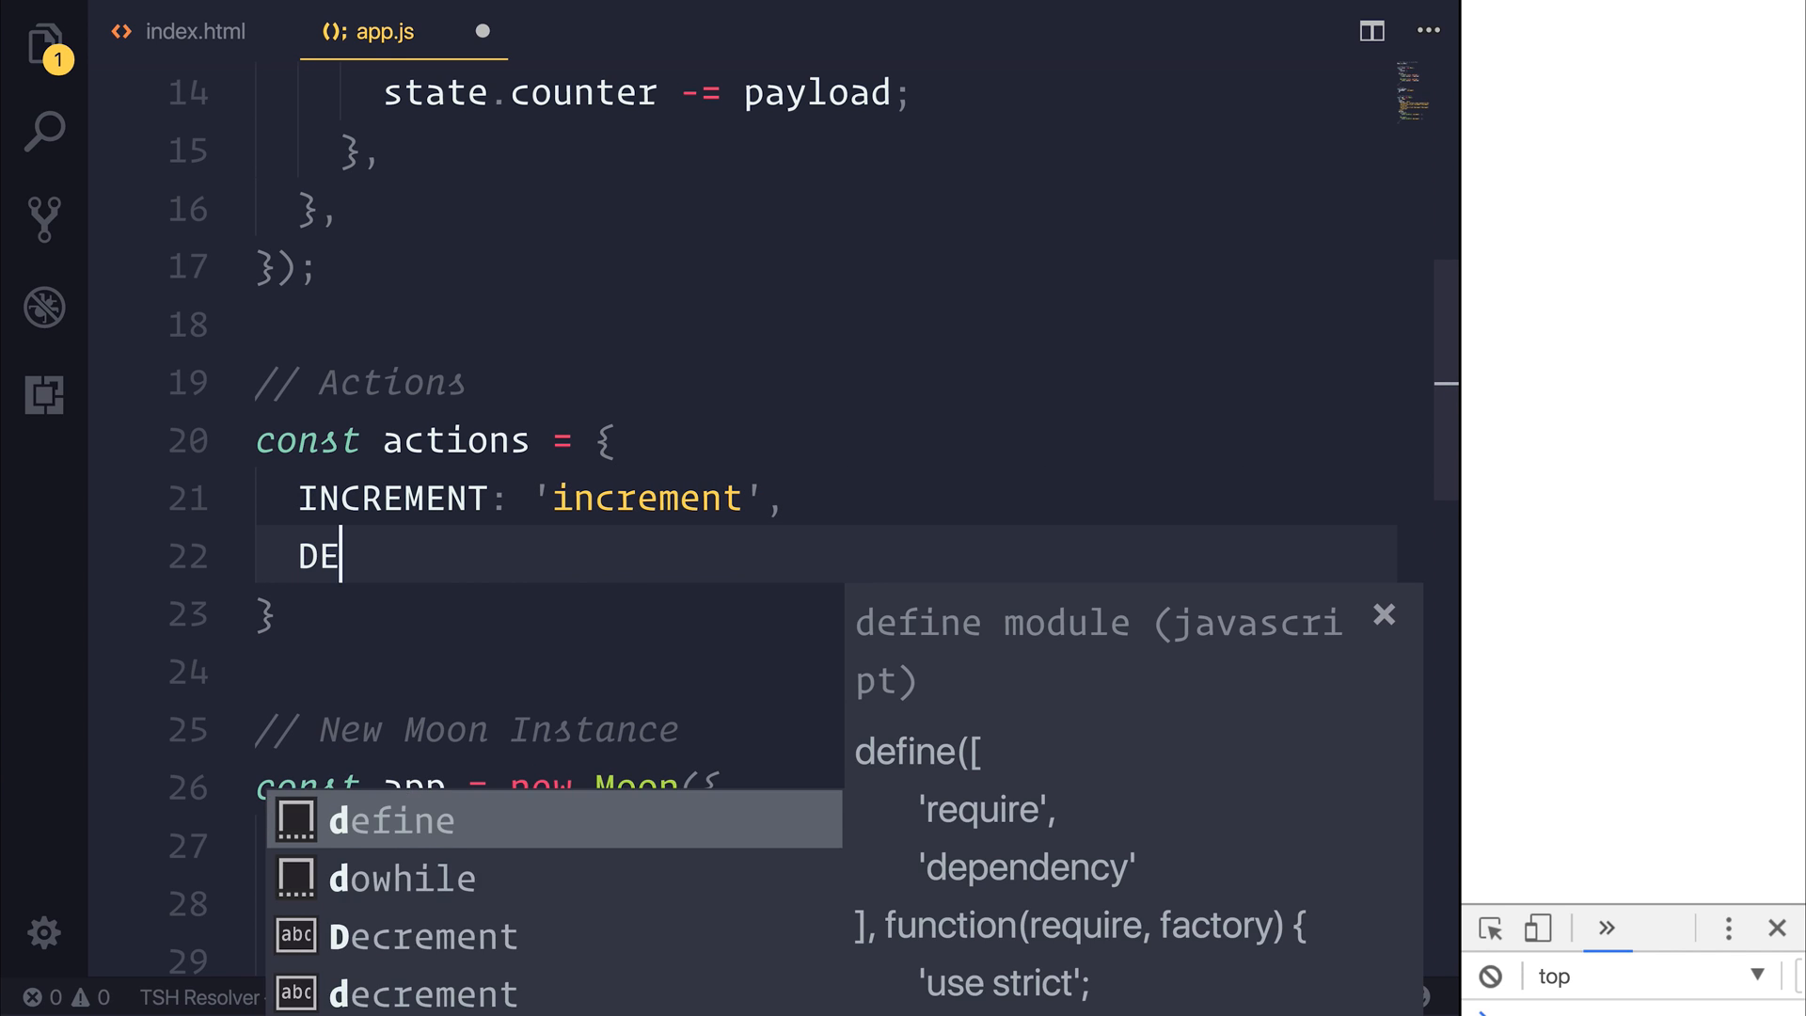
{"action": "type", "text": "CREMENT"}
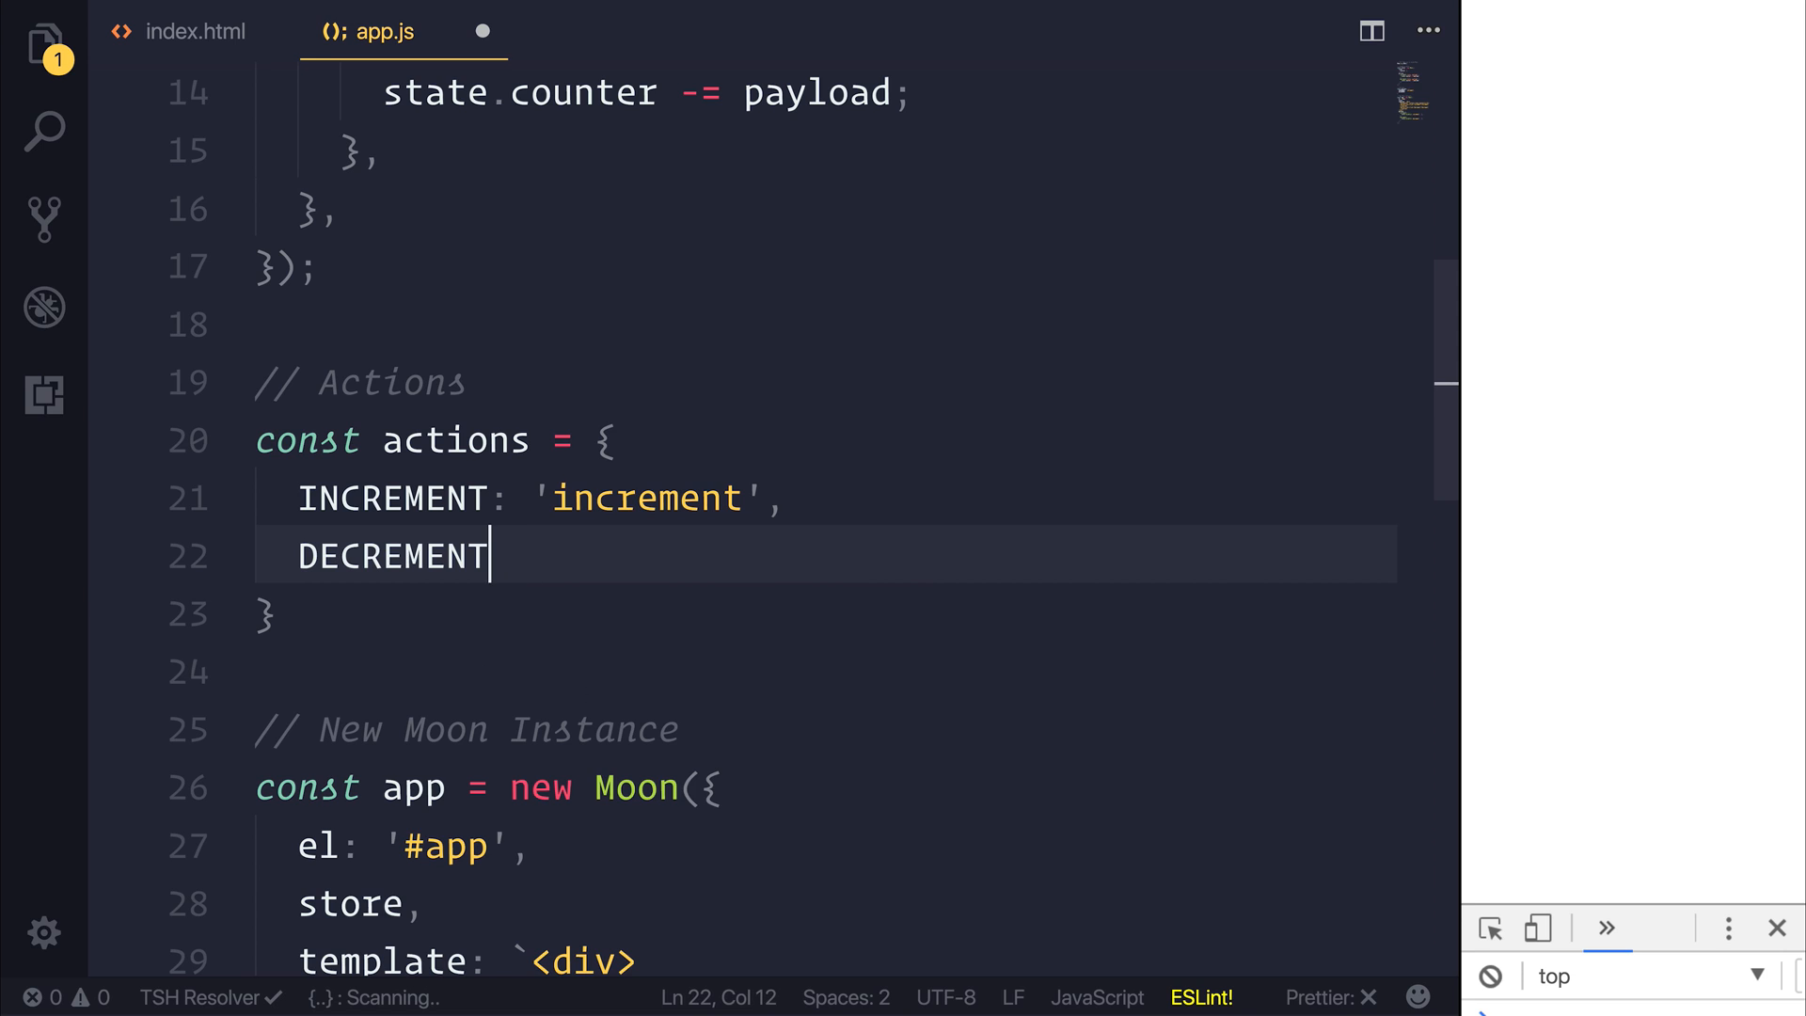
{"action": "type", "text": ": 'decrement'"}
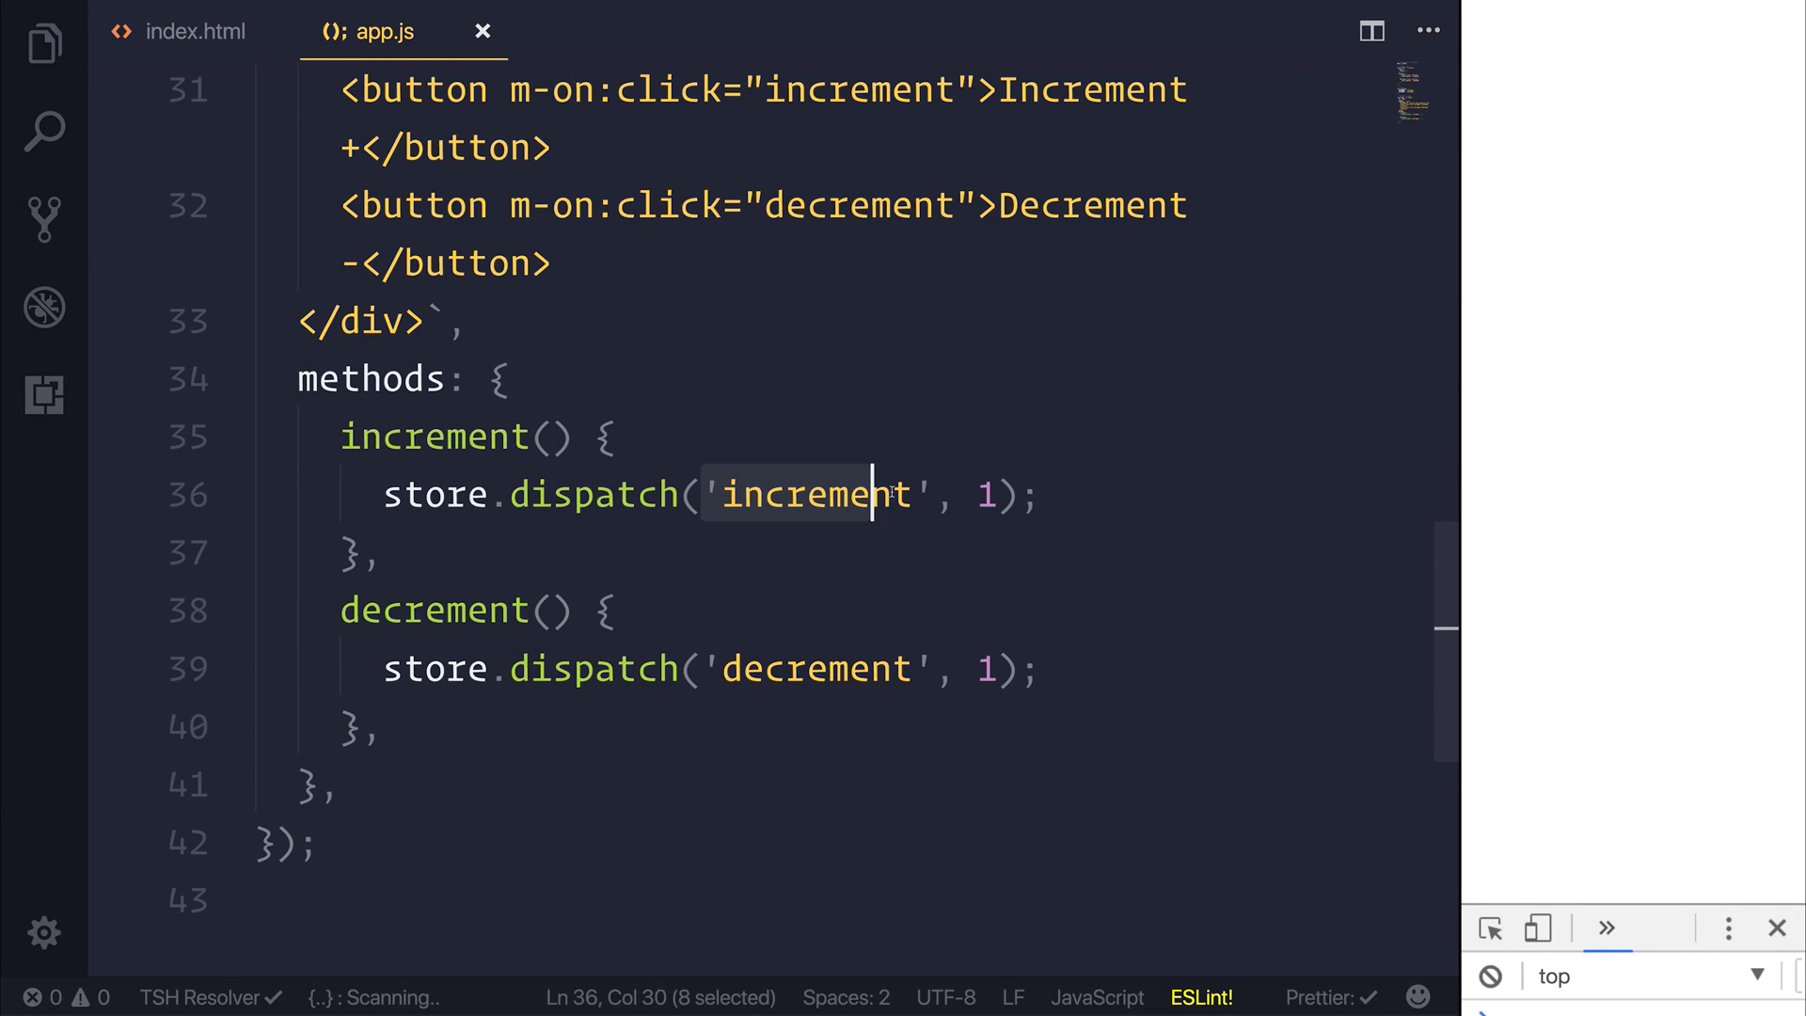
Make increment dispatch actions.INCREMENT and begin typing actions in the decrement dispatch
{"action": "type", "text": "actions."}
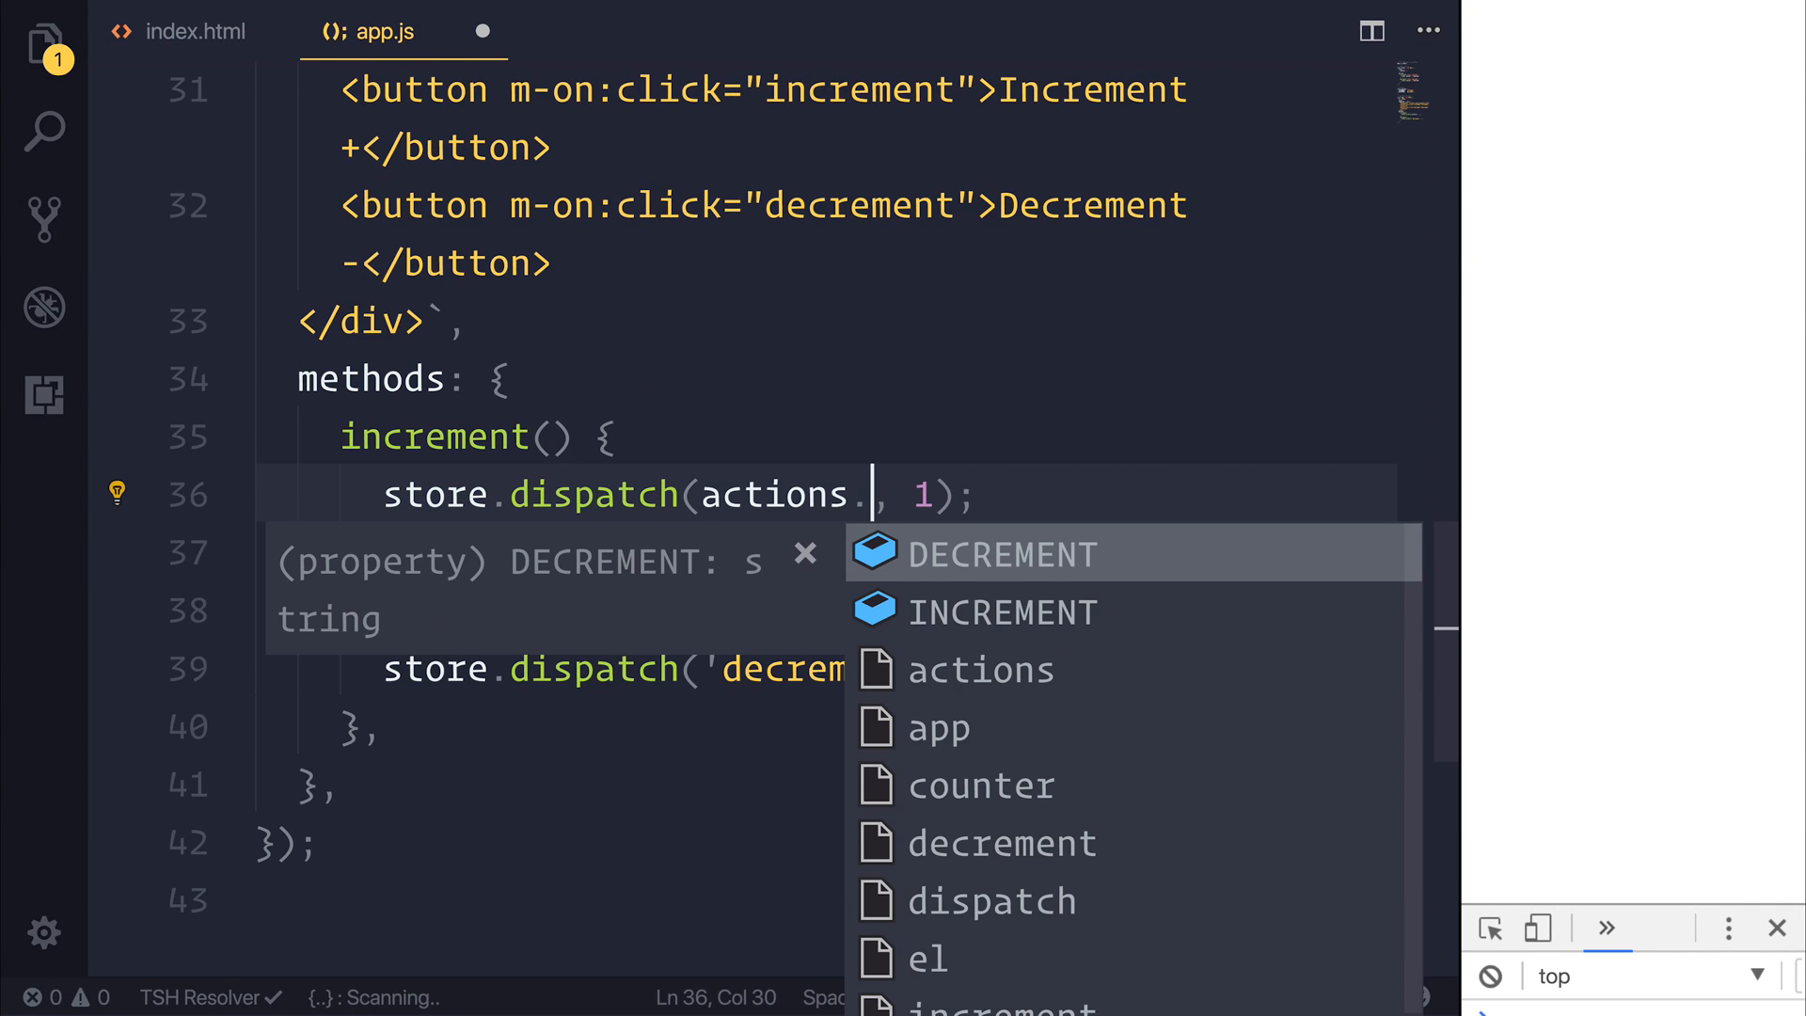
{"action": "left_click", "coordinate": [1002, 611]}
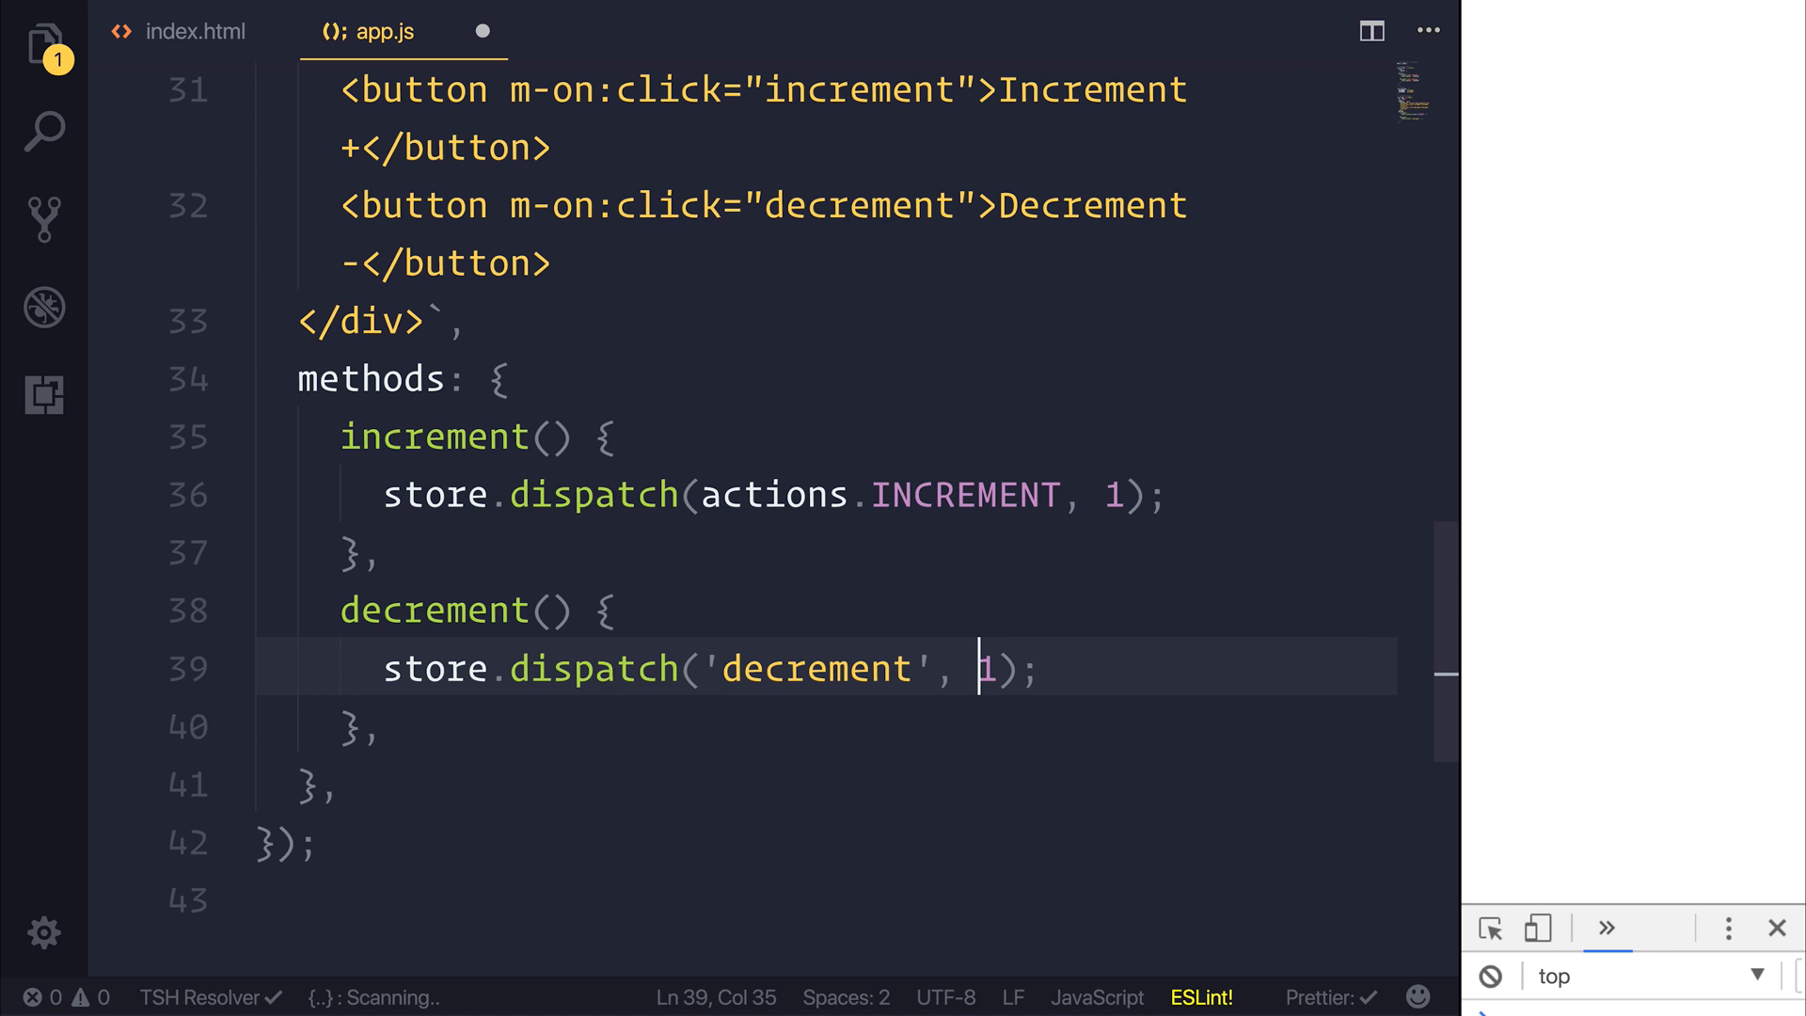
{"action": "type", "text": "ac"}
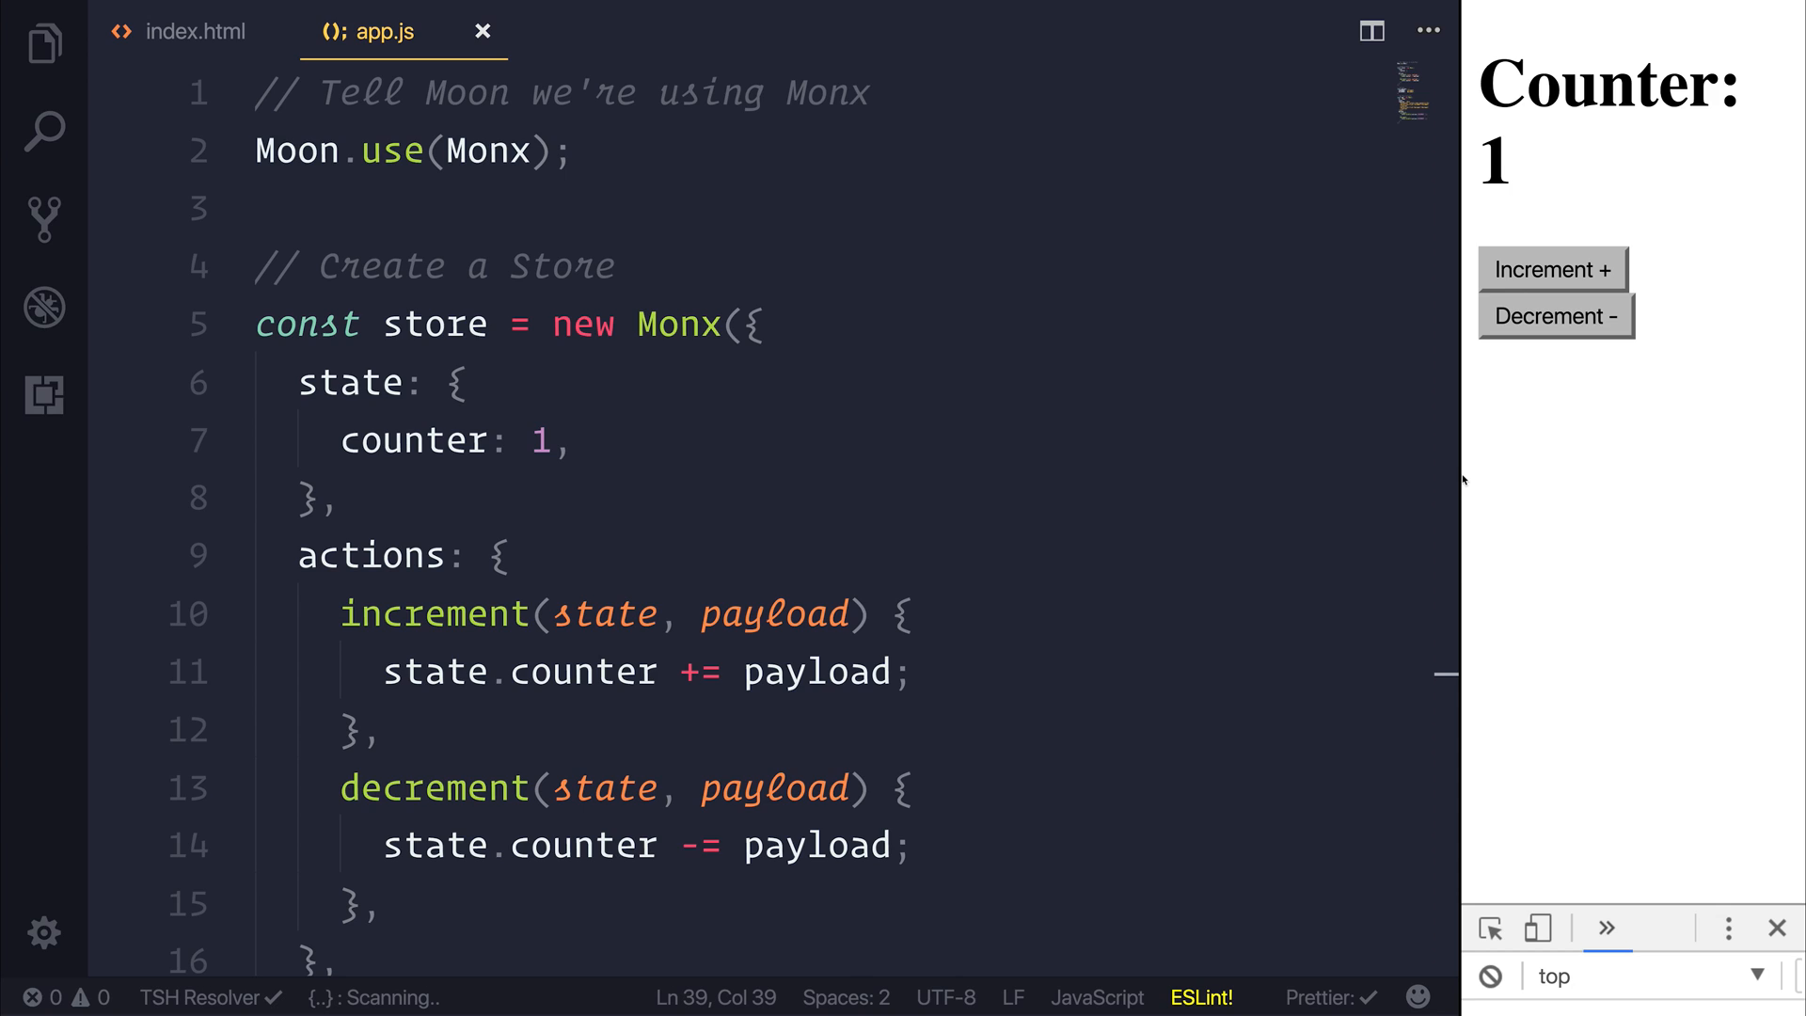
Click Increment twice, then Decrement repeatedly in the preview until the counter reads -5
{"action": "left_click", "coordinate": [1553, 270]}
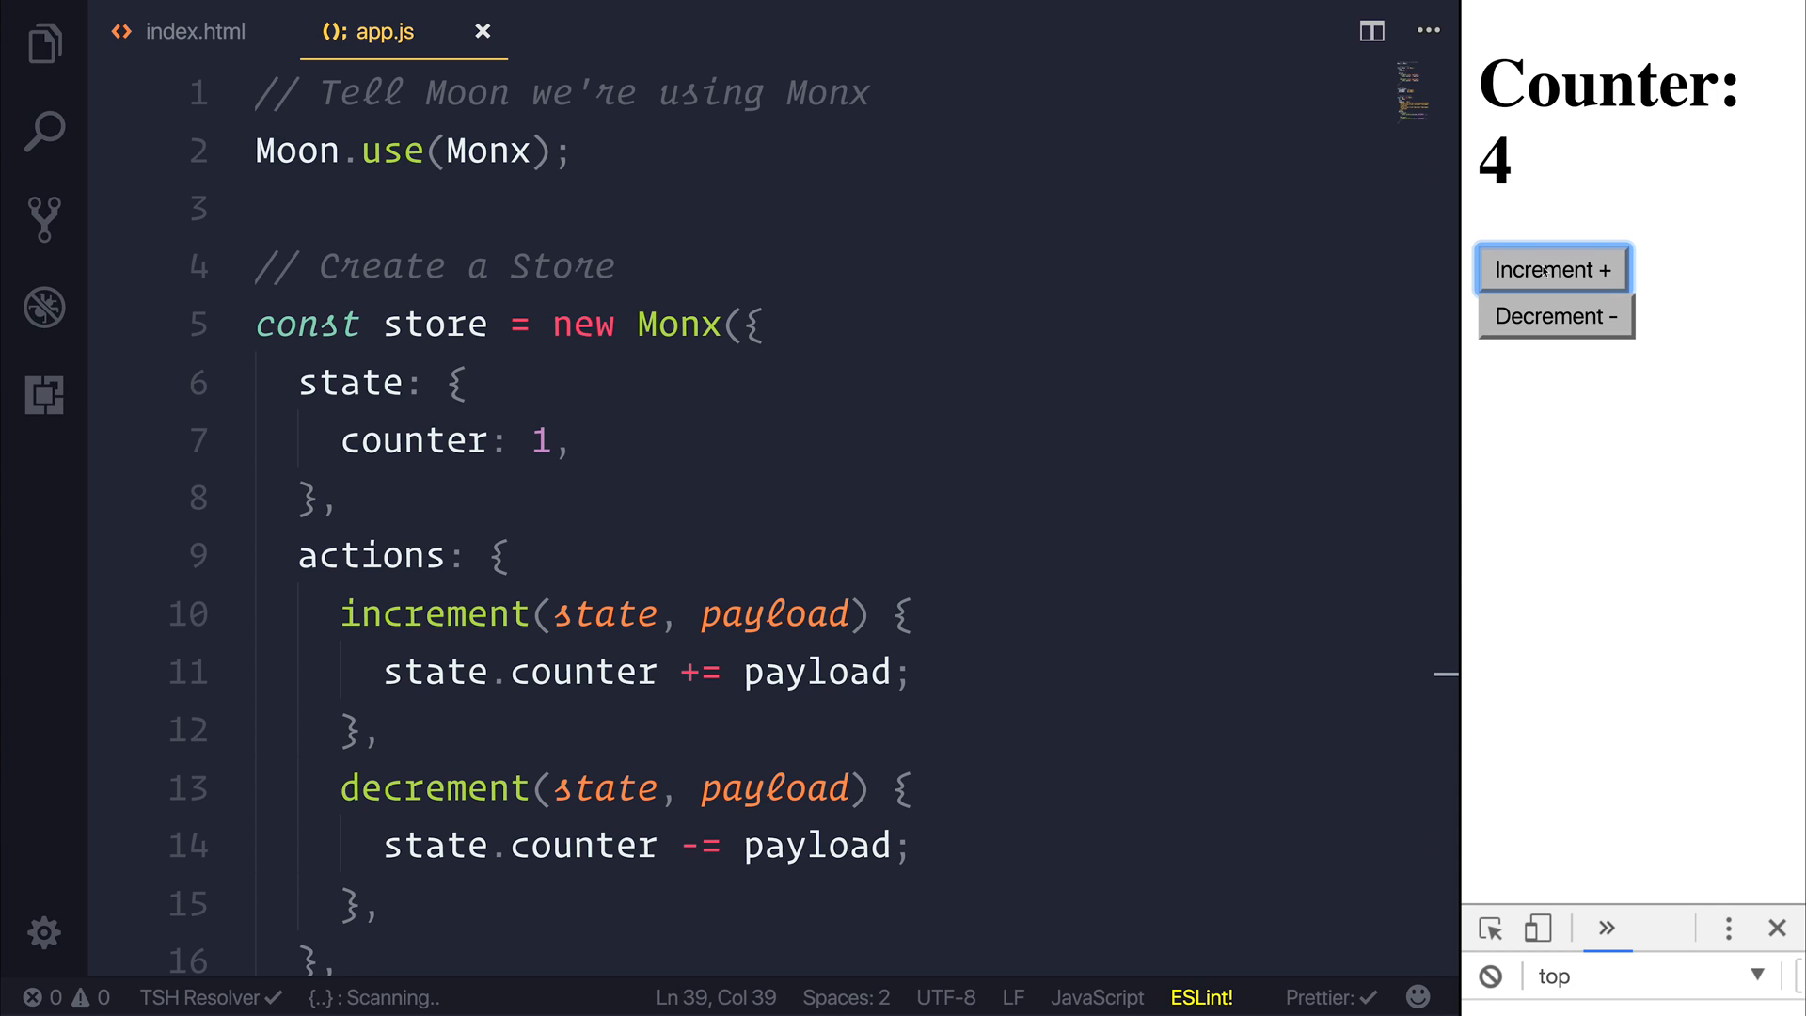
{"action": "left_click", "coordinate": [1553, 270]}
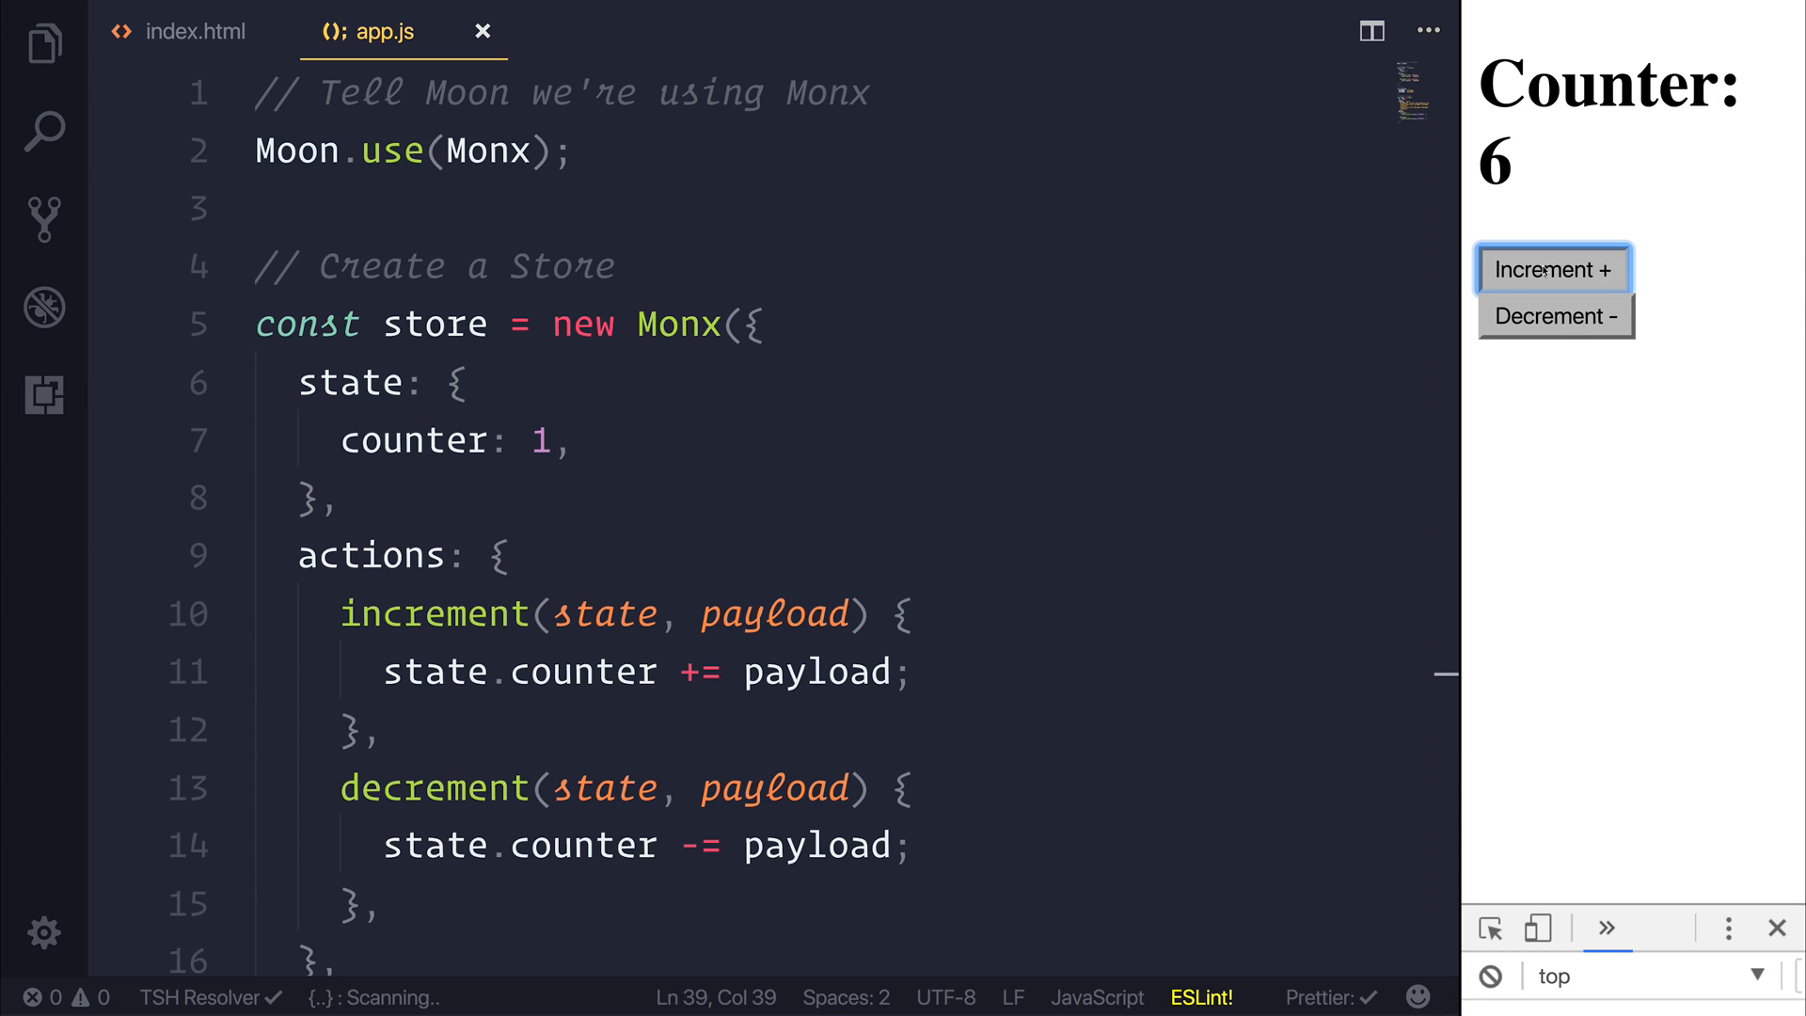
{"action": "left_click", "coordinate": [1555, 316]}
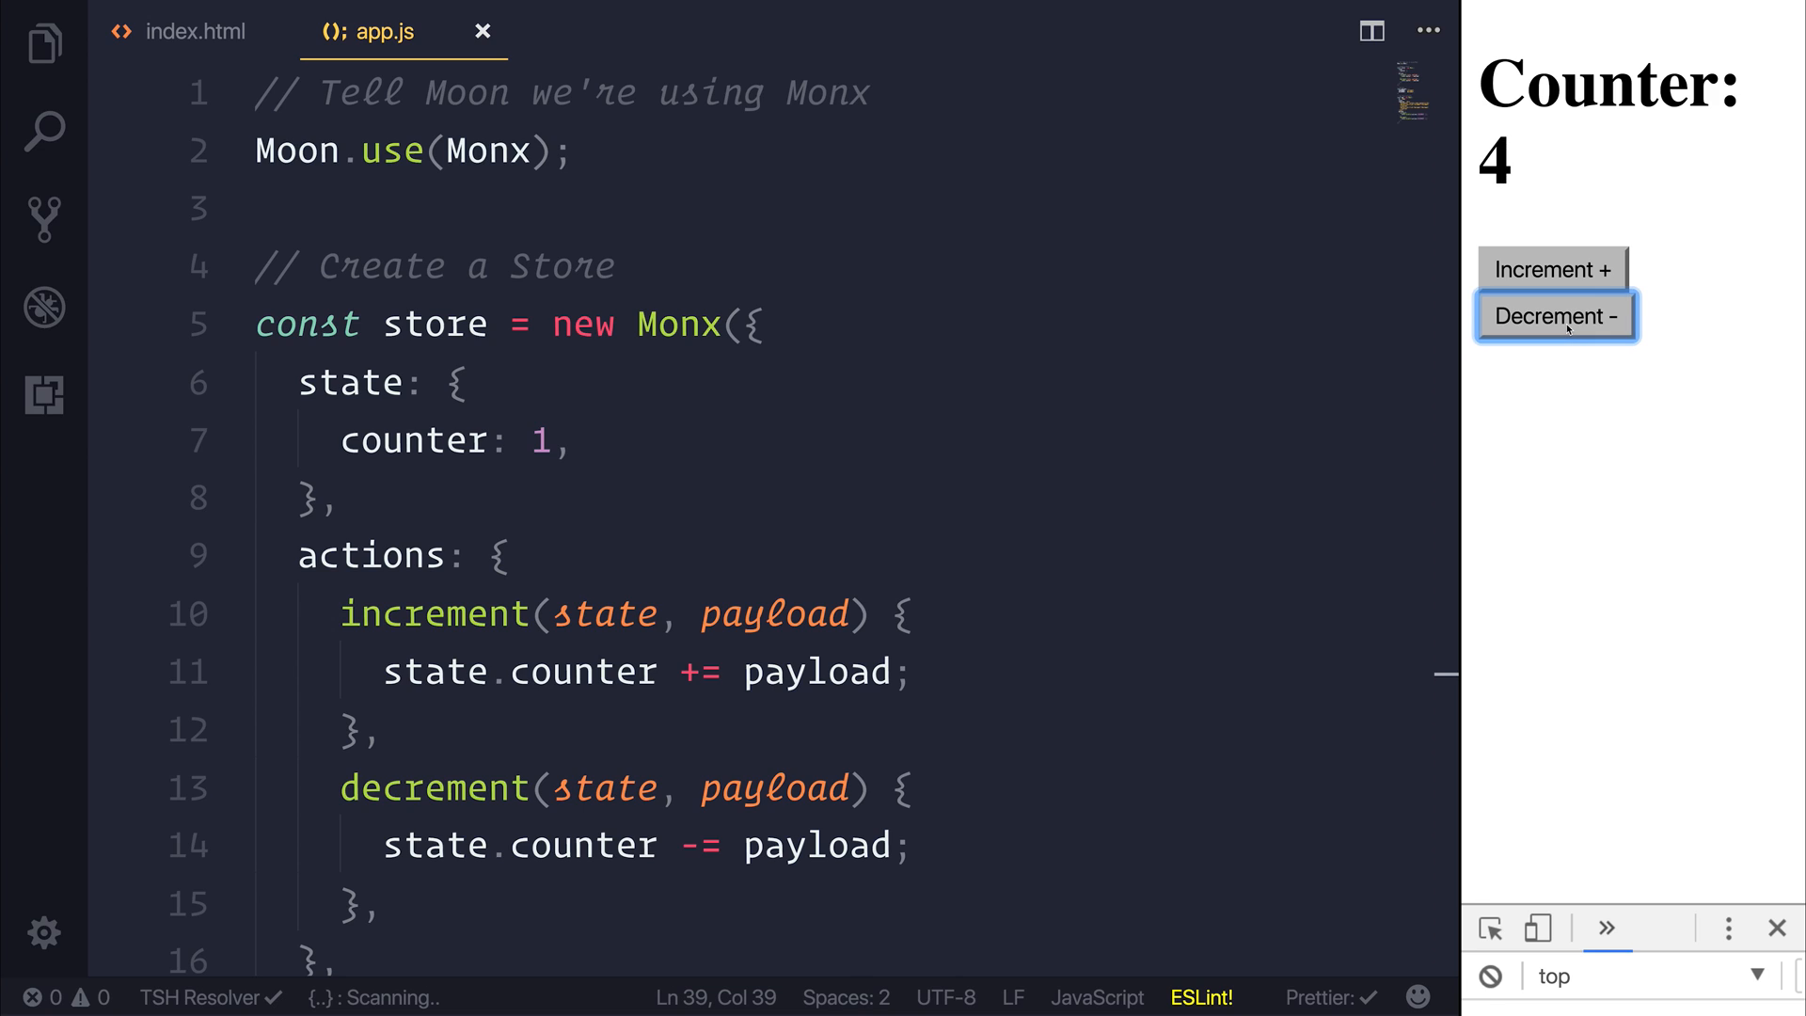
{"action": "left_click", "coordinate": [1554, 316]}
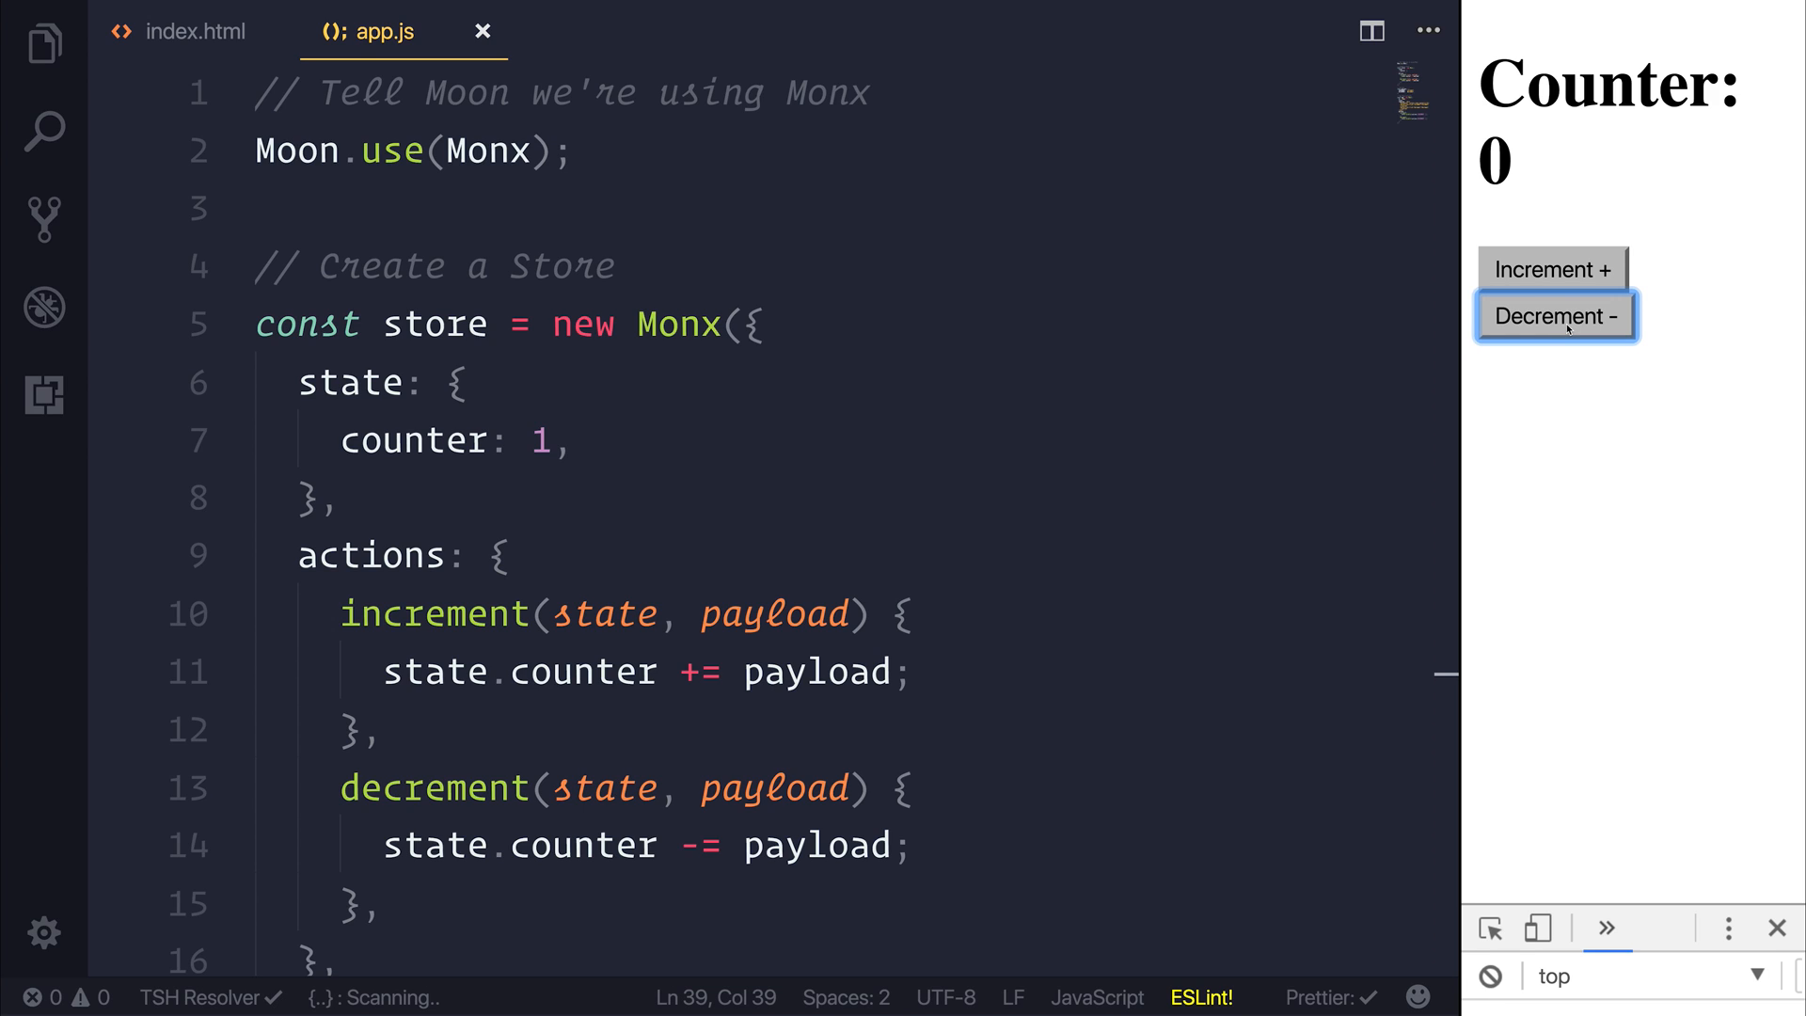
{"action": "left_click", "coordinate": [1555, 316]}
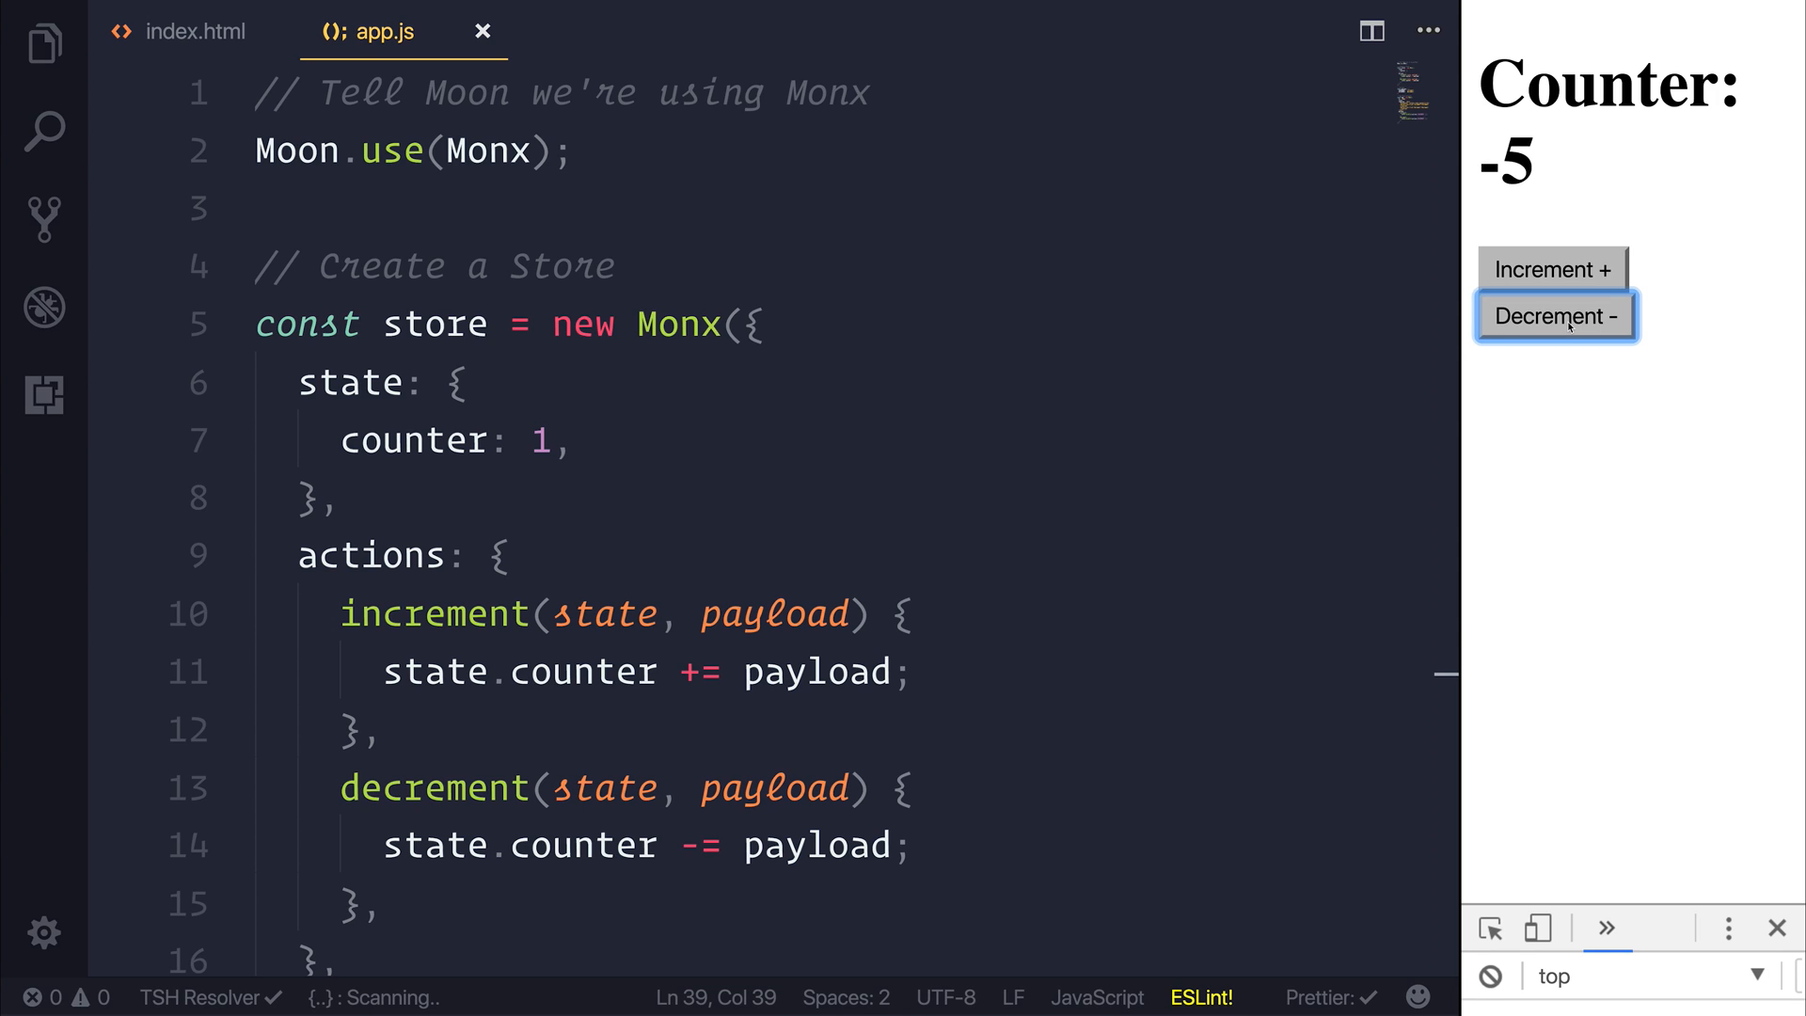
{"action": "mouse_move", "coordinate": [1160, 404]}
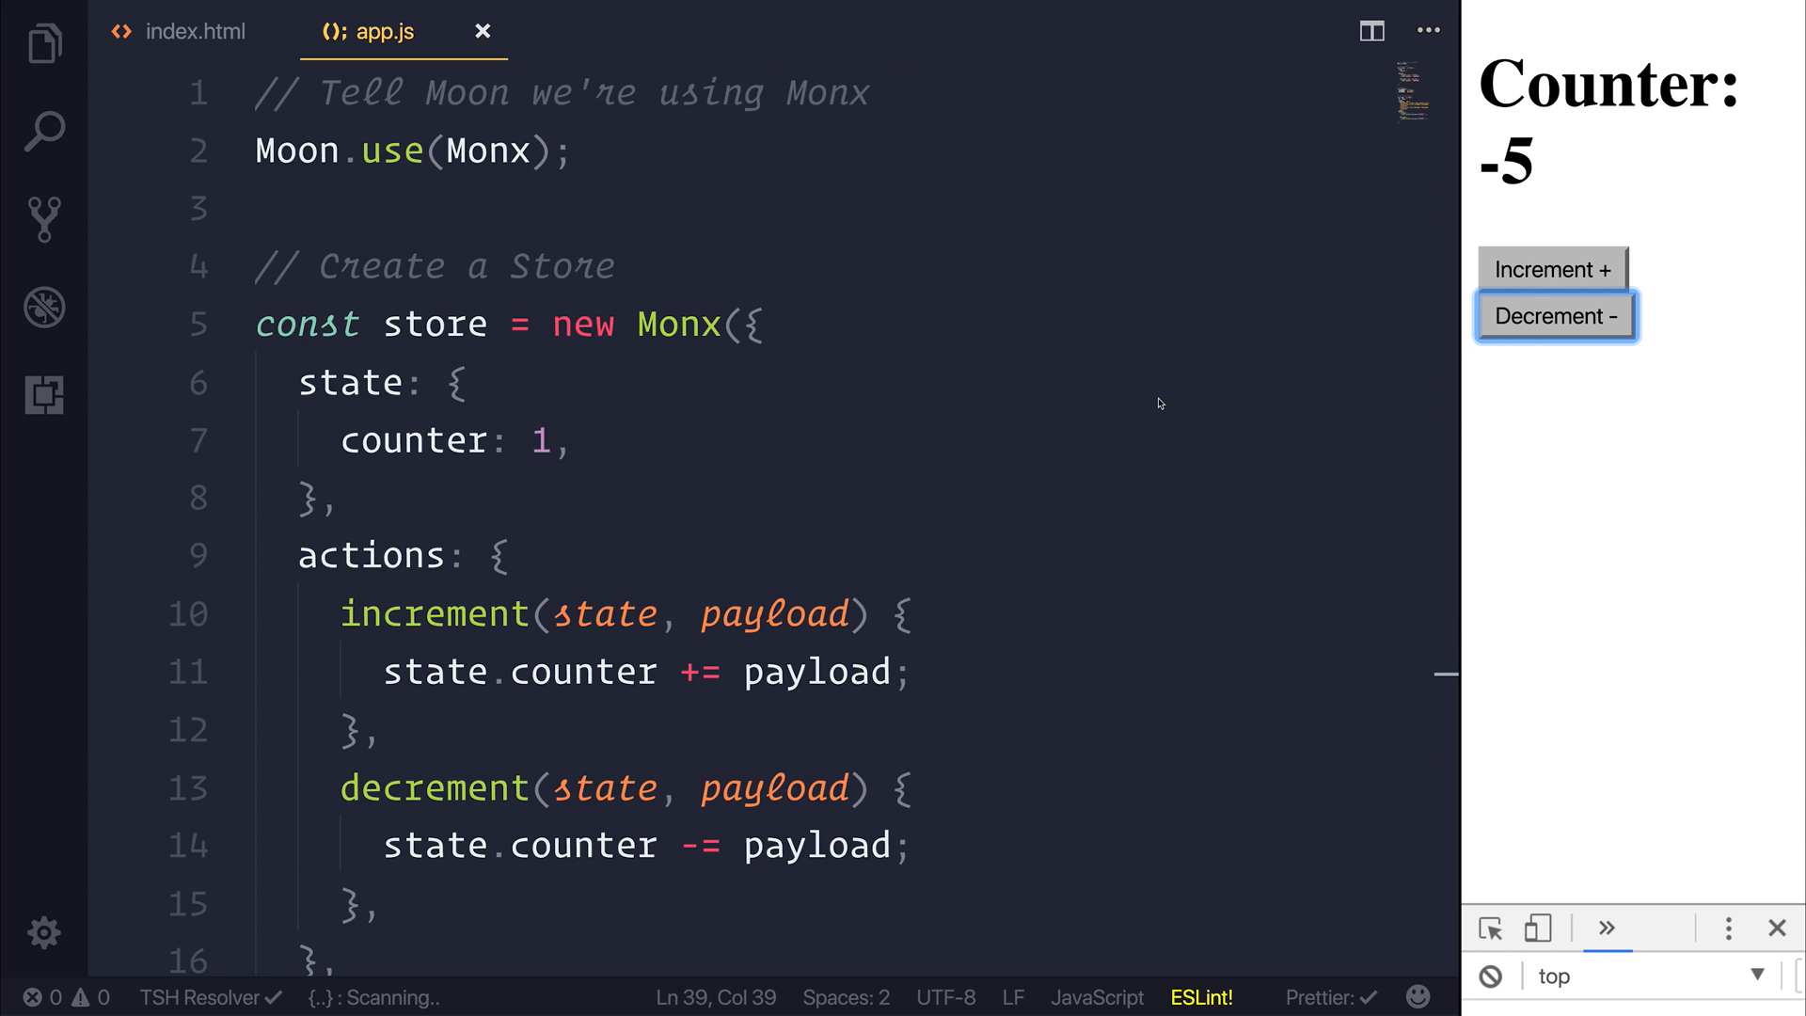
{"action": "scroll", "scroll_direction": "down", "scroll_amount": 3}
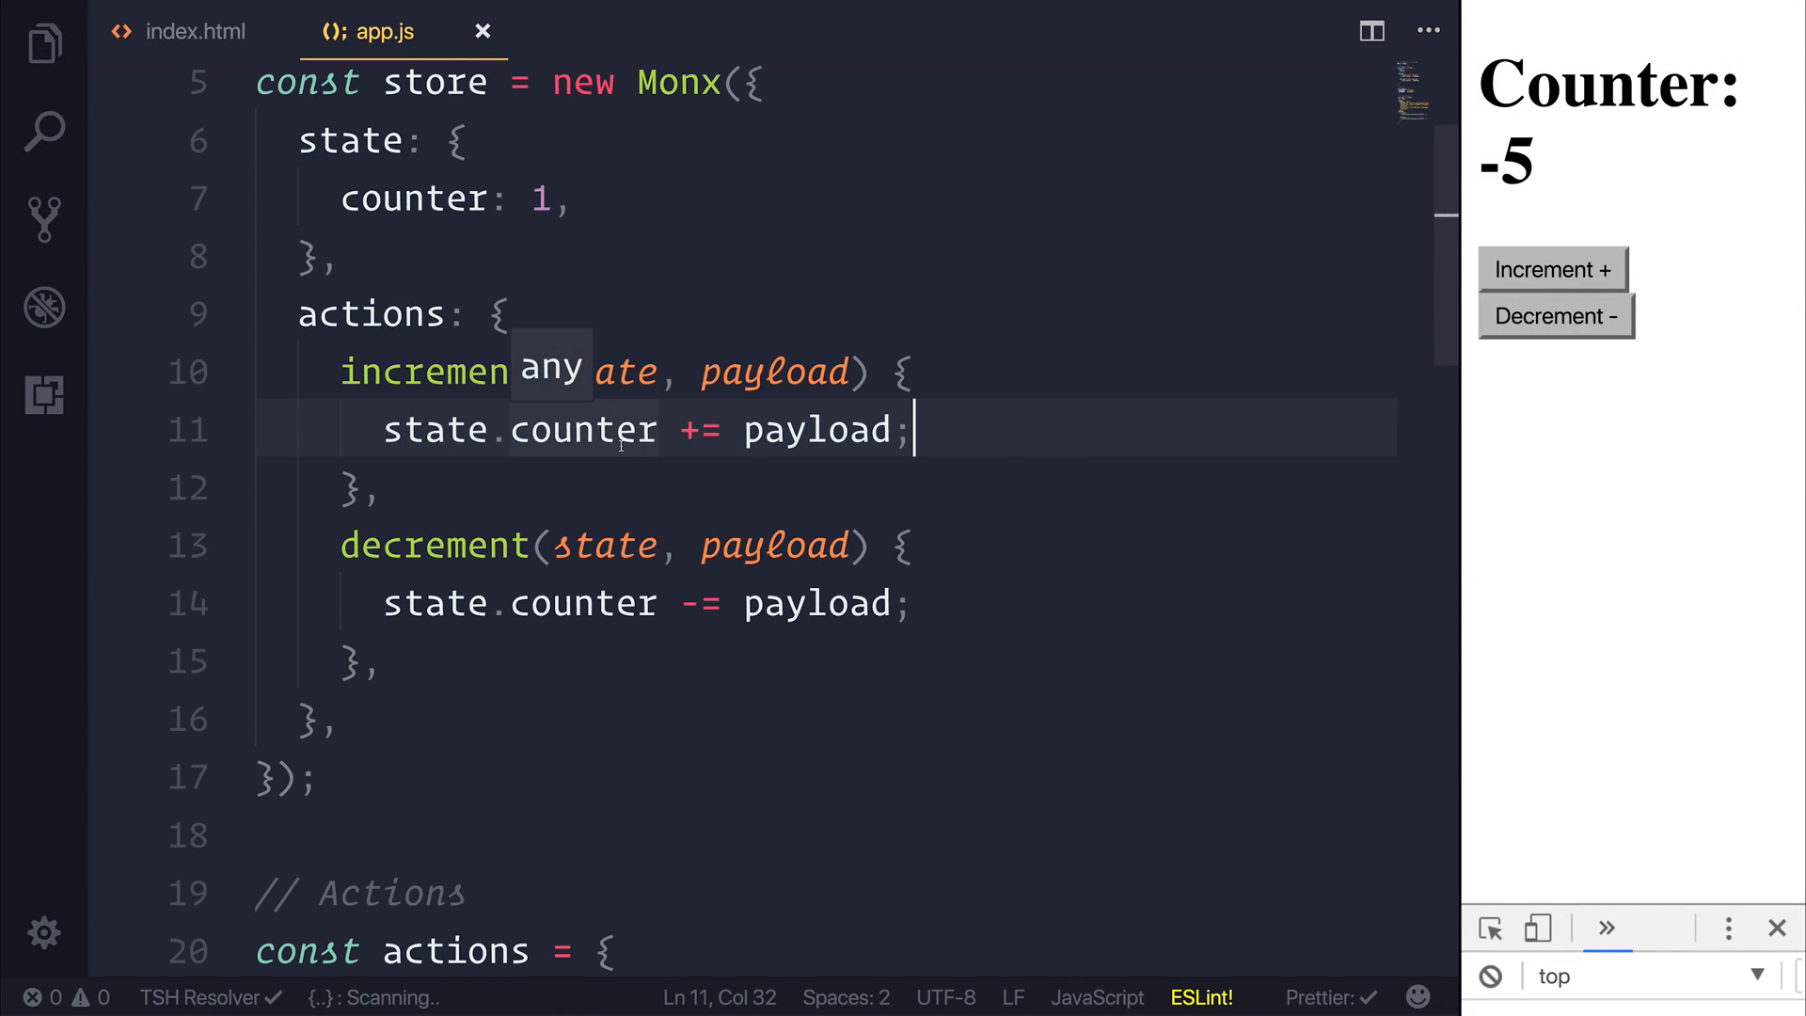
Wrap the increment dispatch payload in an object { number: 1 }
{"action": "scroll", "scroll_direction": "down", "scroll_amount": 3}
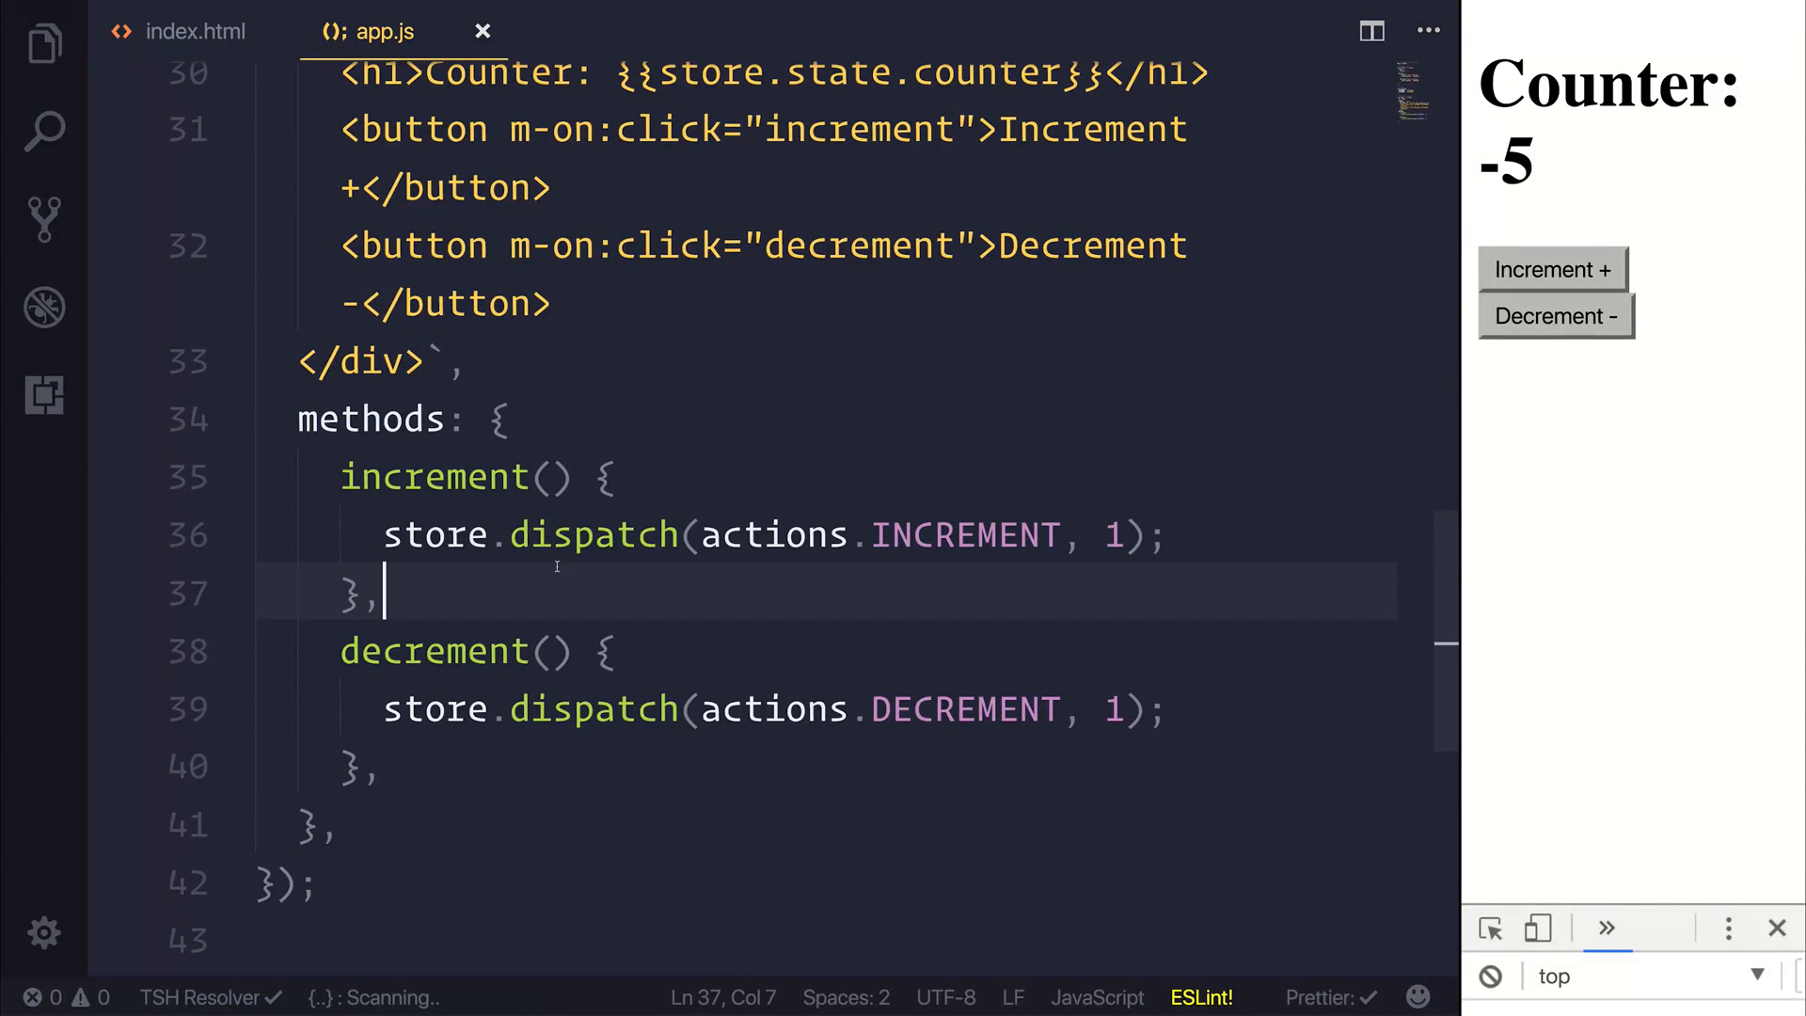
{"action": "double_click", "coordinate": [594, 535]}
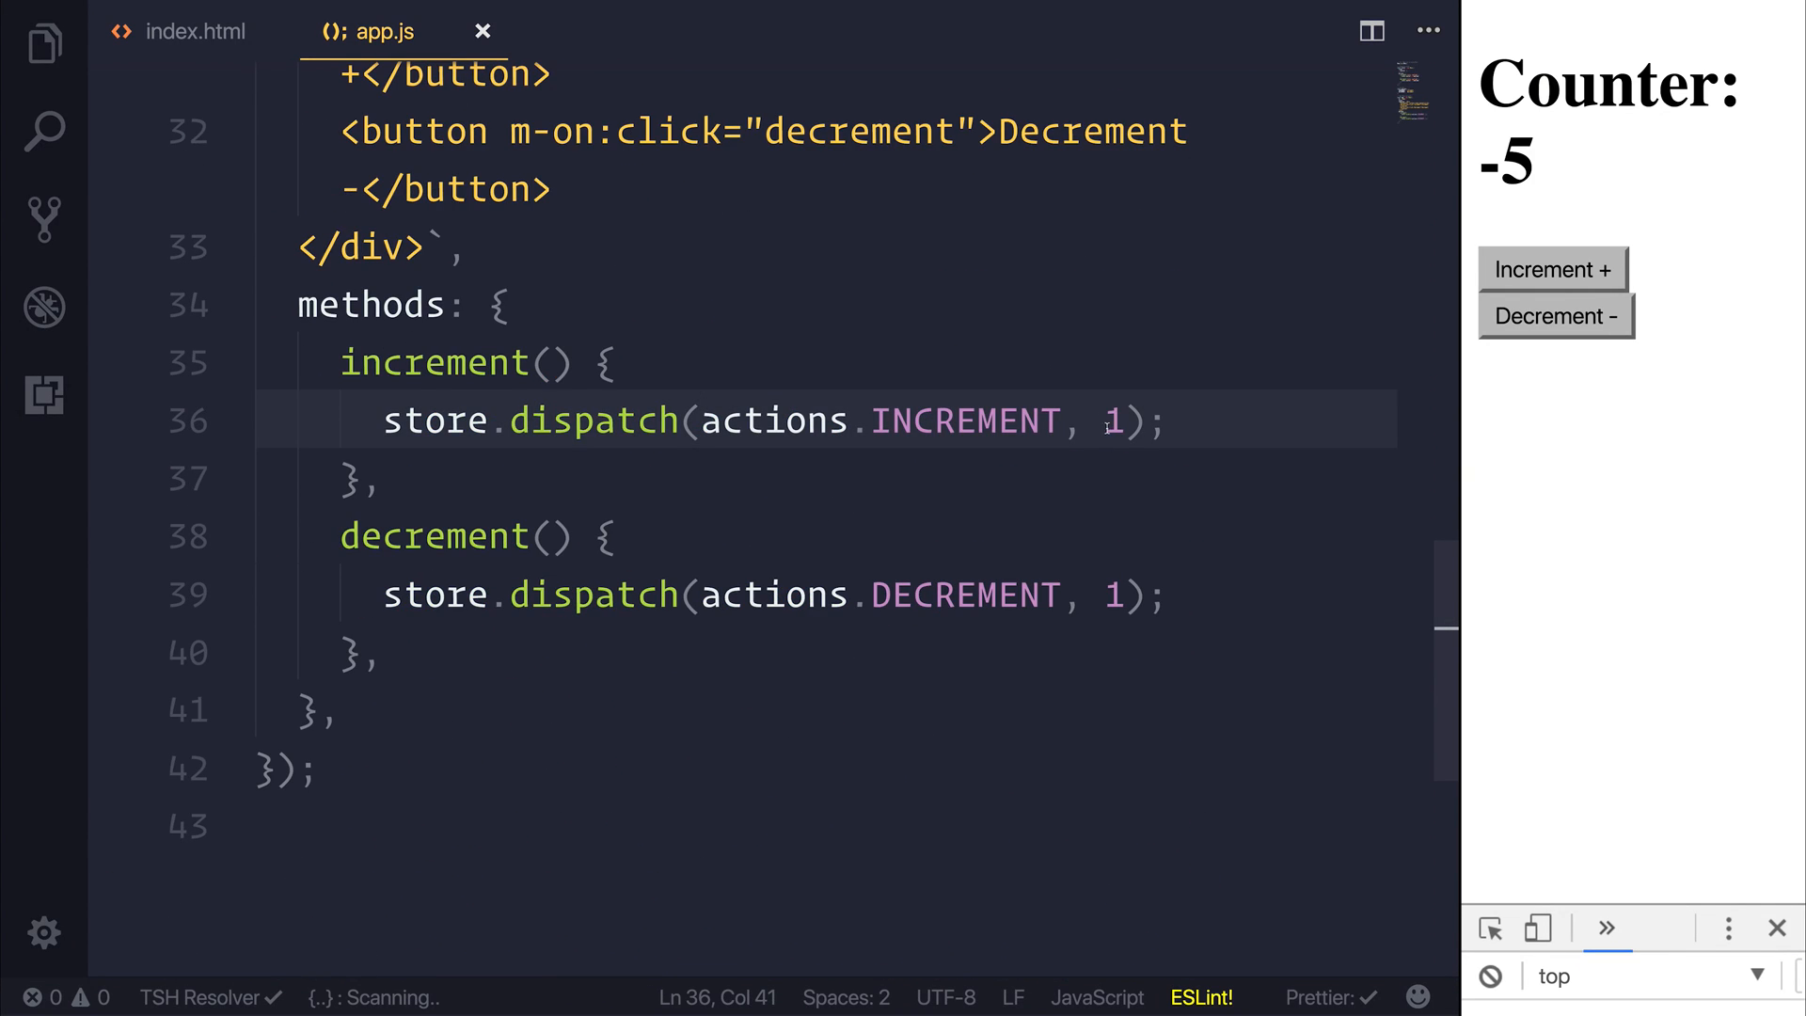
{"action": "double_click", "coordinate": [1112, 420]}
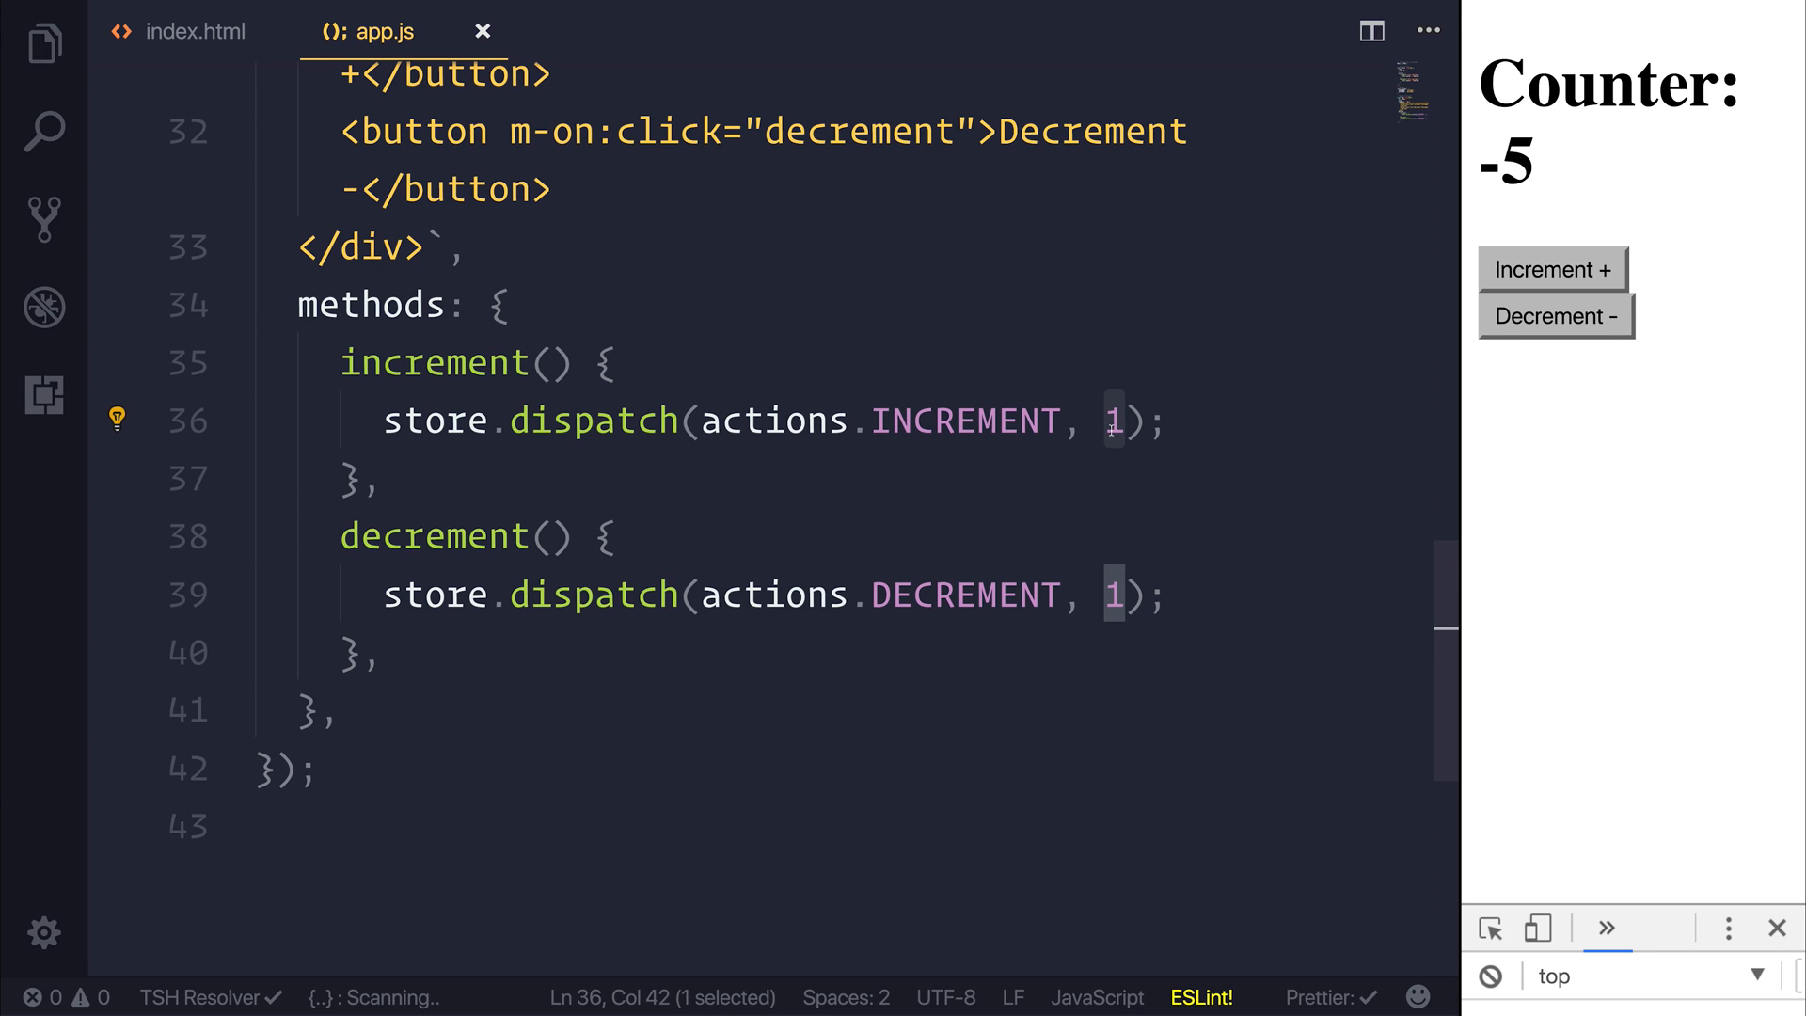
{"action": "type", "text": "{1"}
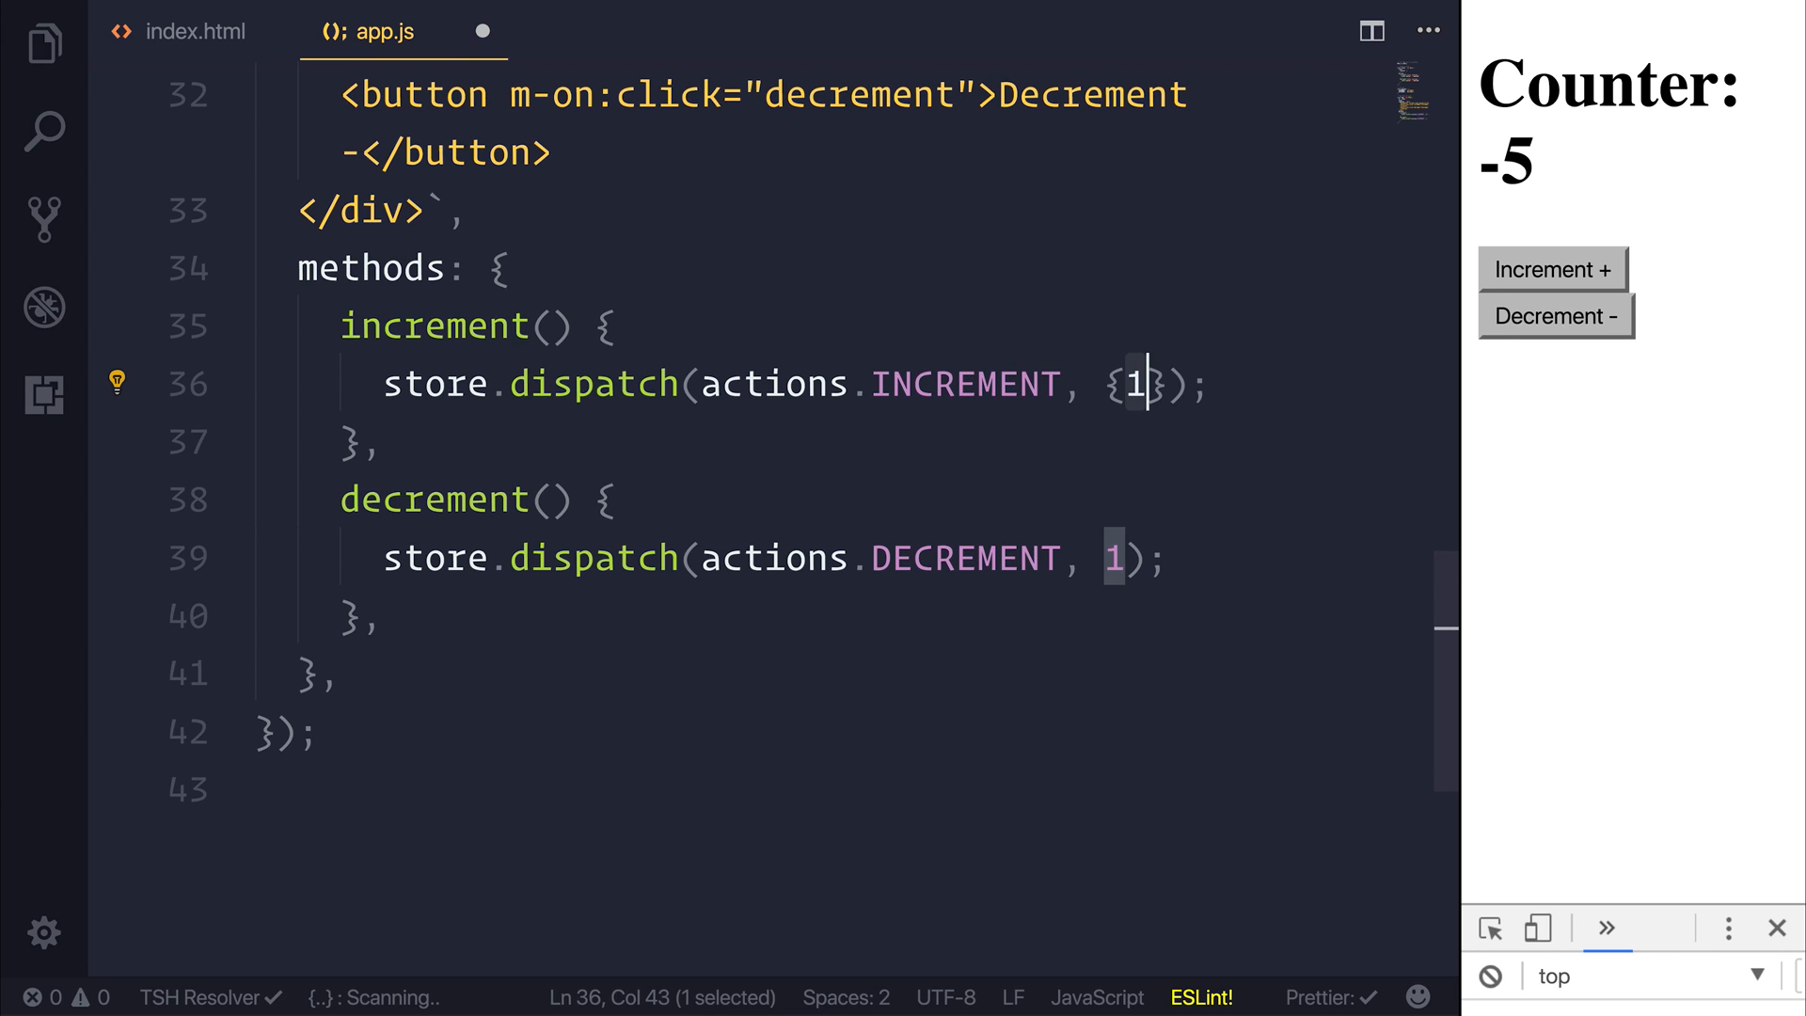
{"action": "key", "text": "Backspace"}
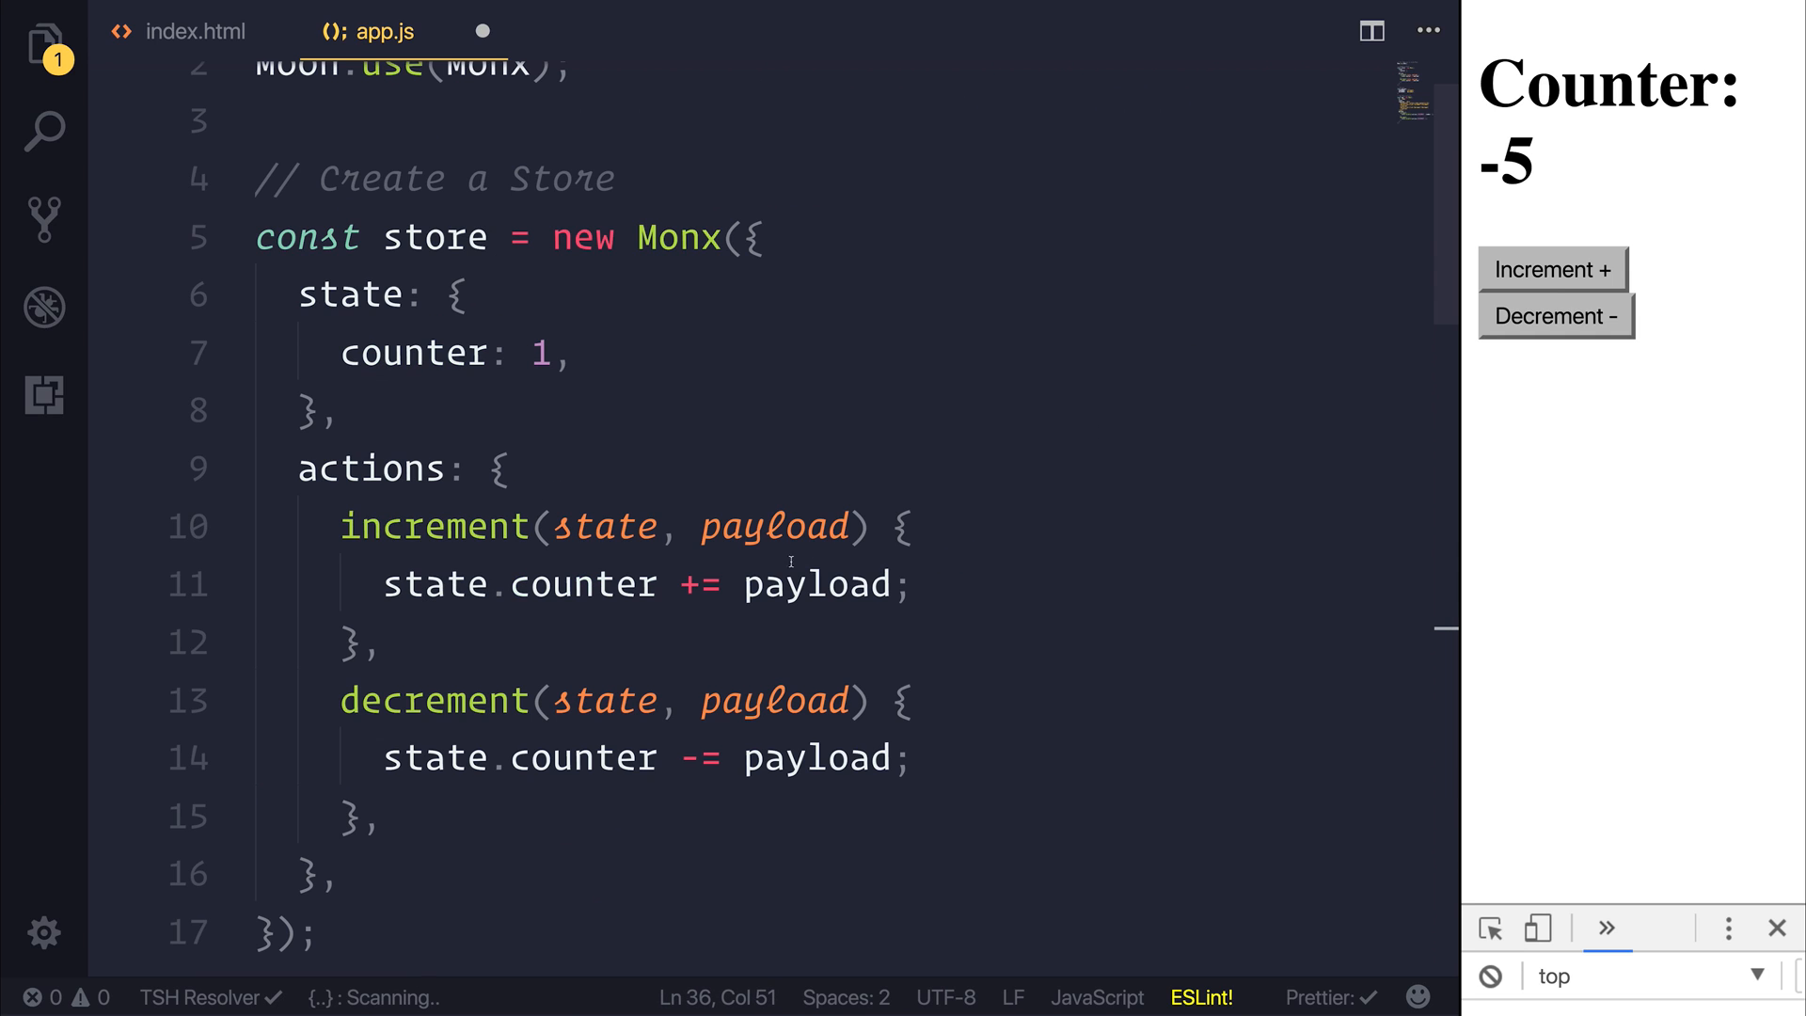
Make the store's increment action add payload.number, then increment the counter in the preview
{"action": "left_click", "coordinate": [744, 584]}
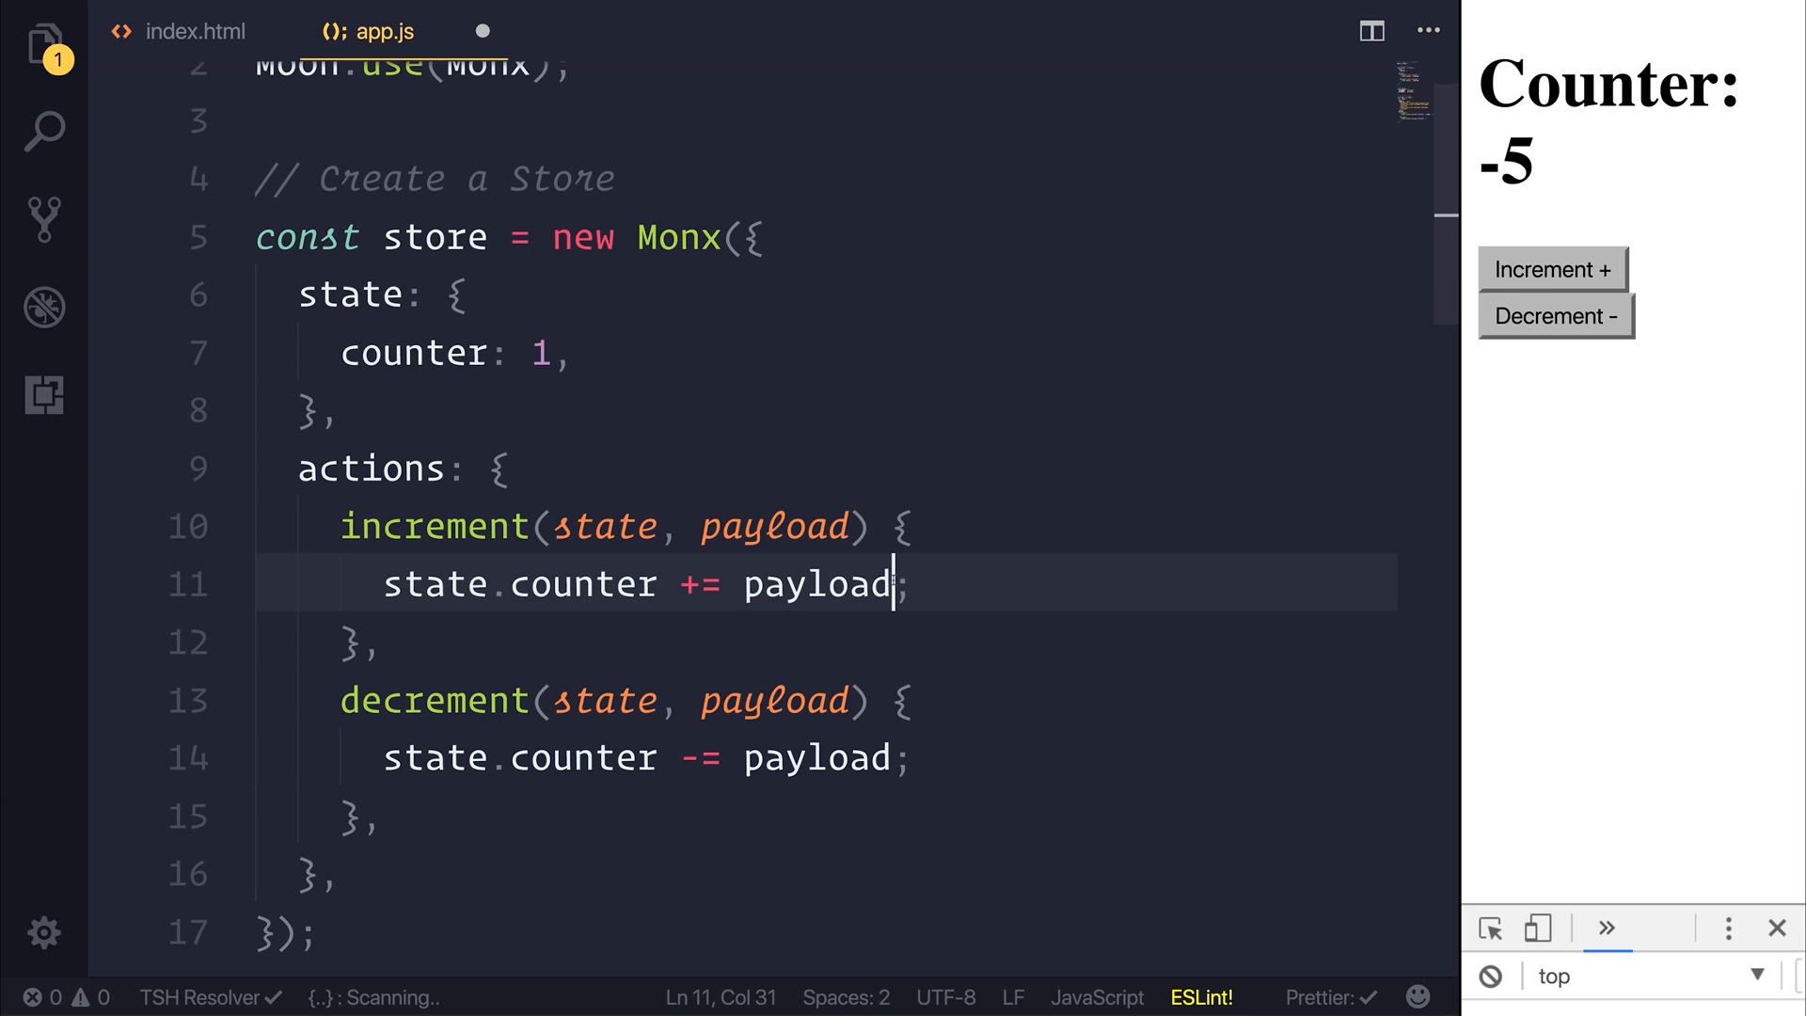
{"action": "type", "text": ".number"}
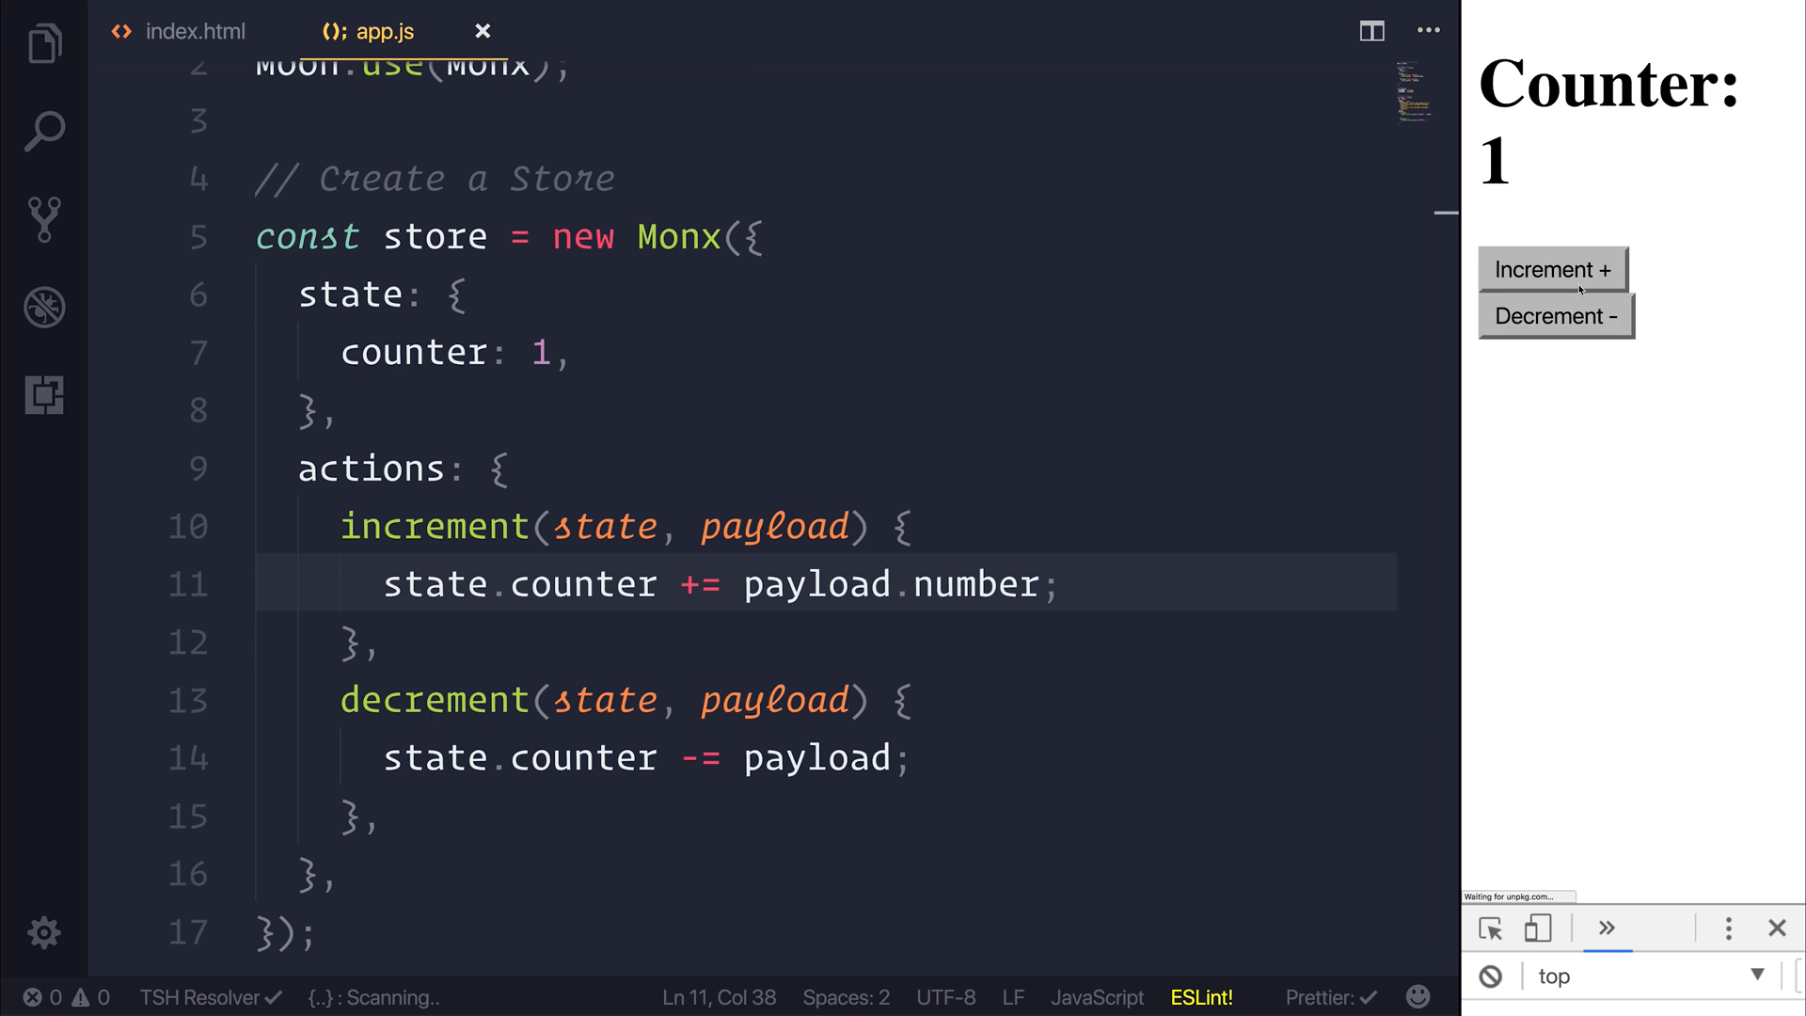
{"action": "left_click", "coordinate": [1553, 270]}
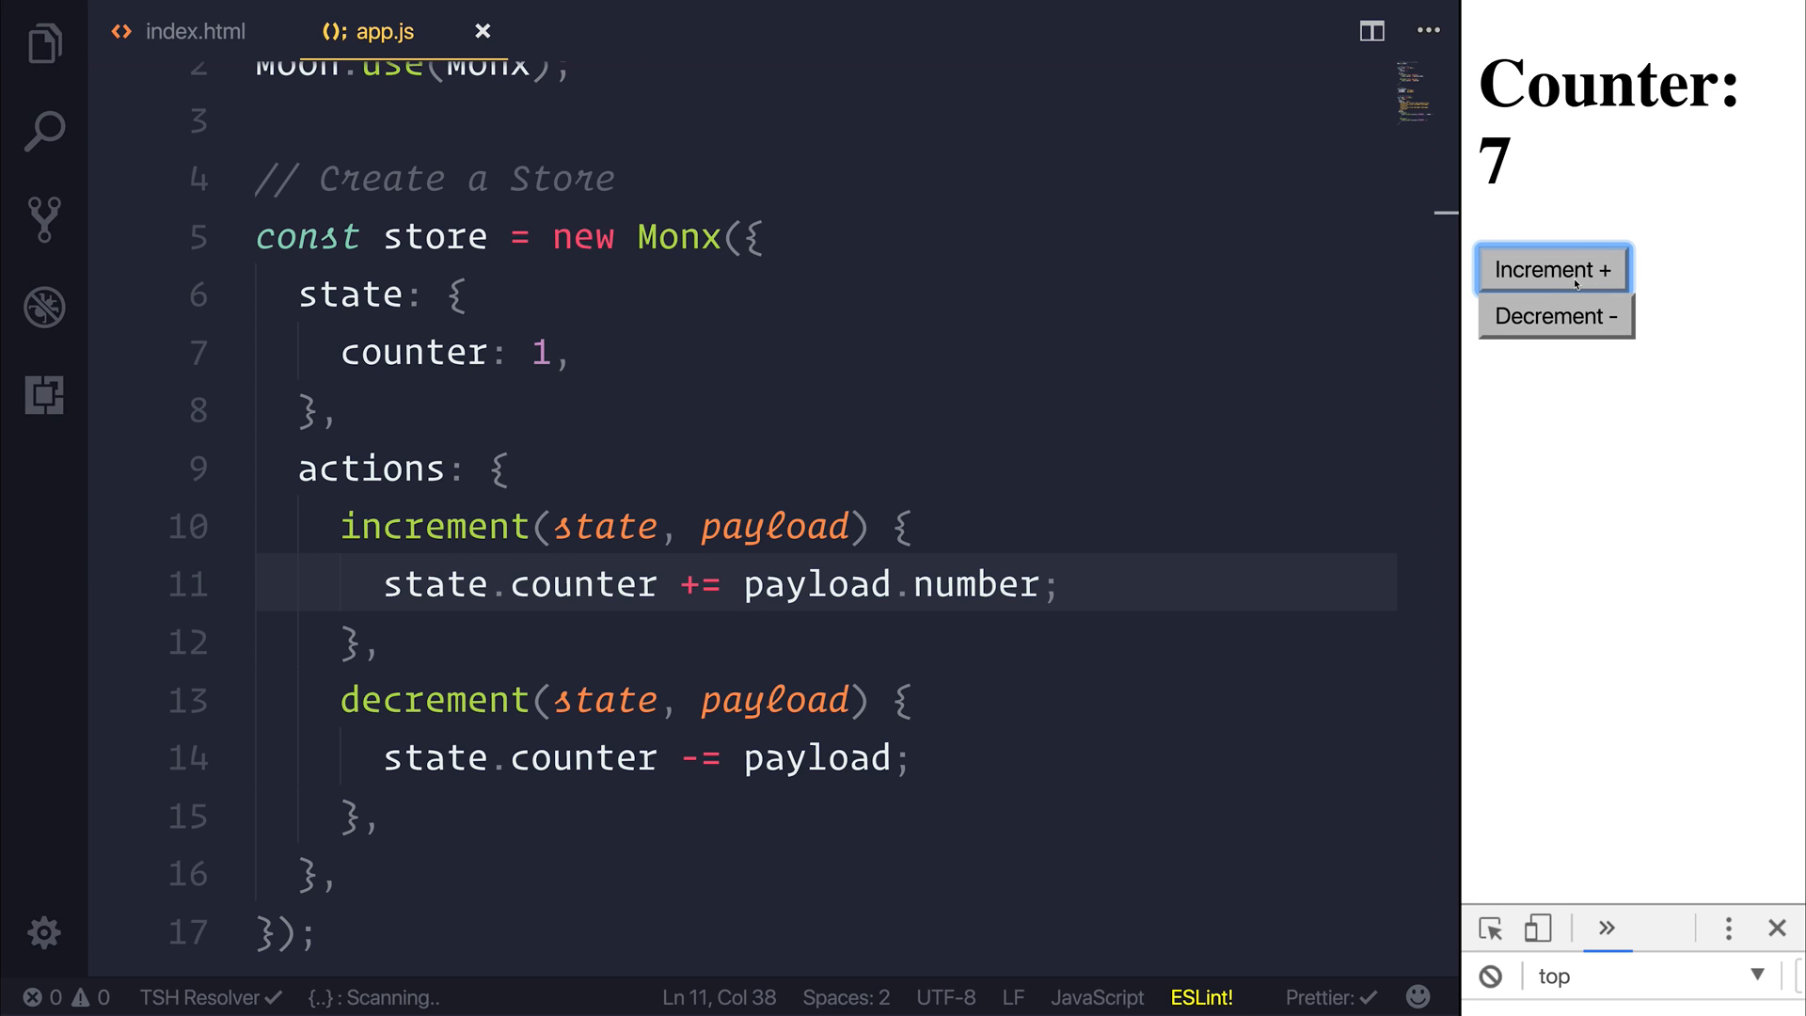
{"action": "type", "text": "c"}
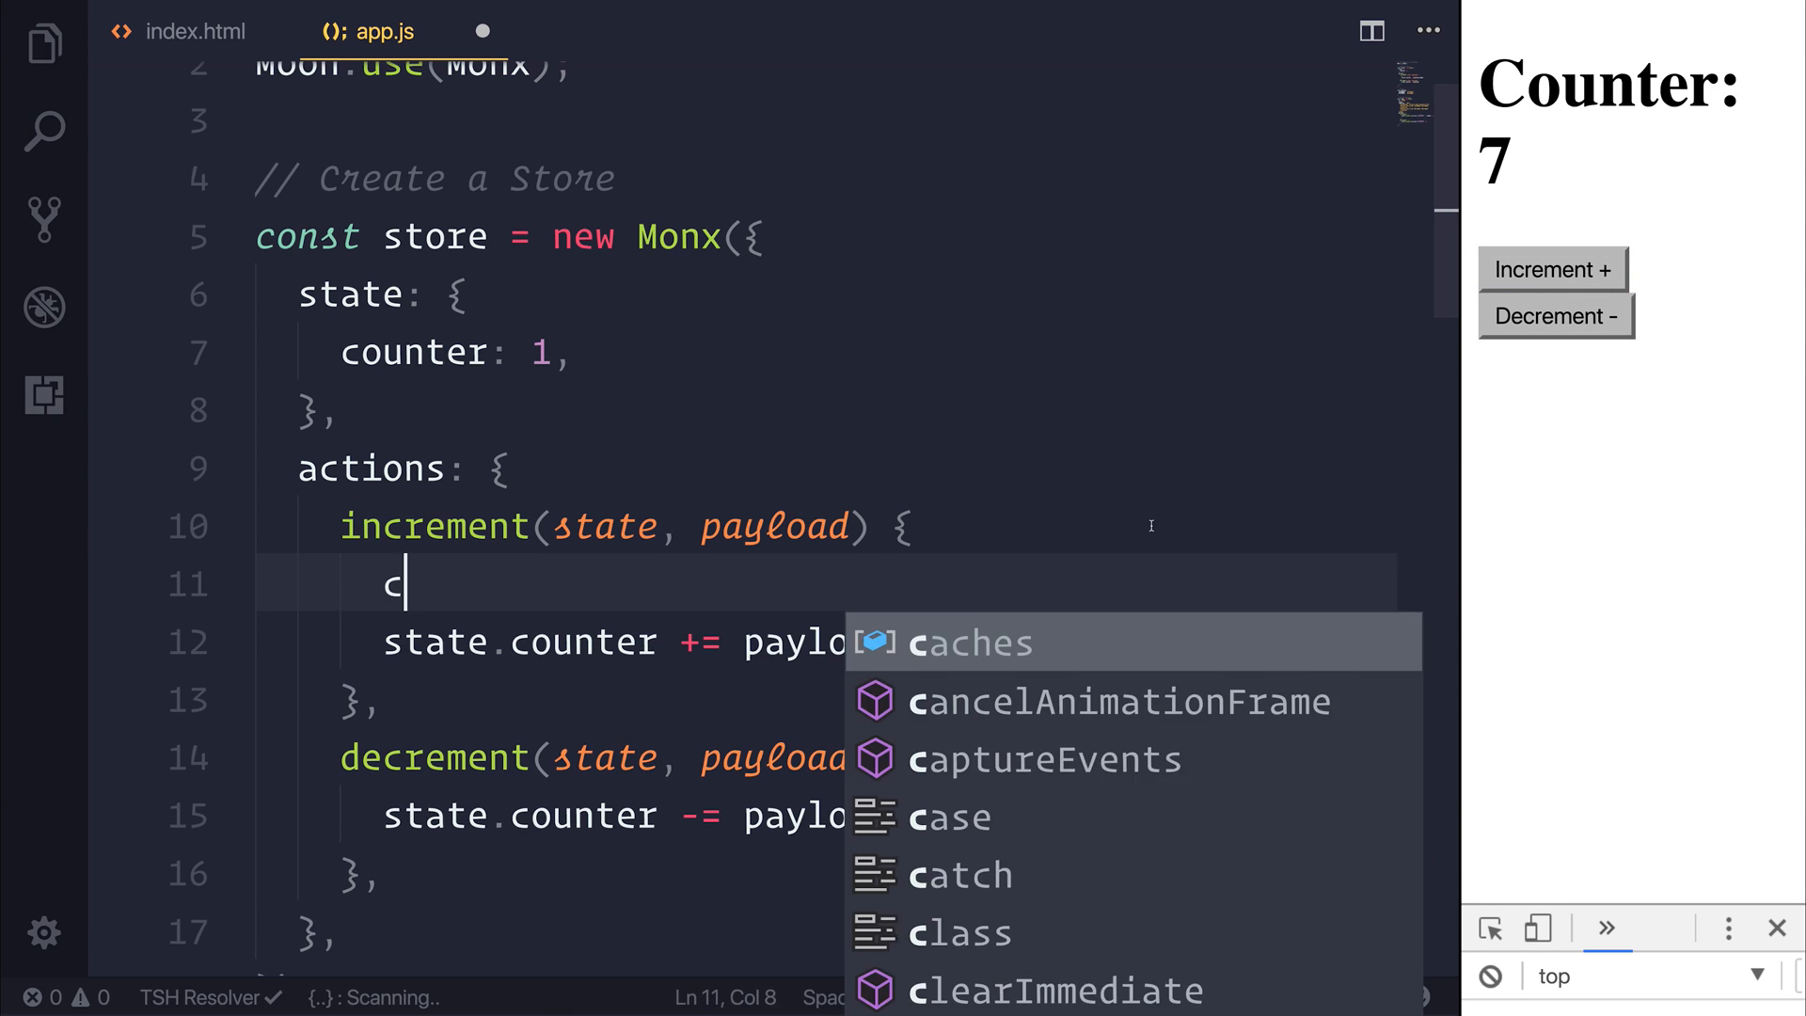
Log payload and state in the increment action, click Increment, and expand the logged state
{"action": "type", "text": "onsole.log(payload);"}
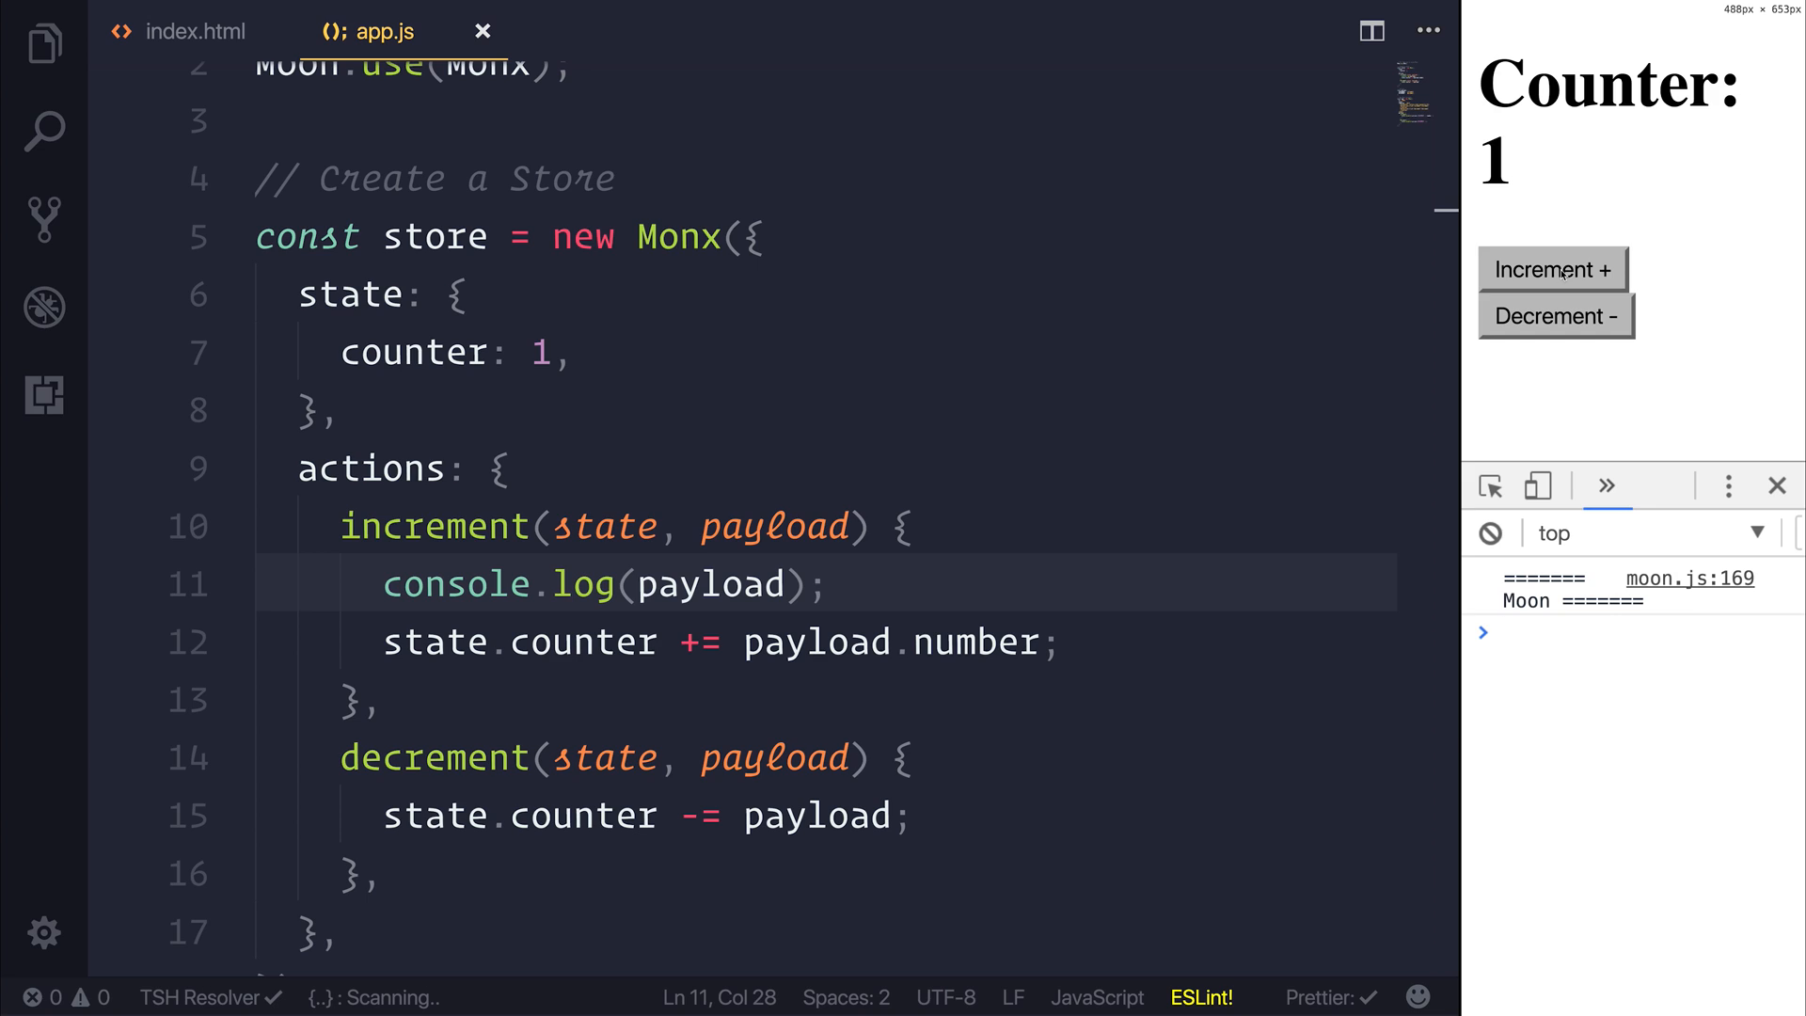
{"action": "left_click", "coordinate": [1554, 270]}
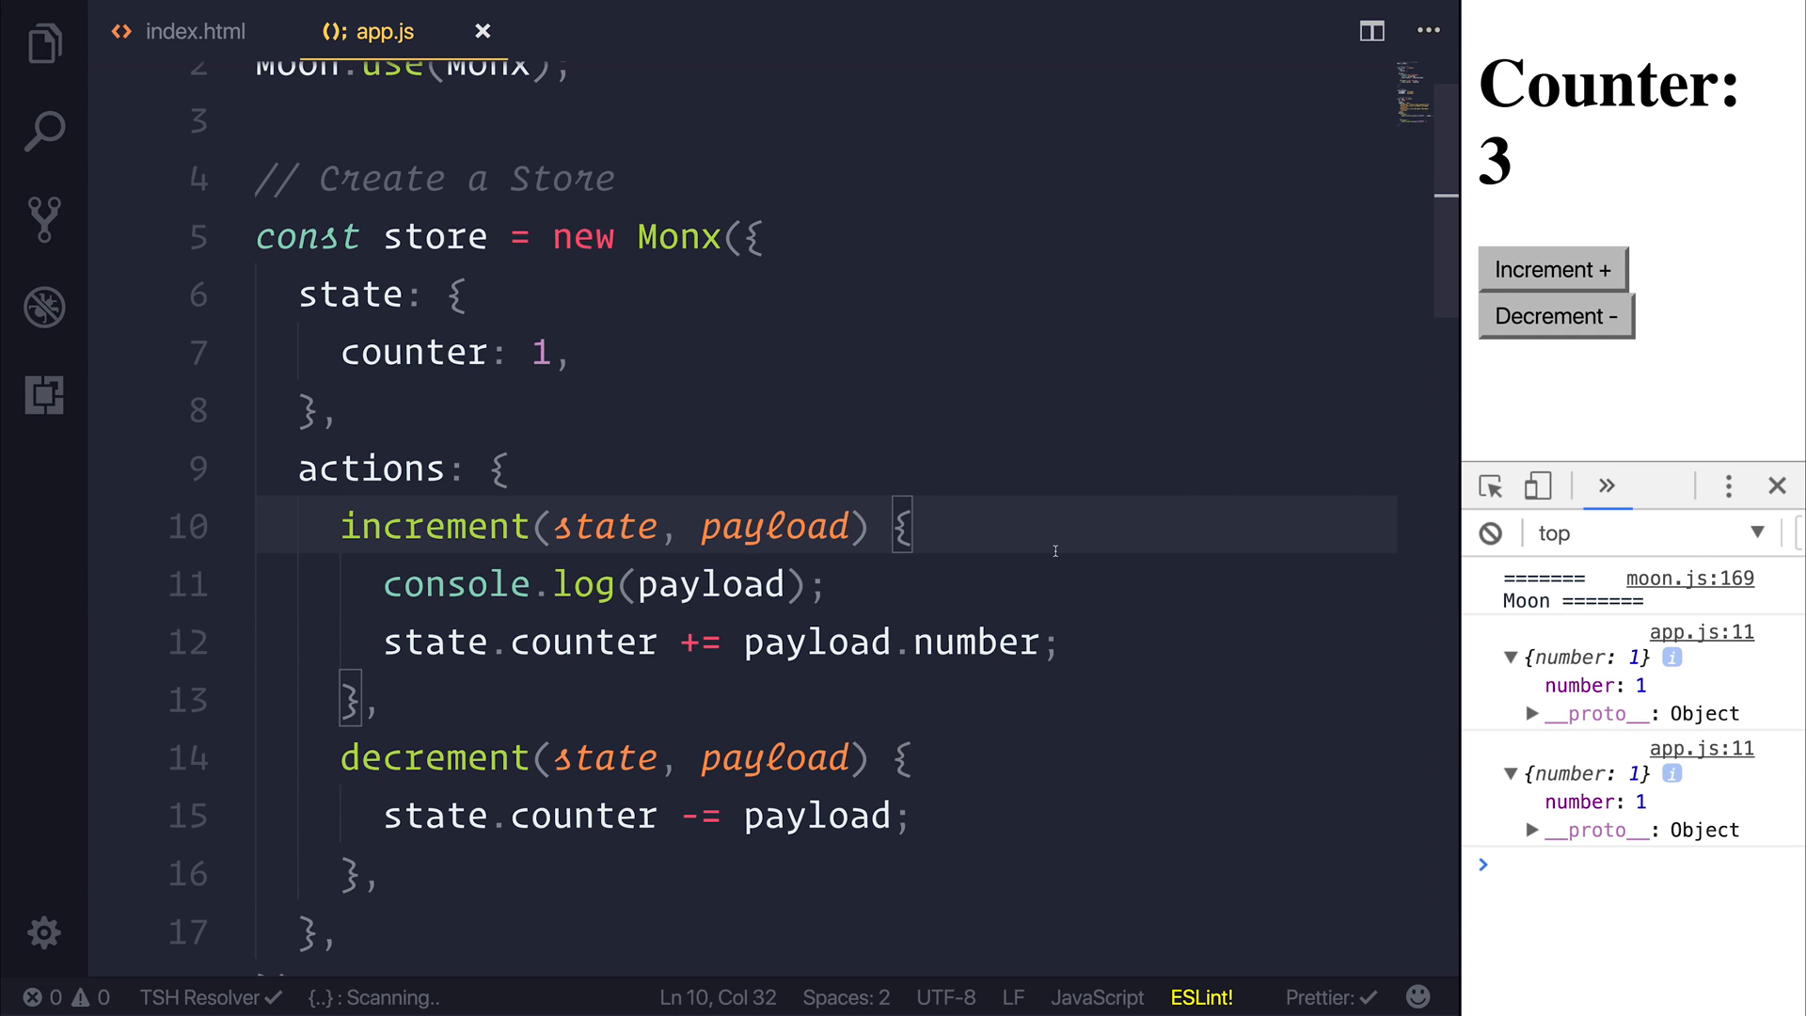
{"action": "type", "text": "state);"}
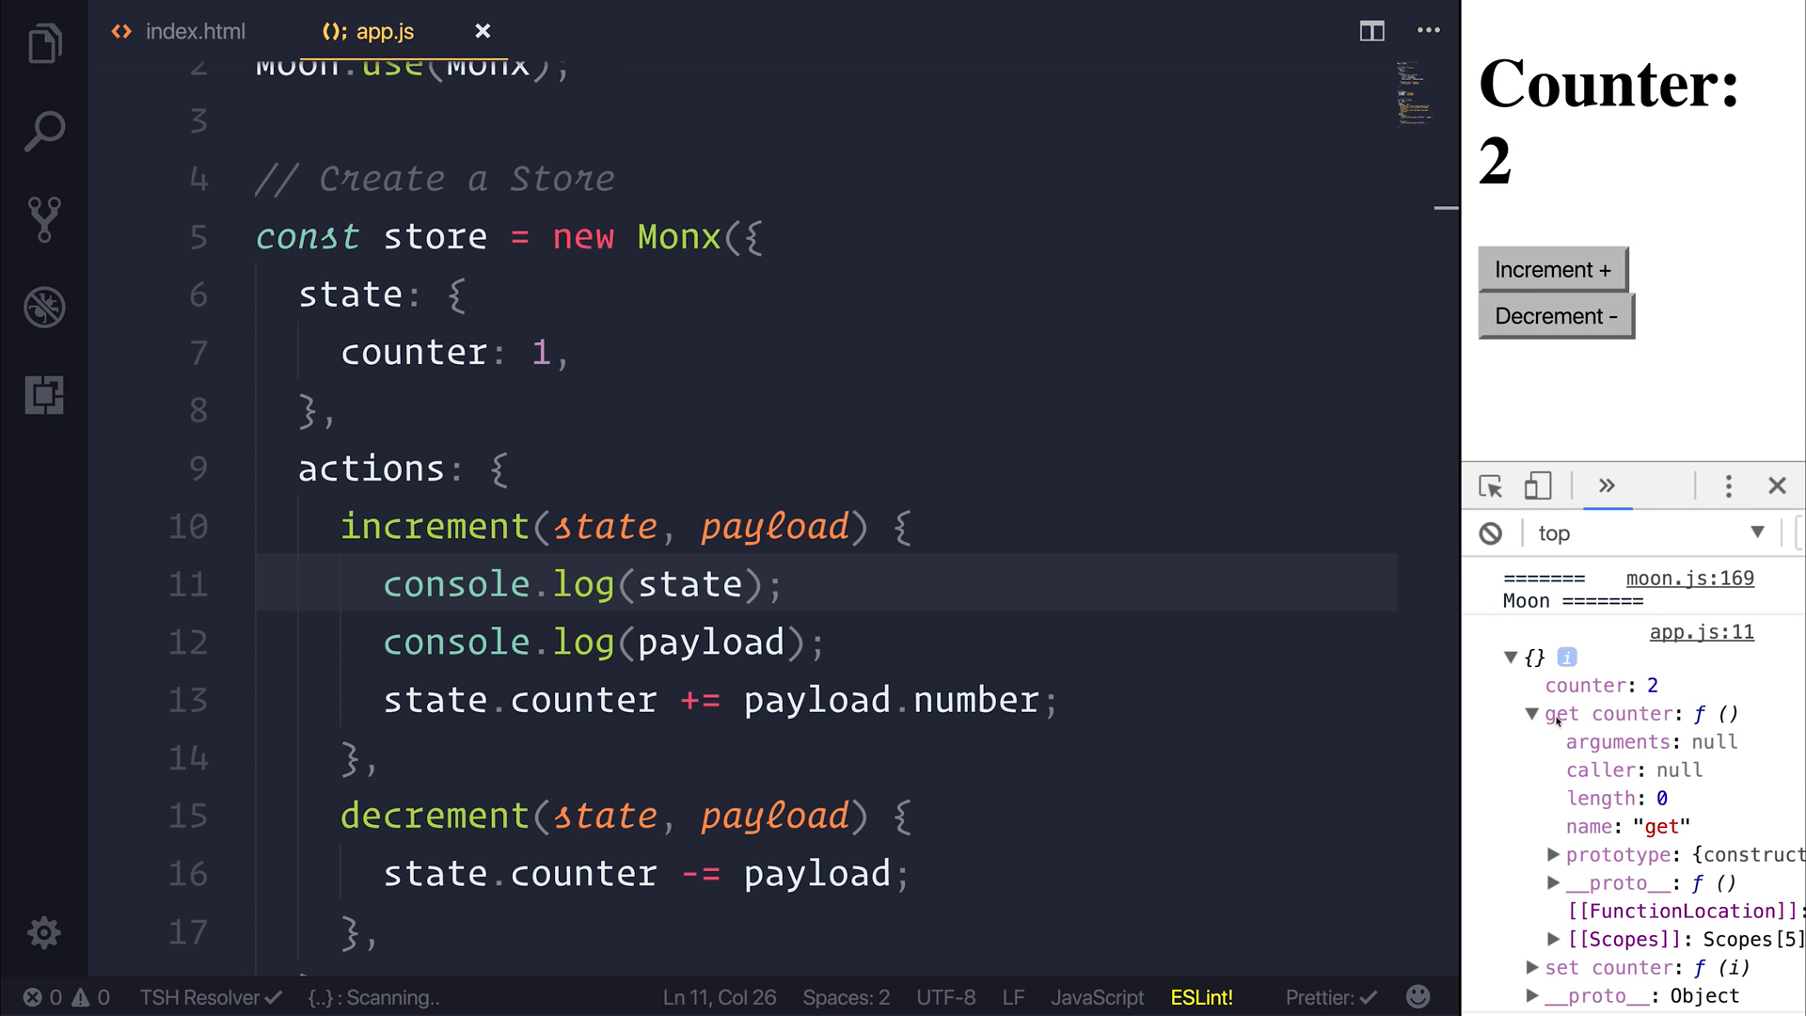
{"action": "left_click", "coordinate": [1534, 740]}
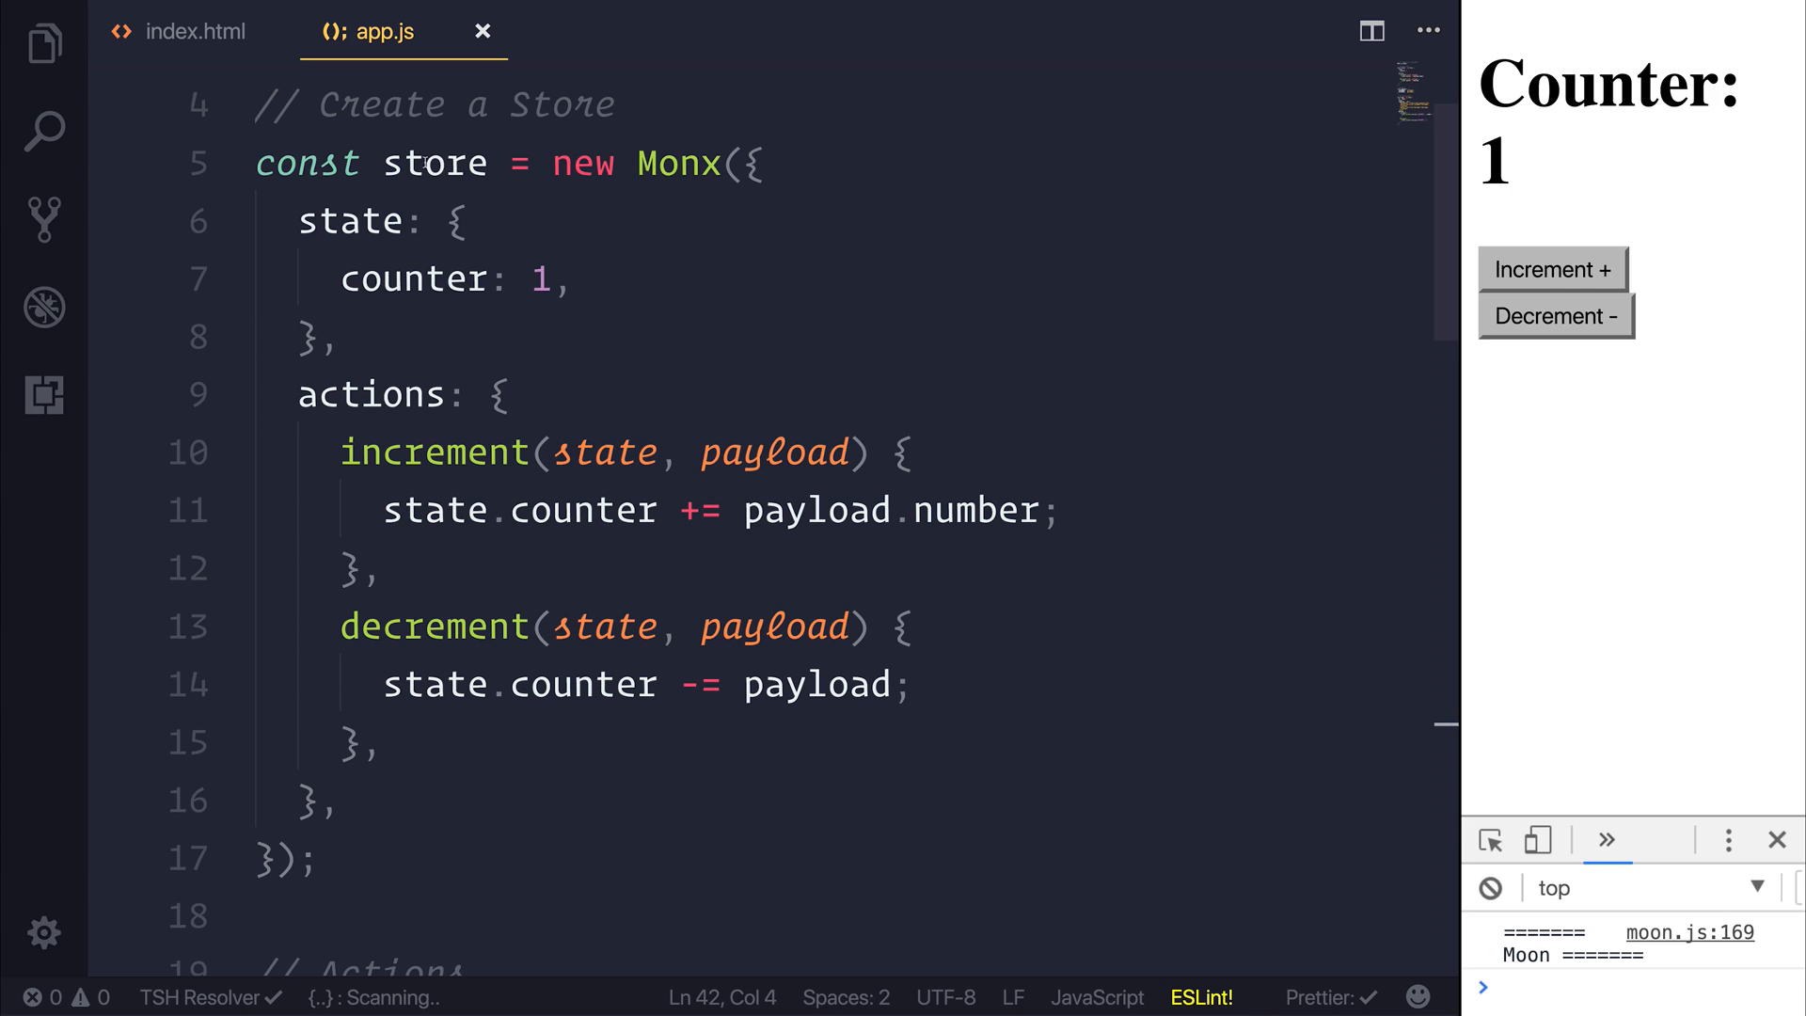
{"action": "triple_click", "coordinate": [441, 277]}
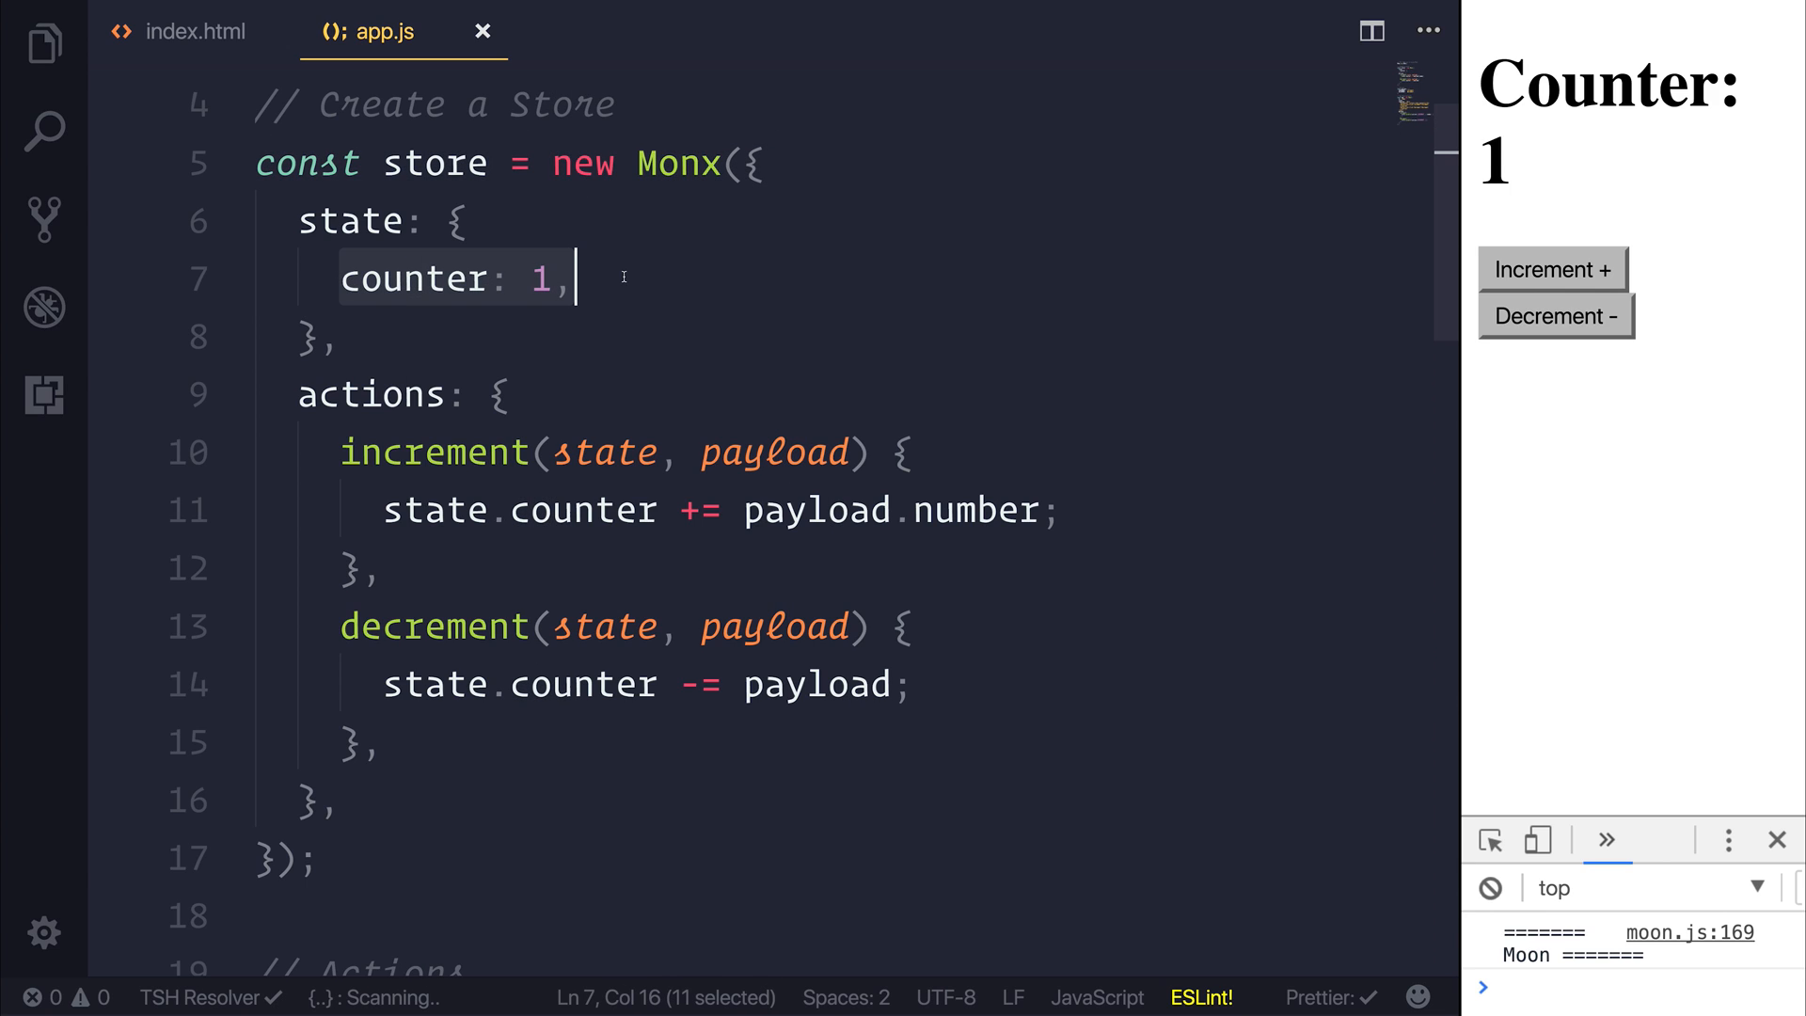
{"action": "left_click", "coordinate": [575, 278]}
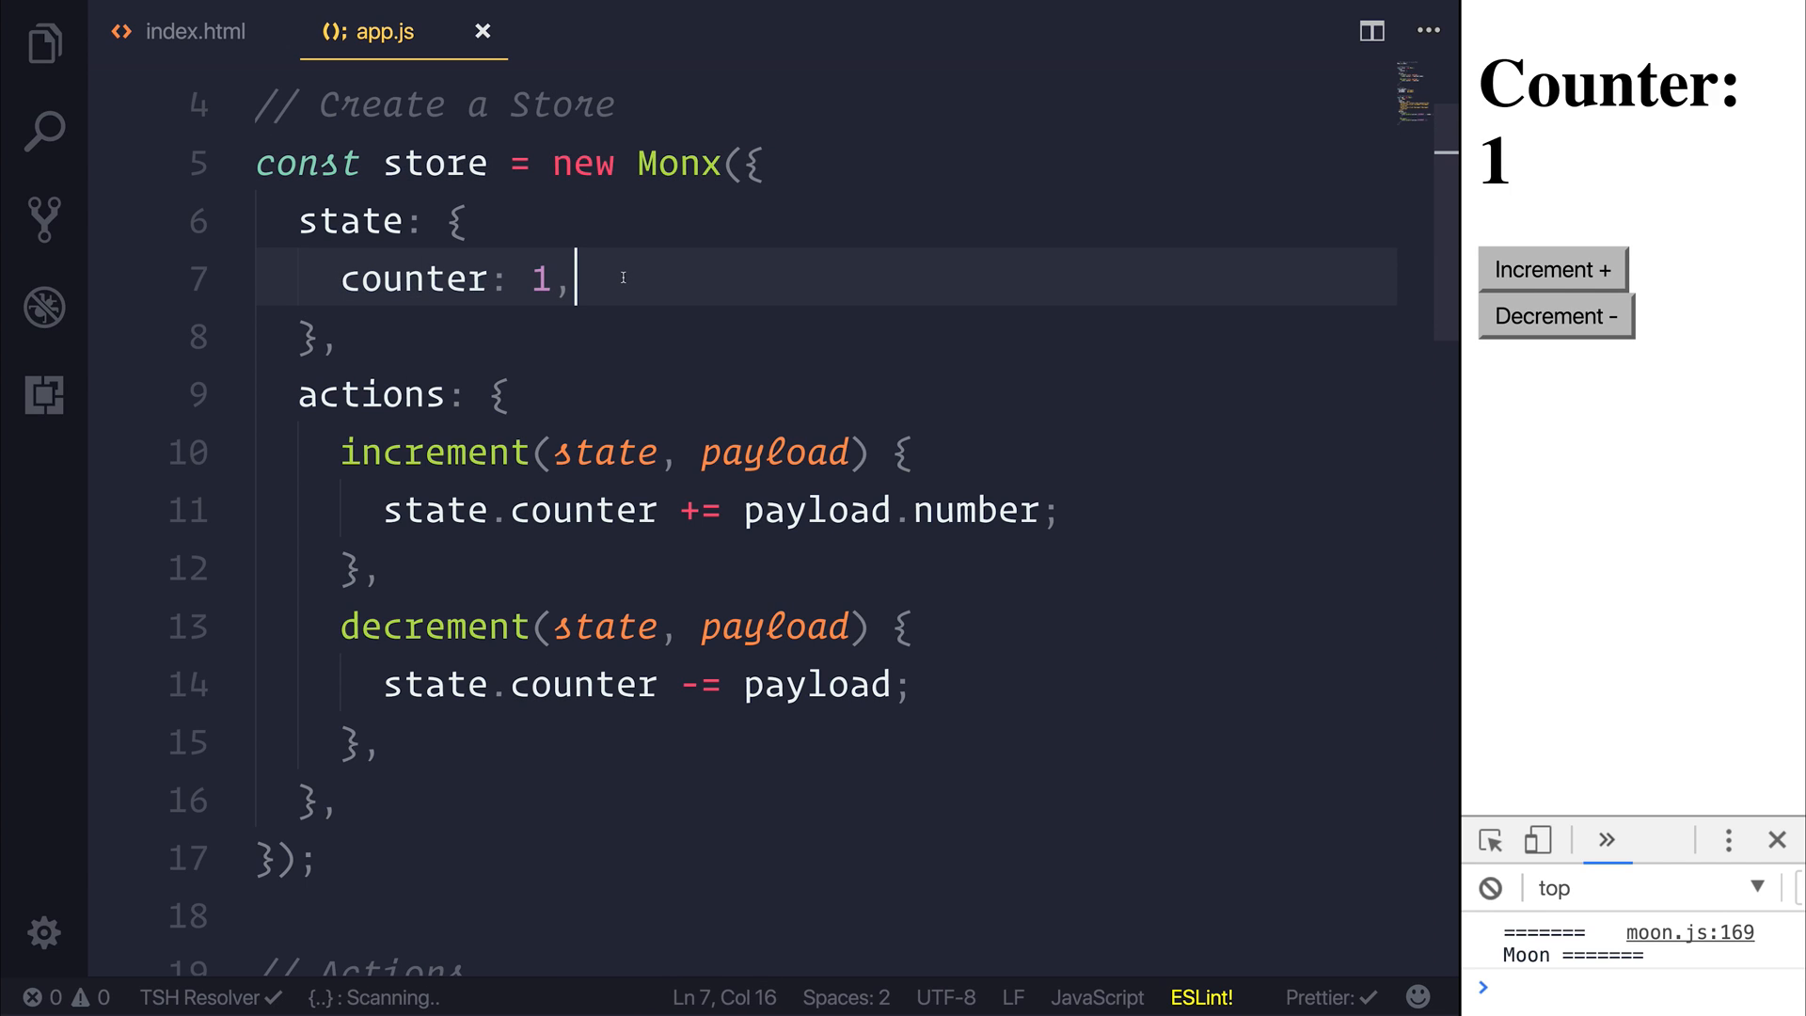
{"action": "double_click", "coordinate": [539, 278]}
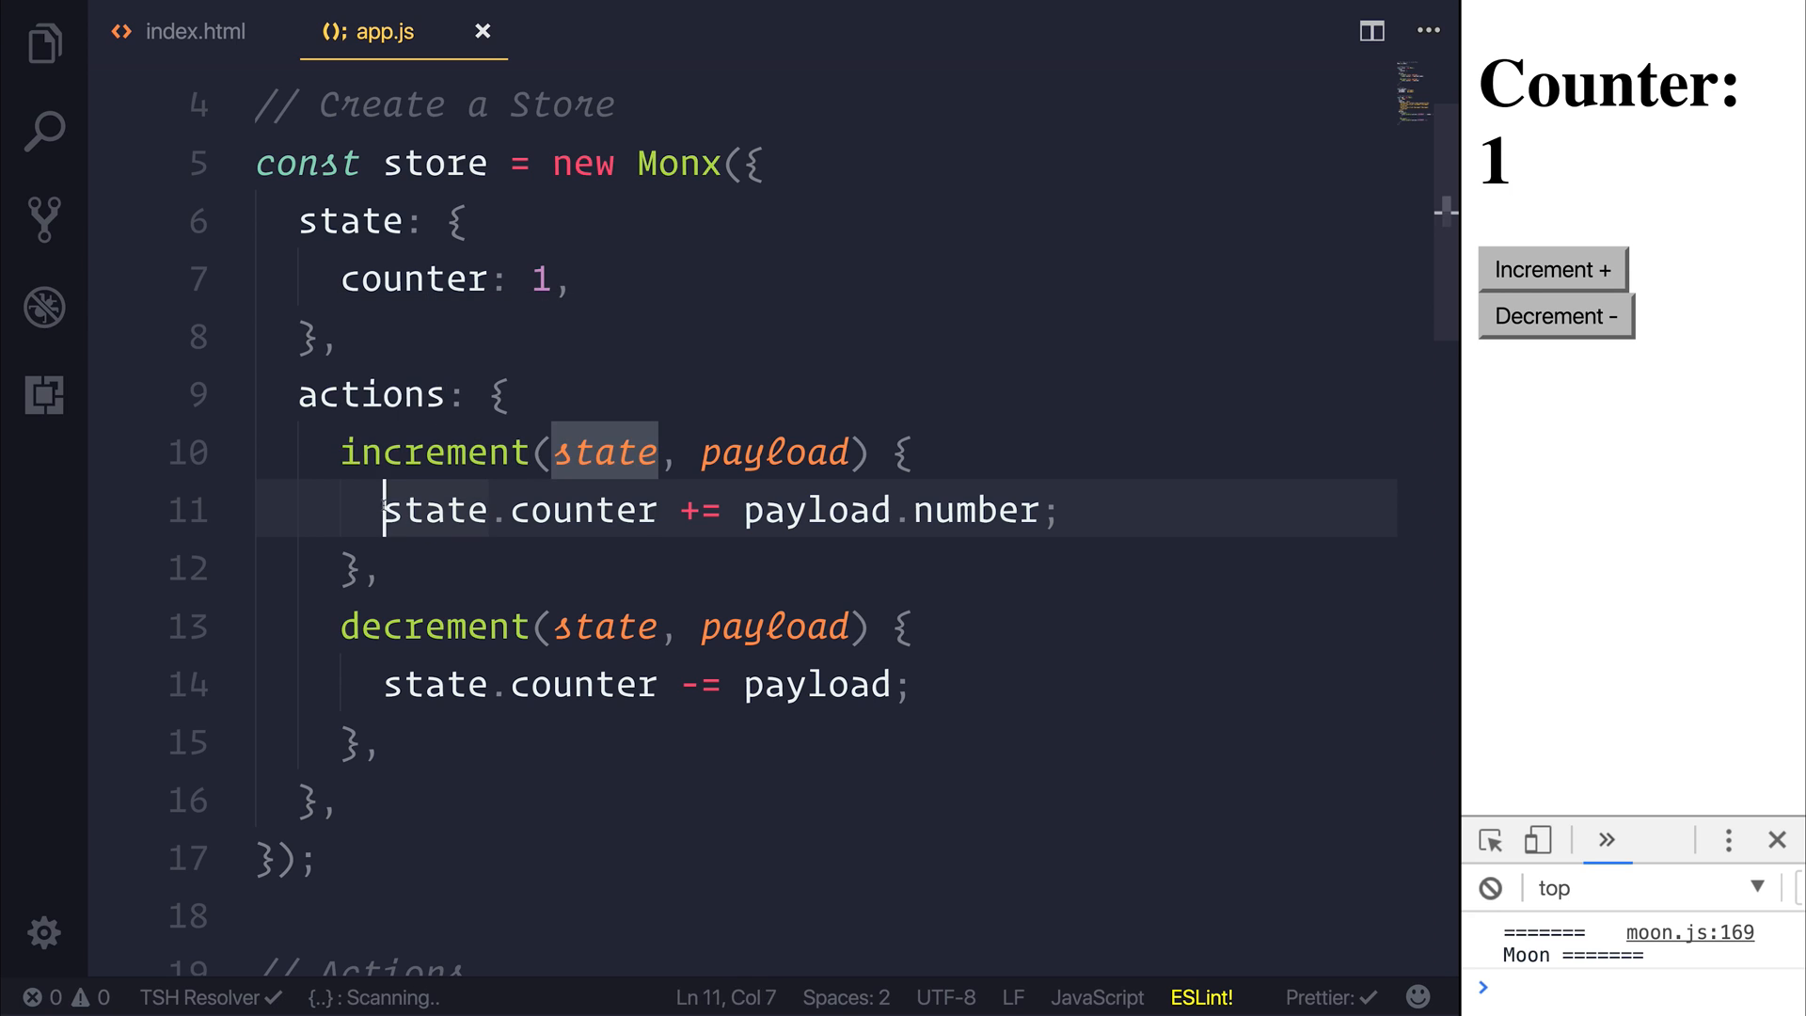
{"action": "scroll", "scroll_direction": "down", "scroll_amount": 3}
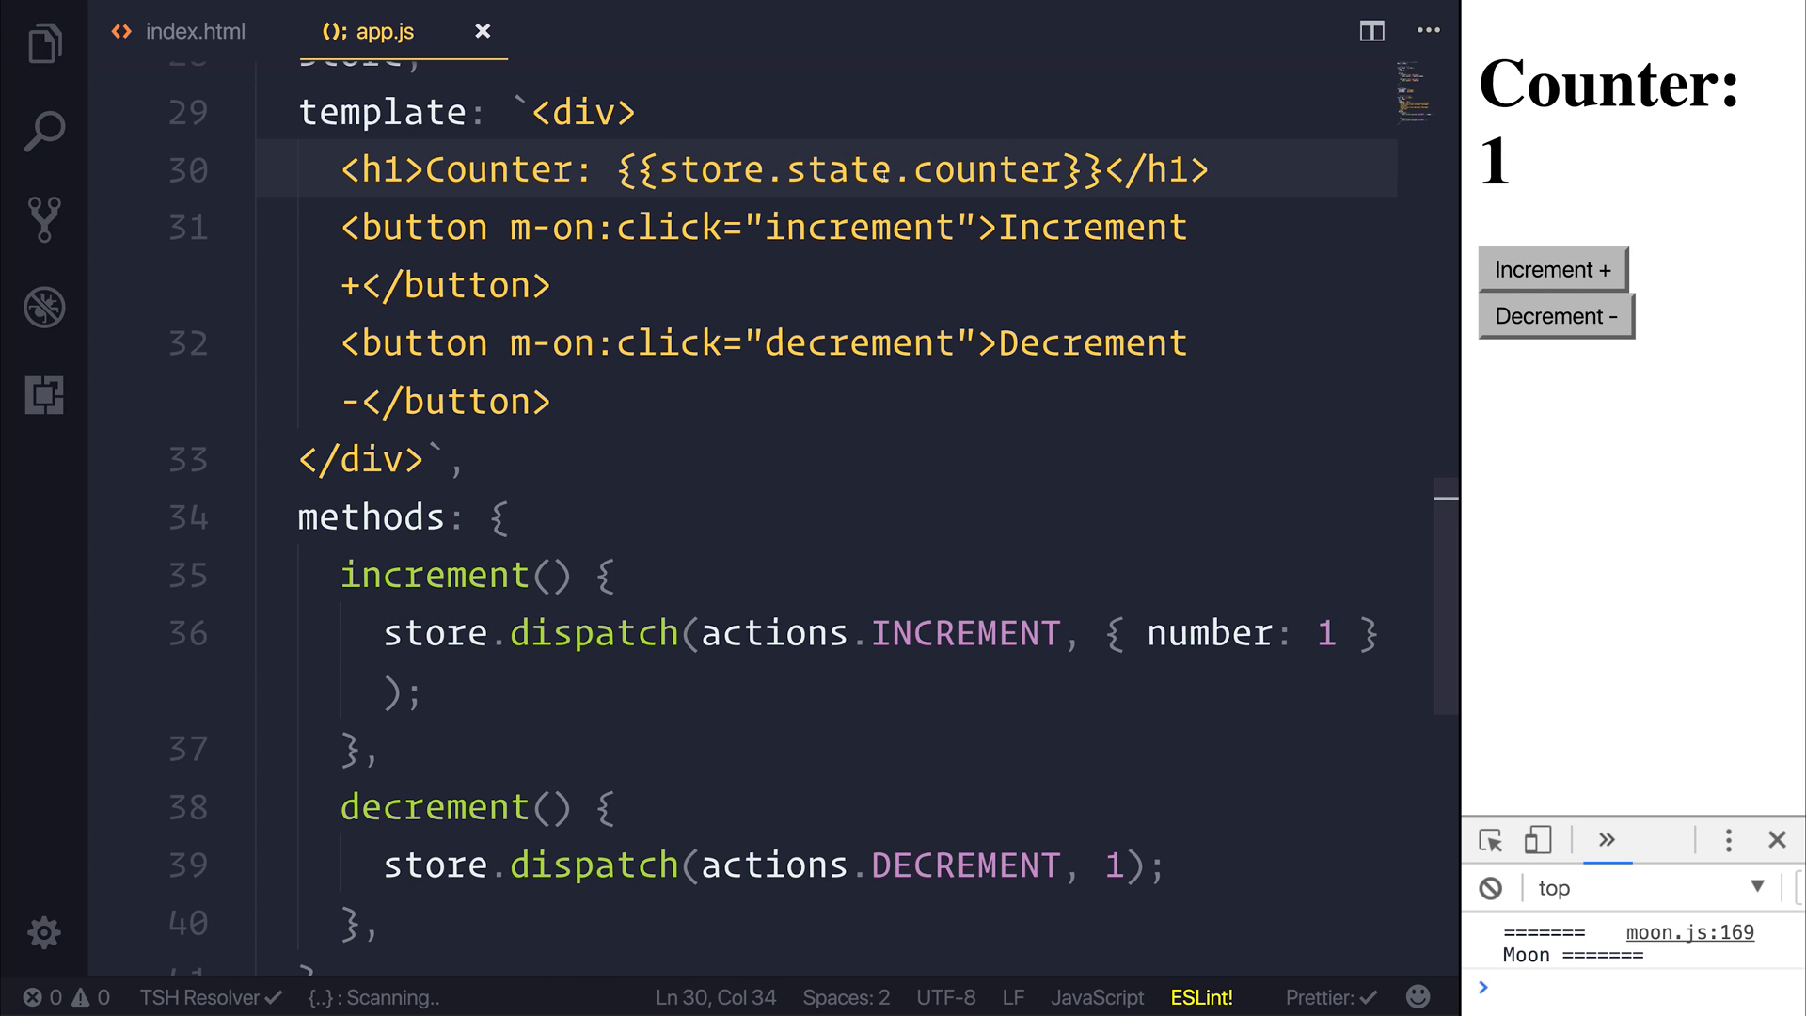
{"action": "scroll", "scroll_direction": "down", "scroll_amount": 3}
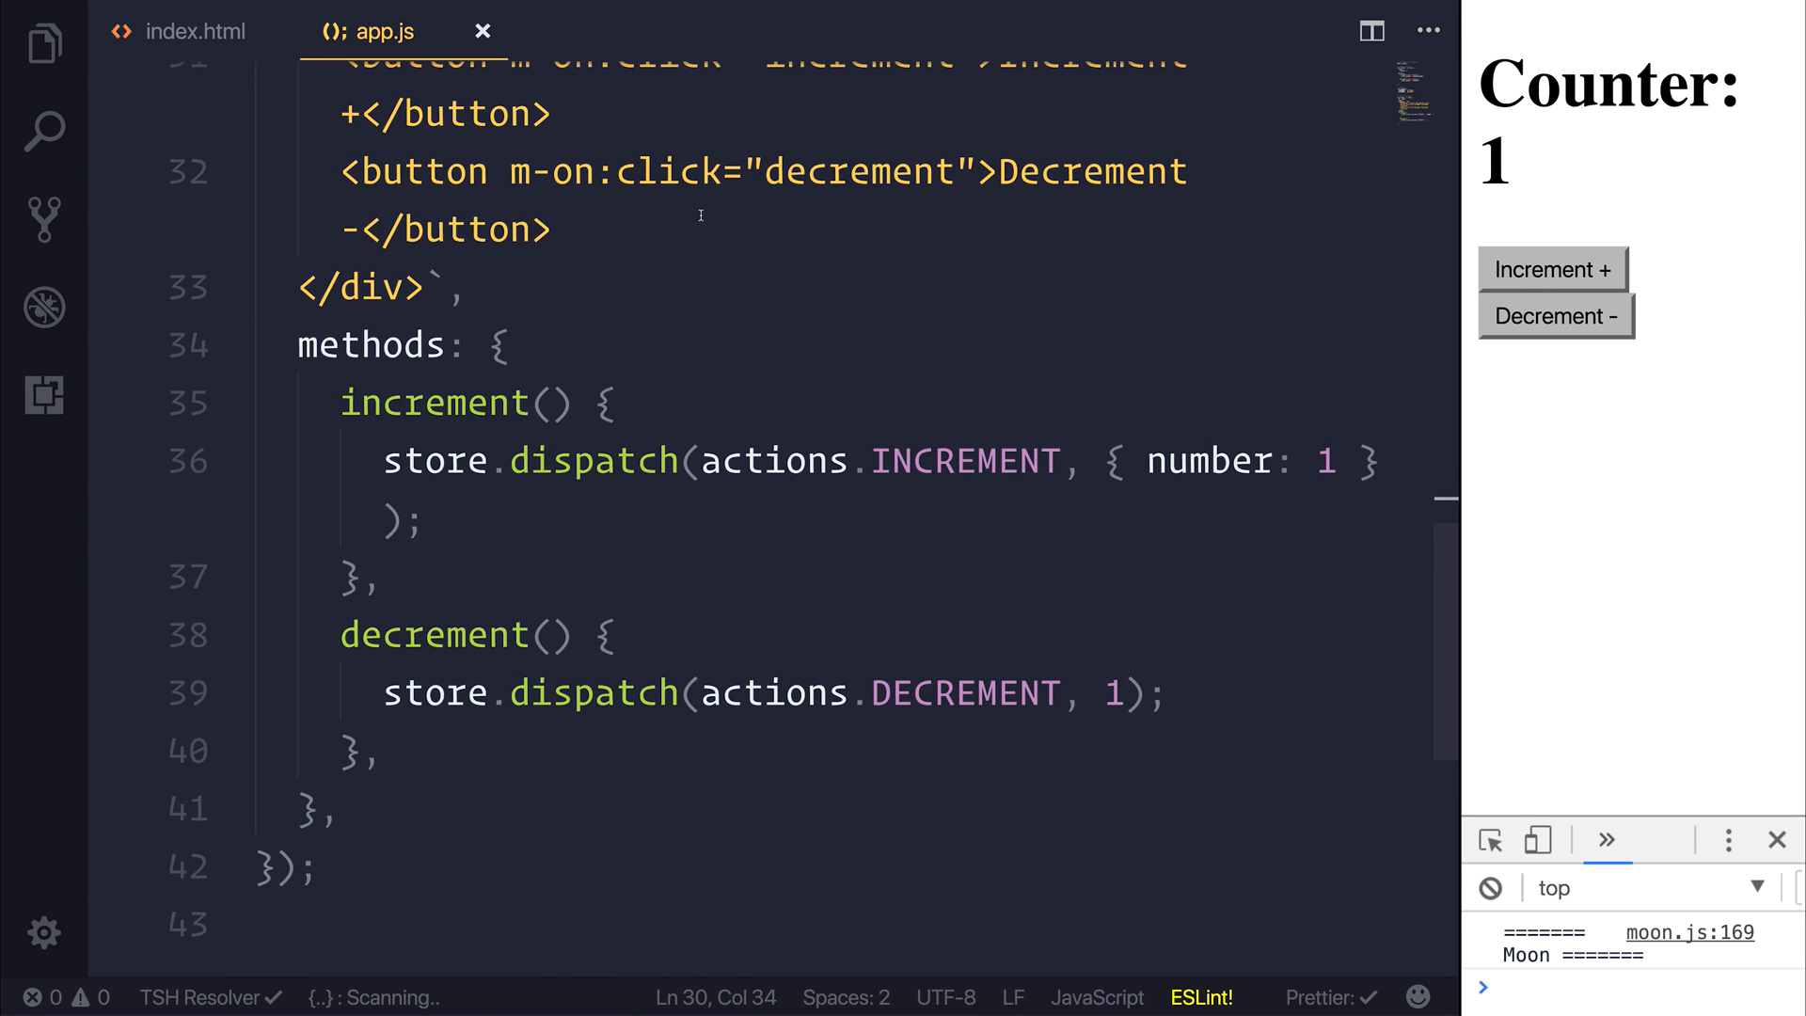
{"action": "left_click_drag", "start_coordinate": [621, 402], "coordinate": [426, 521]}
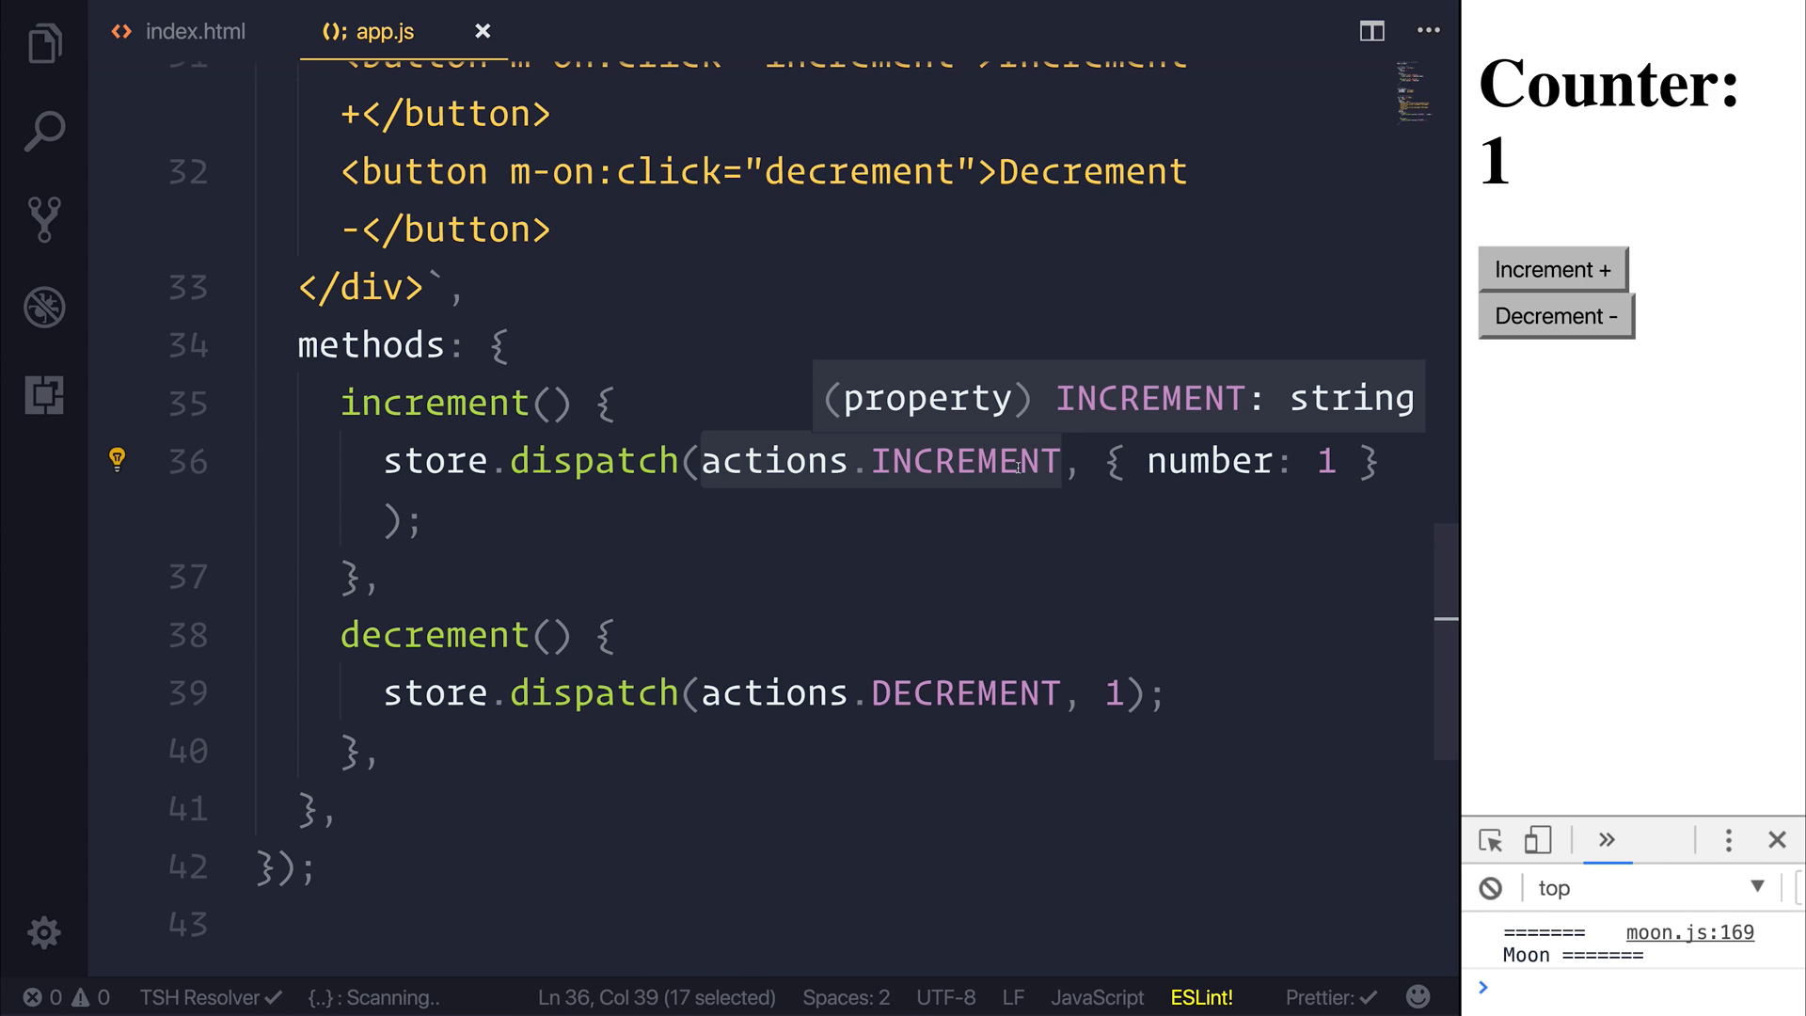
{"action": "left_click", "coordinate": [1023, 461]}
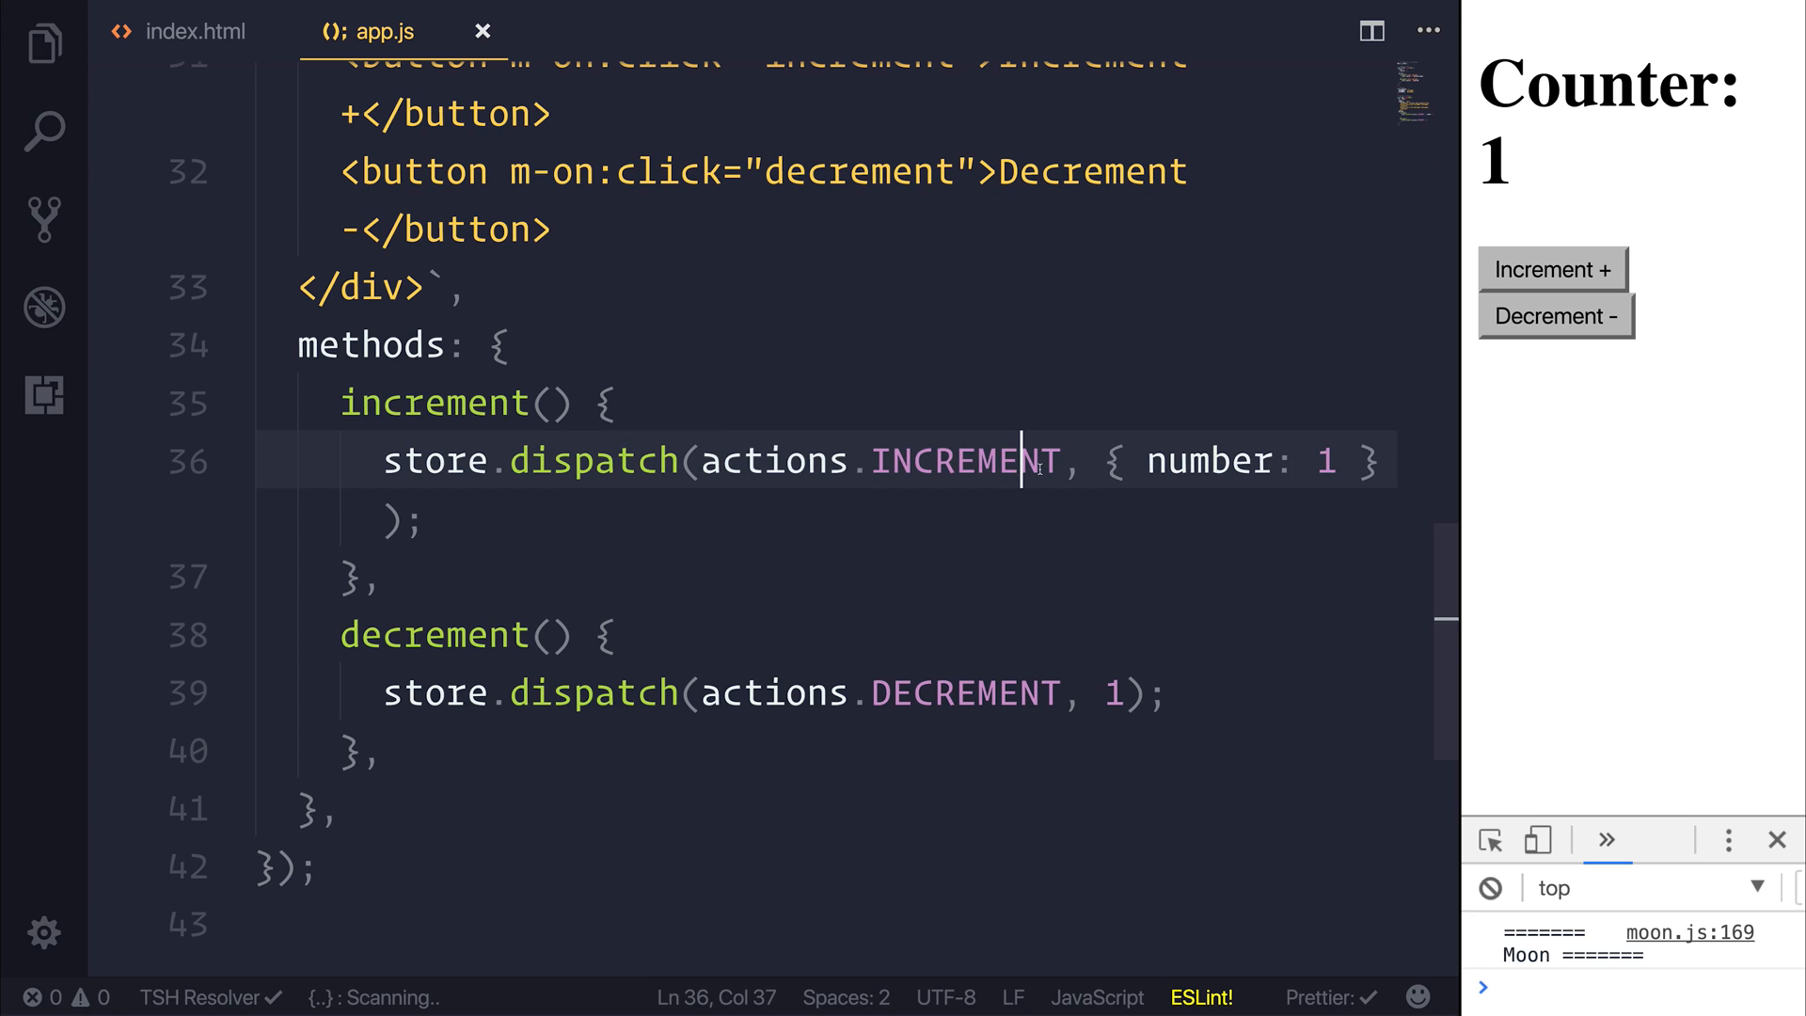